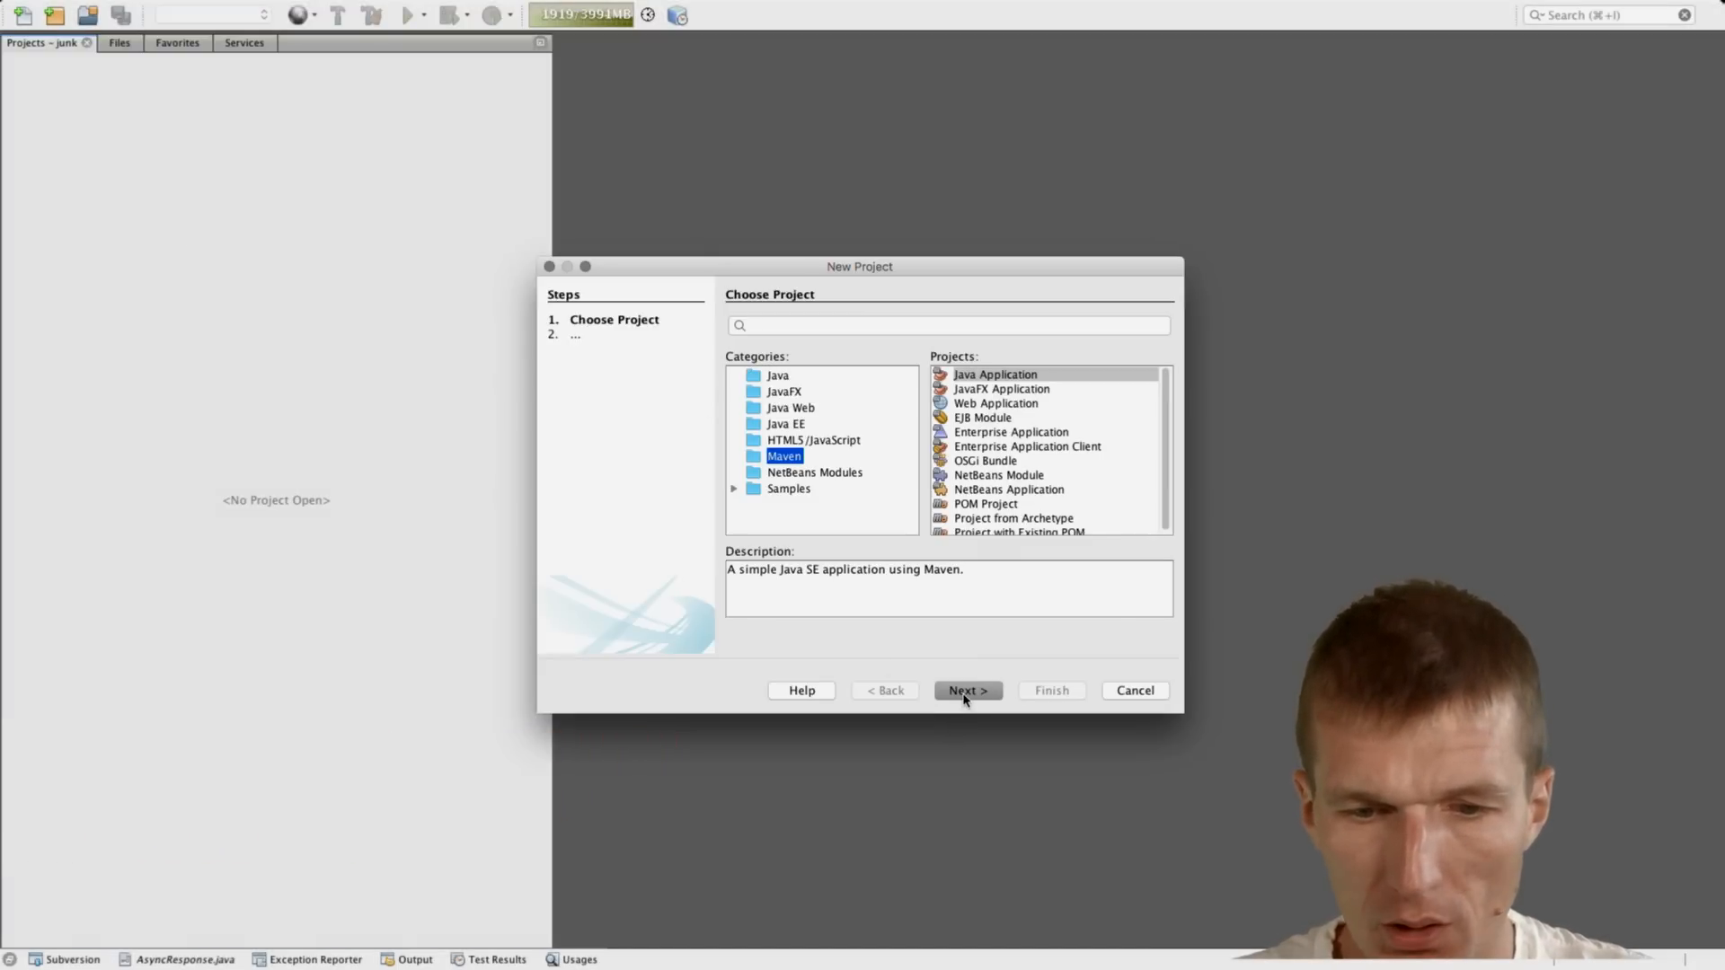
- Start a Maven project from the com.airhacks javaee7-essentials archetype
left_click(1014, 518)
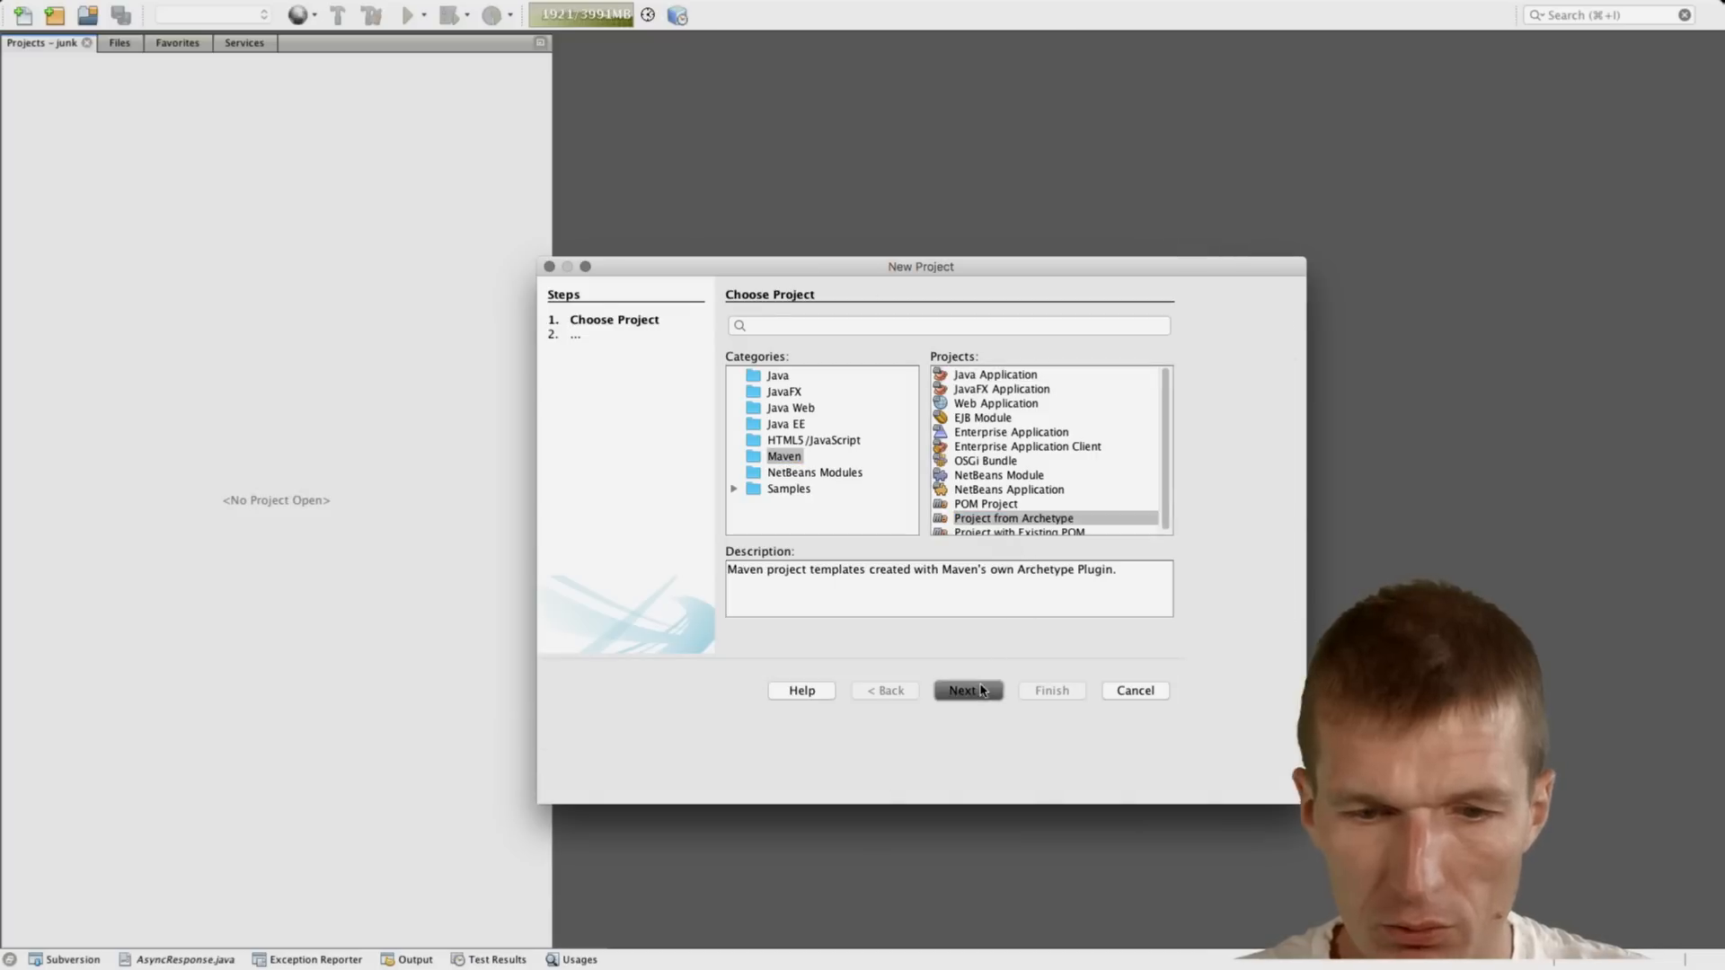
left_click(967, 691)
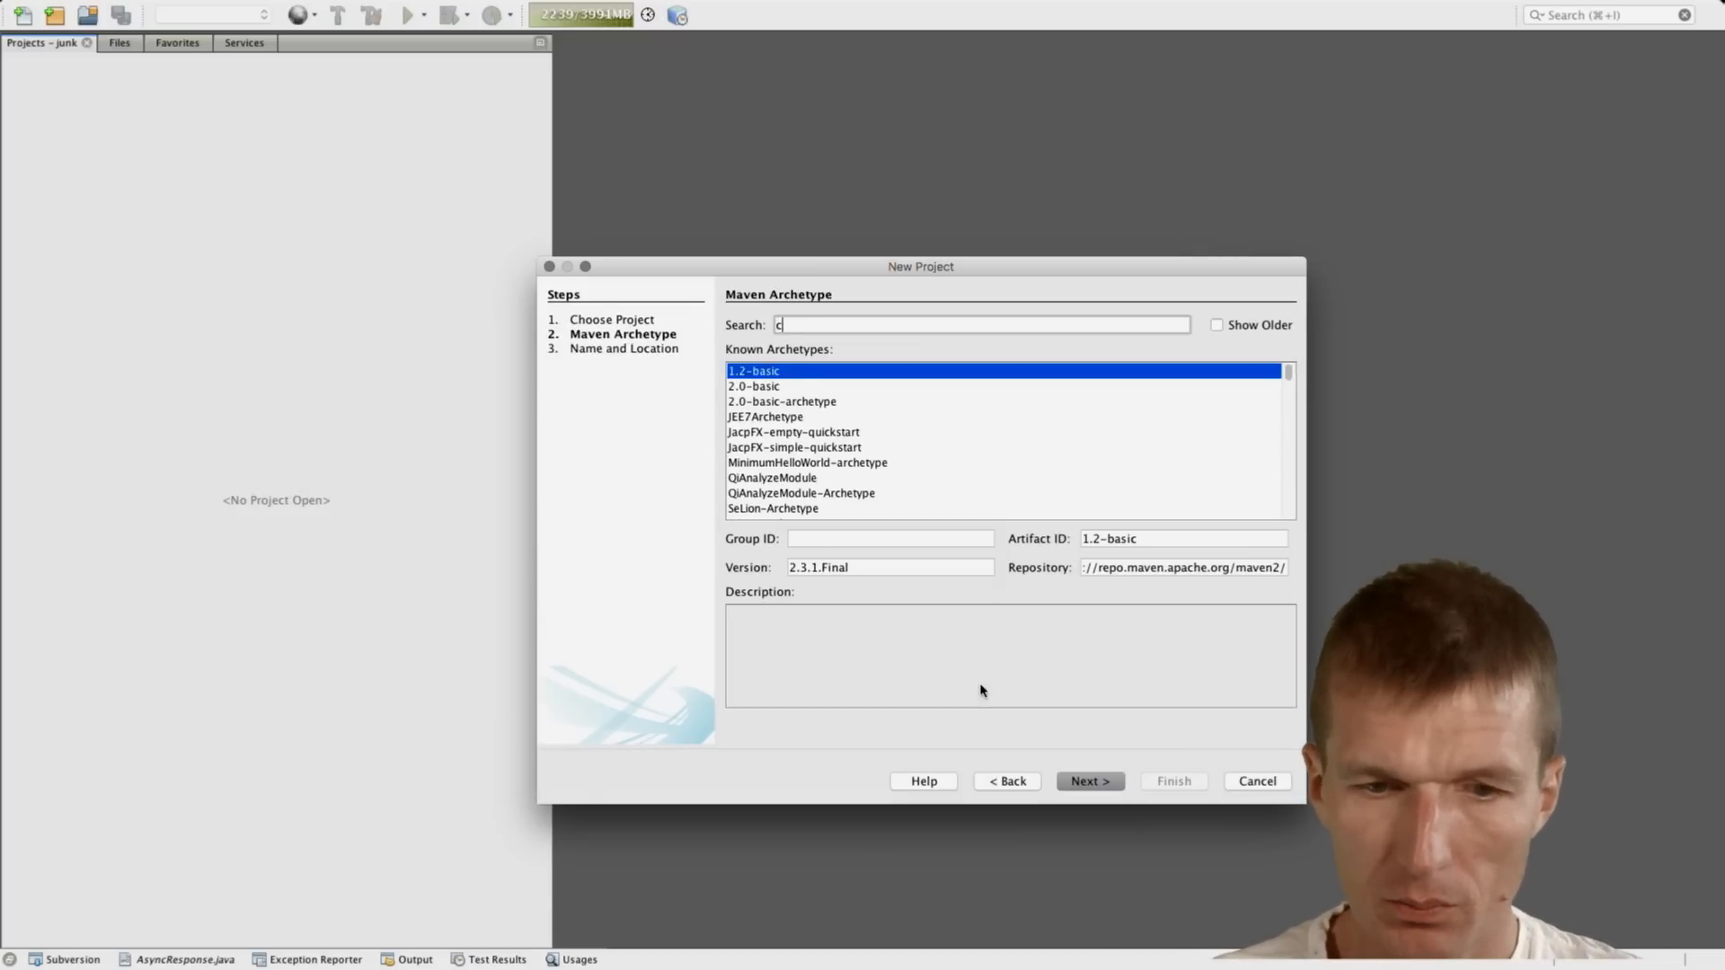
type("om.airh")
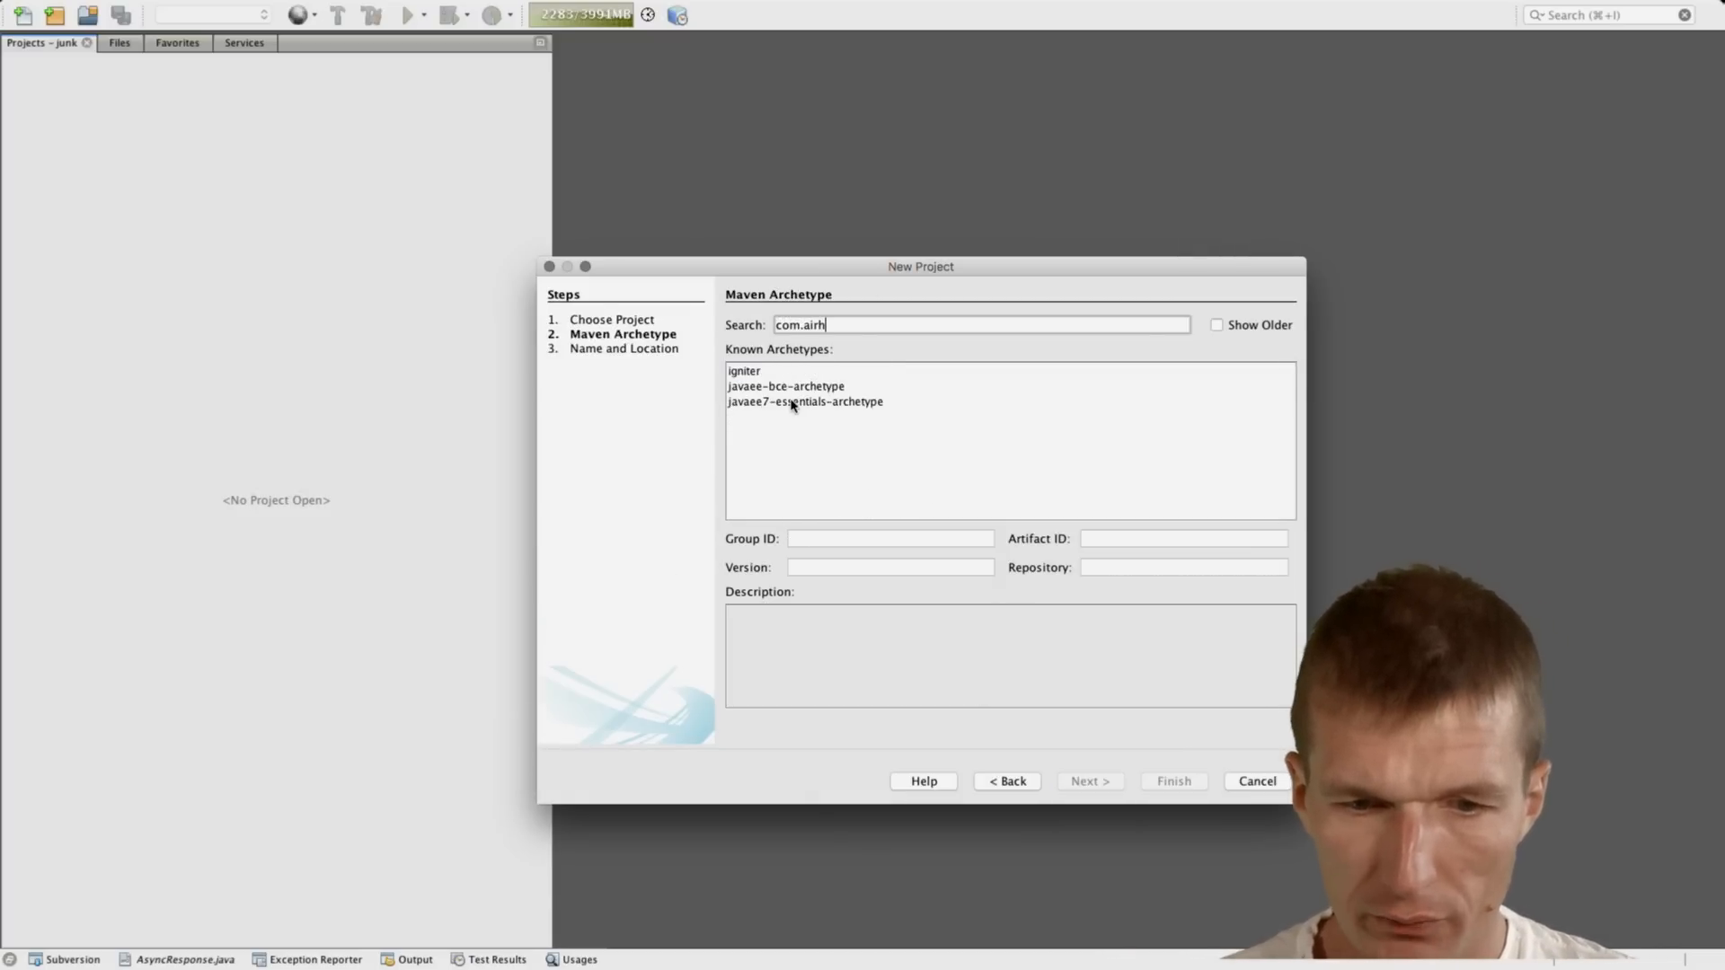
left_click(1089, 782)
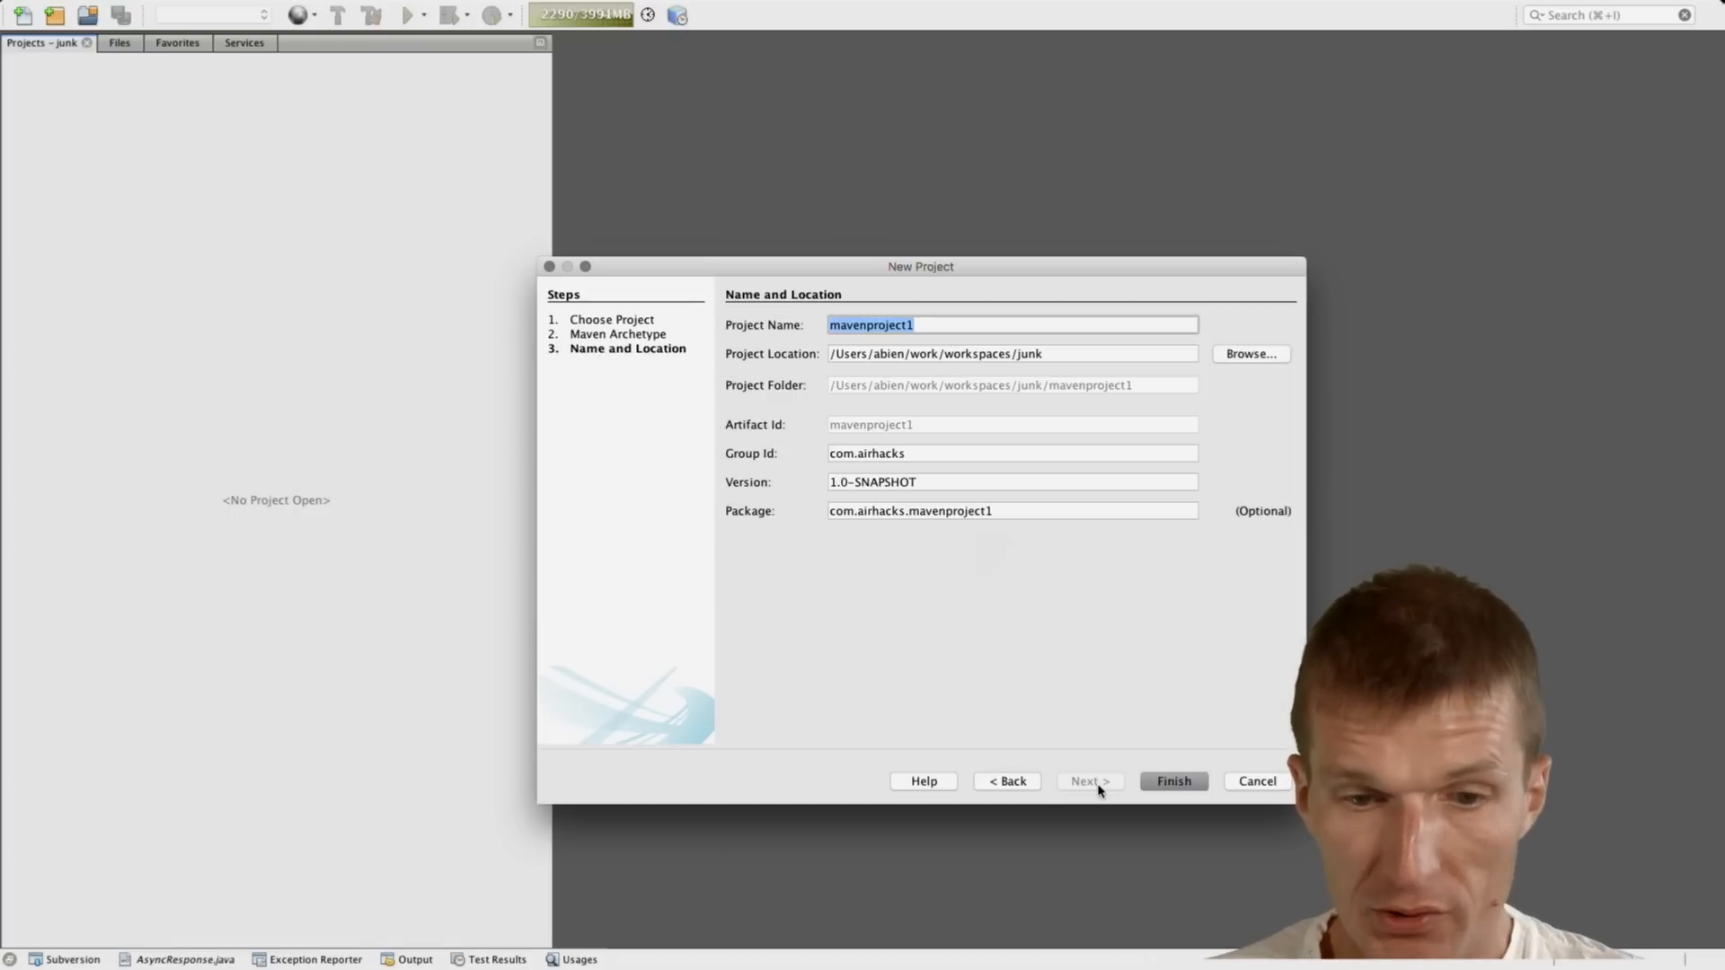
- Name the project duke and finish creating it
type("duke")
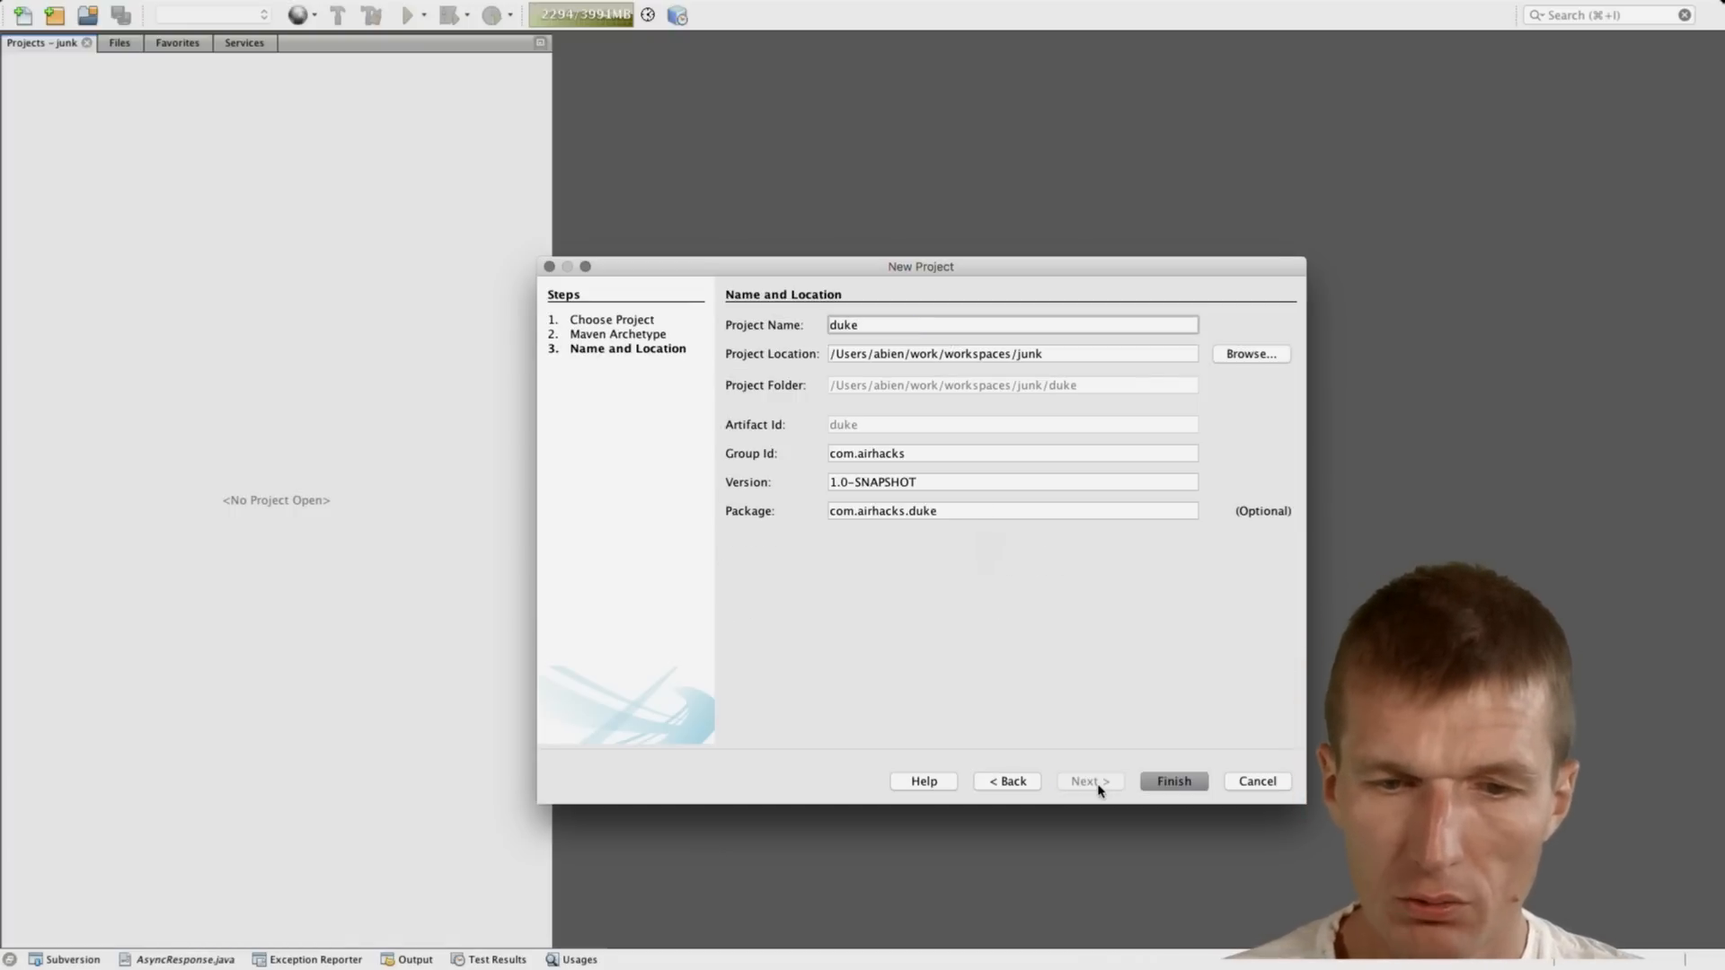
left_click(1172, 782)
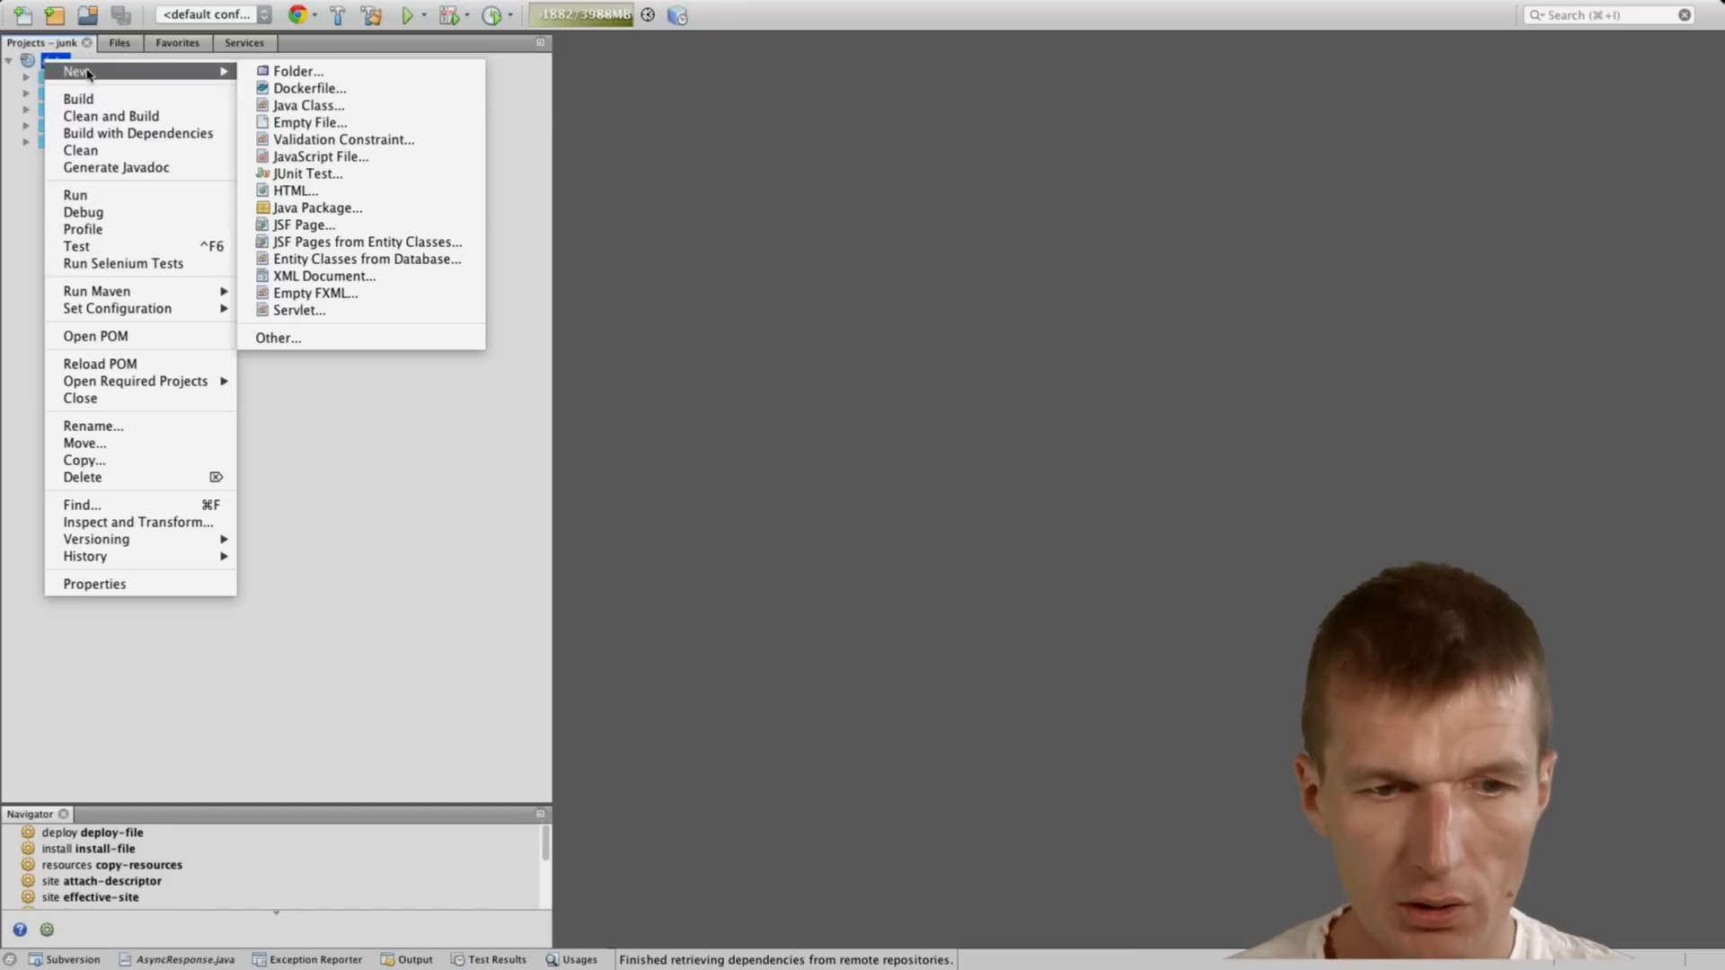
- Add a Dockerfile with its default name to the duke project
left_click(311, 88)
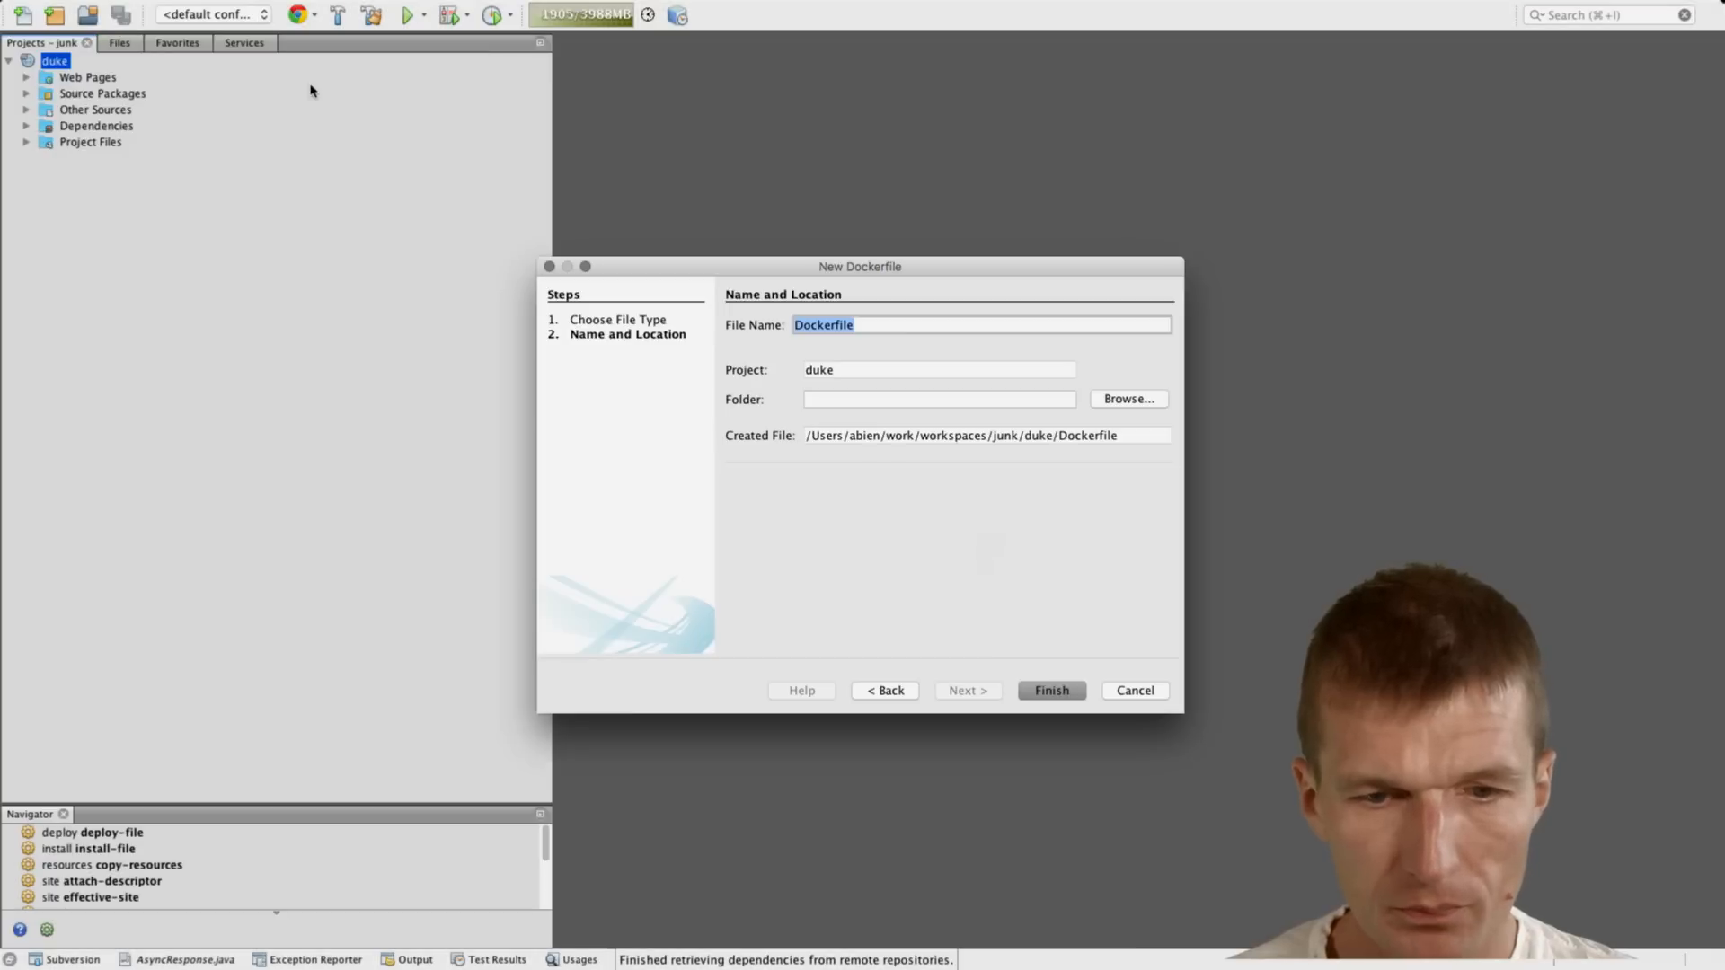
left_click(1048, 691)
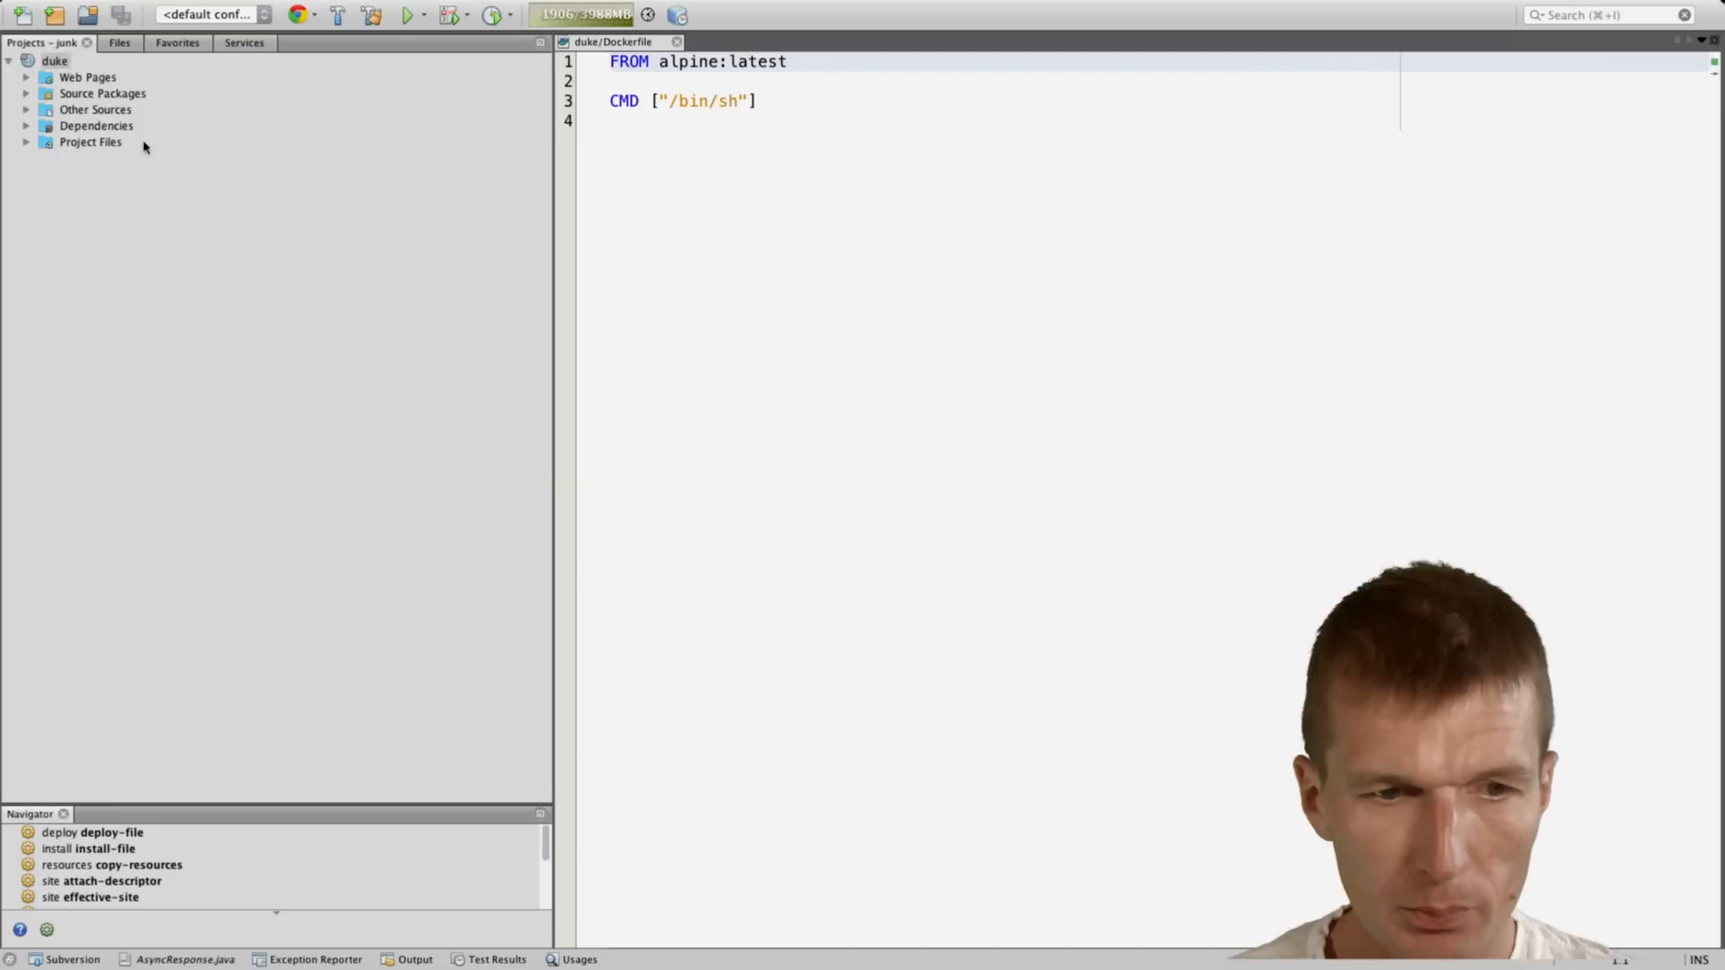
- Create a new Java class com.airhacks.DukeResource in the project
right_click(54, 61)
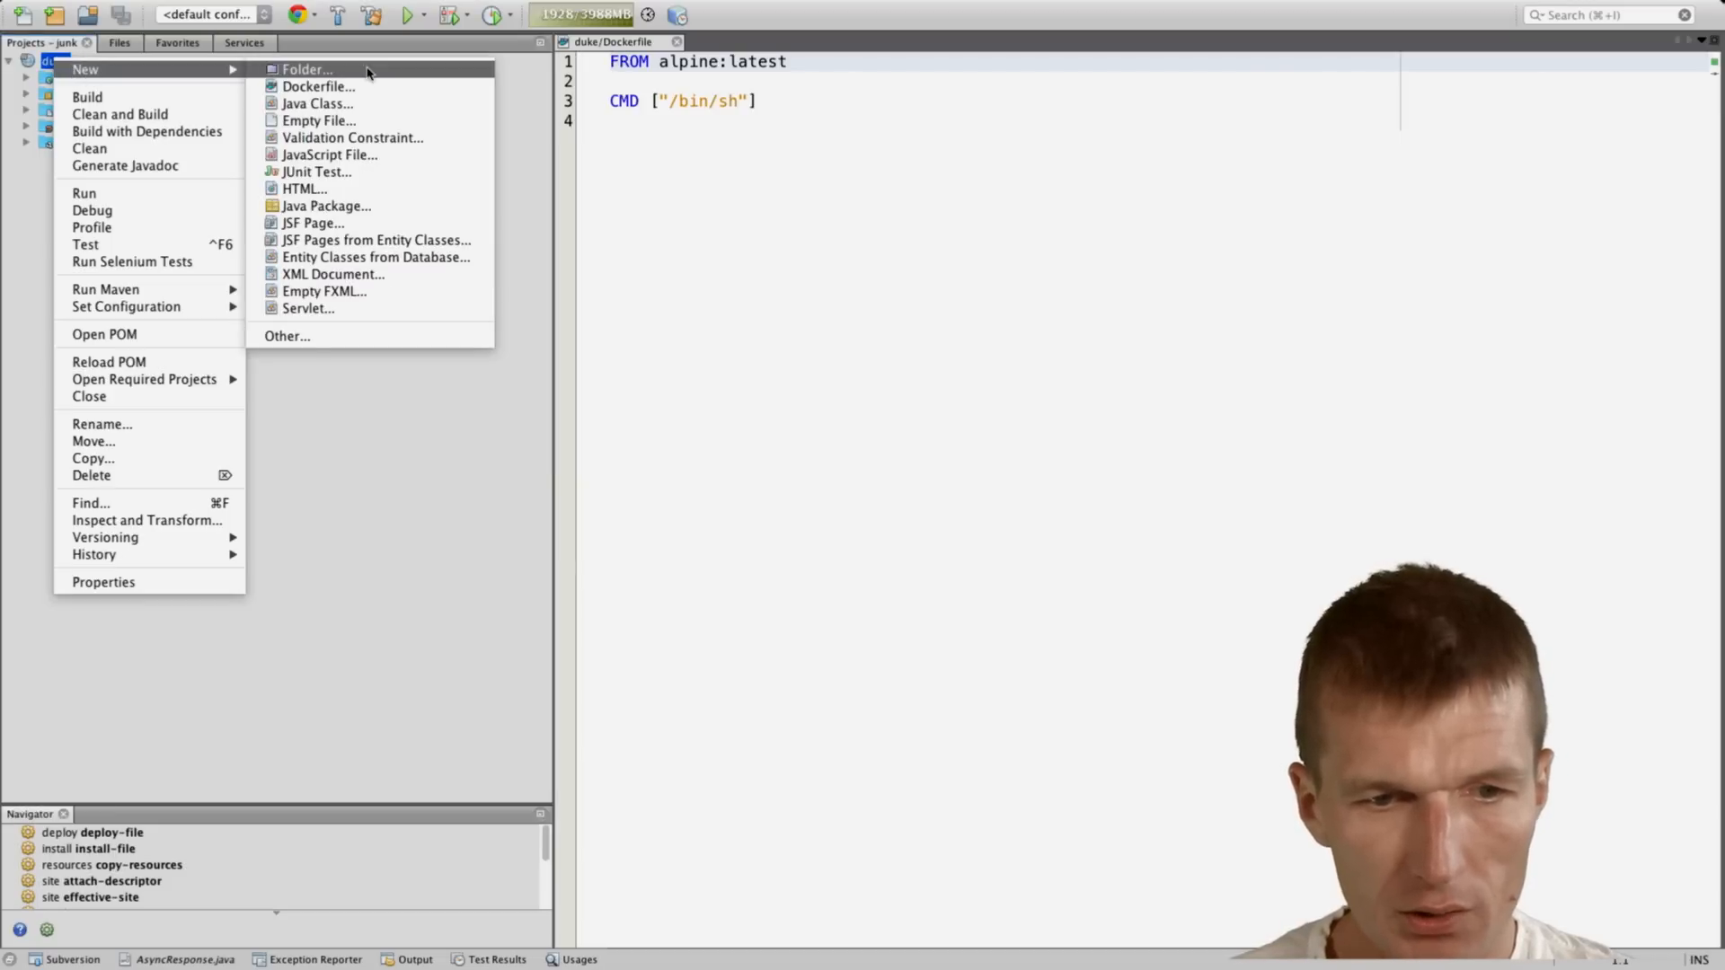
left_click(316, 103)
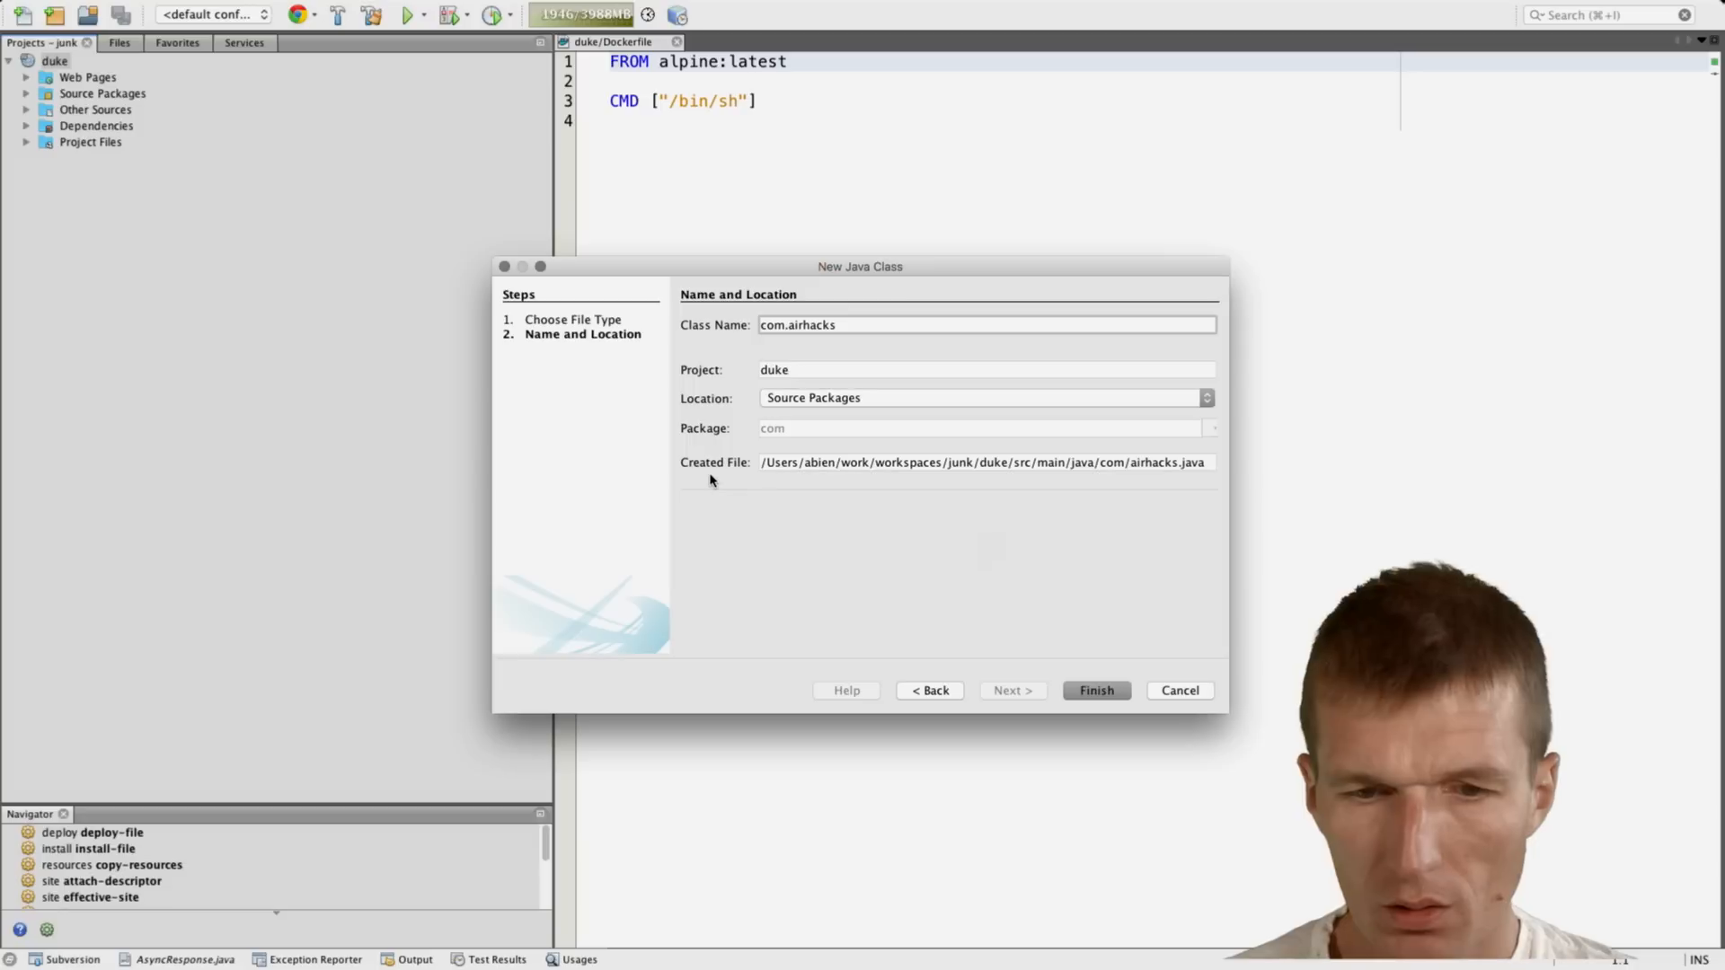
type(".DukeRes")
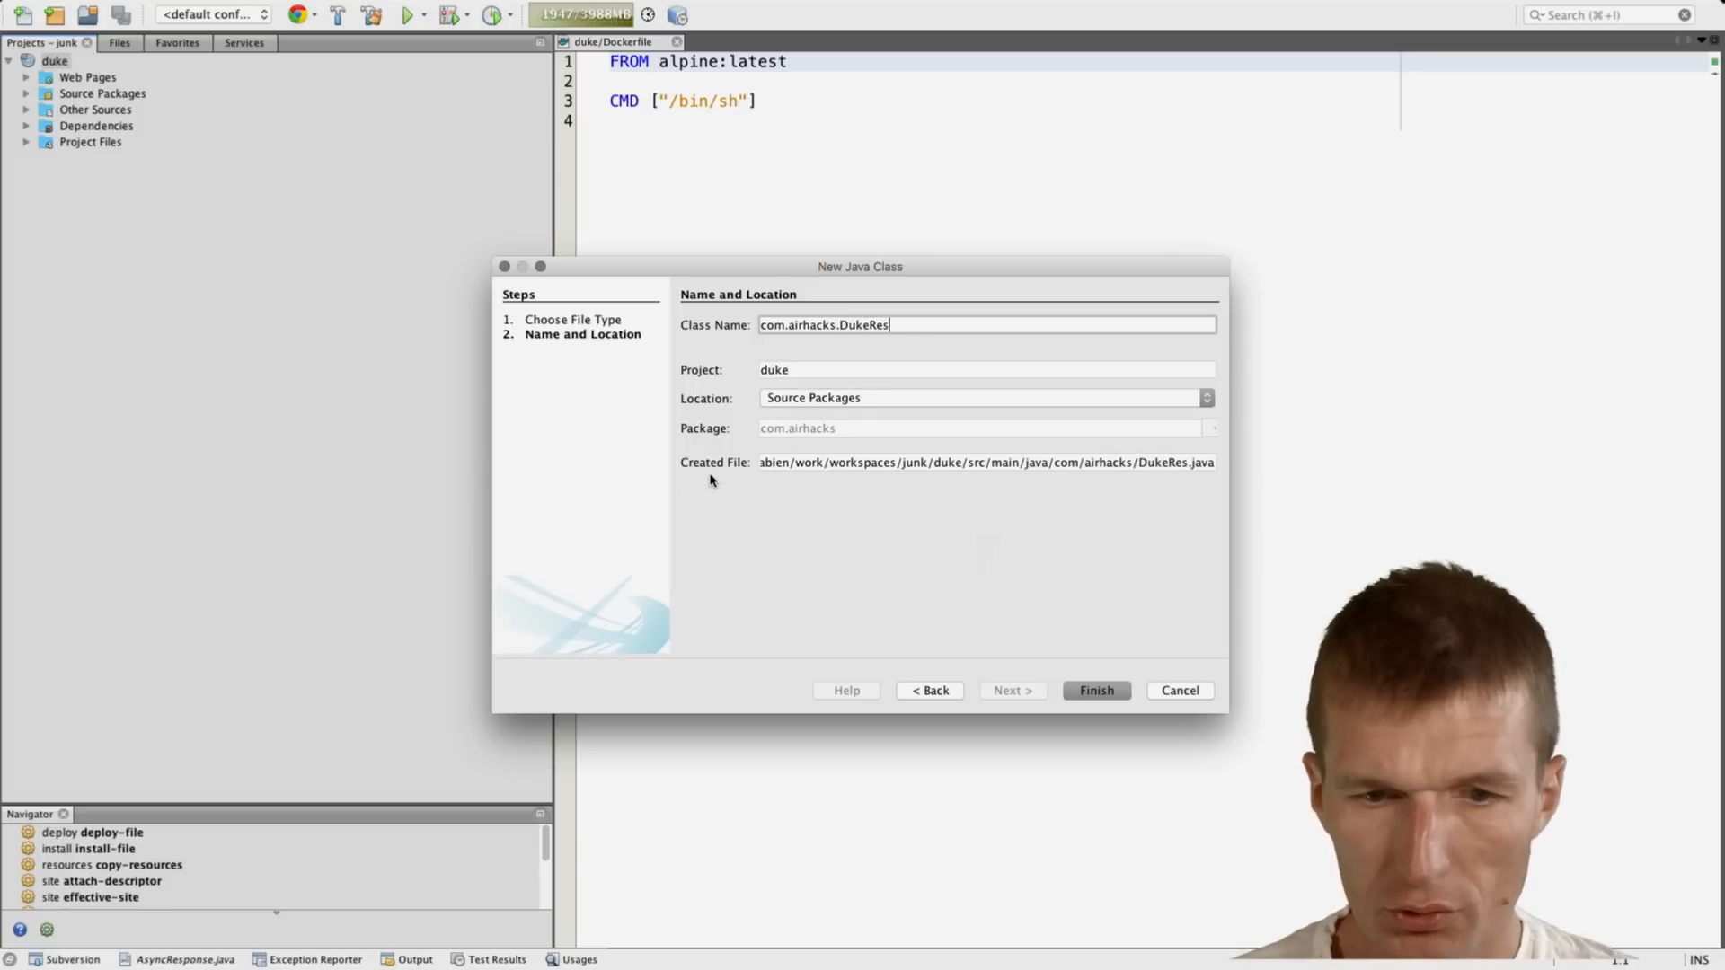
left_click(1095, 691)
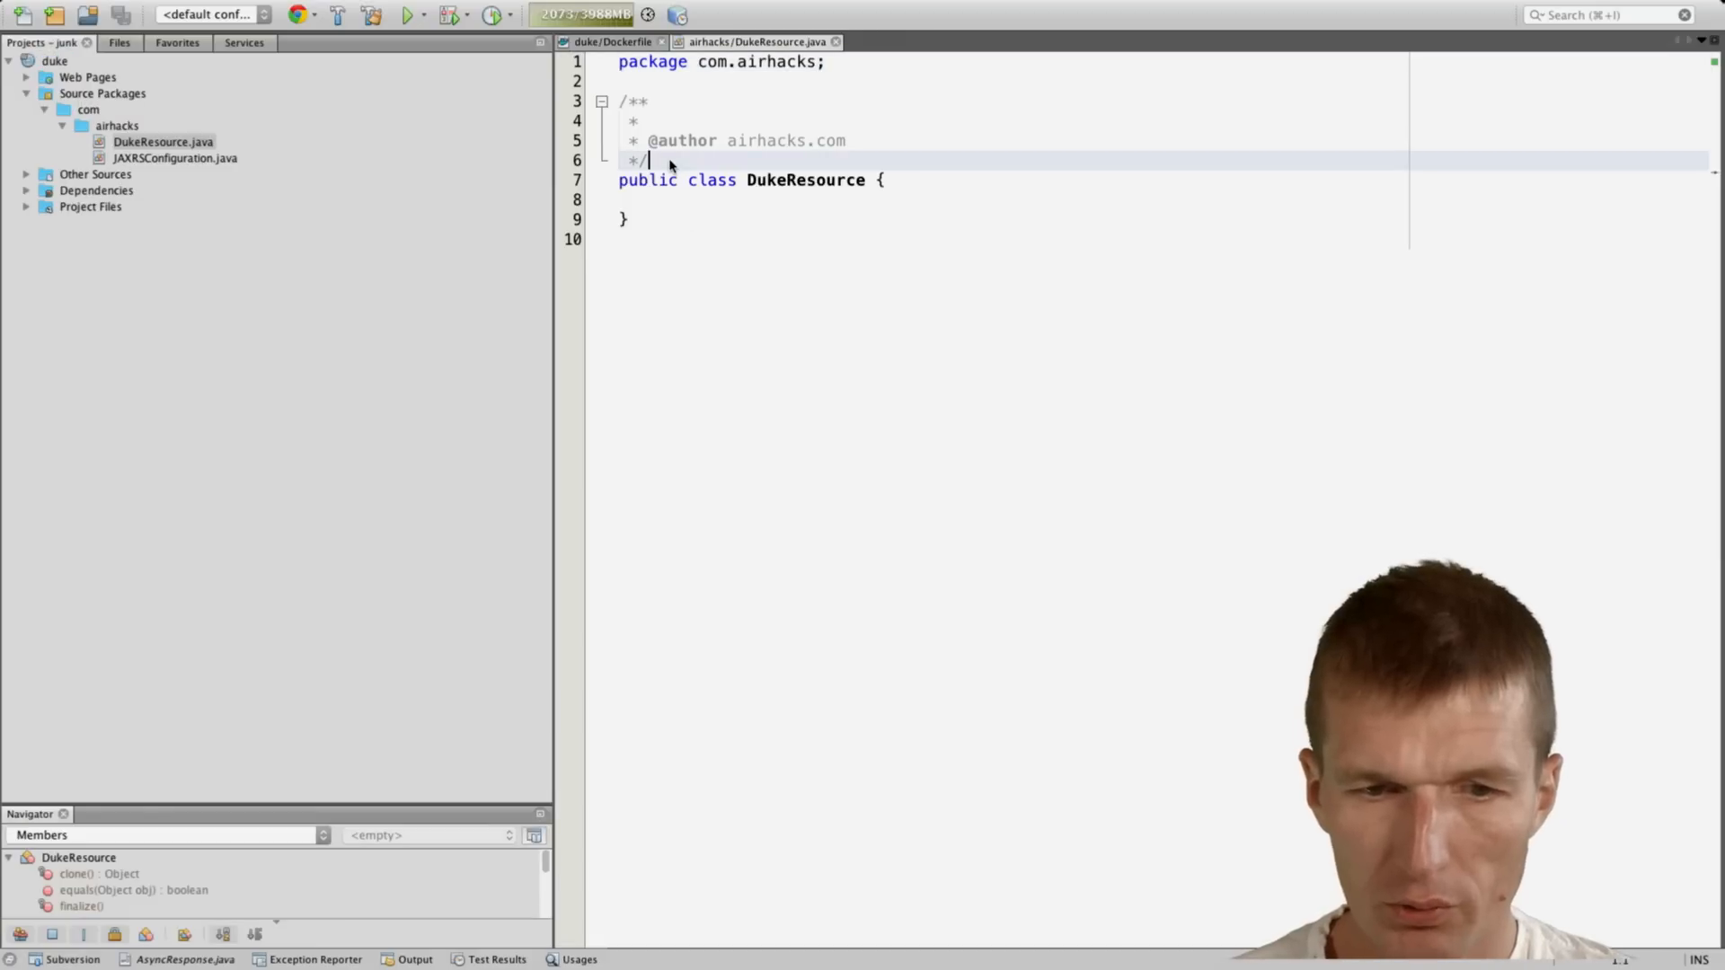
type("@Path")
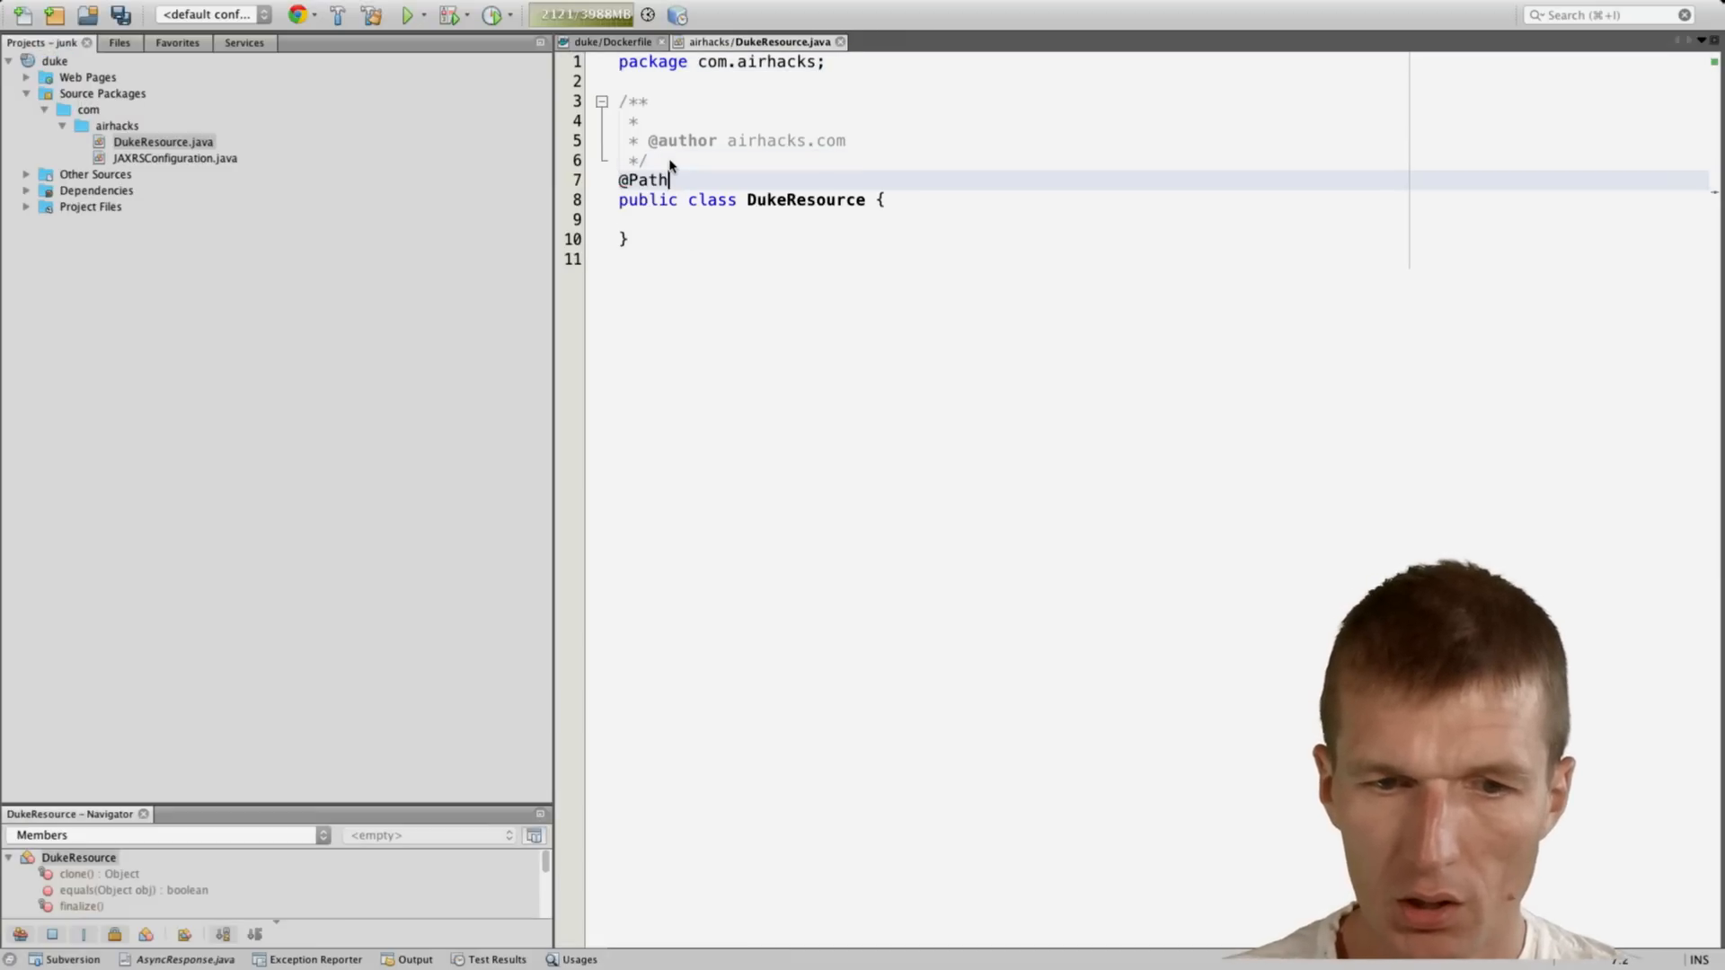
type("(")
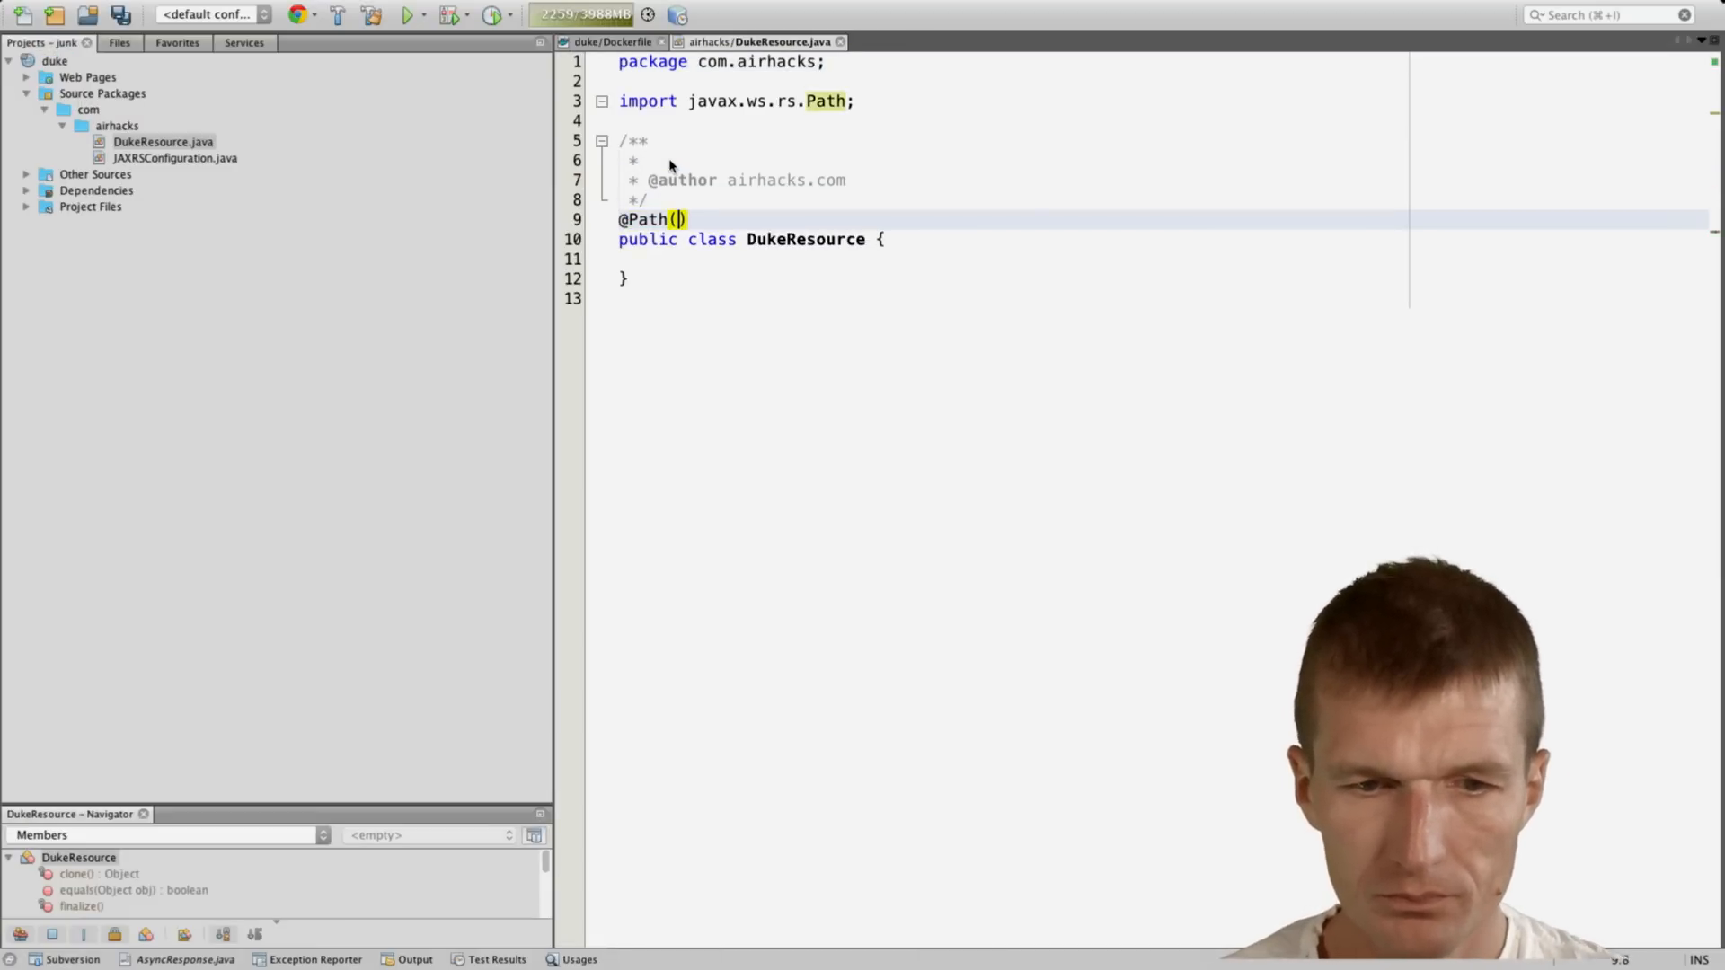
type("\"duke\"")
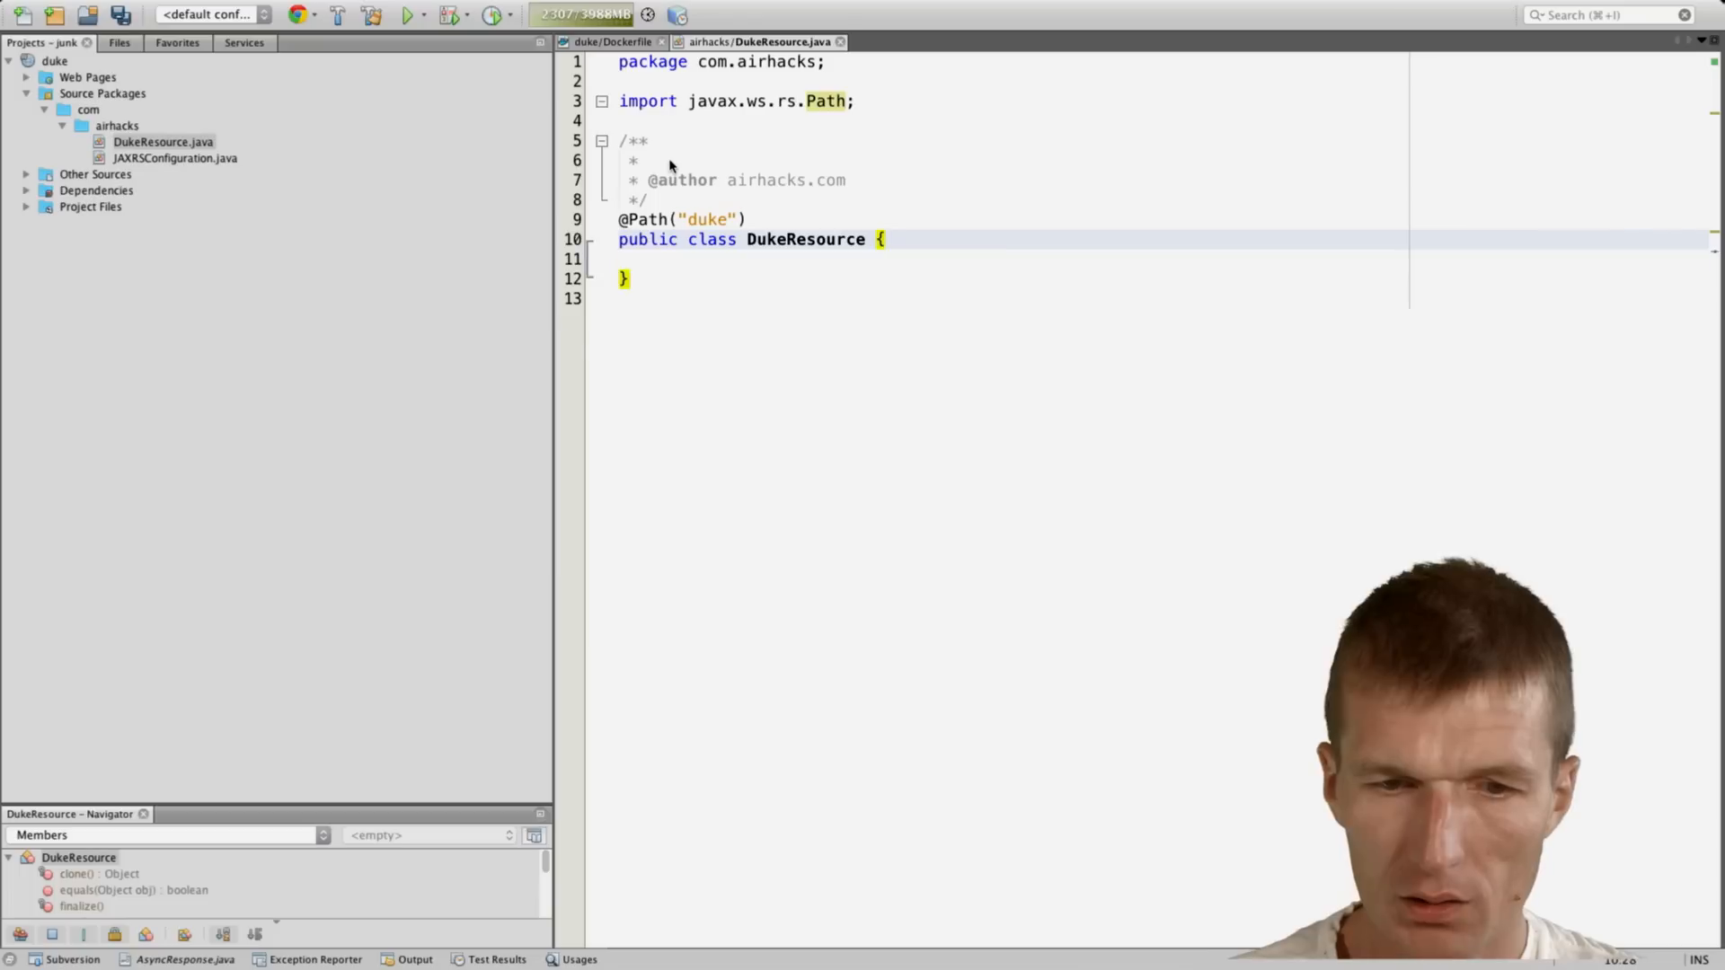
type("public St method() {")
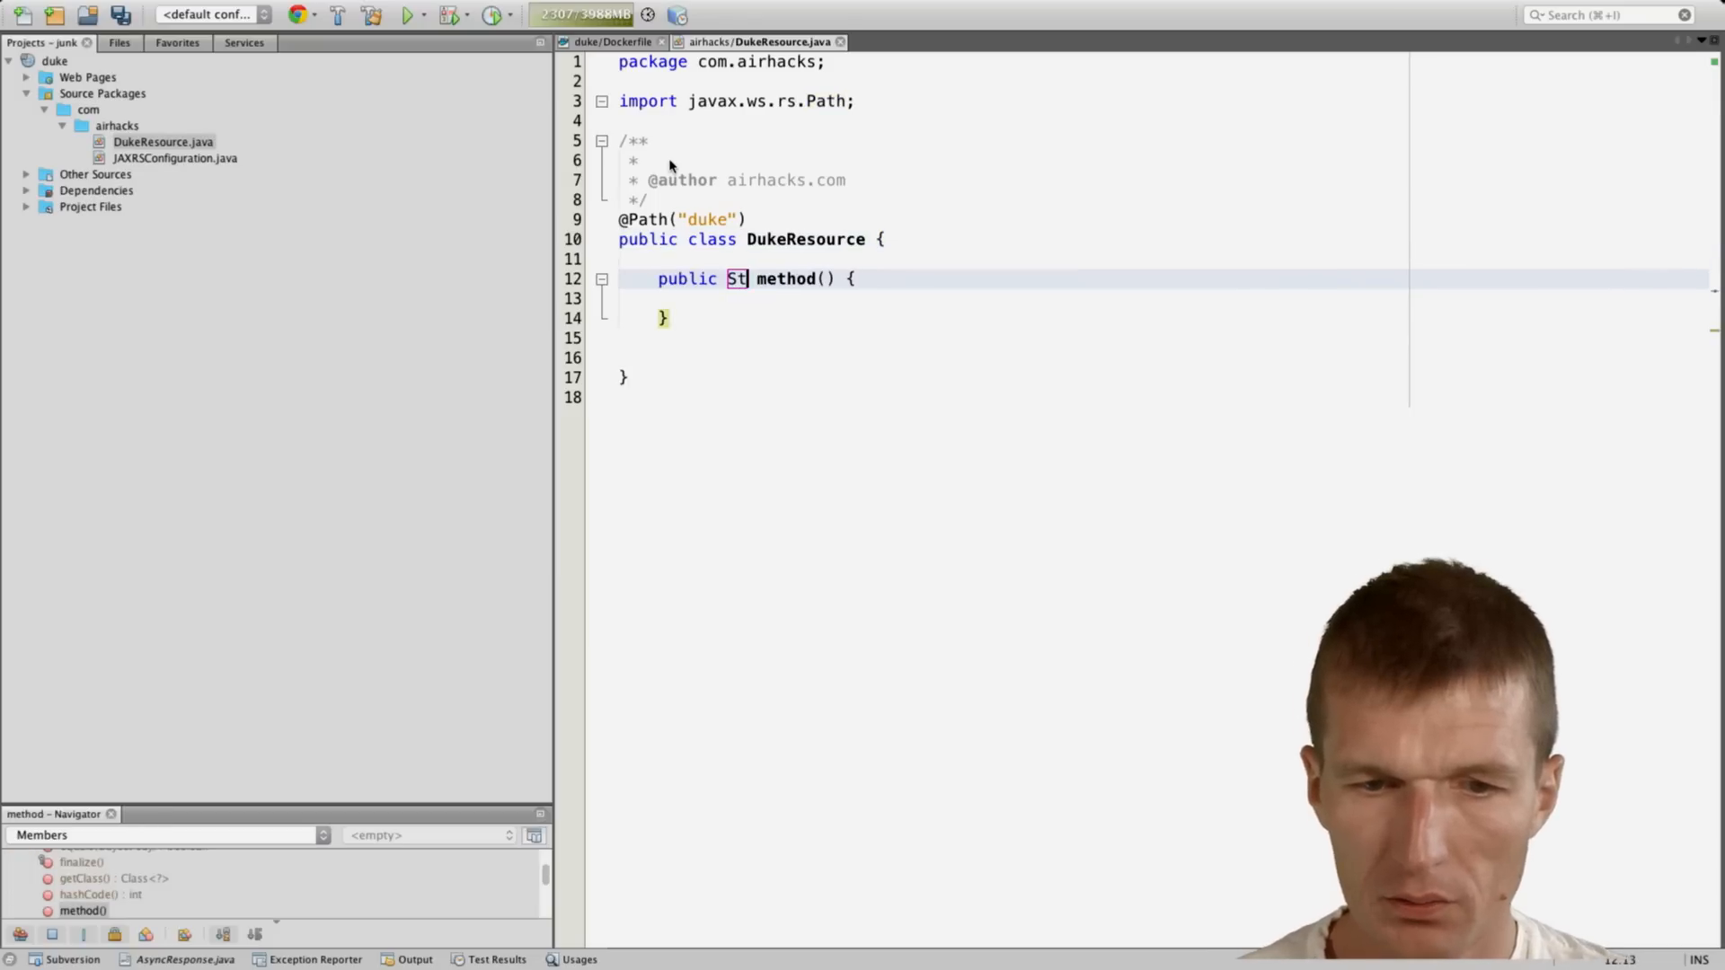
type("String get")
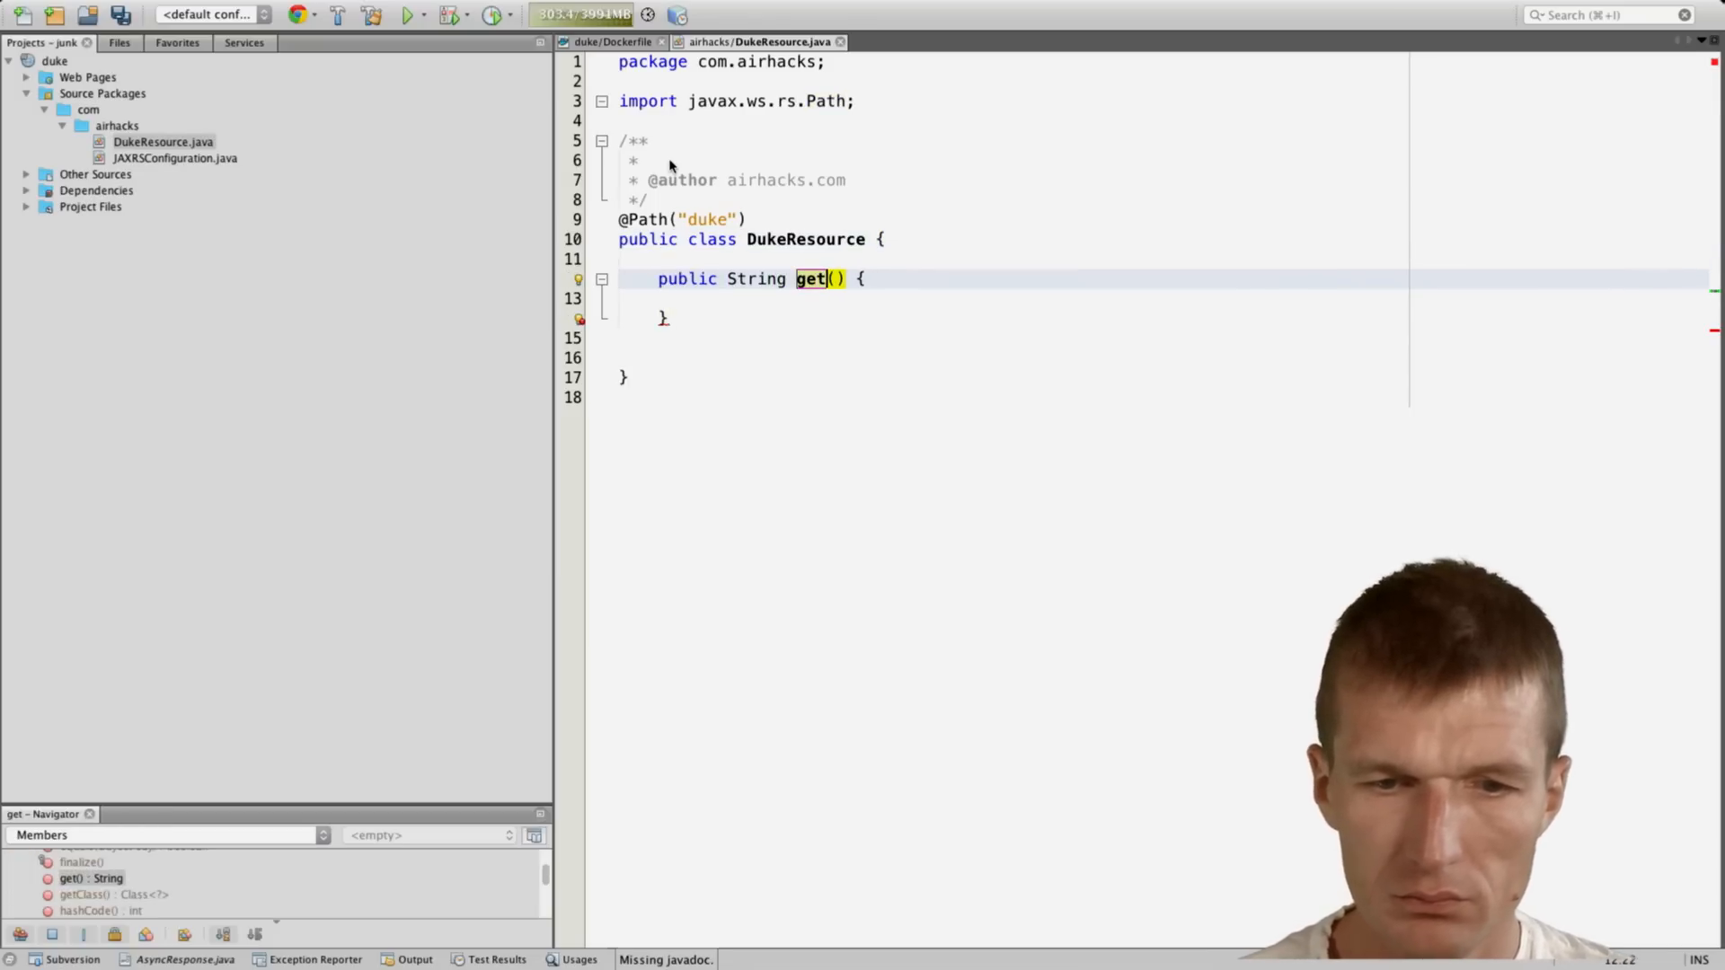
type("@GET")
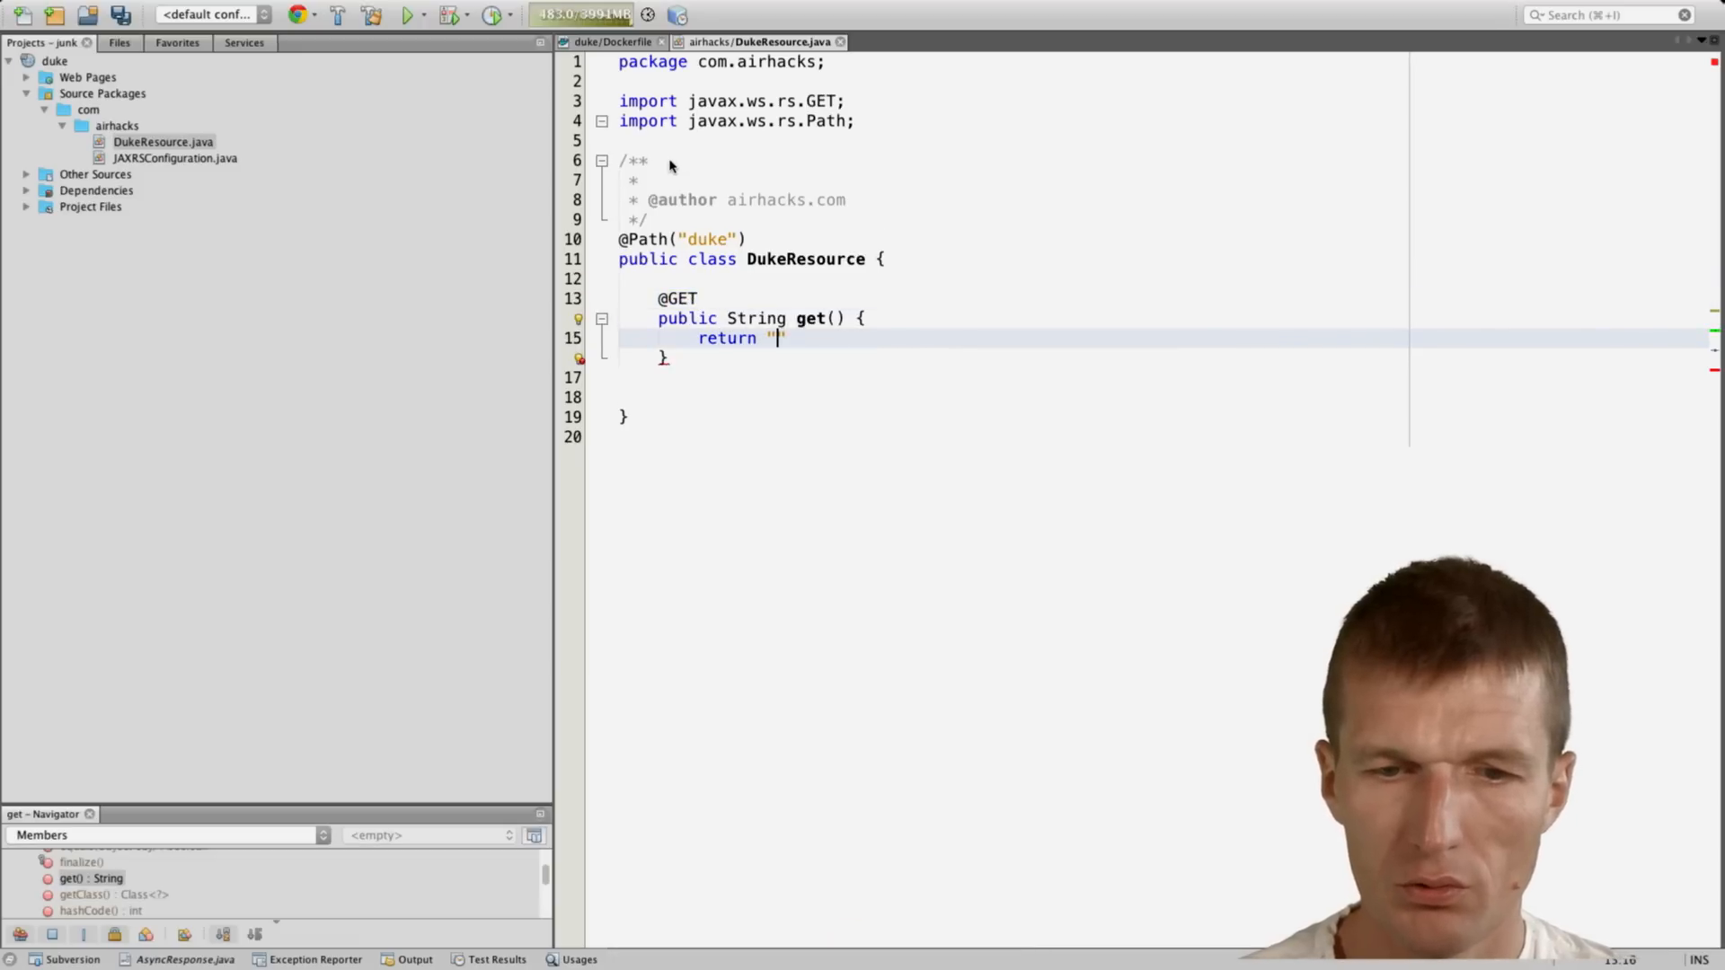
type("ha duke")
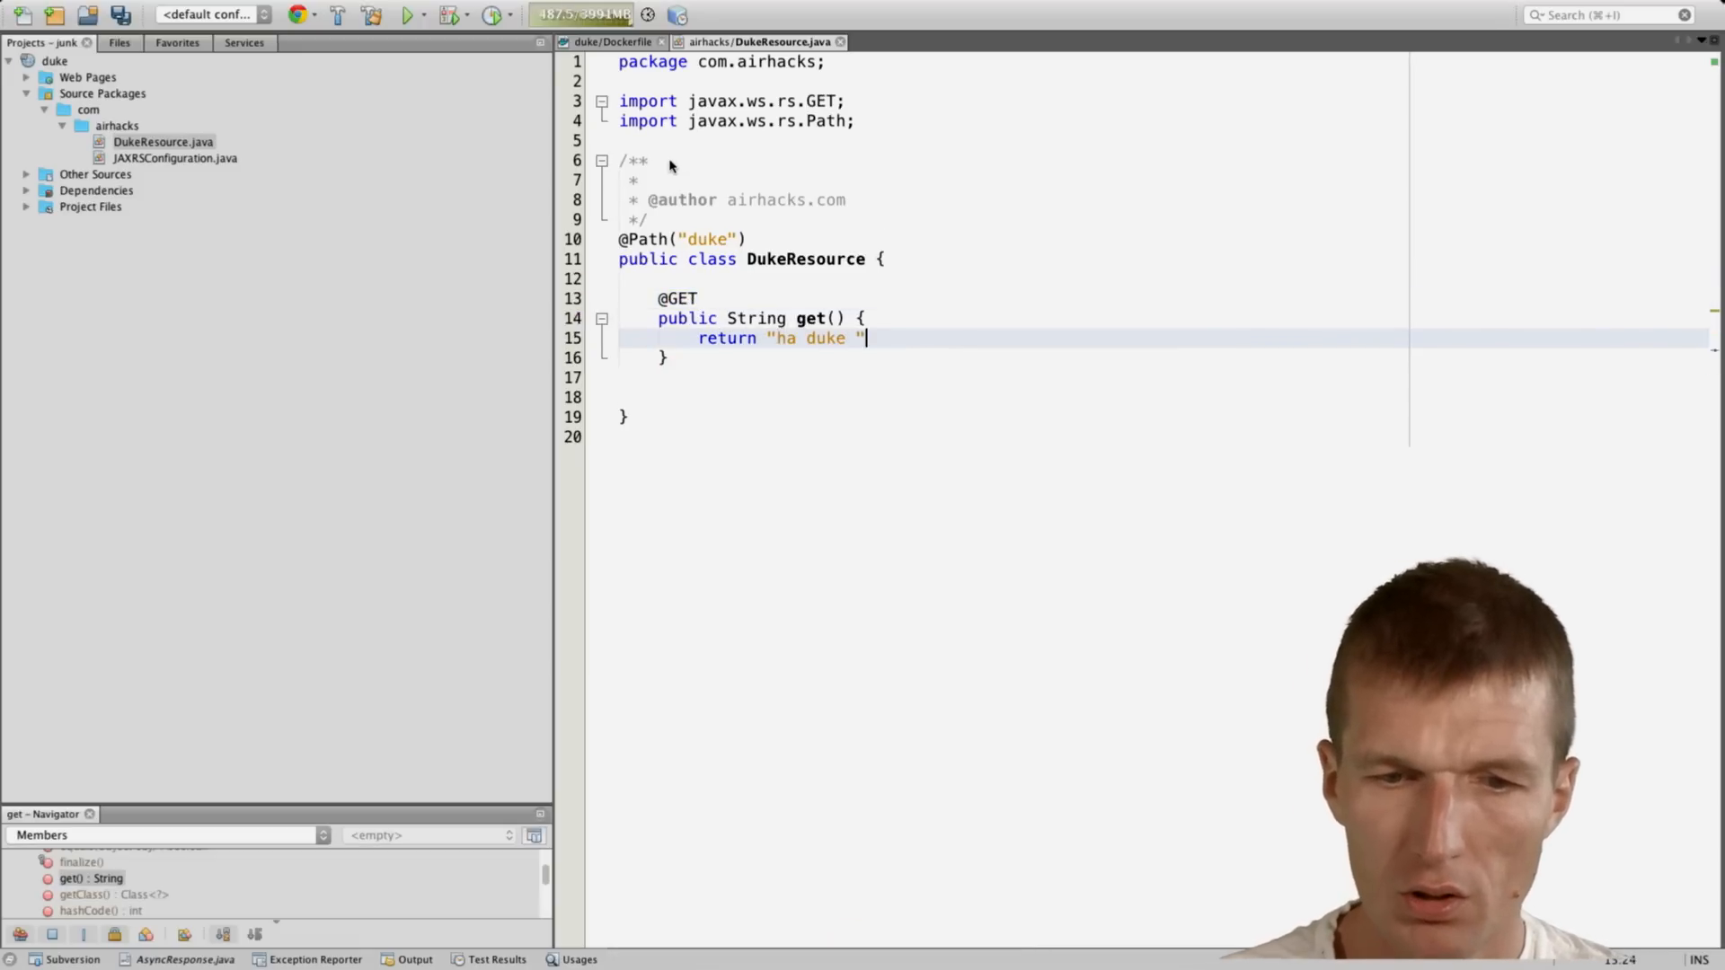
type("+ System.c")
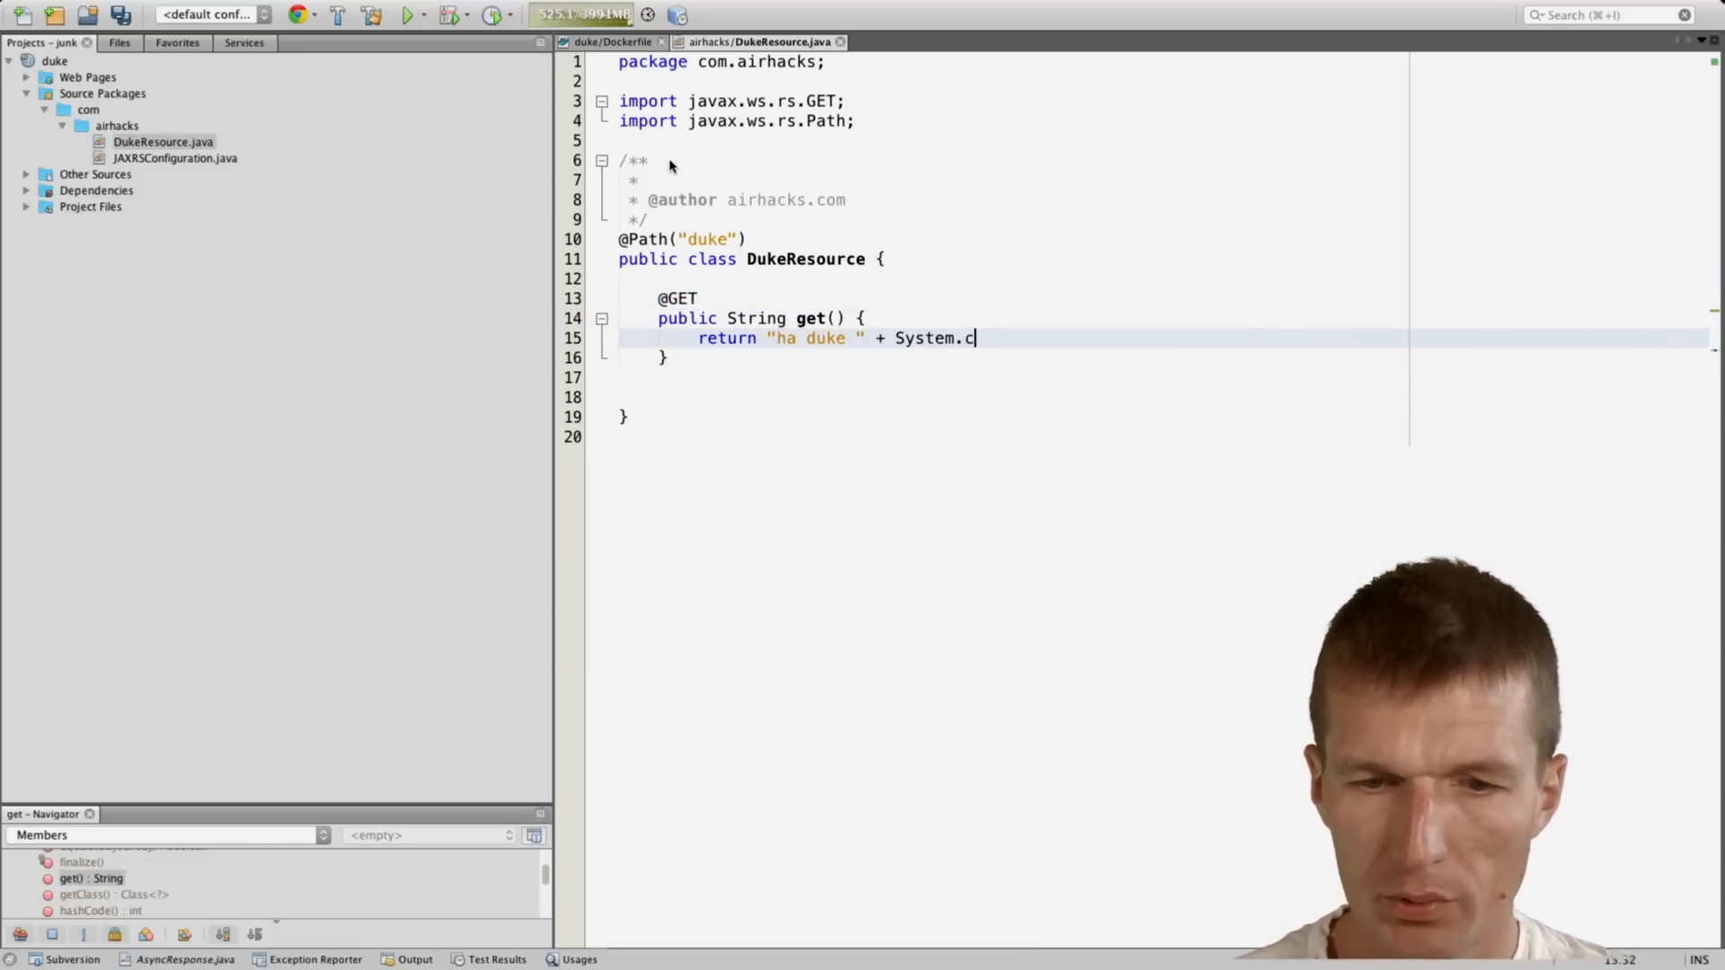
type("urrentTimeMillis();")
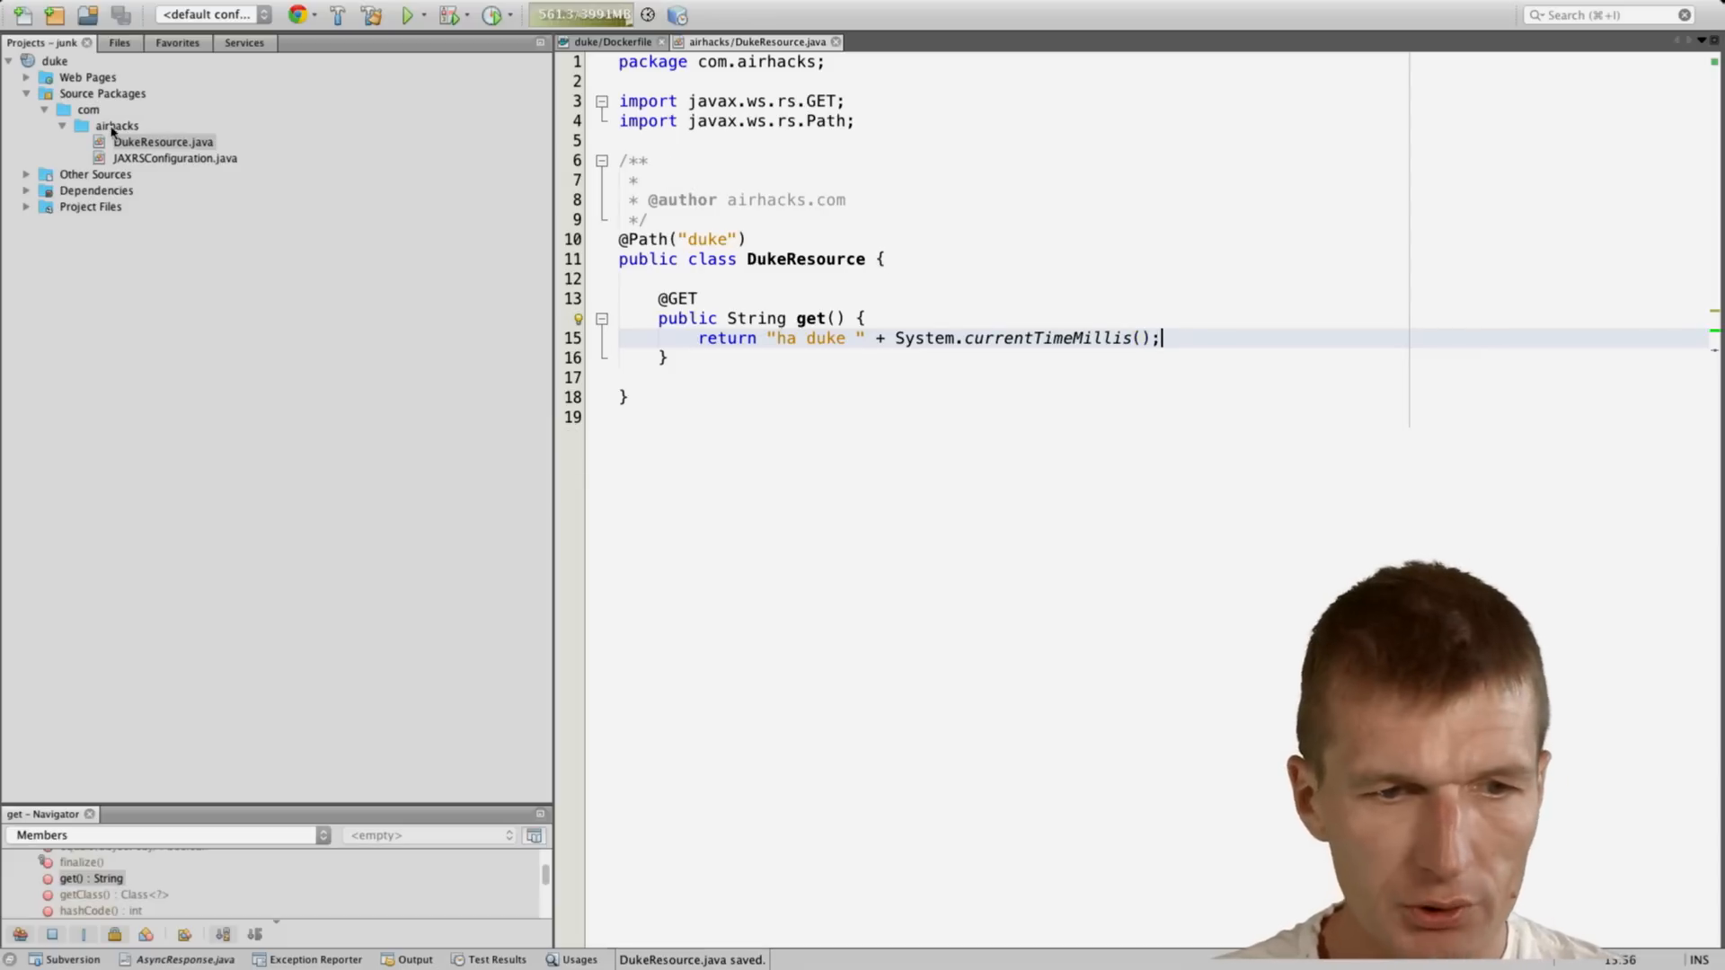
- Edit the duke Dockerfile to build FROM airhacks/payara, removing the CMD line
left_click(119, 41)
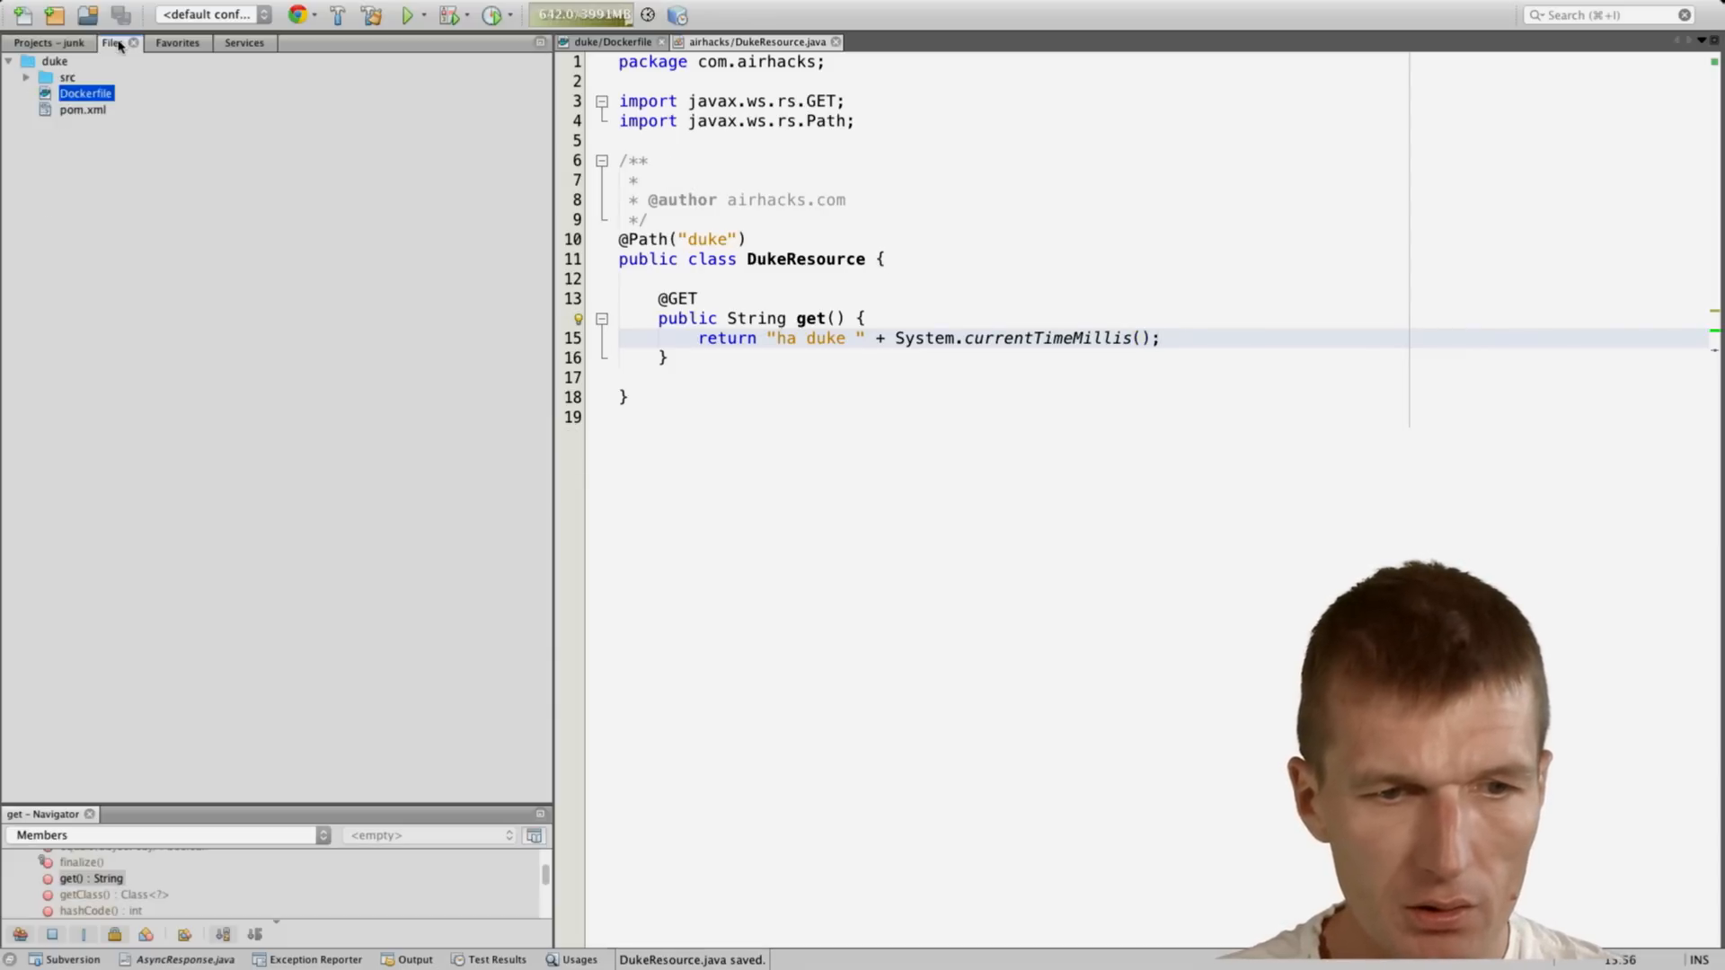
left_click(68, 76)
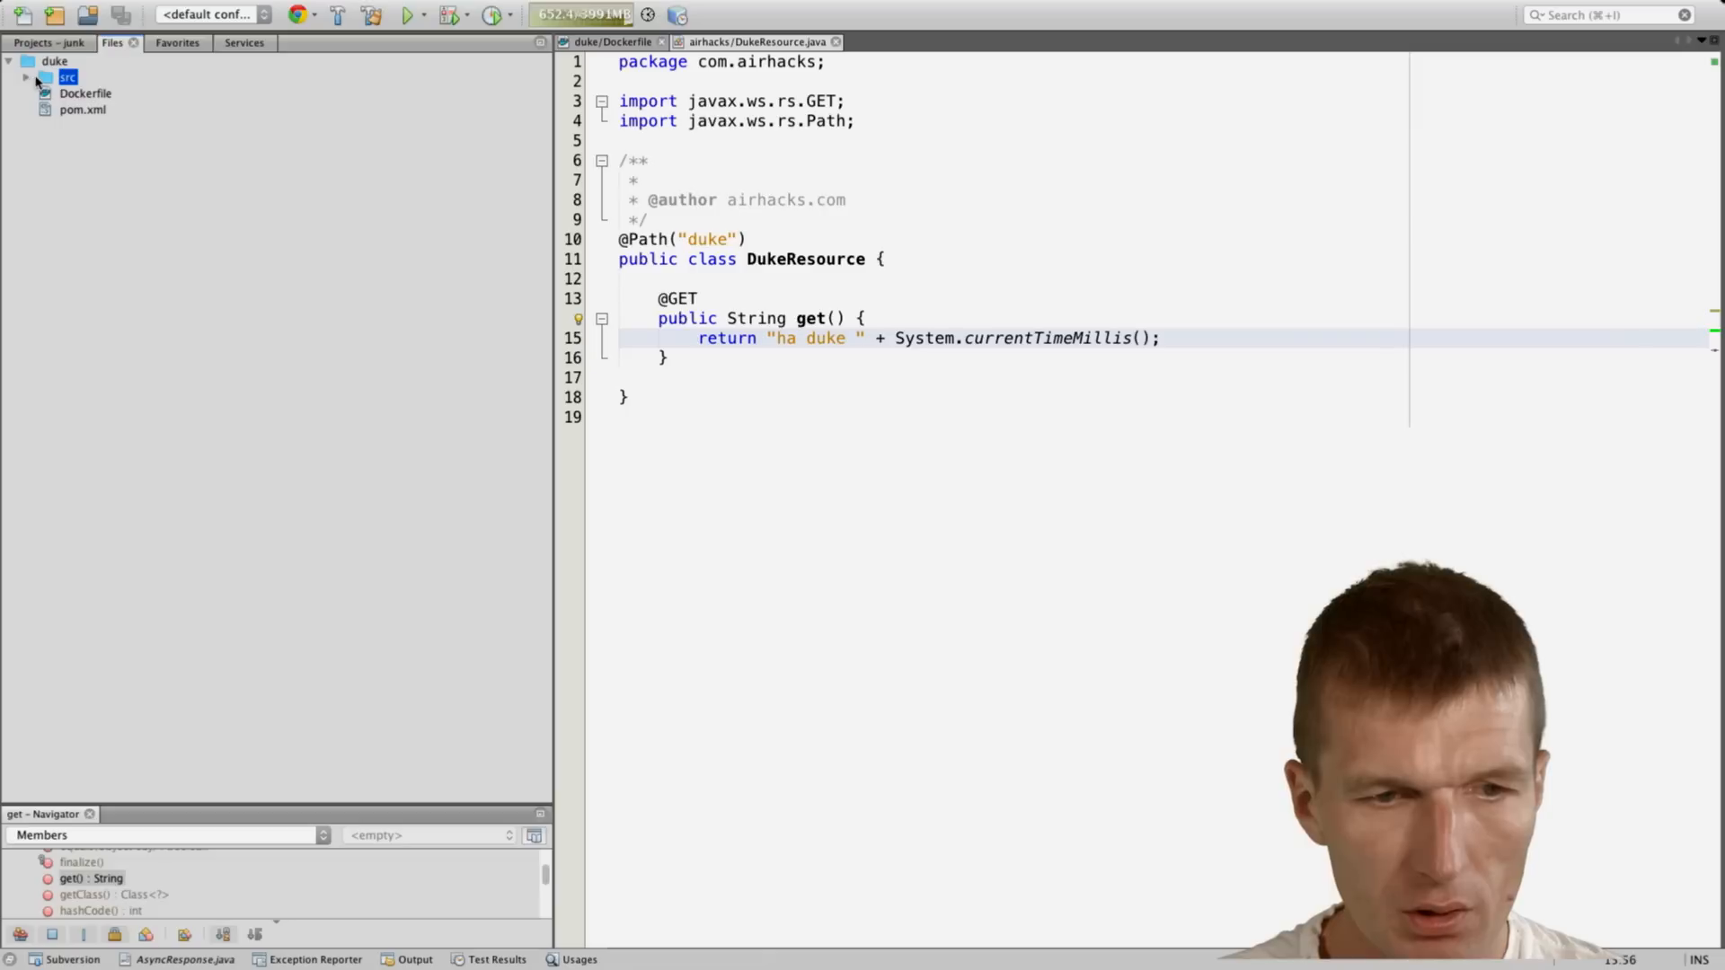
left_click(86, 92)
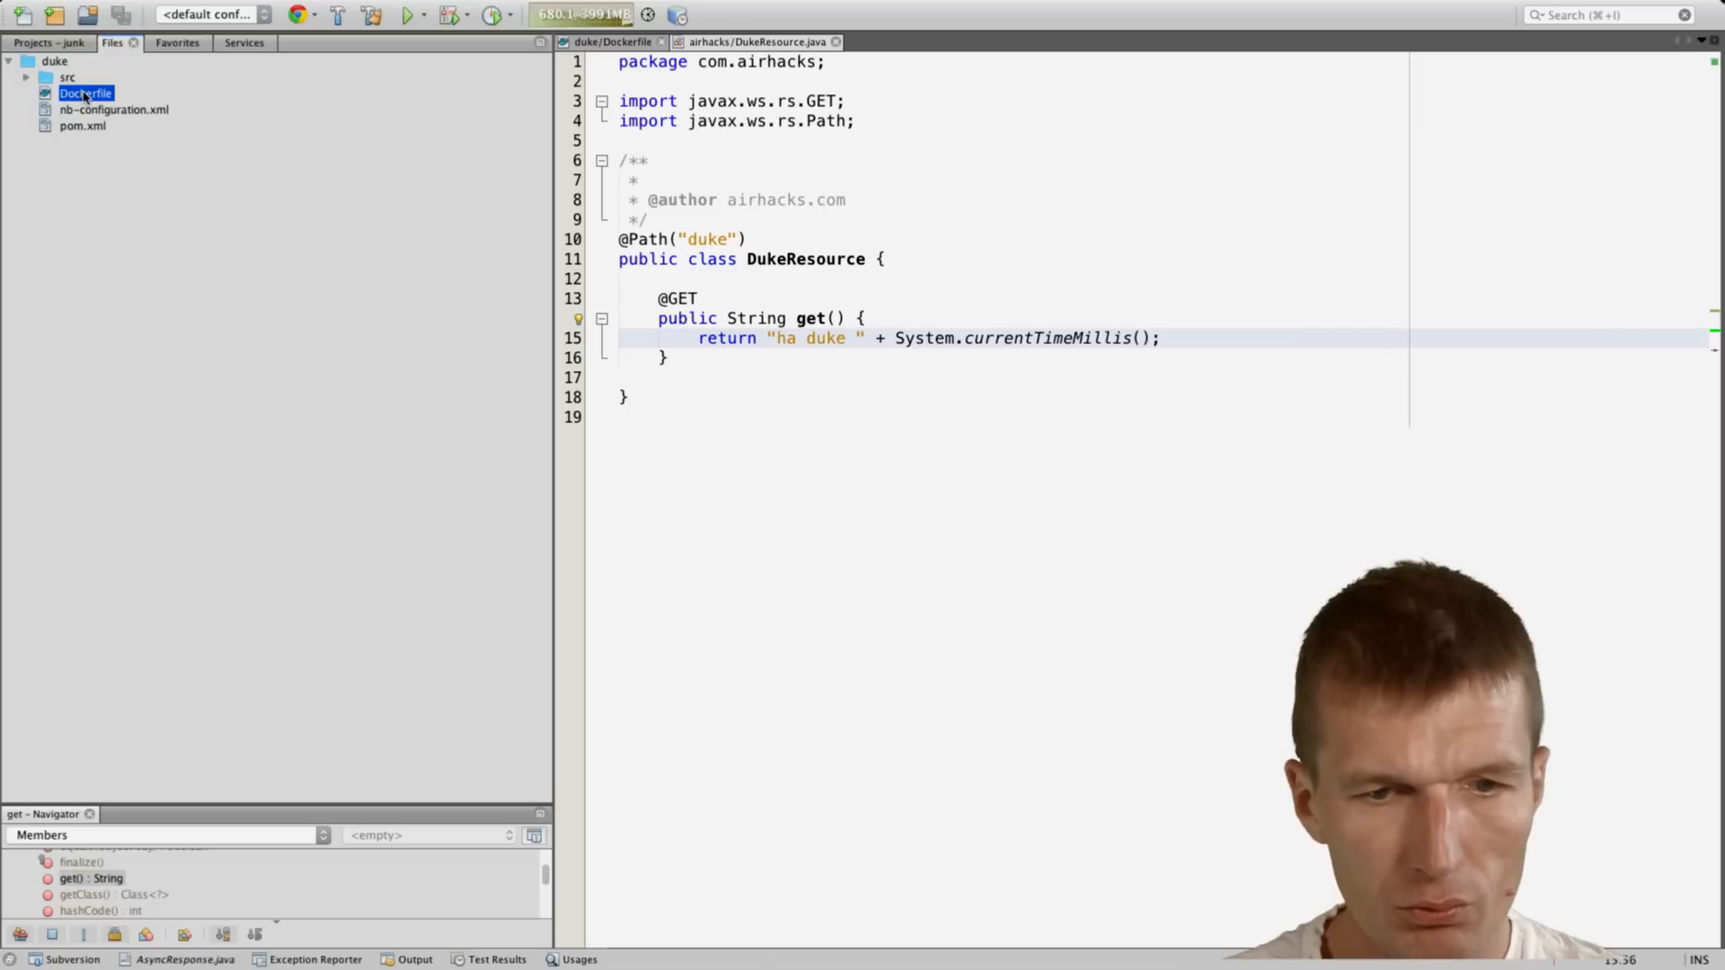
left_click(611, 41)
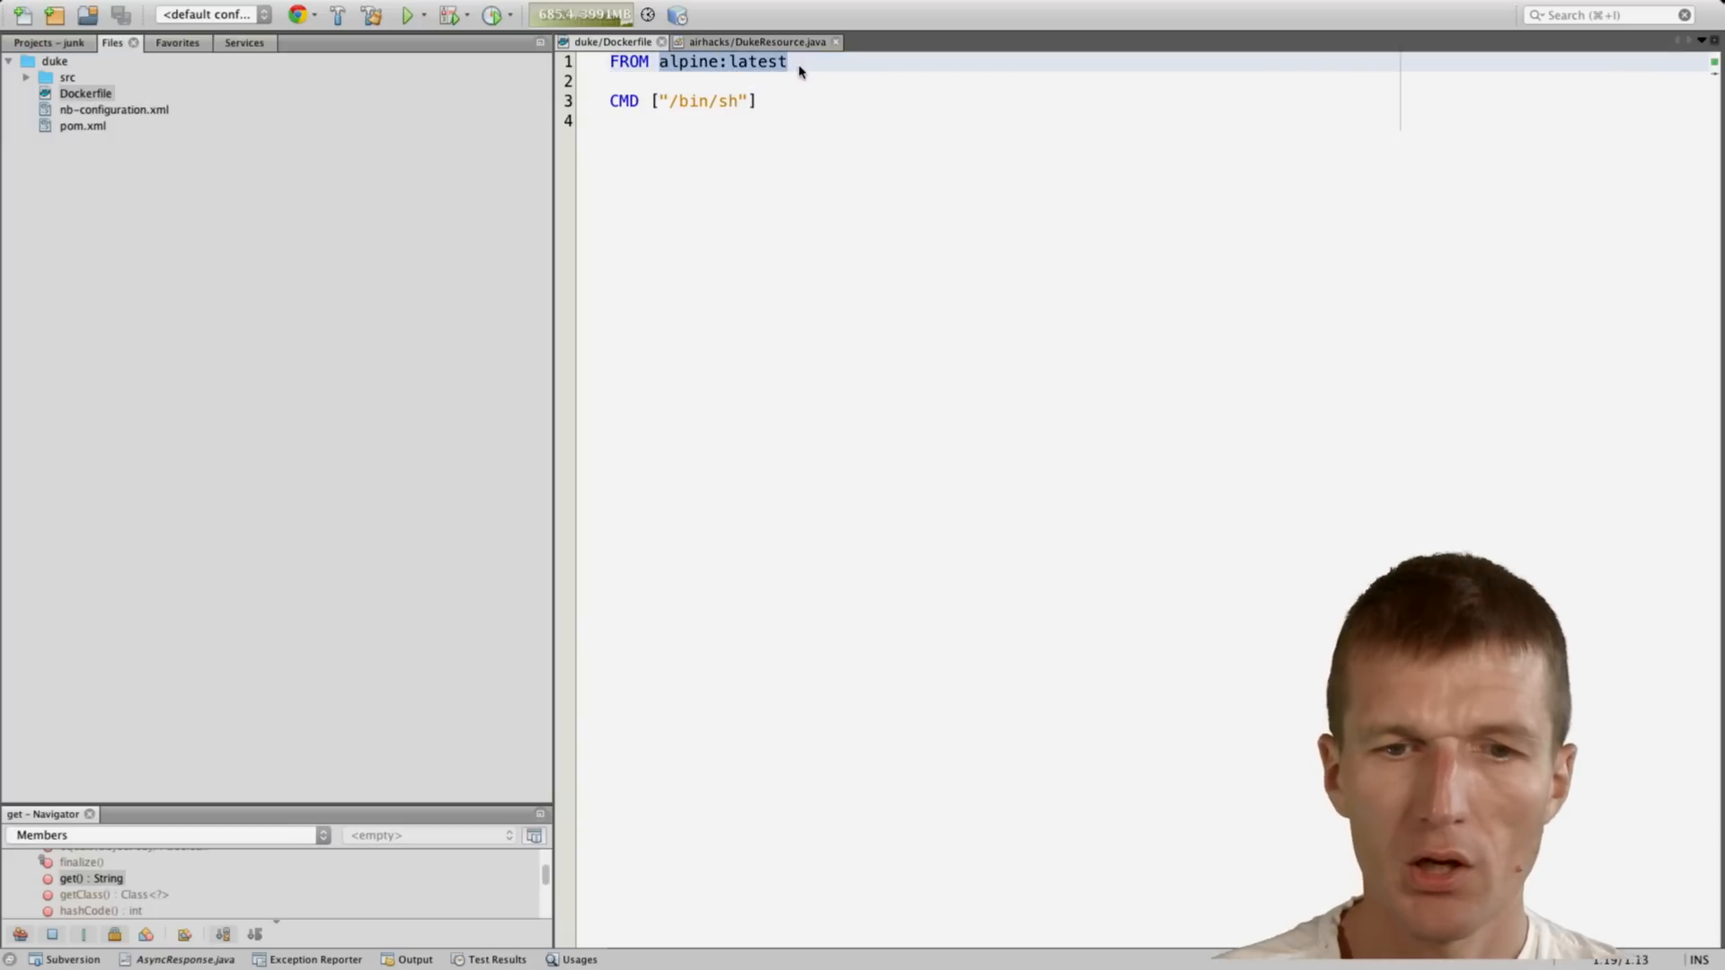
type("airhacks/")
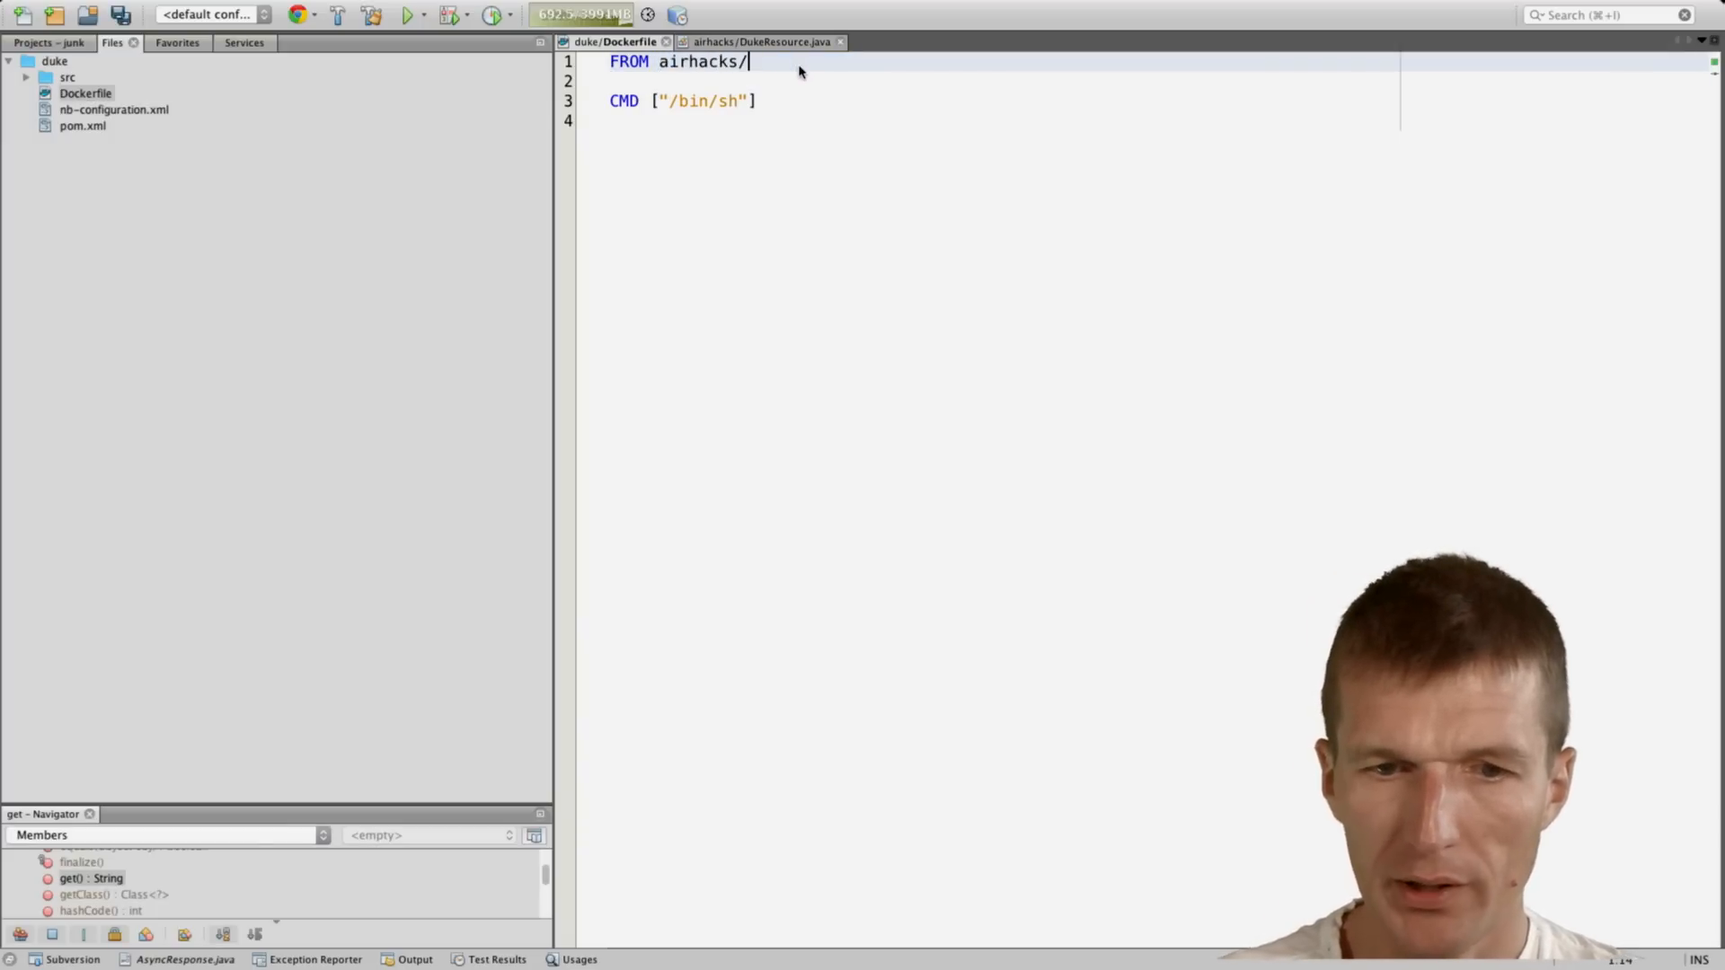
type("payara")
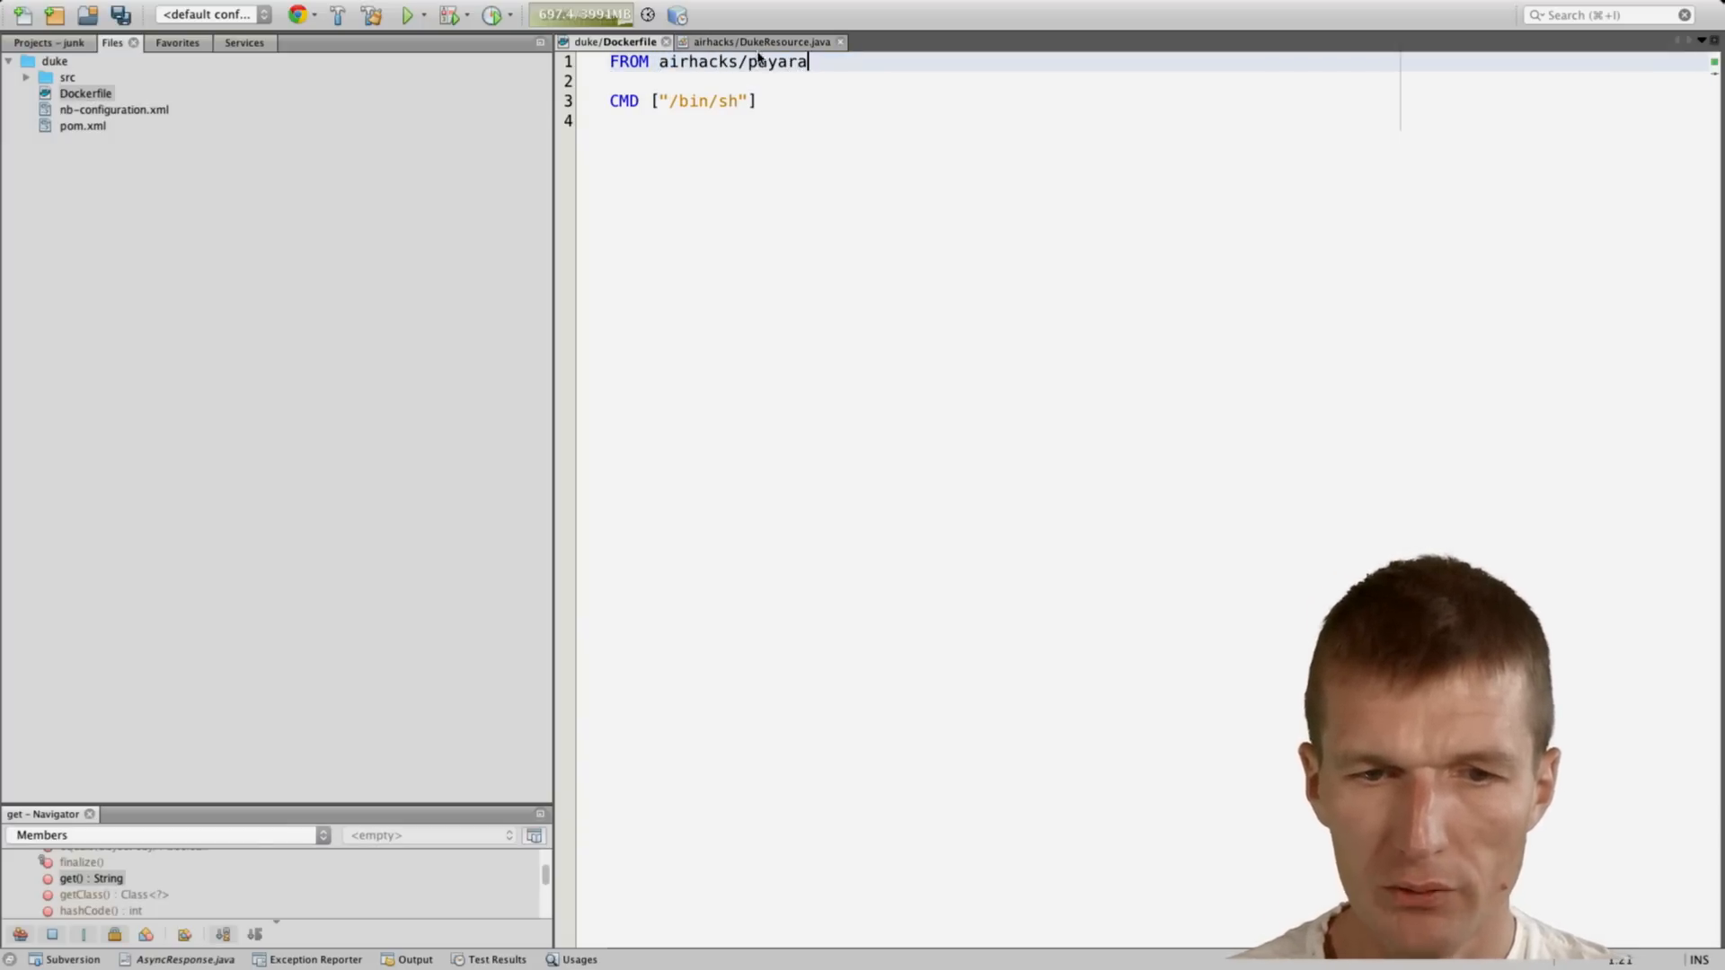
left_click(760, 101)
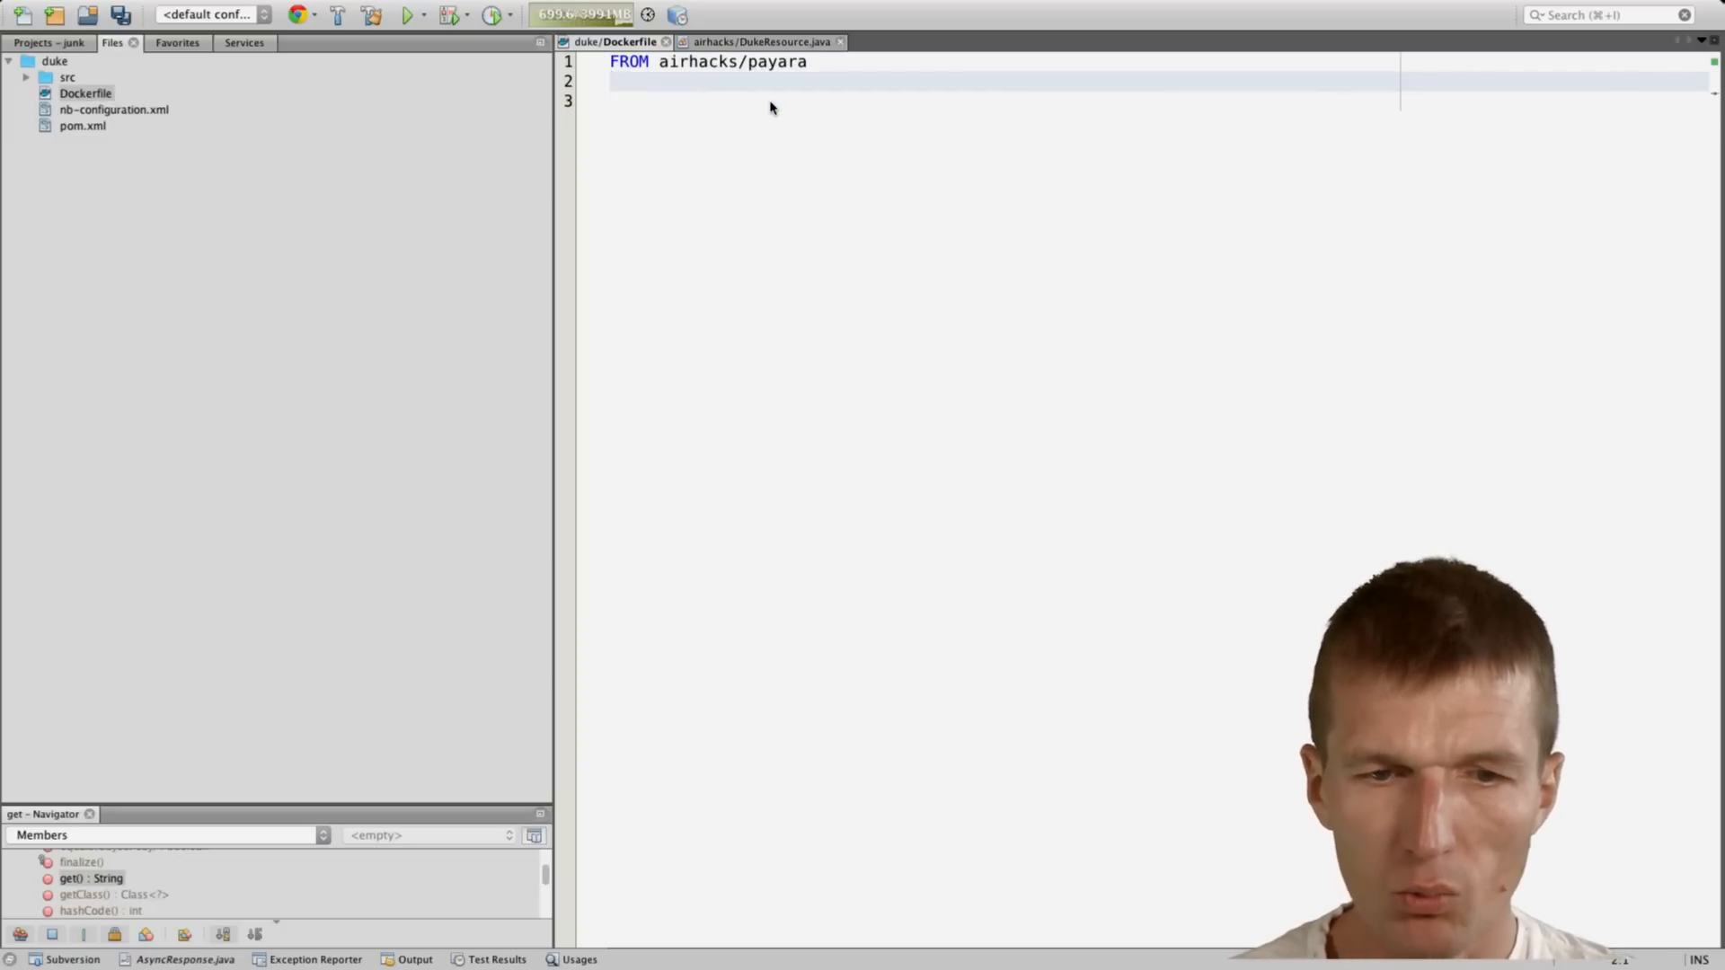
- Add COPY ./target/duke.war ${DEPLOYMENT_DIR} and save the Dockerfile
type("COPY")
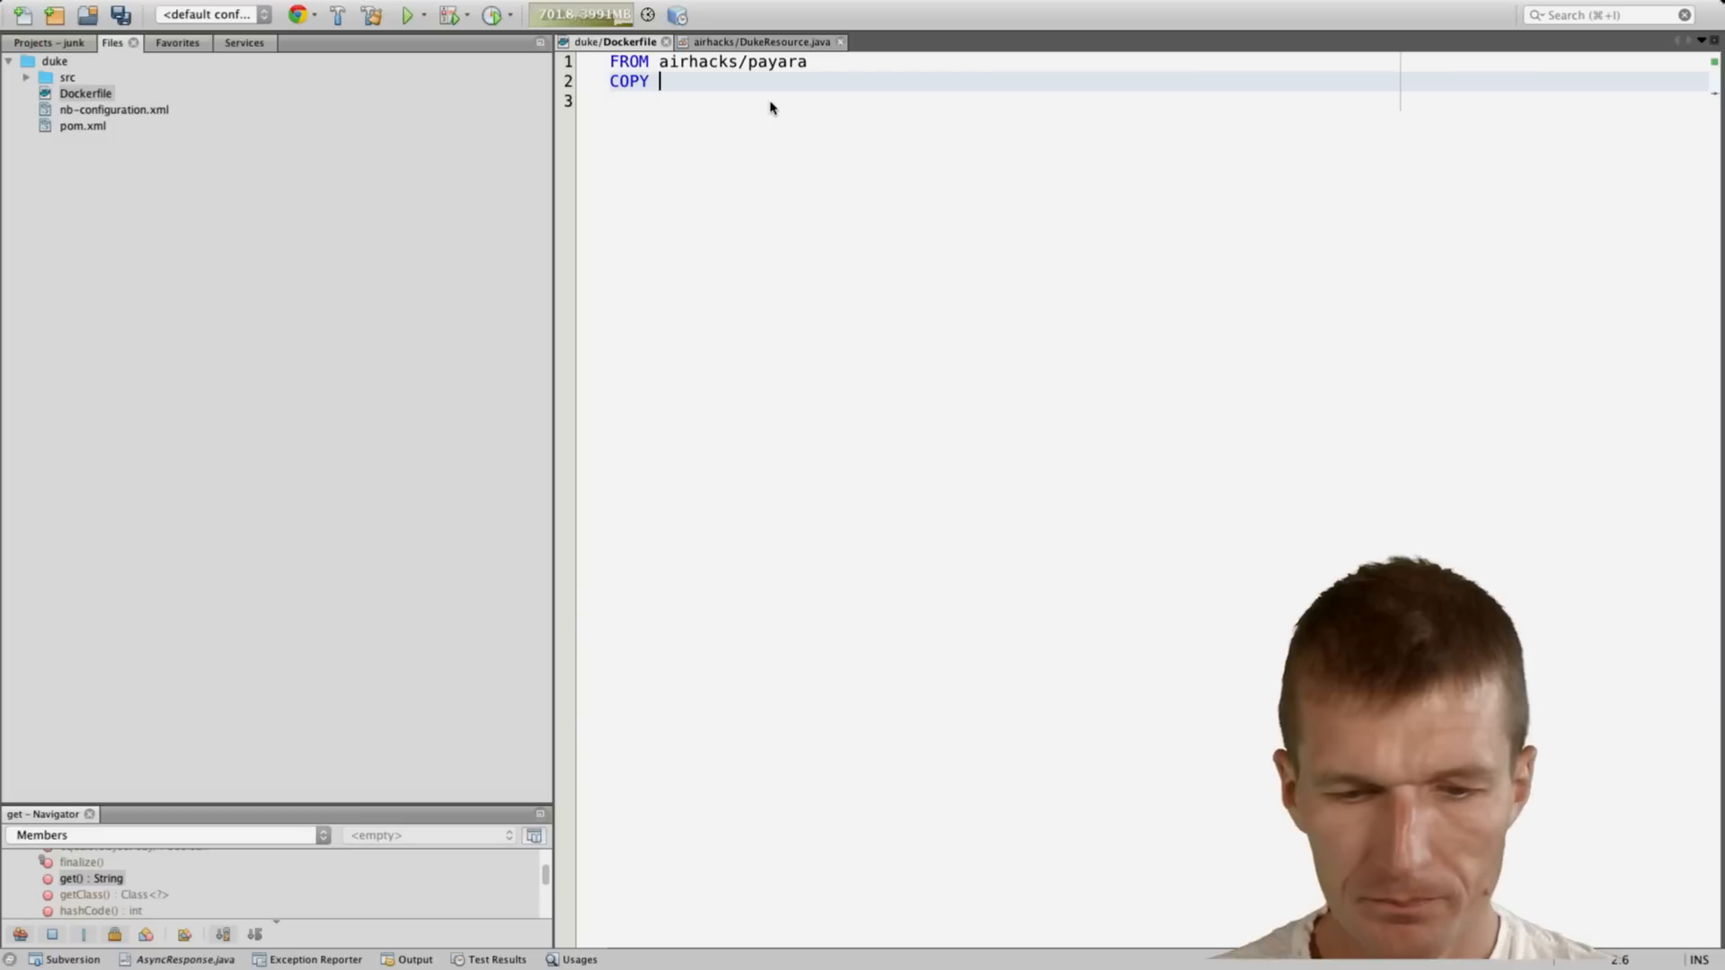
type("${}")
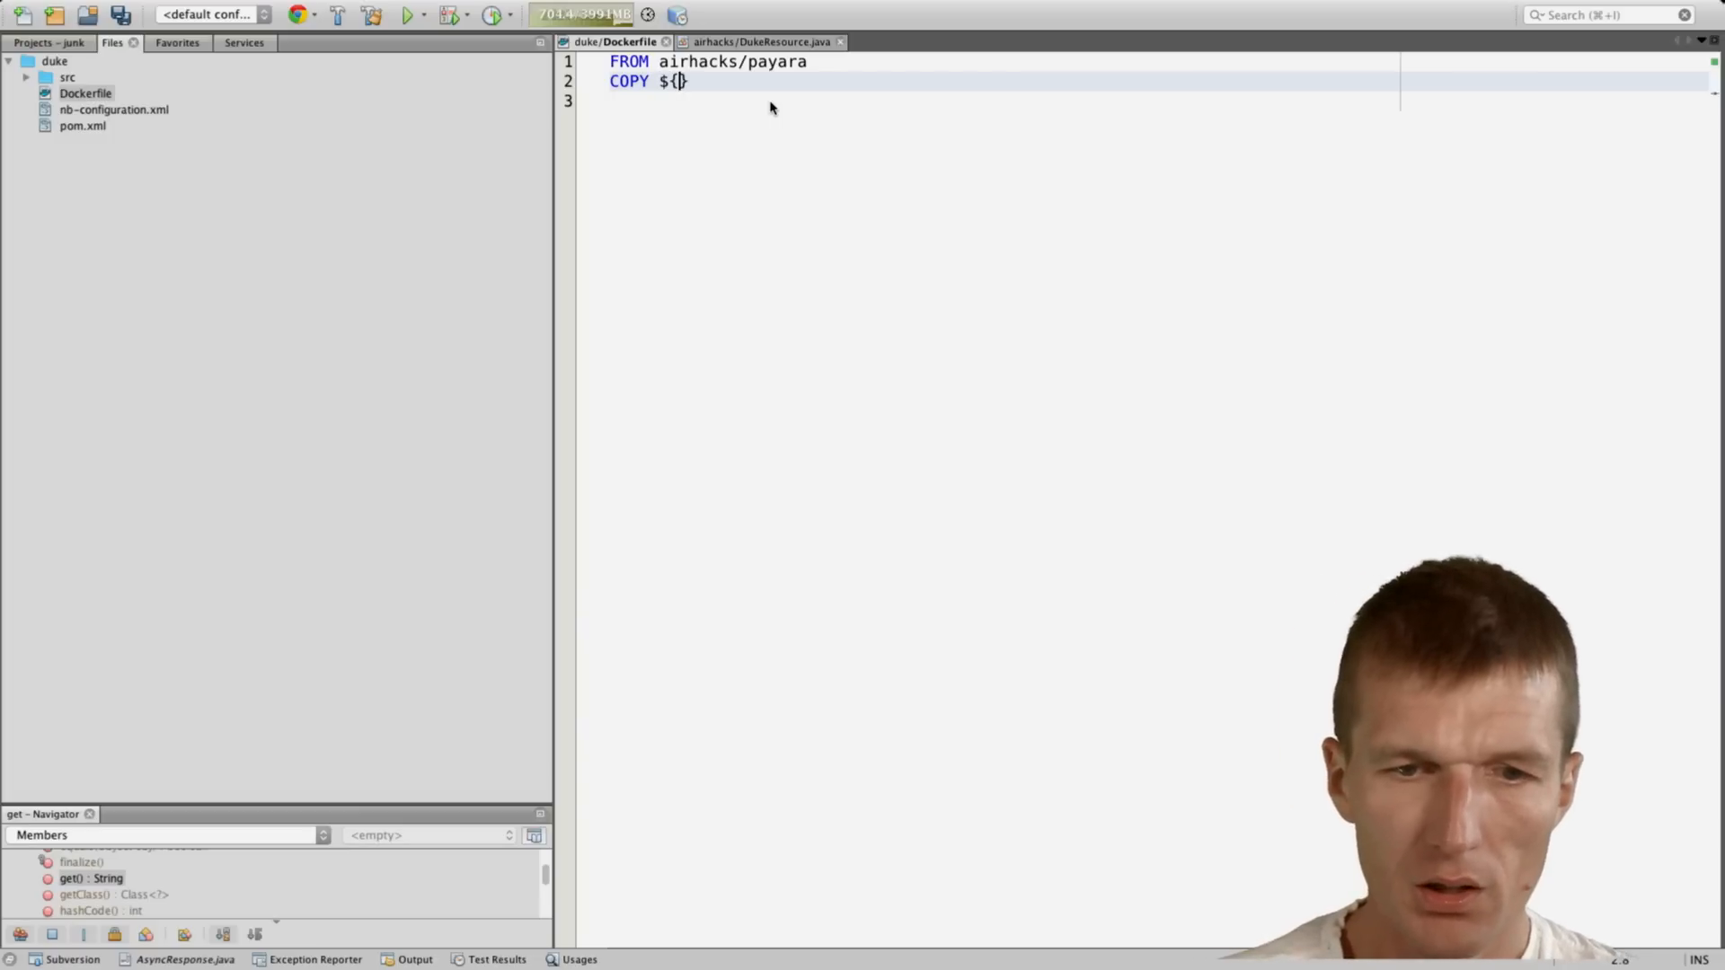
type("./")
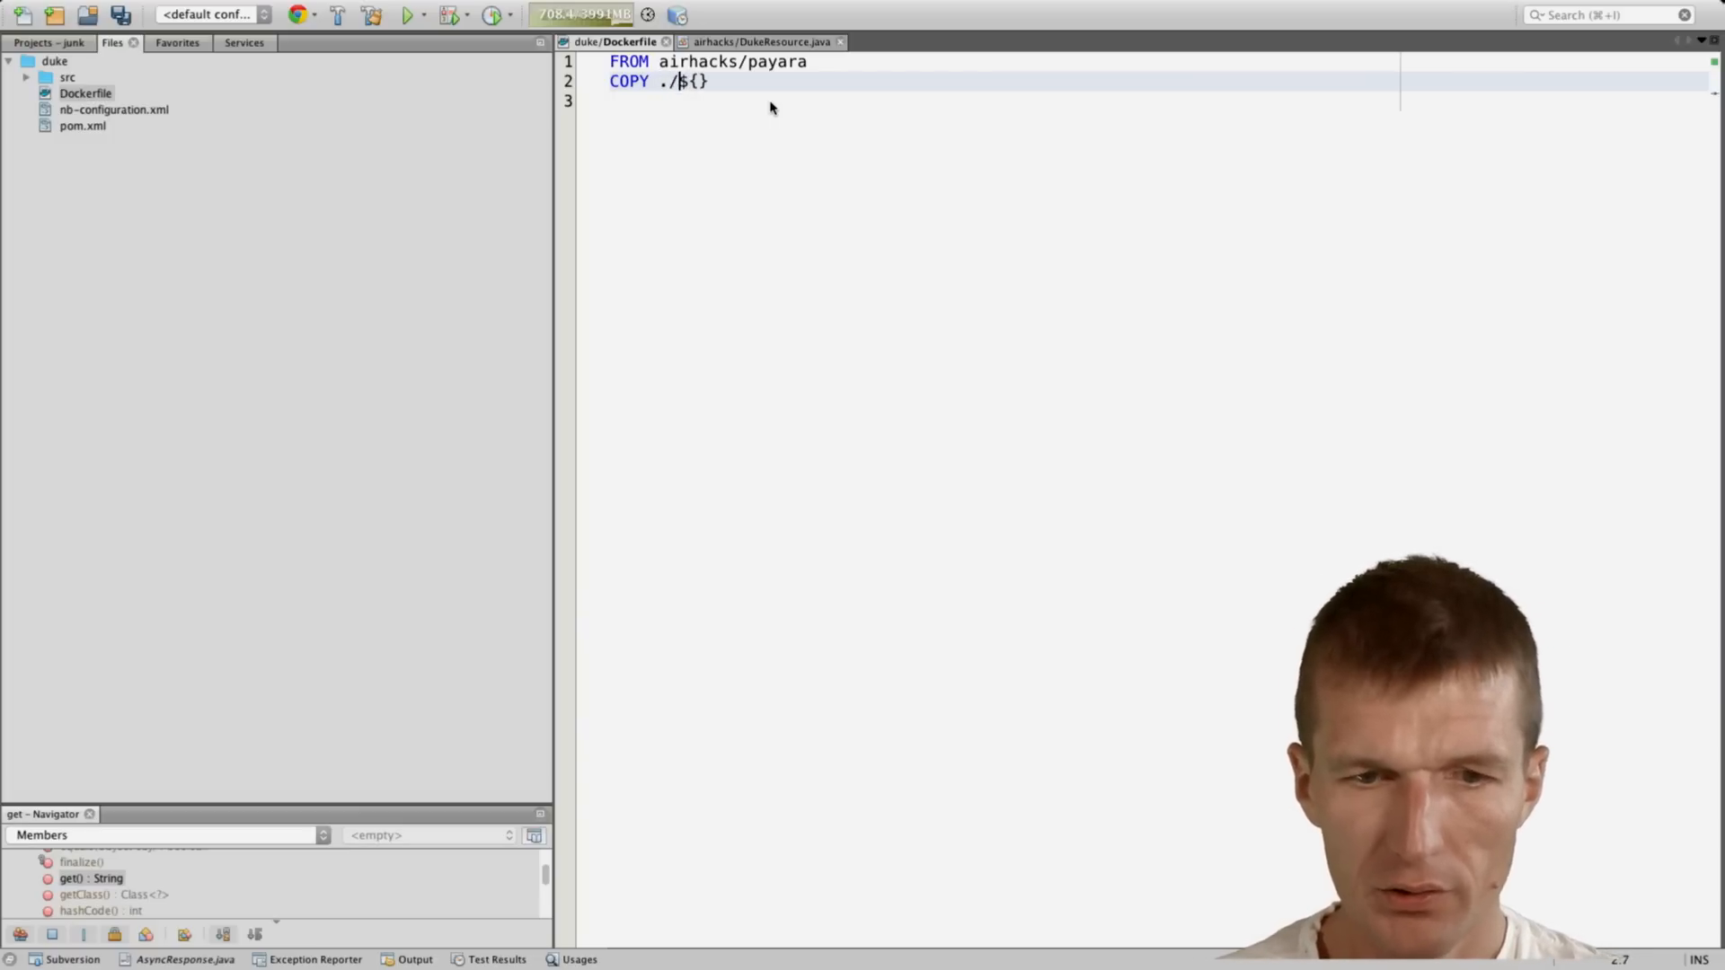
type("target/duke.war")
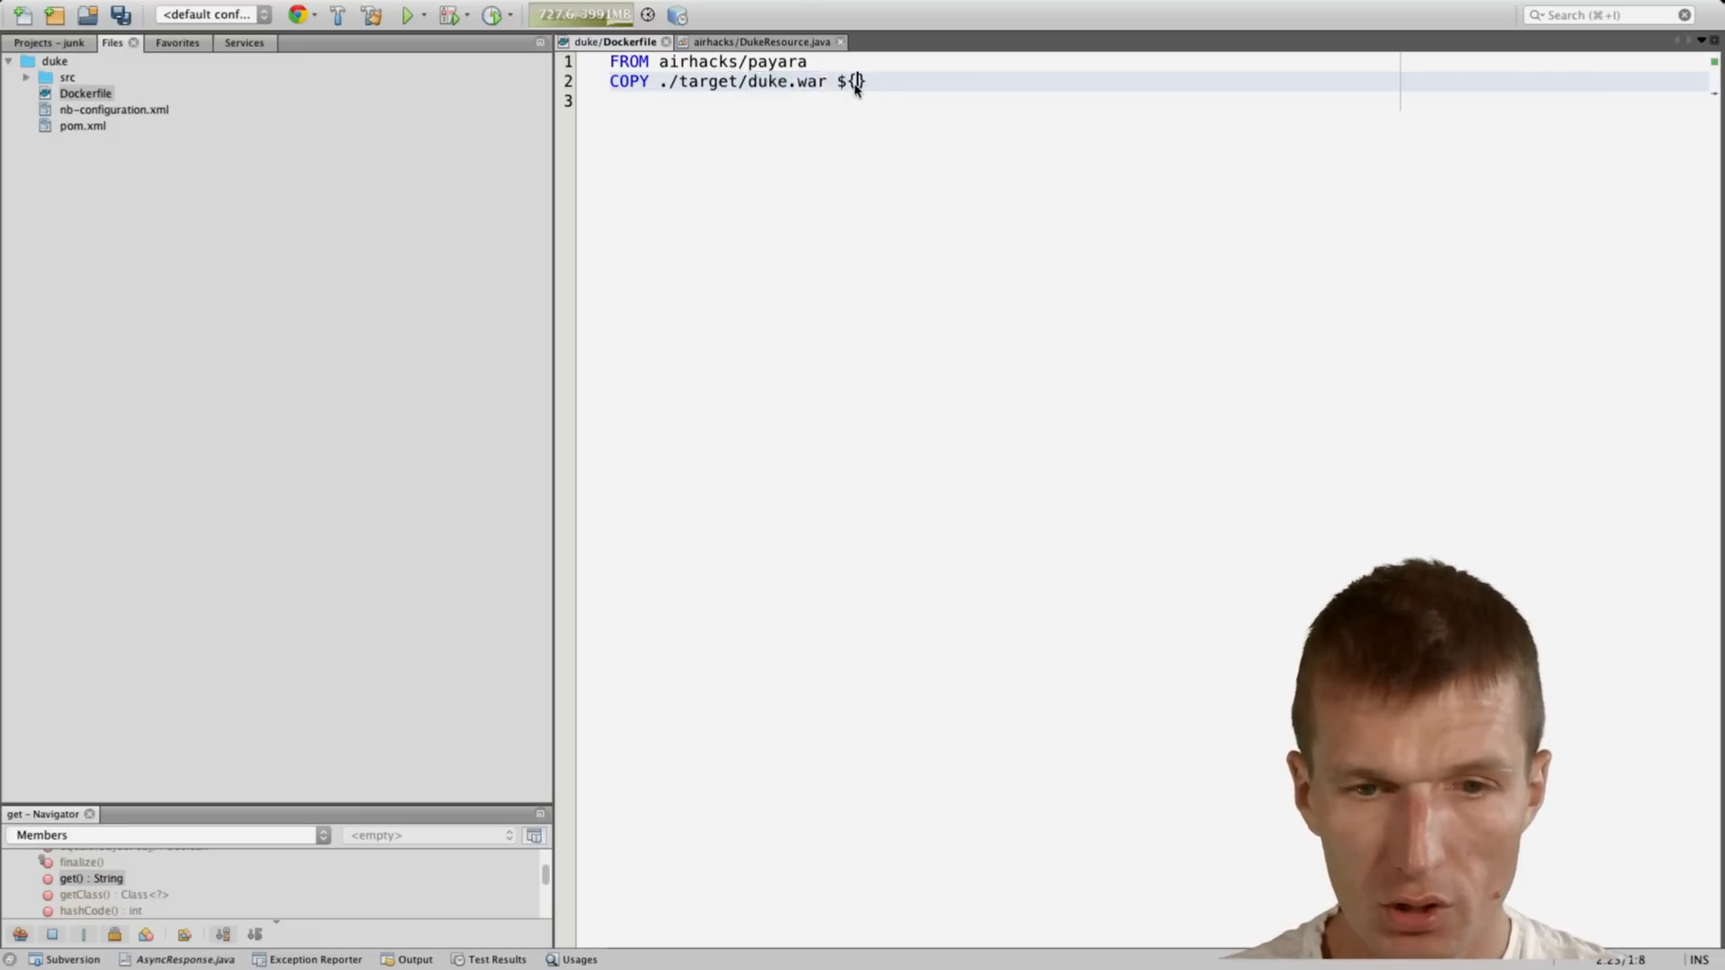
type("DEPL")
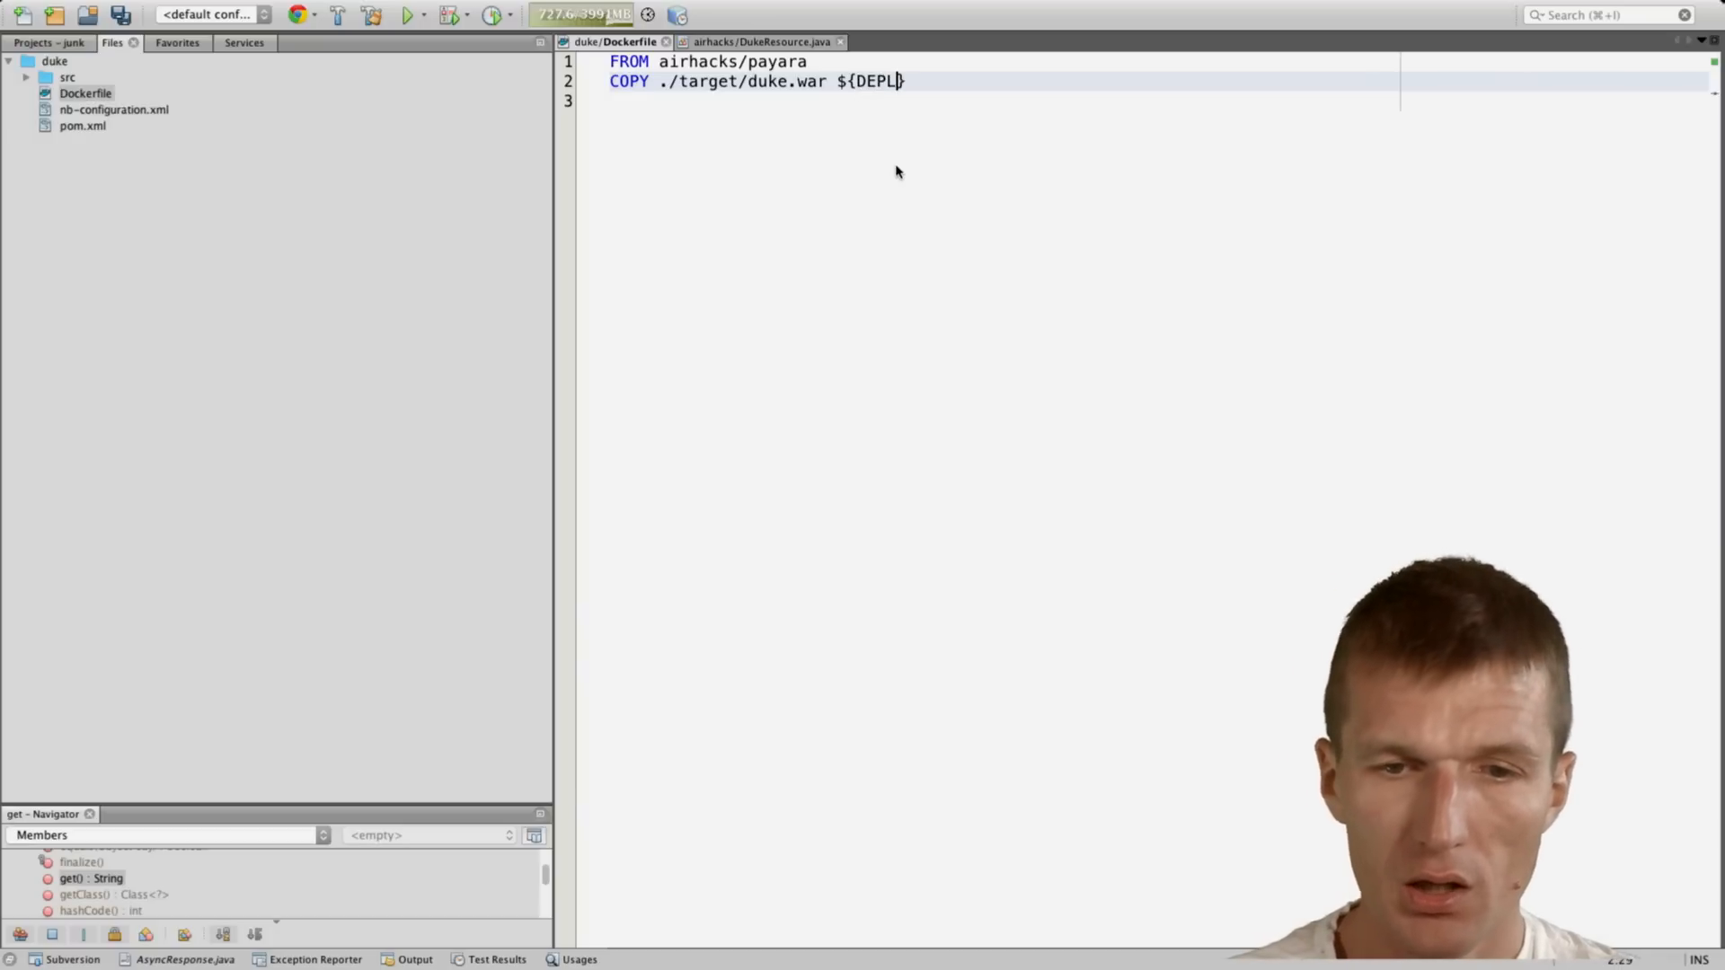
type("OYMENT_DIR")
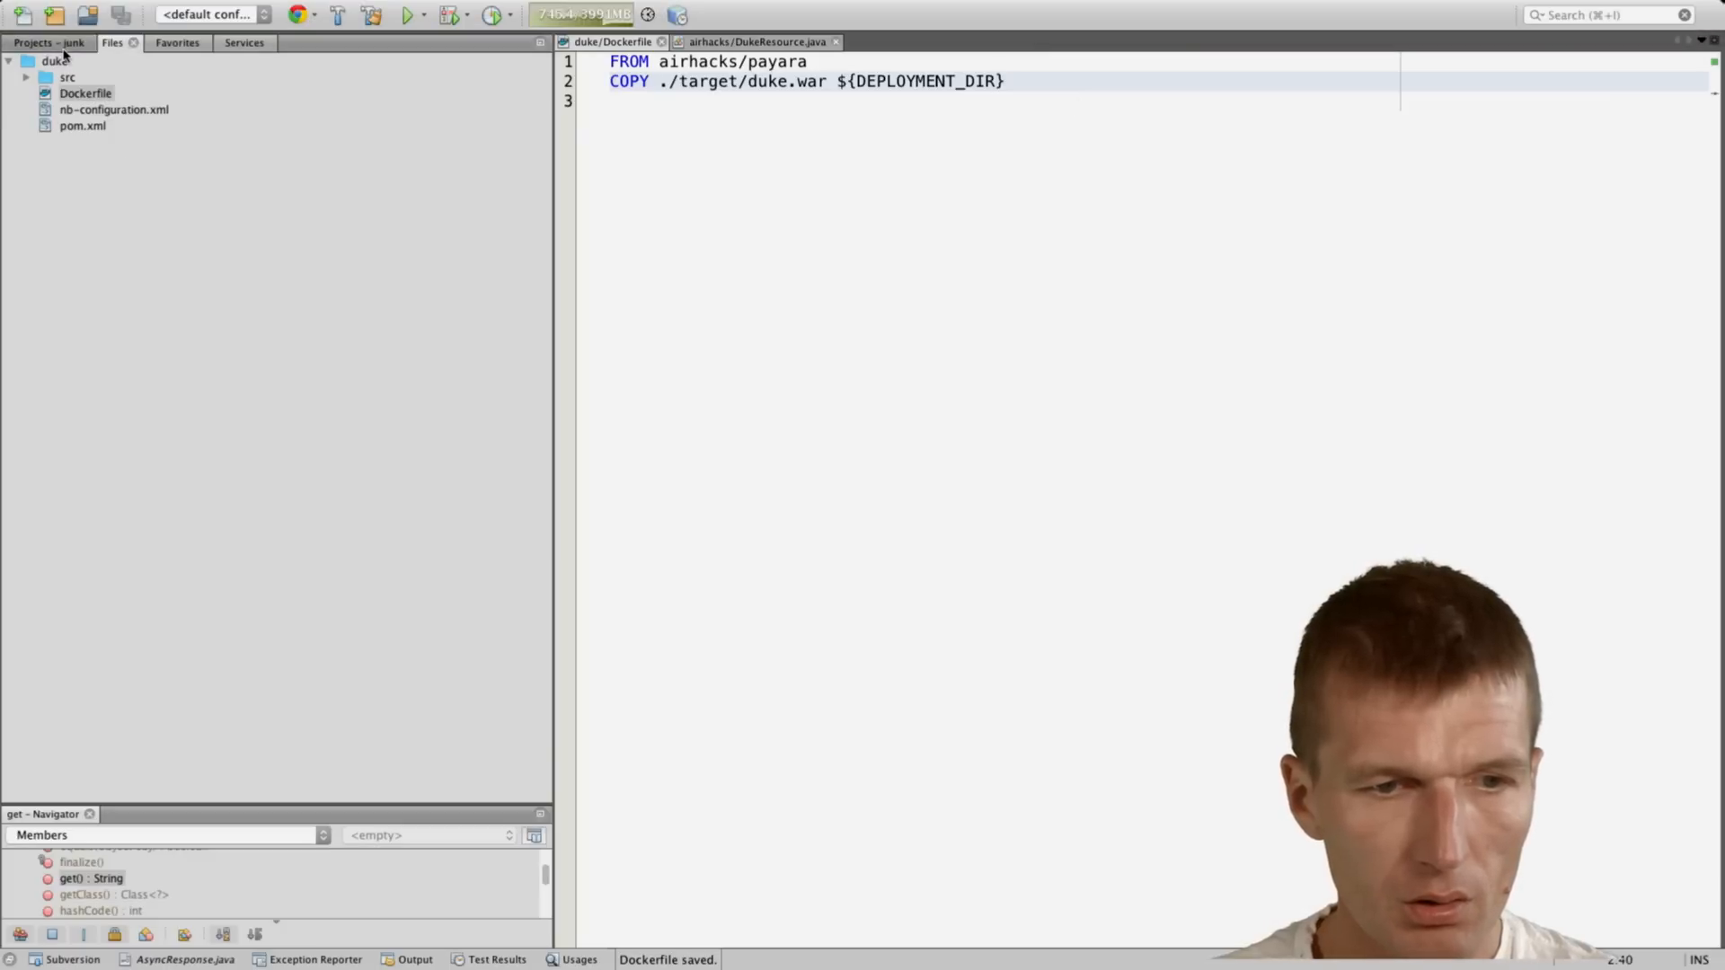
left_click(43, 43)
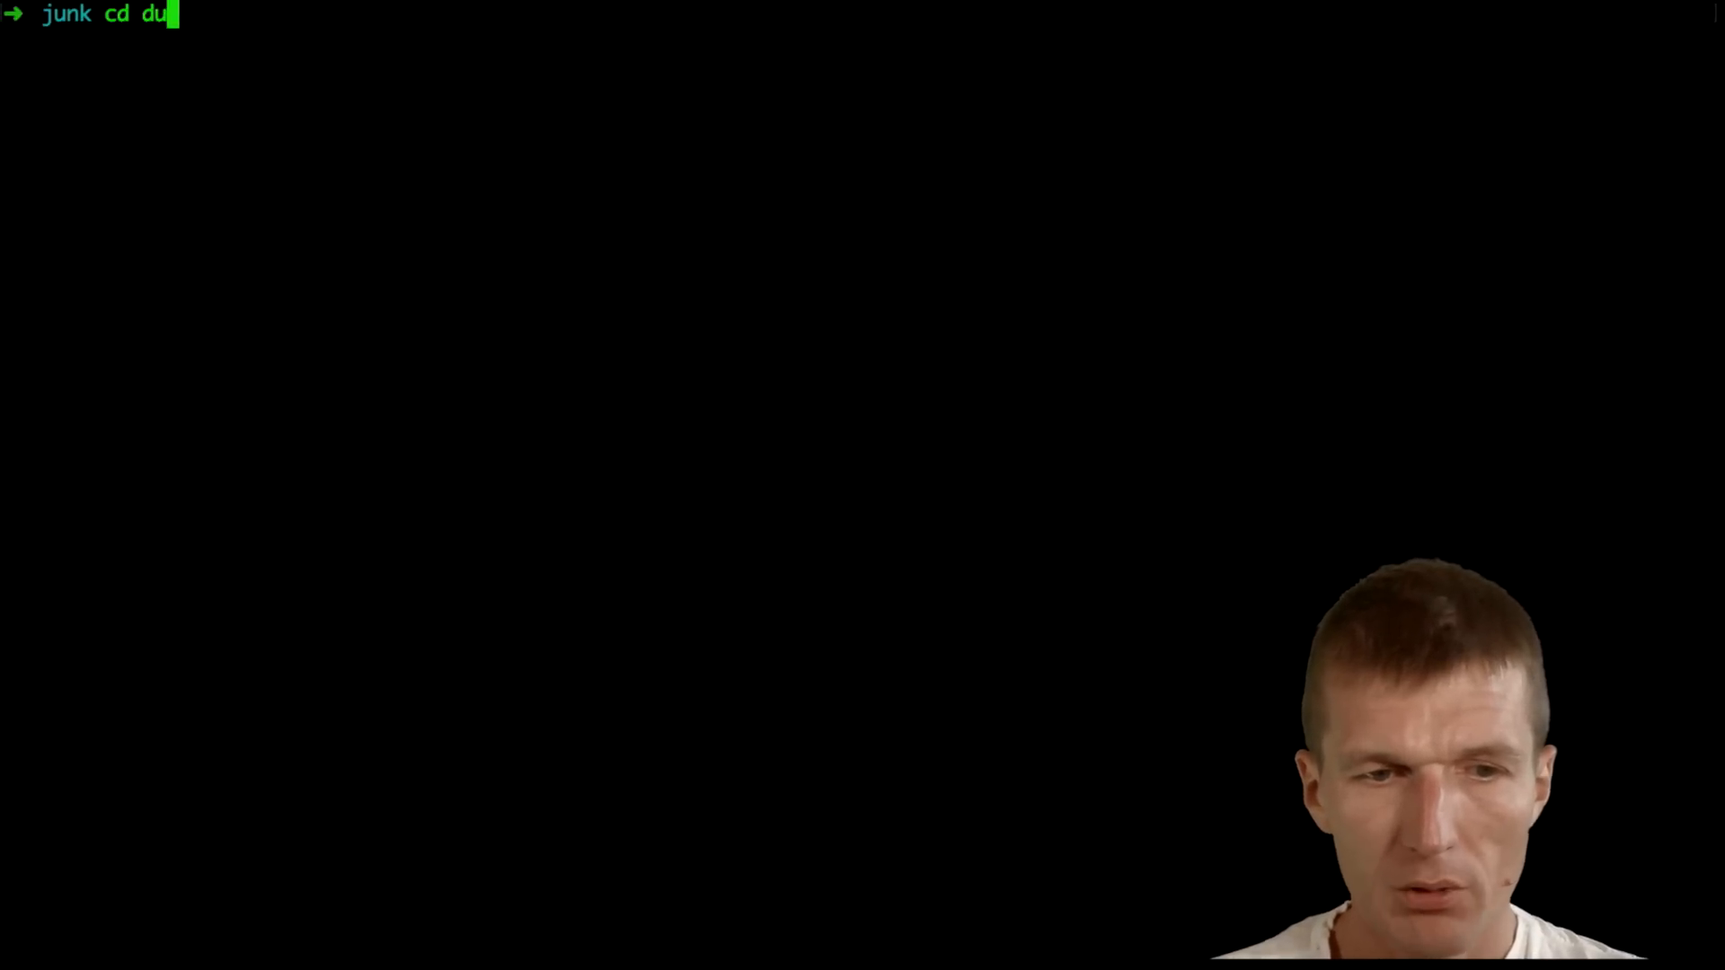
- In the duke folder run 'mvn install && docker build -t airhacks/duke .' to build the image
key("Return")
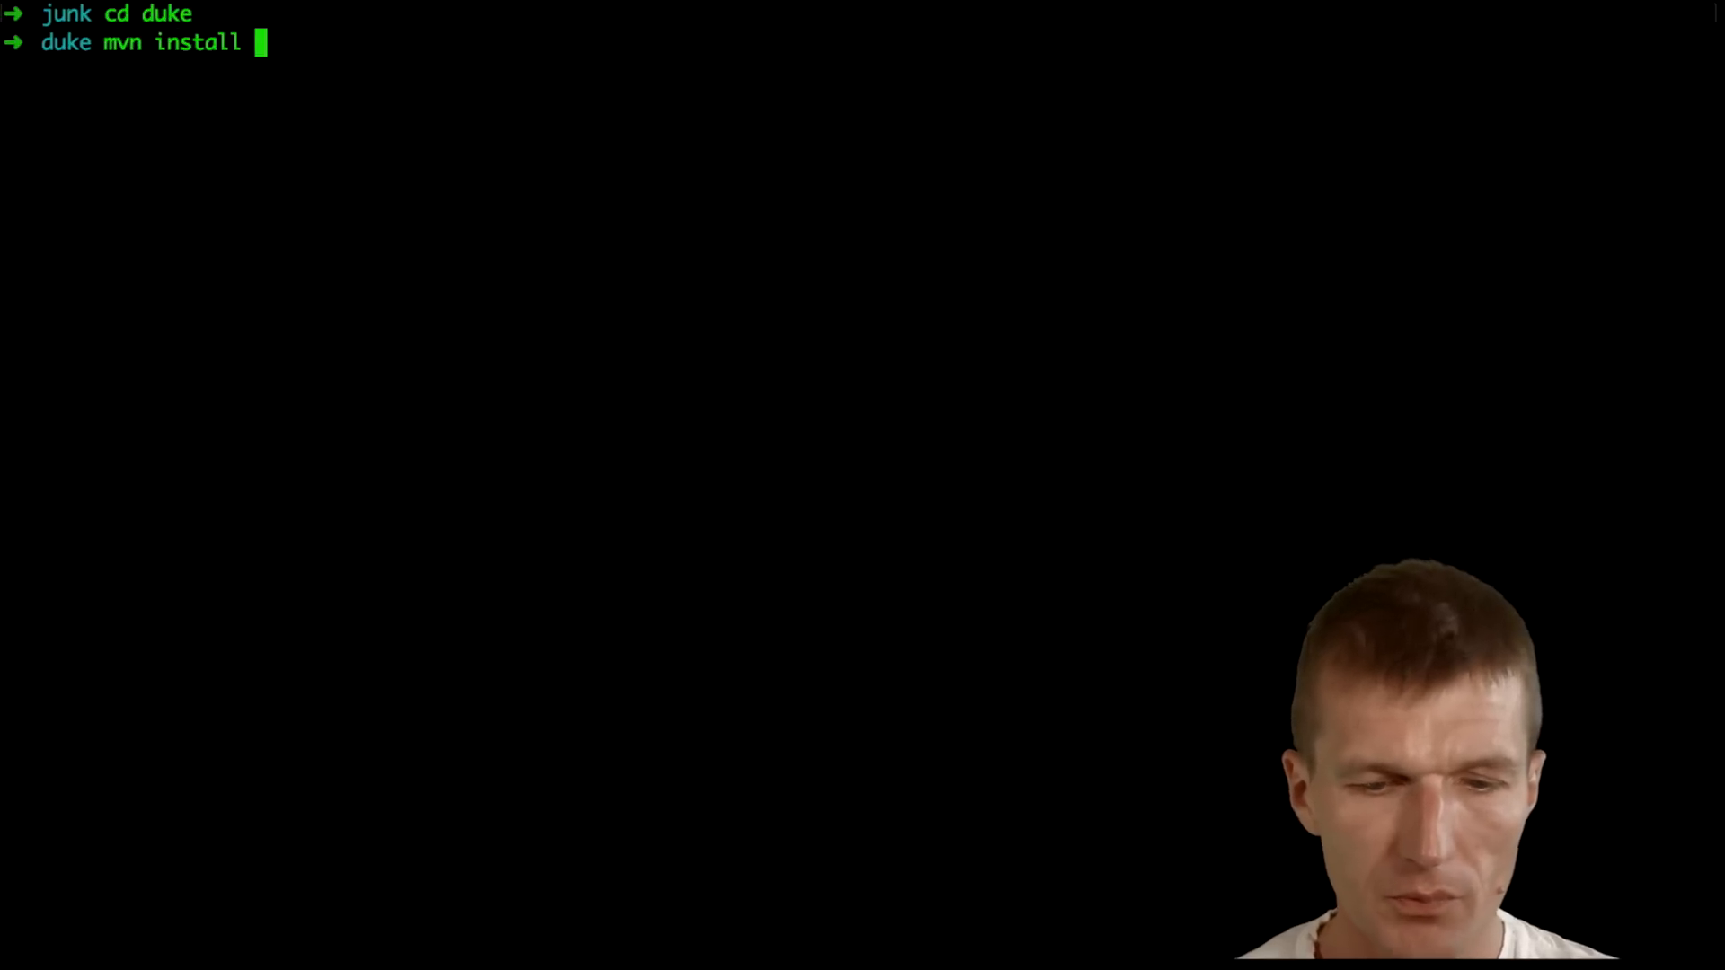
type("&& docker build -t")
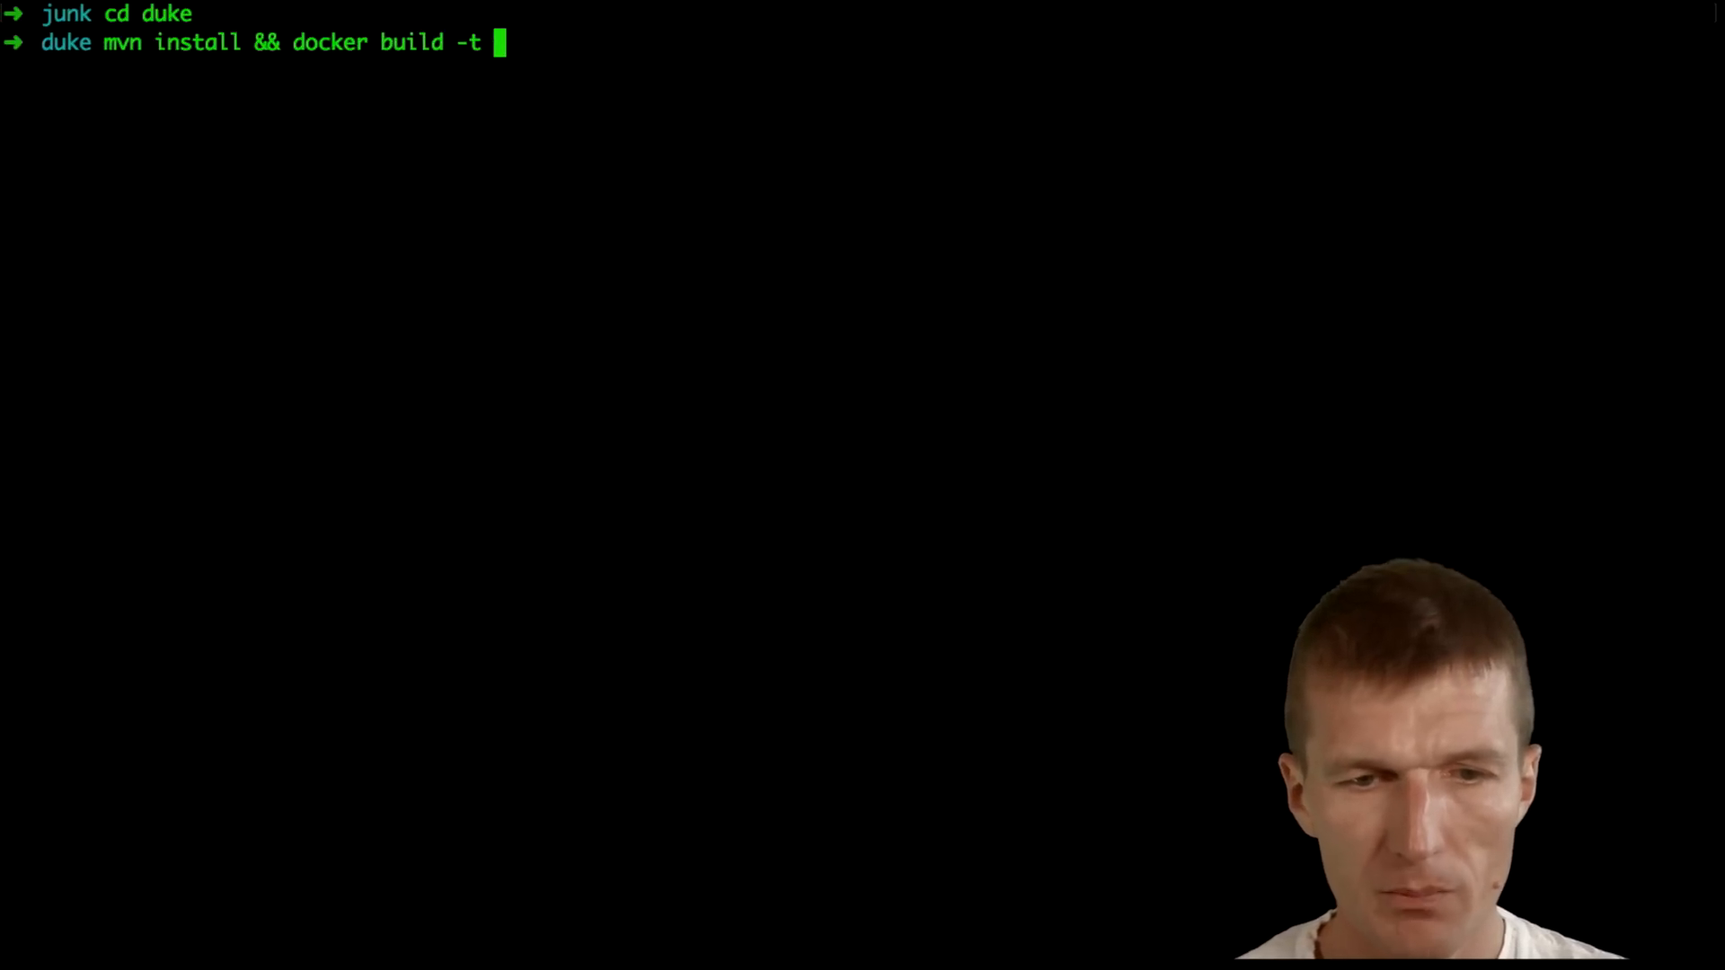
type("airhacks/")
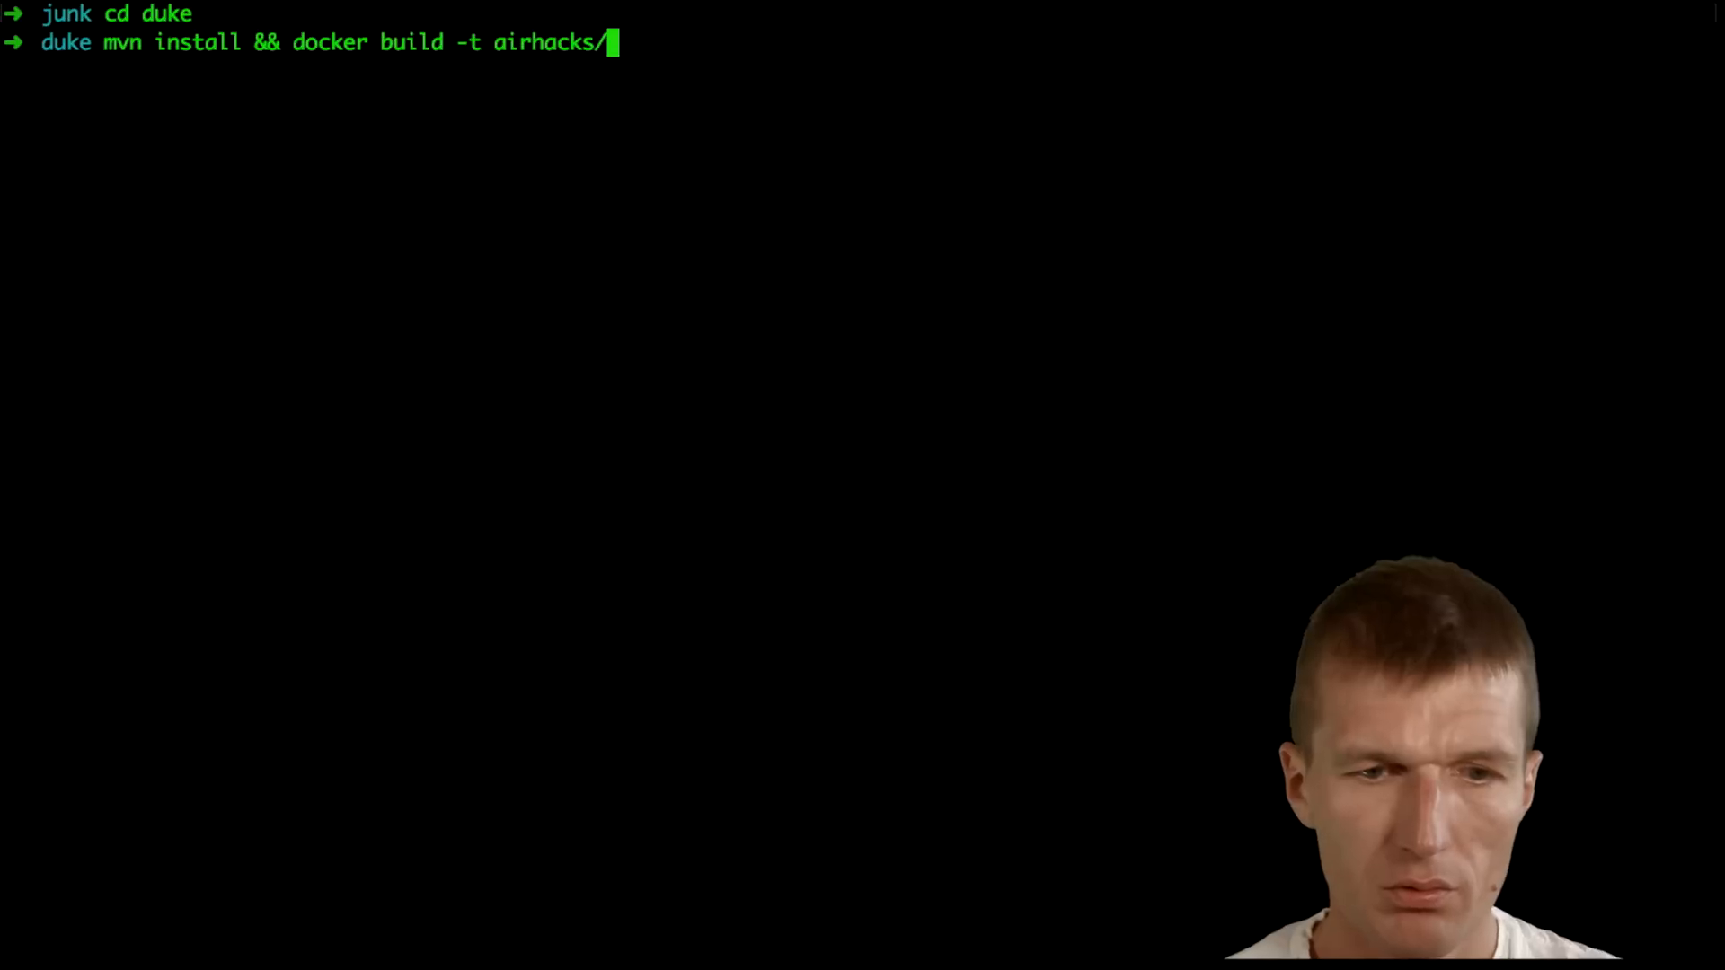
type("duke .")
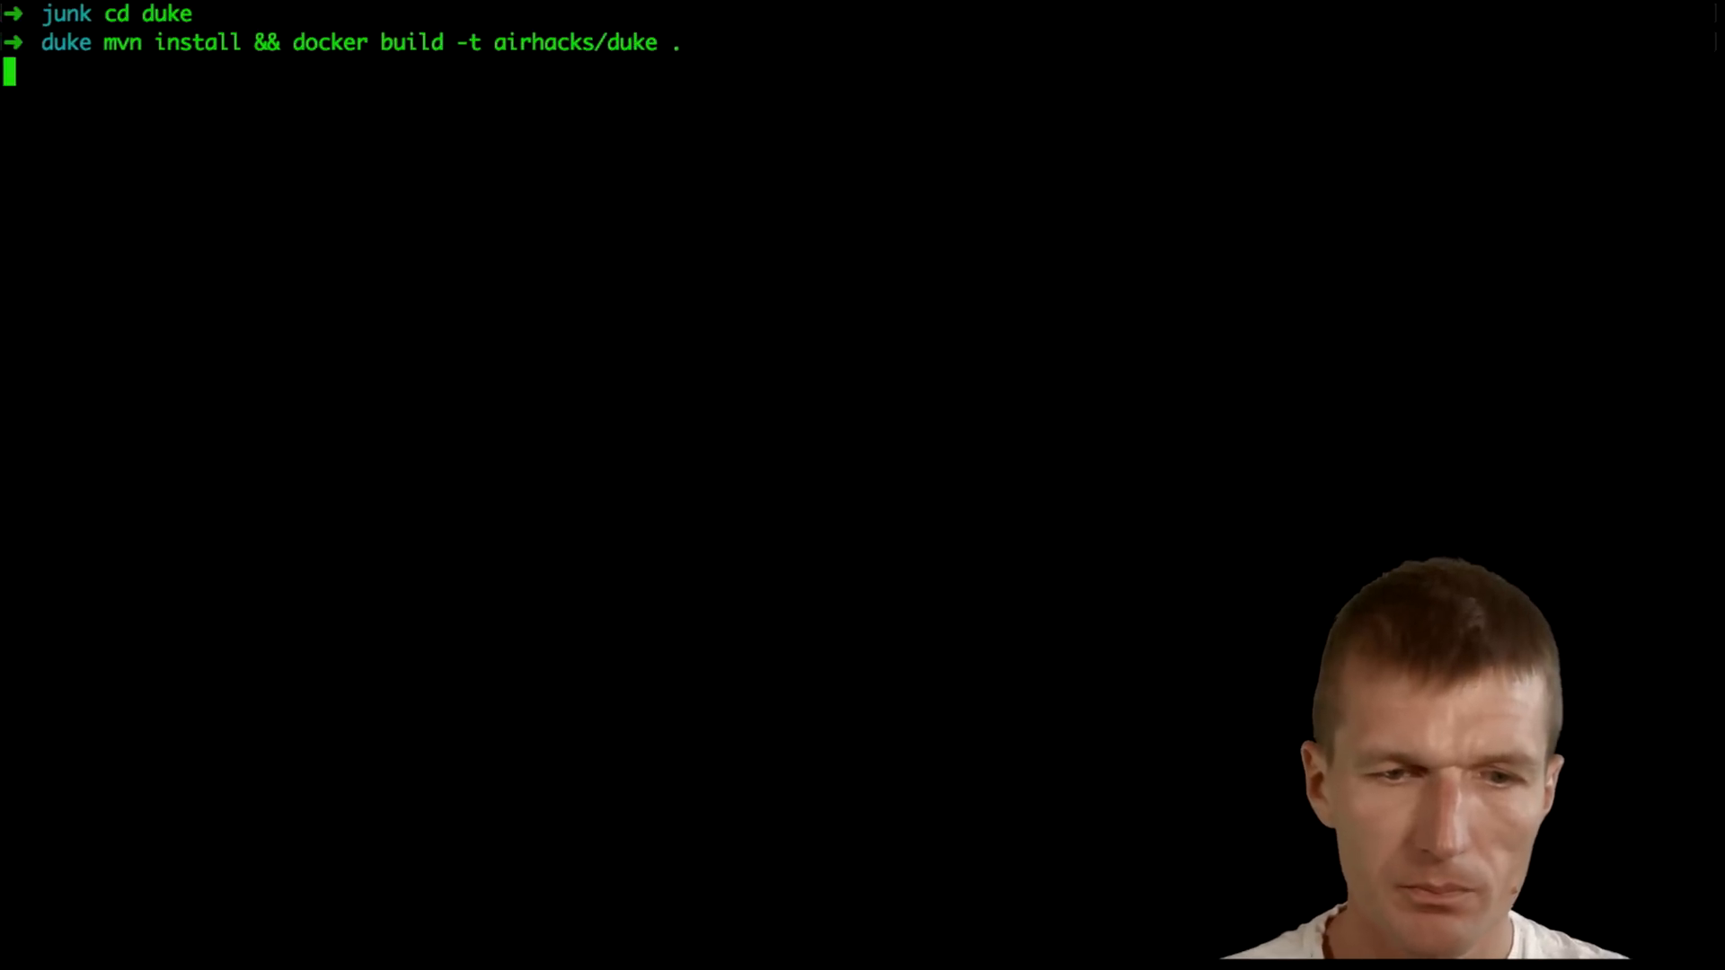
key("Return")
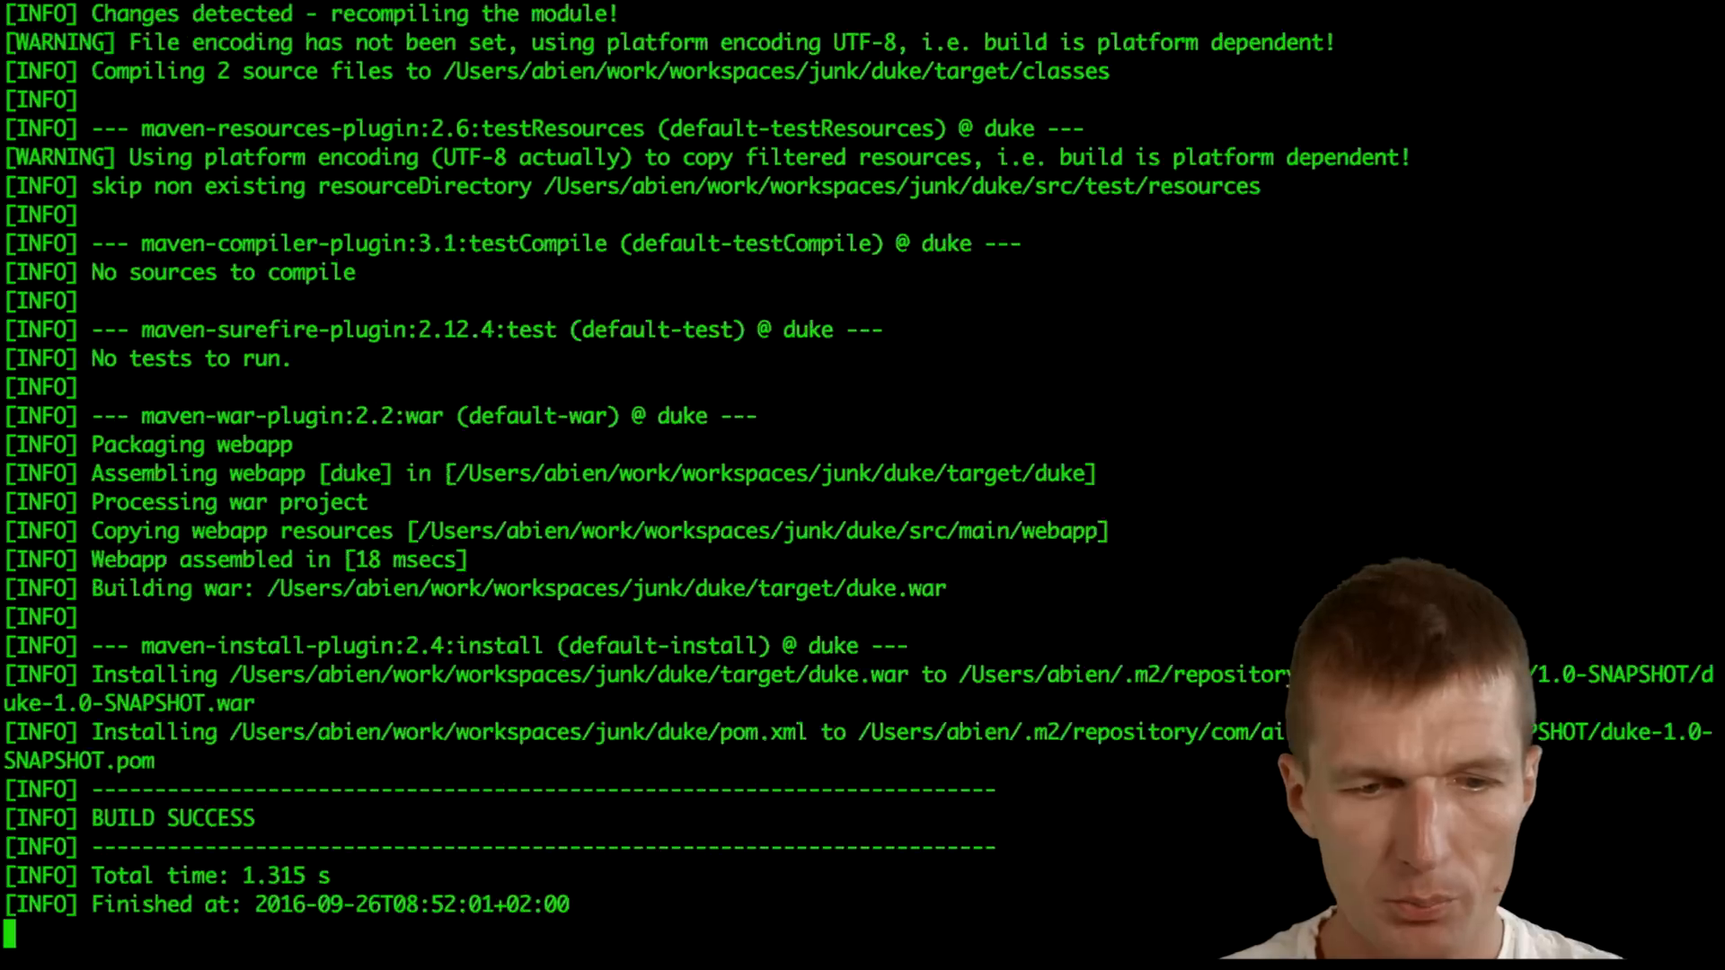
scroll("down", 3)
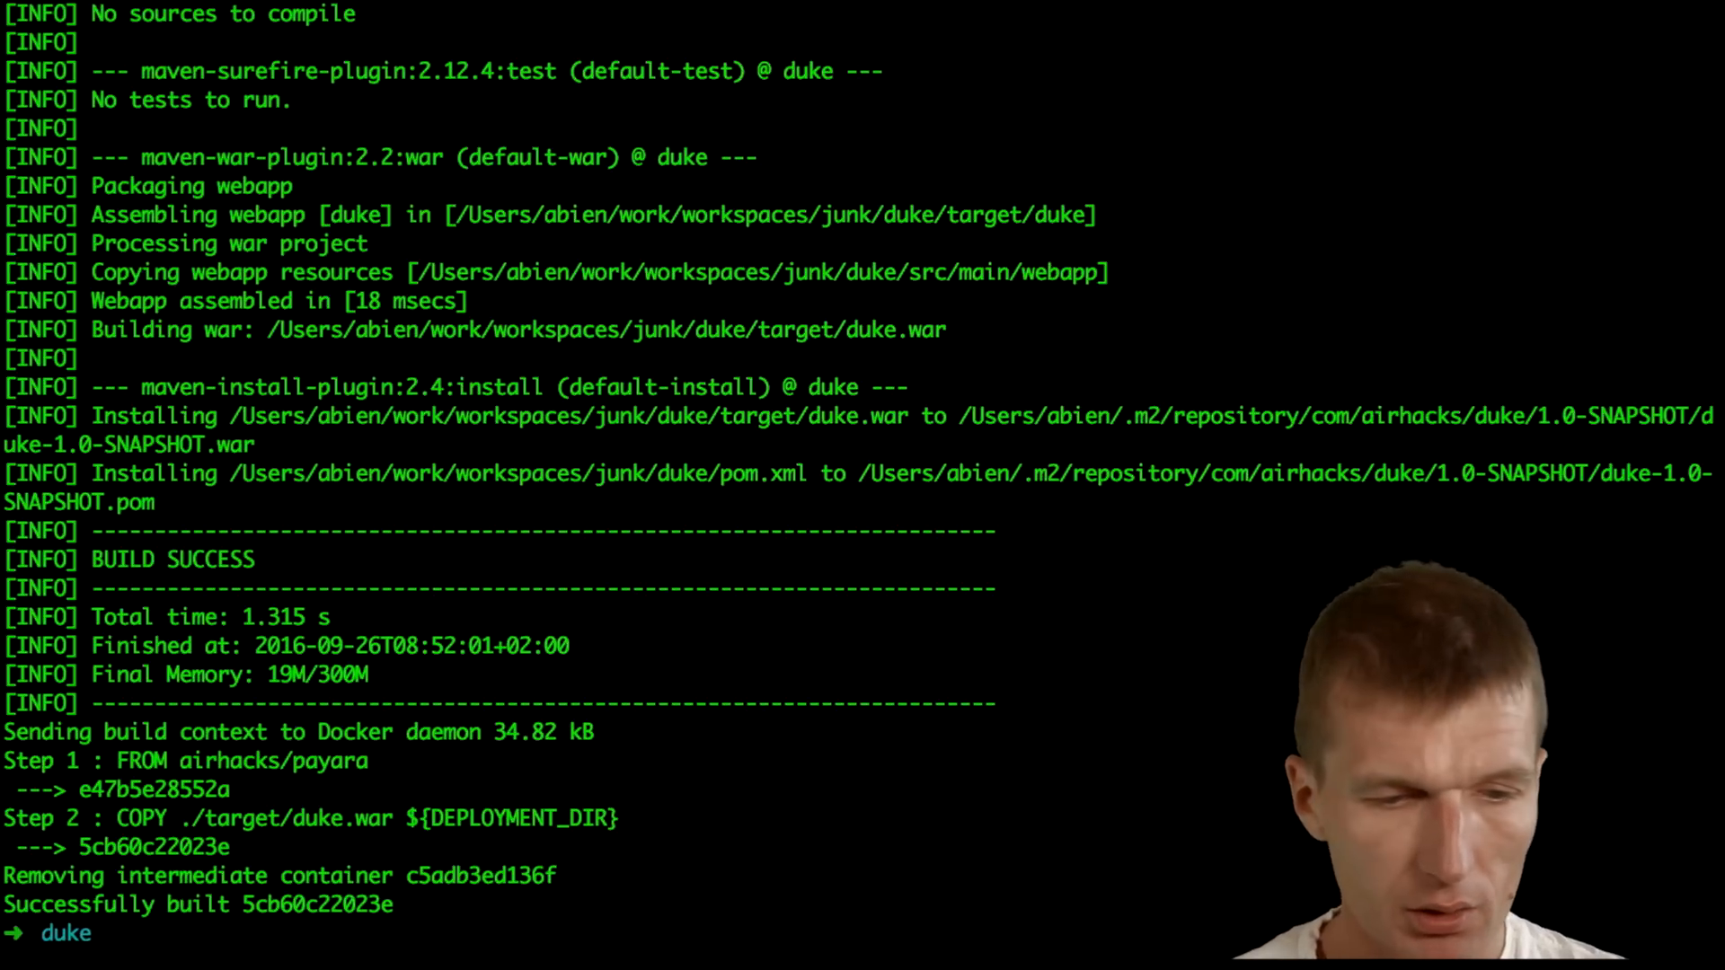
- Run 'docker network create lb', correcting the mistyped name, to create the lb network
type("docker")
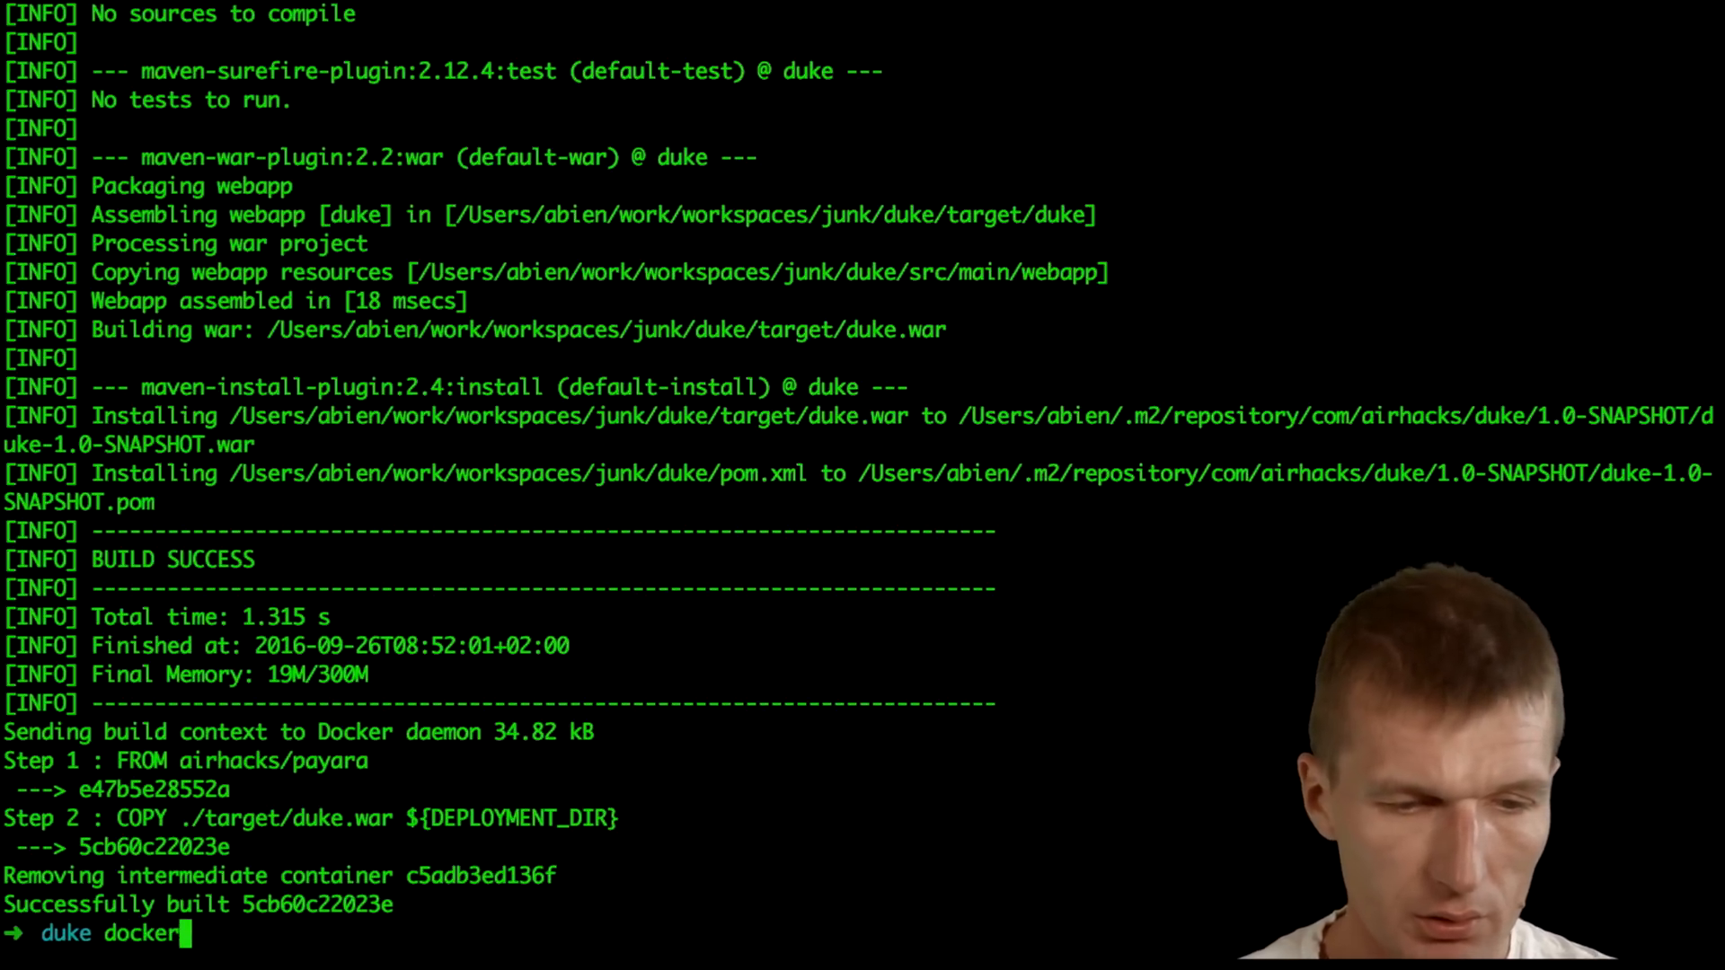
type("network cre")
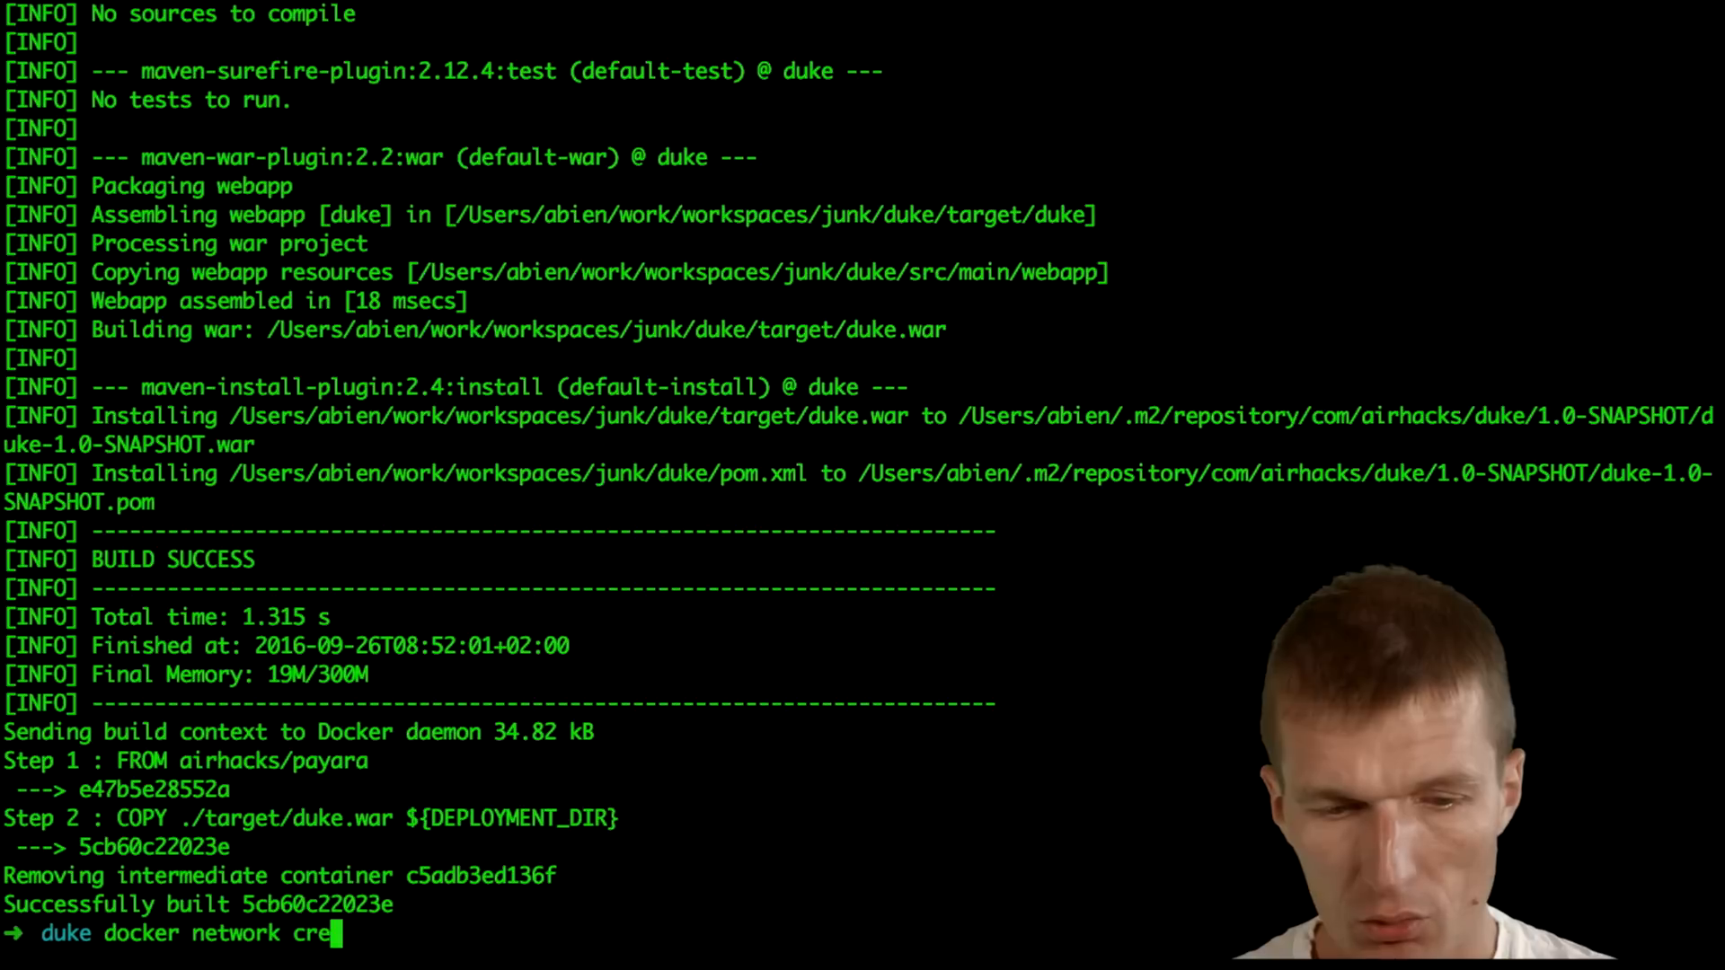
type("ate")
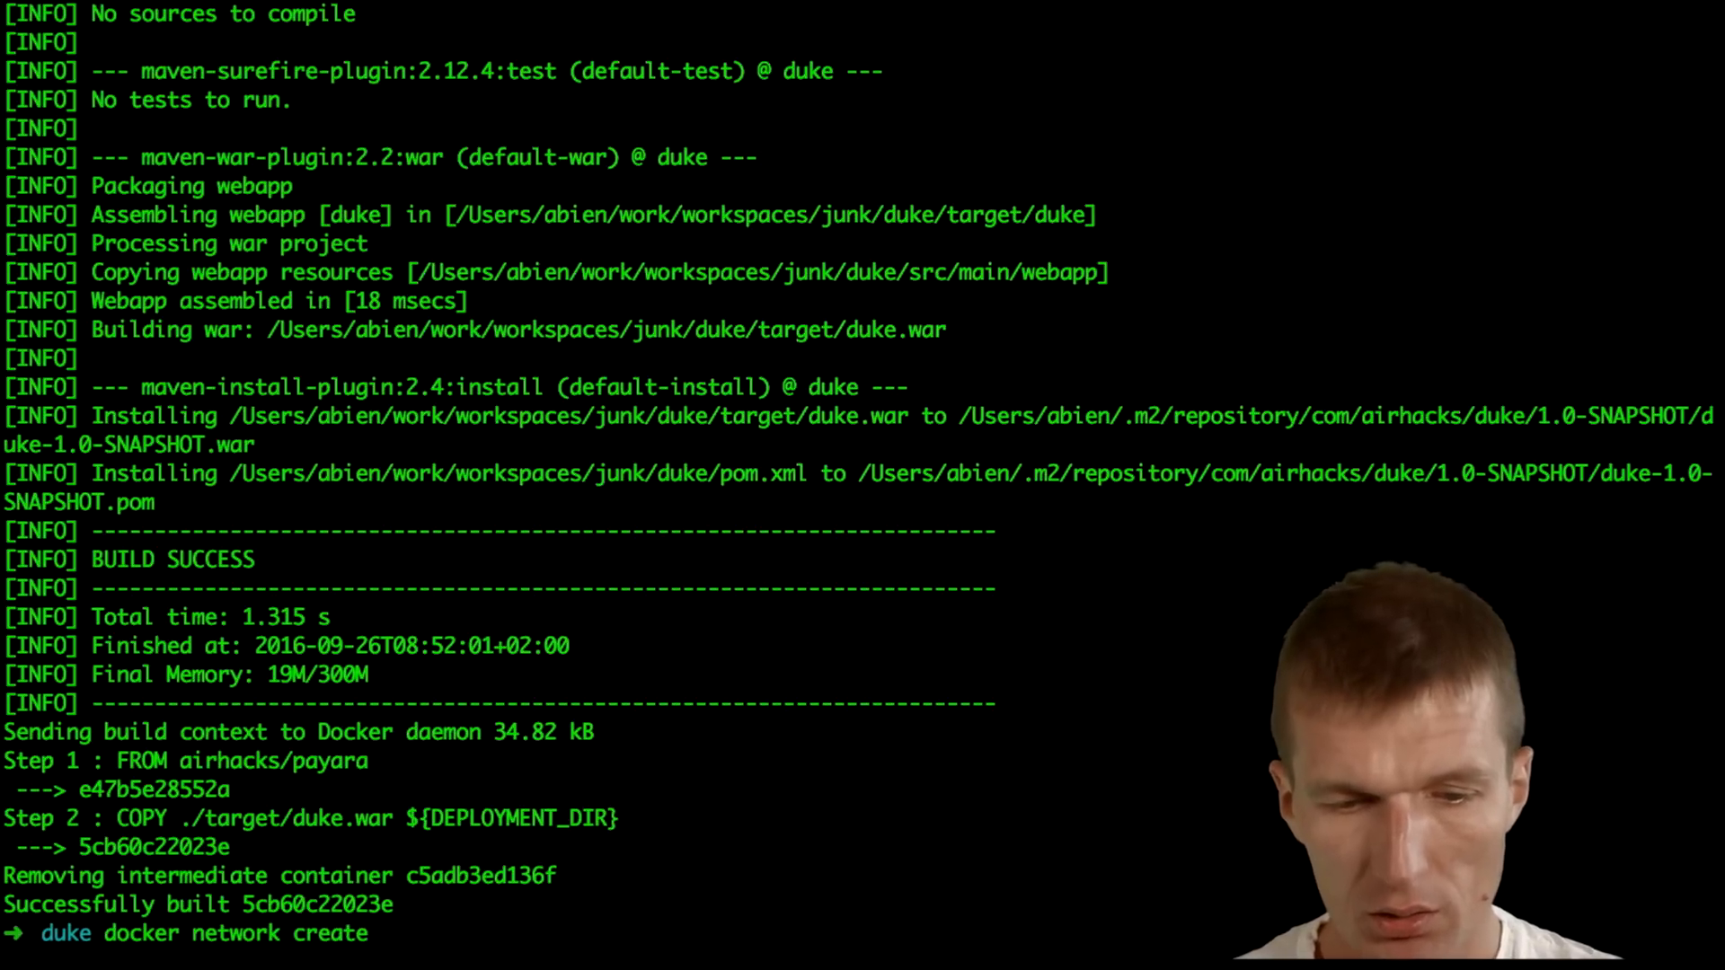
type("haair")
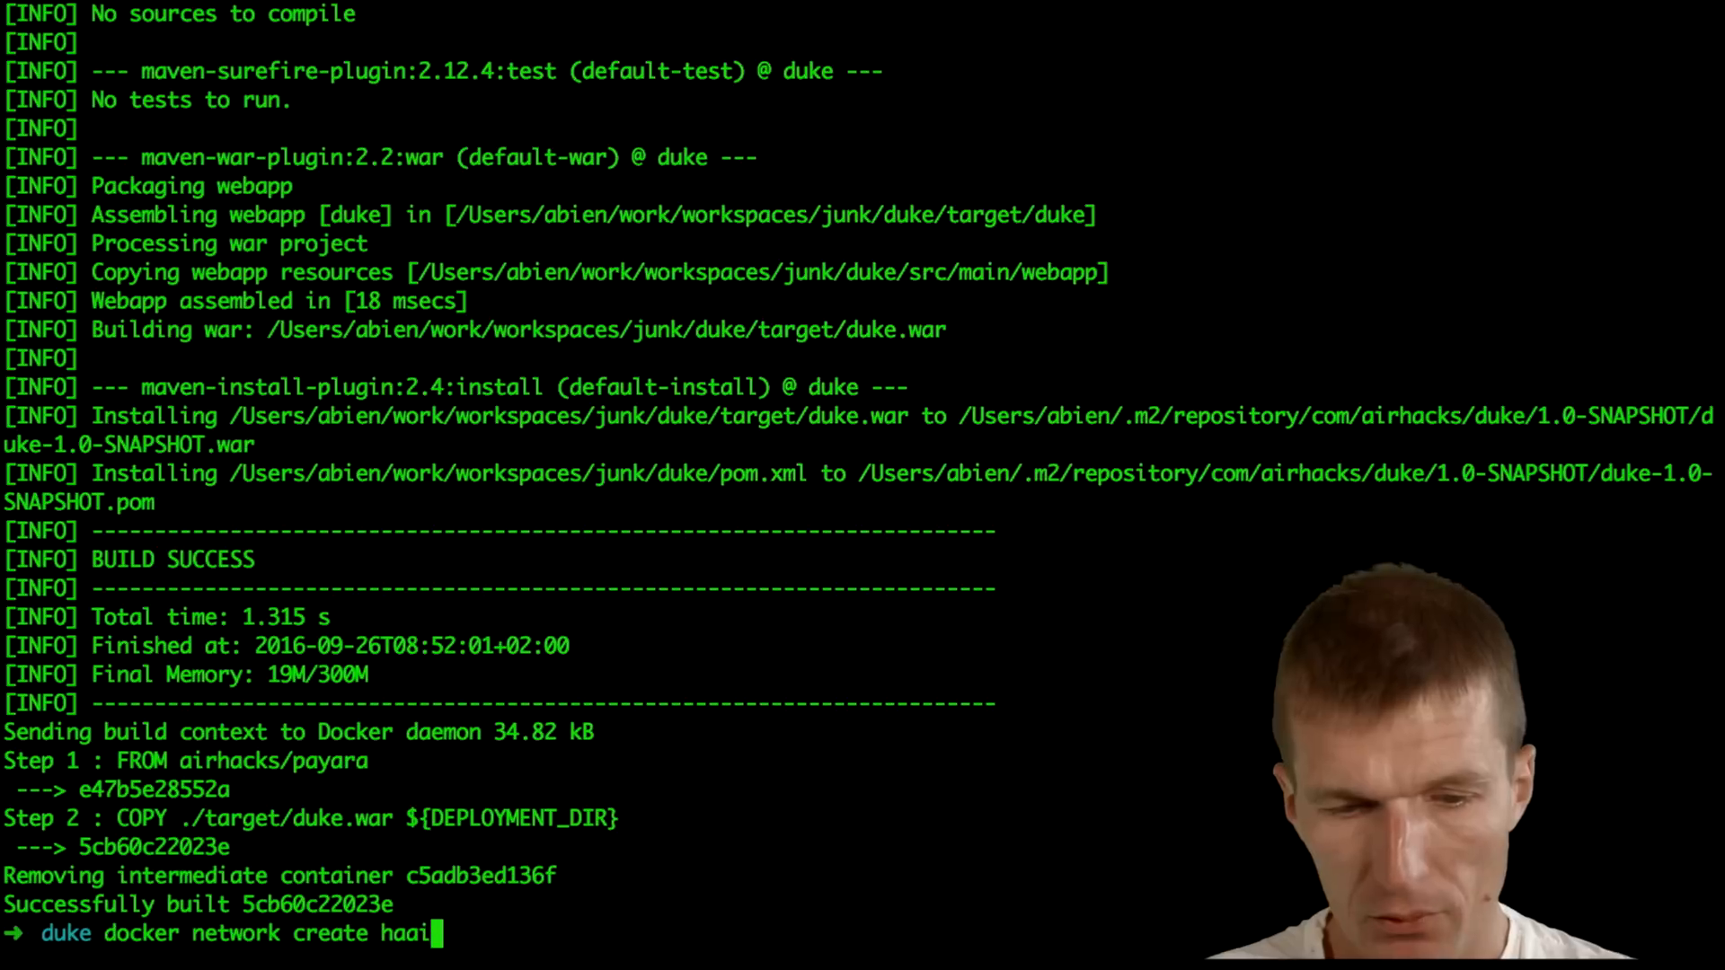
key("Backspace")
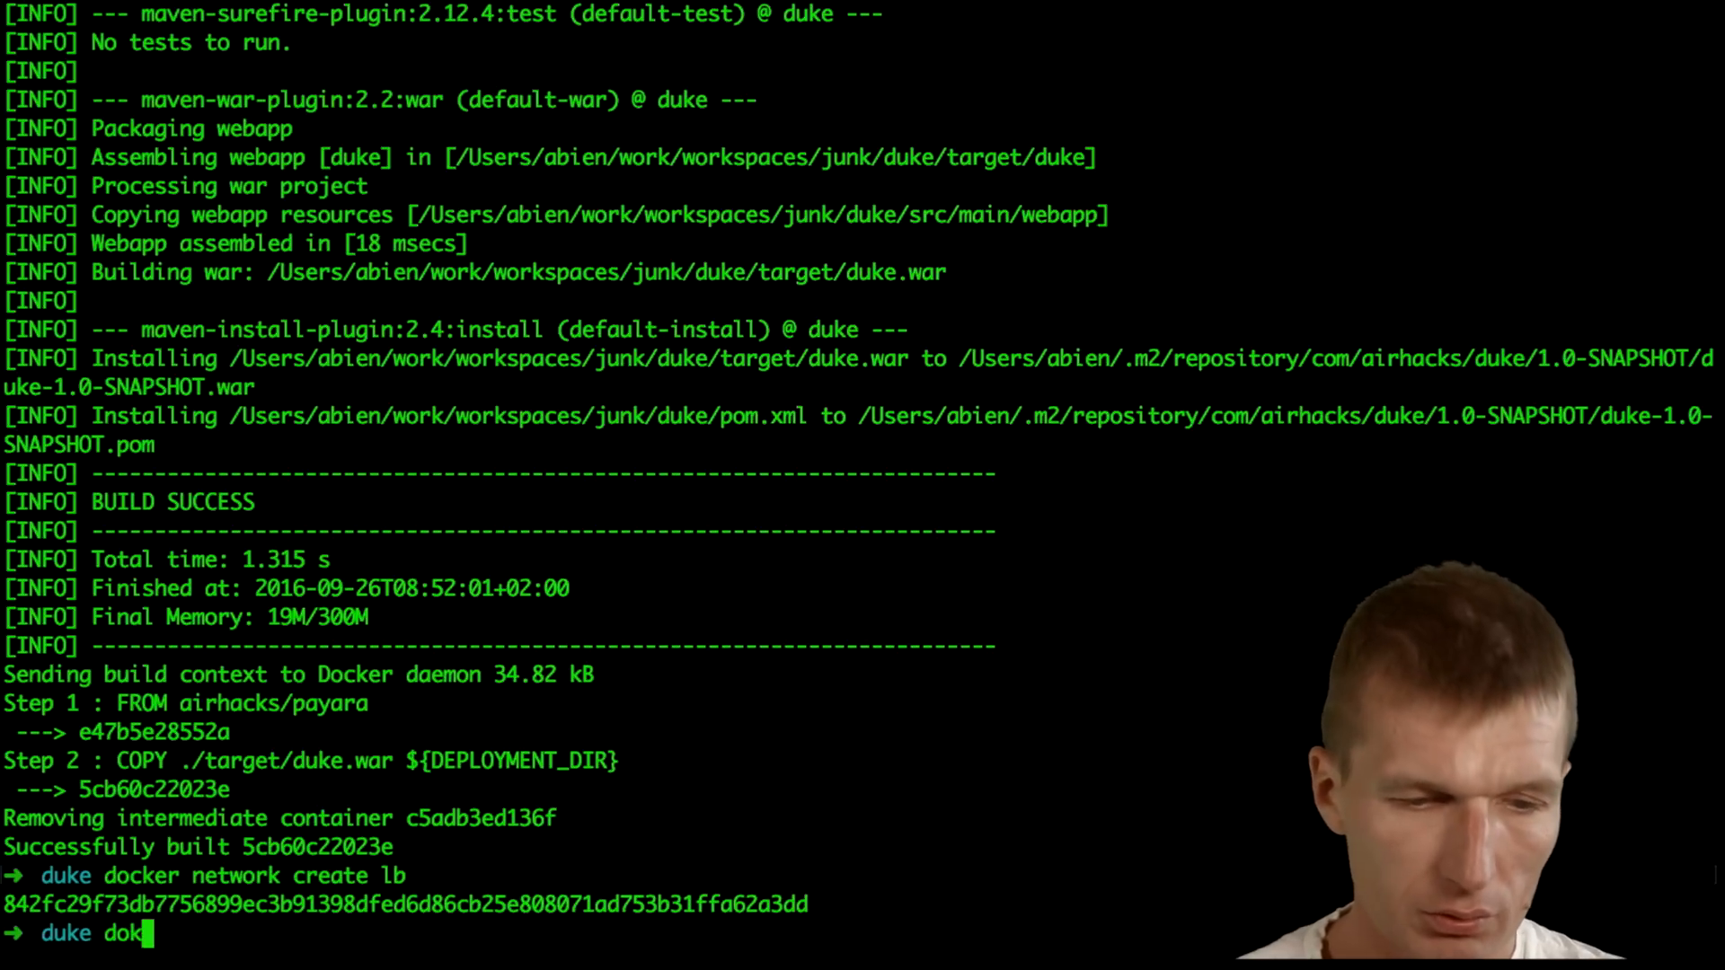
key("BackSpace")
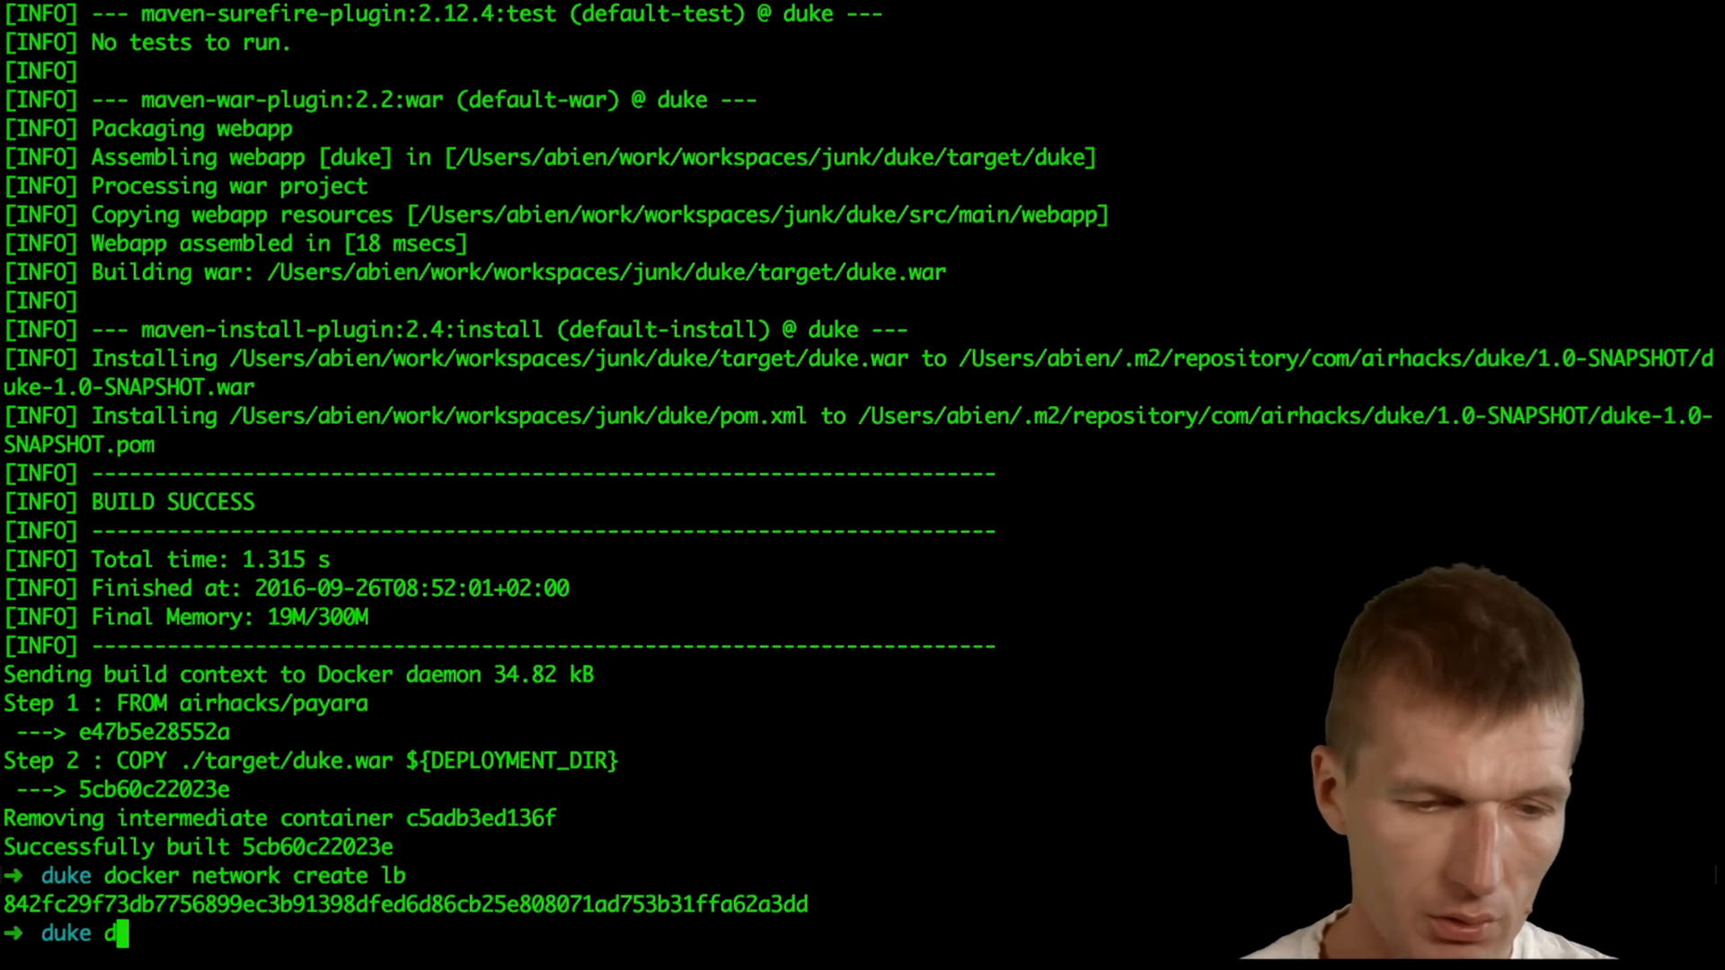
type("ocker network")
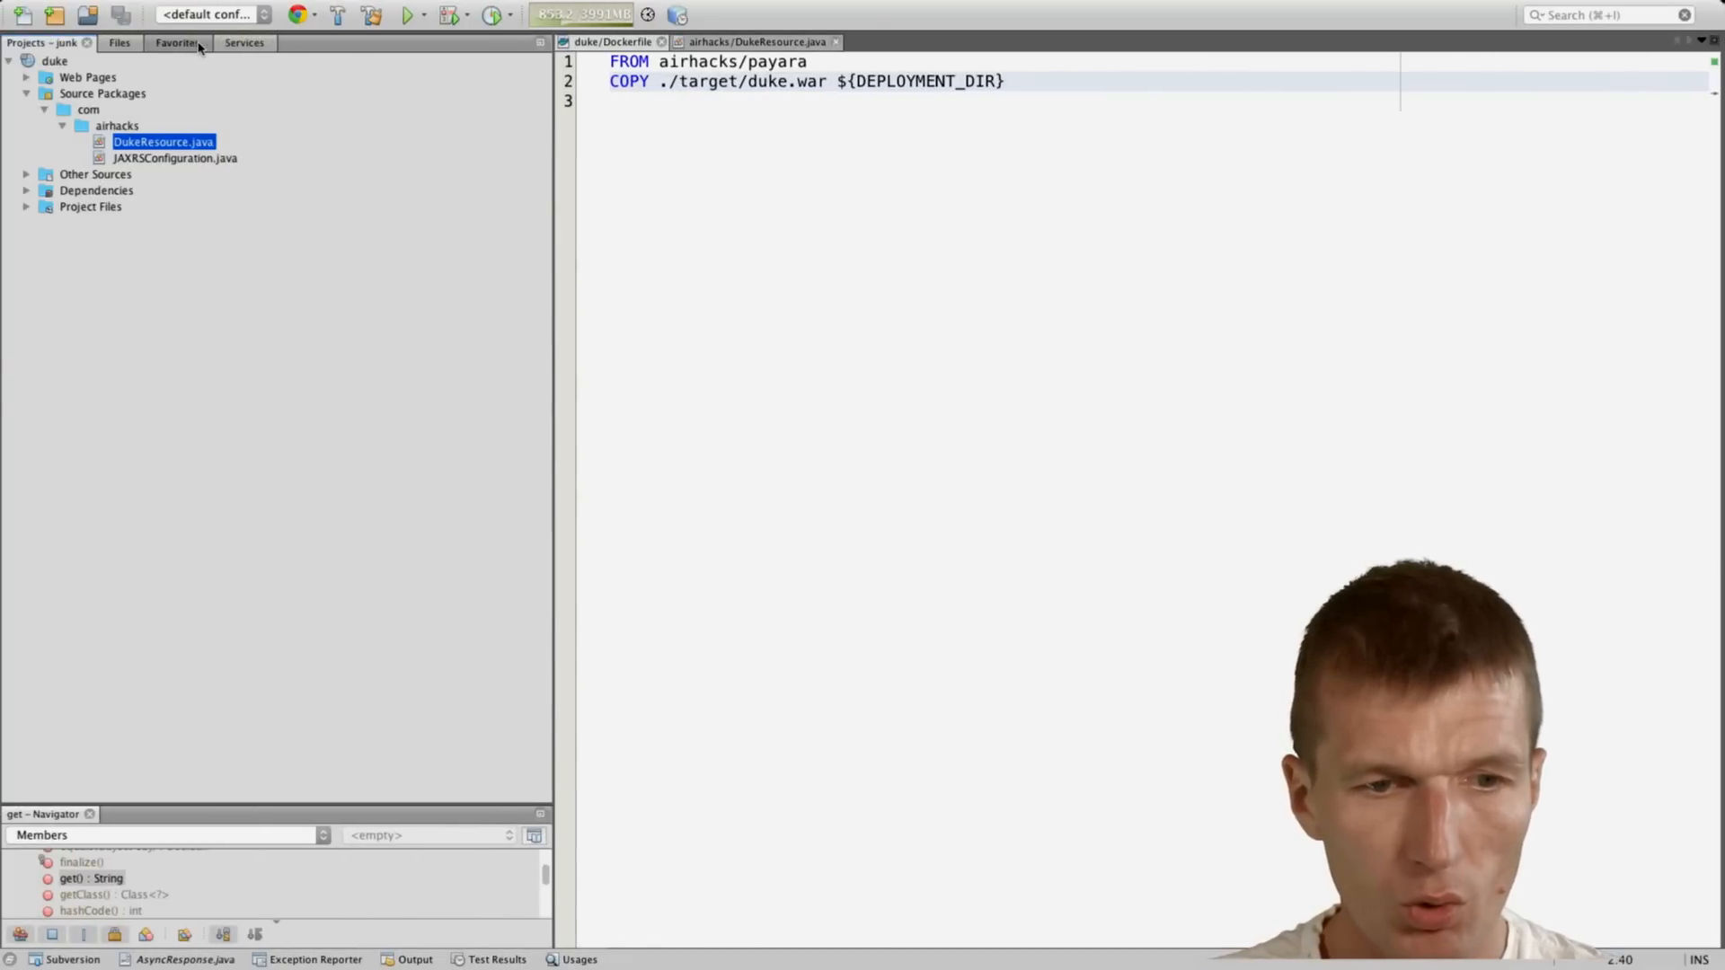
- In Favorites expand docklands and open the haproxy and haproxy-ping Dockerfiles
left_click(171, 43)
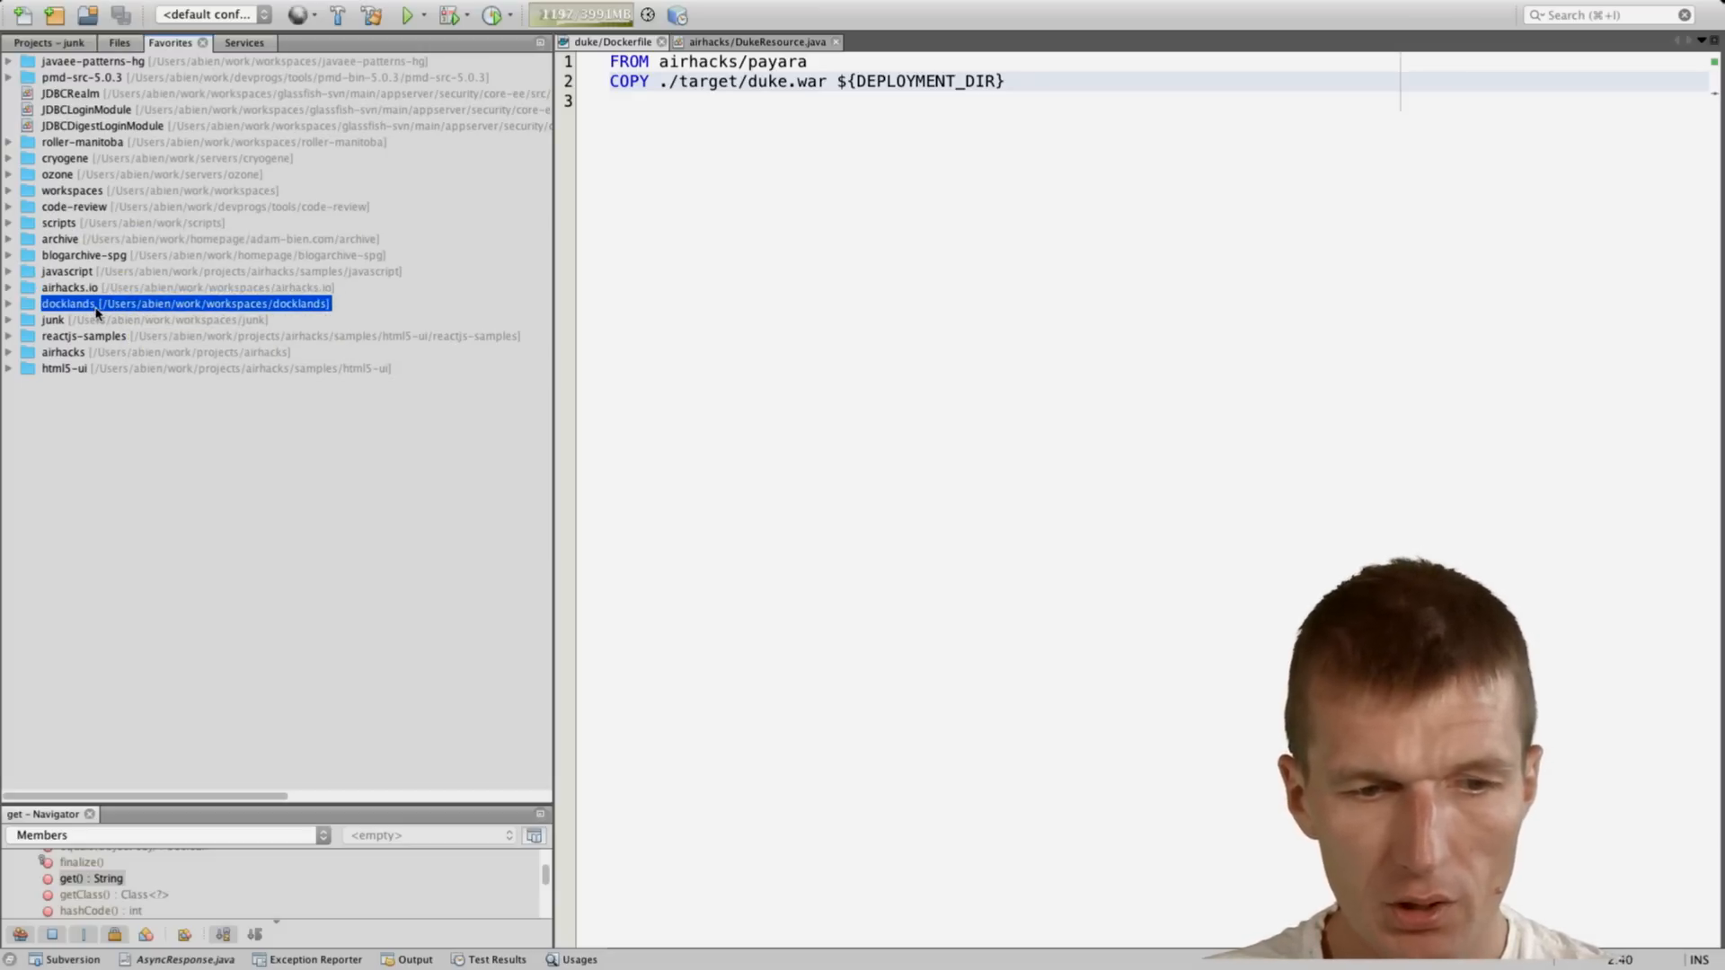
left_click(11, 302)
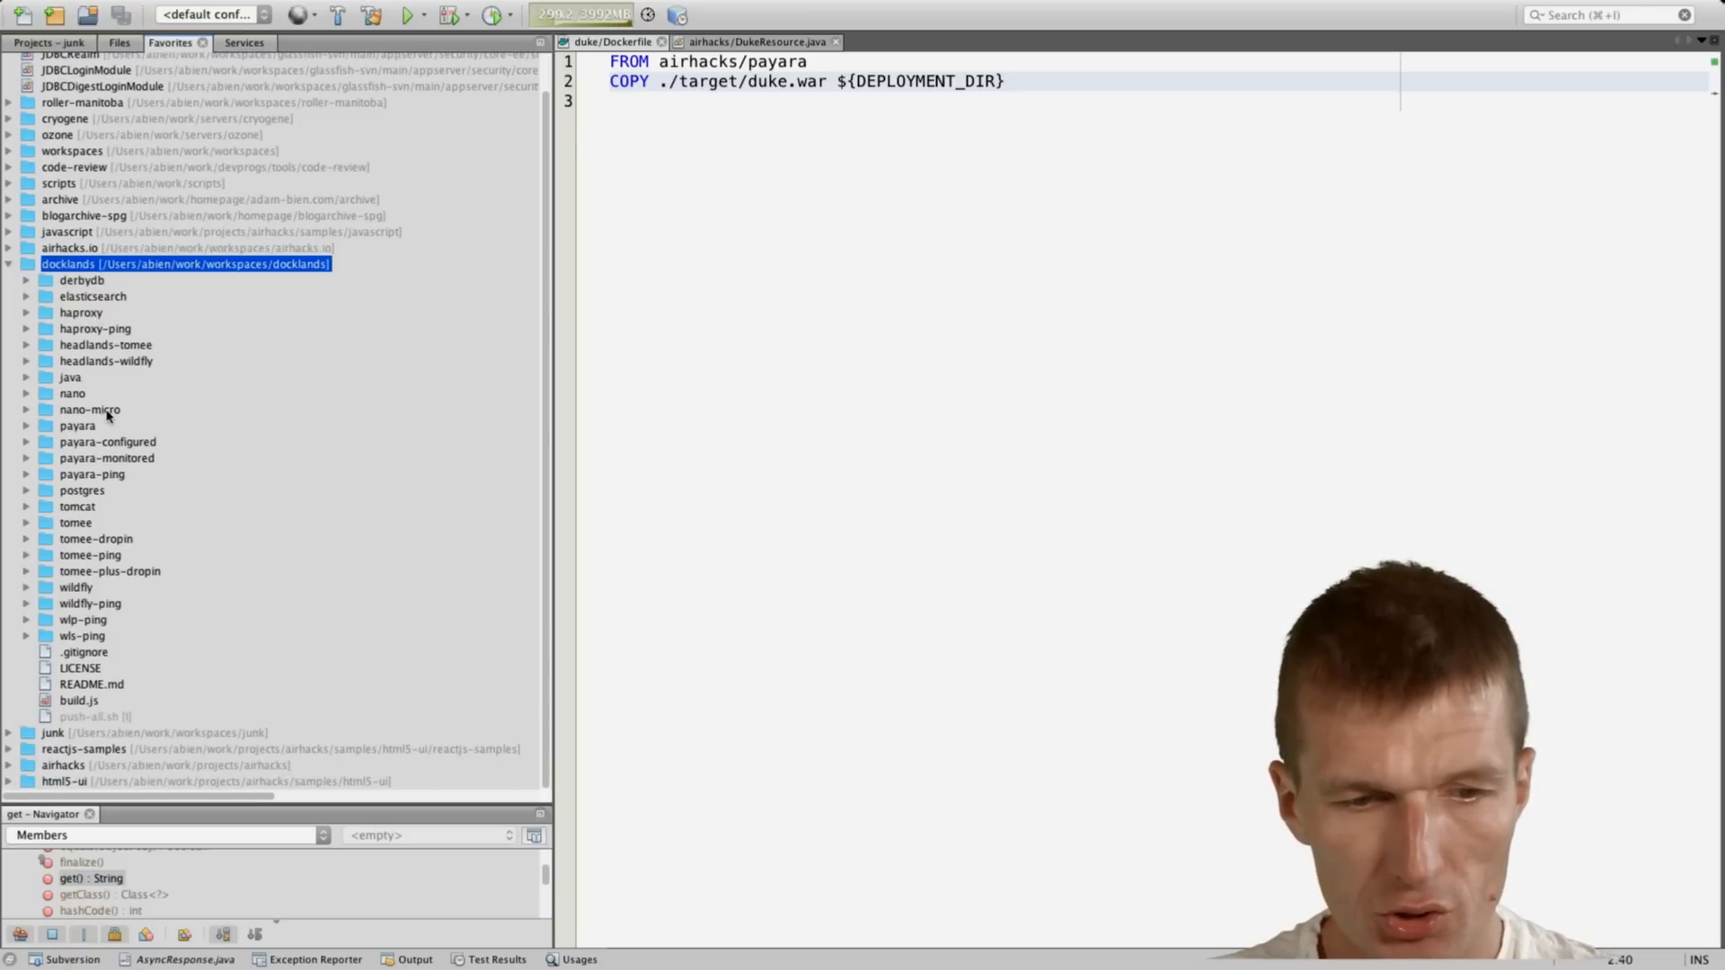
mouse_move(72, 320)
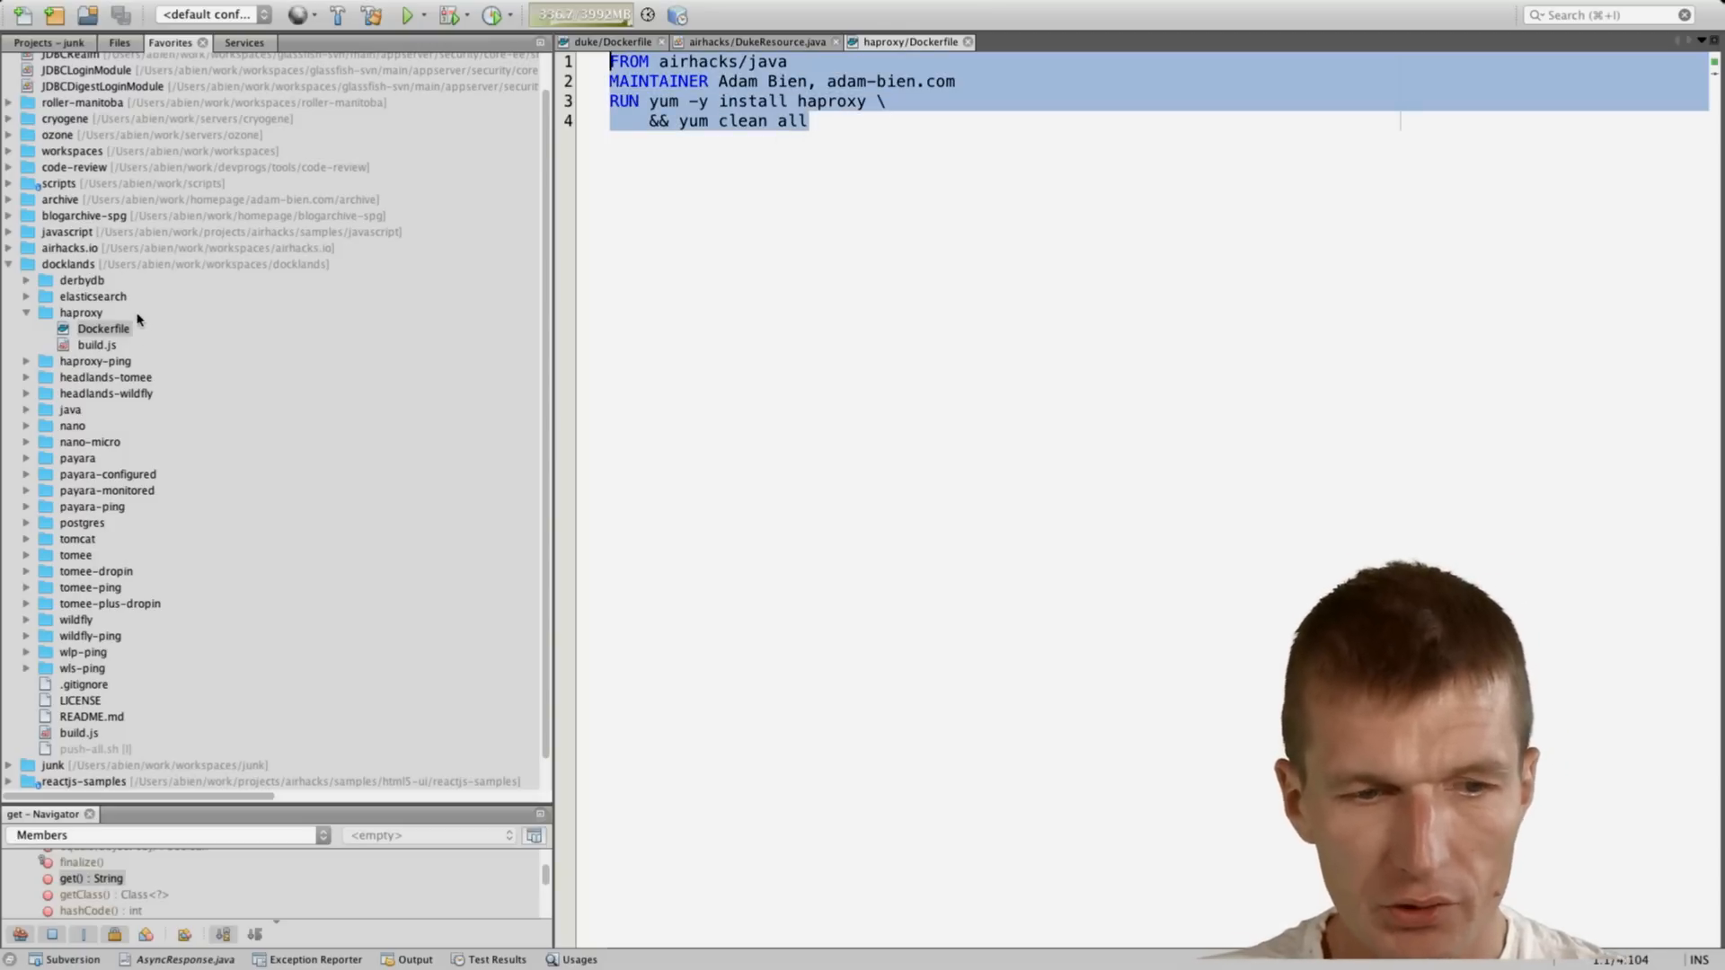
left_click(95, 361)
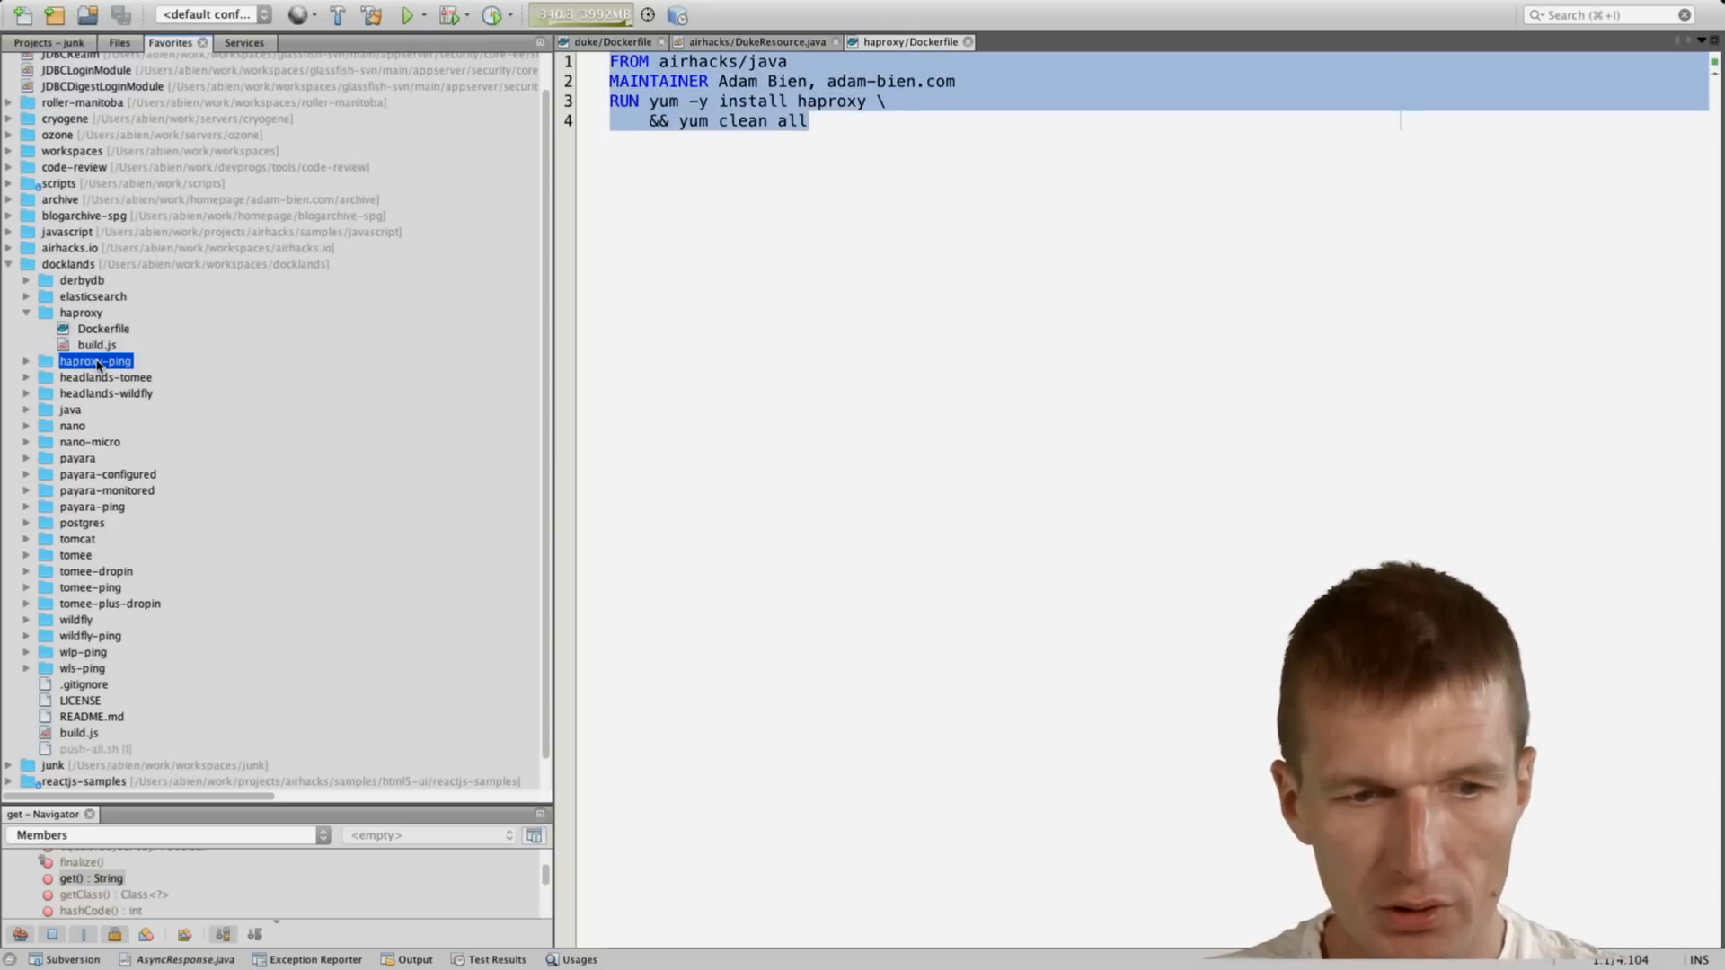
left_click(27, 361)
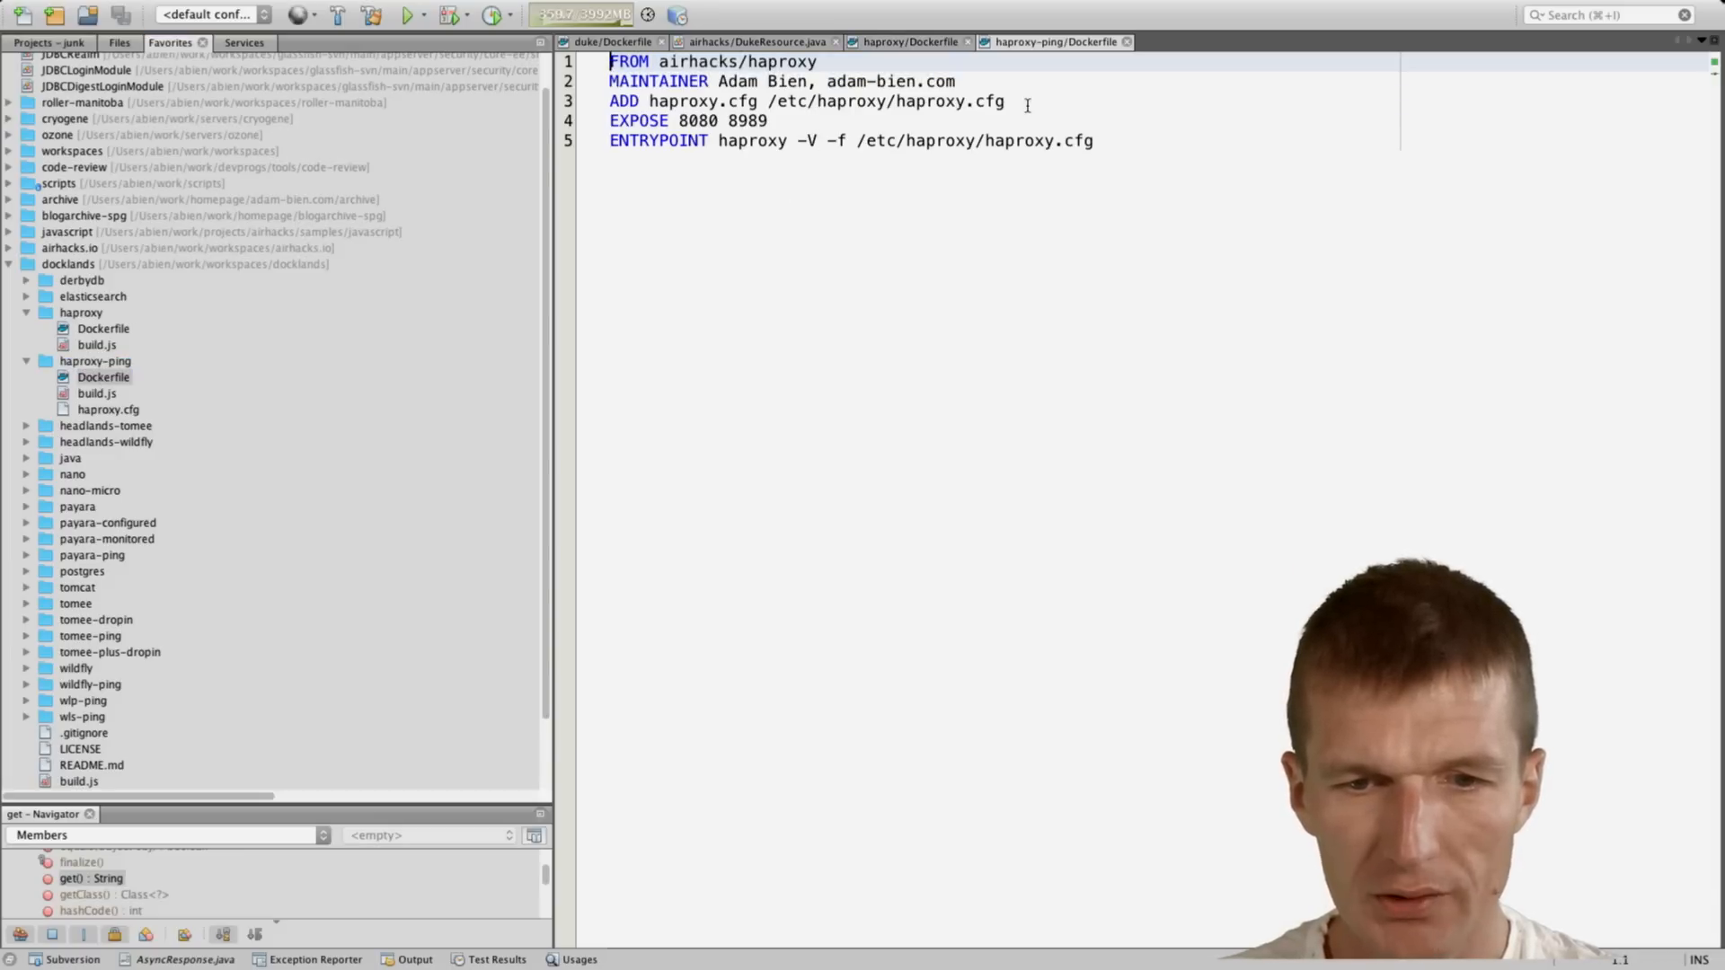
left_click(95, 361)
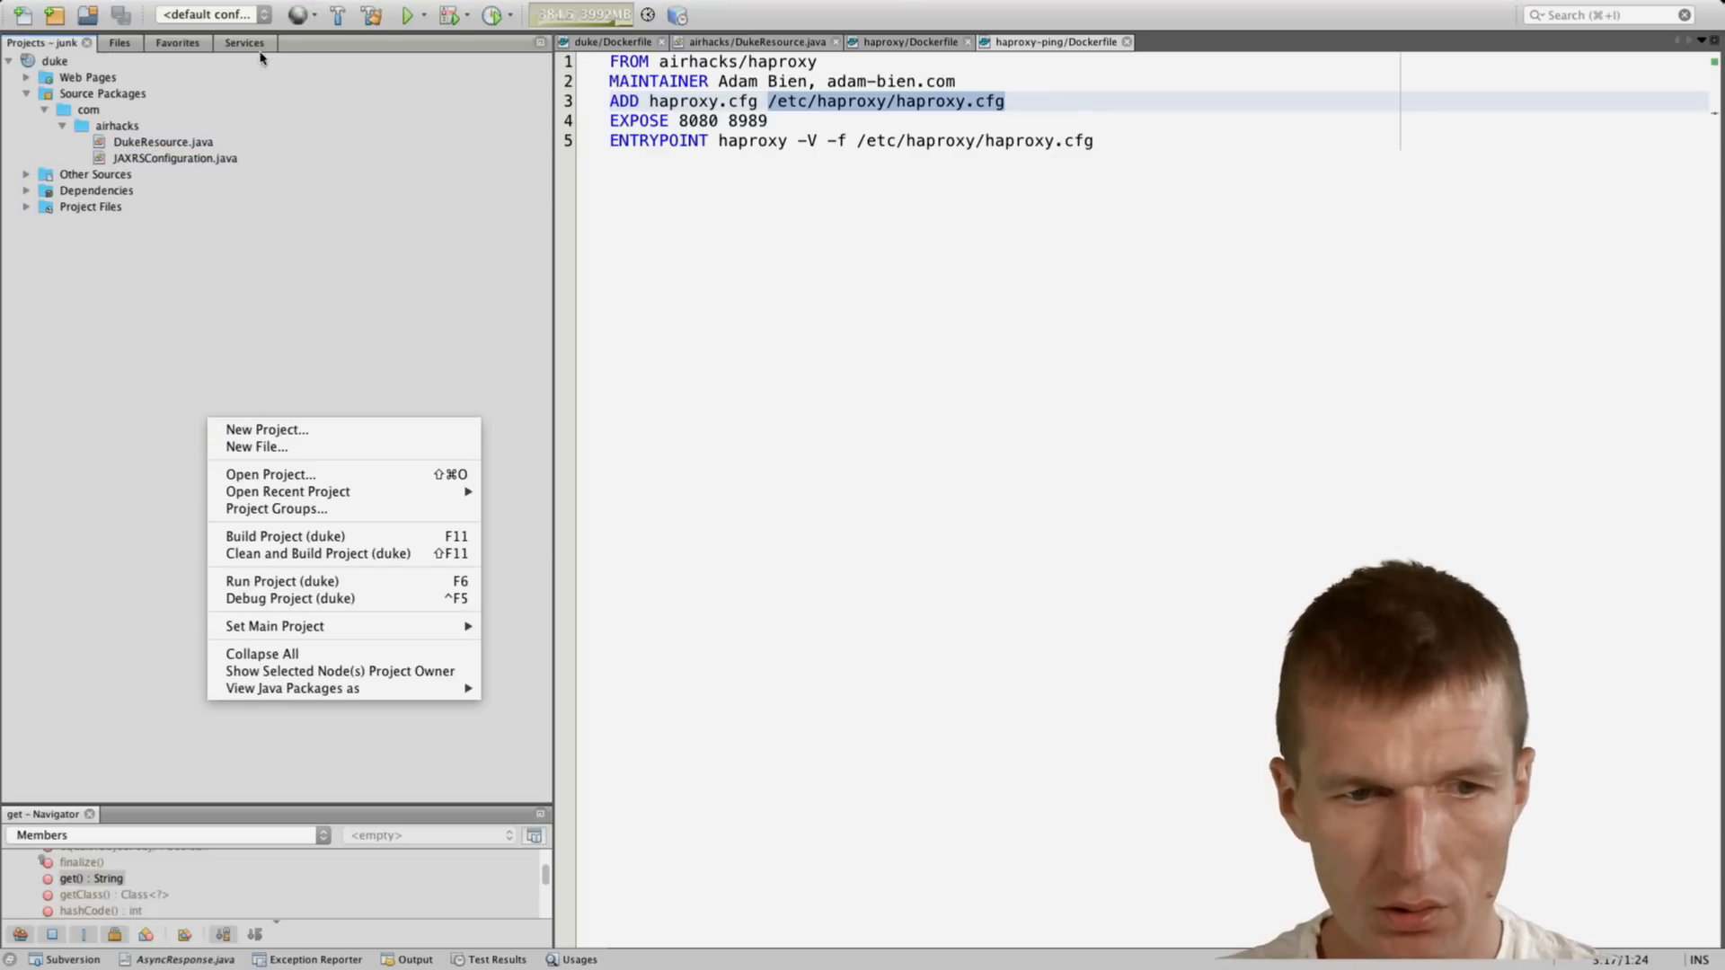
- Copy haproxy-ping into junk as haproxy-duke, expand it and open build.js
left_click(169, 43)
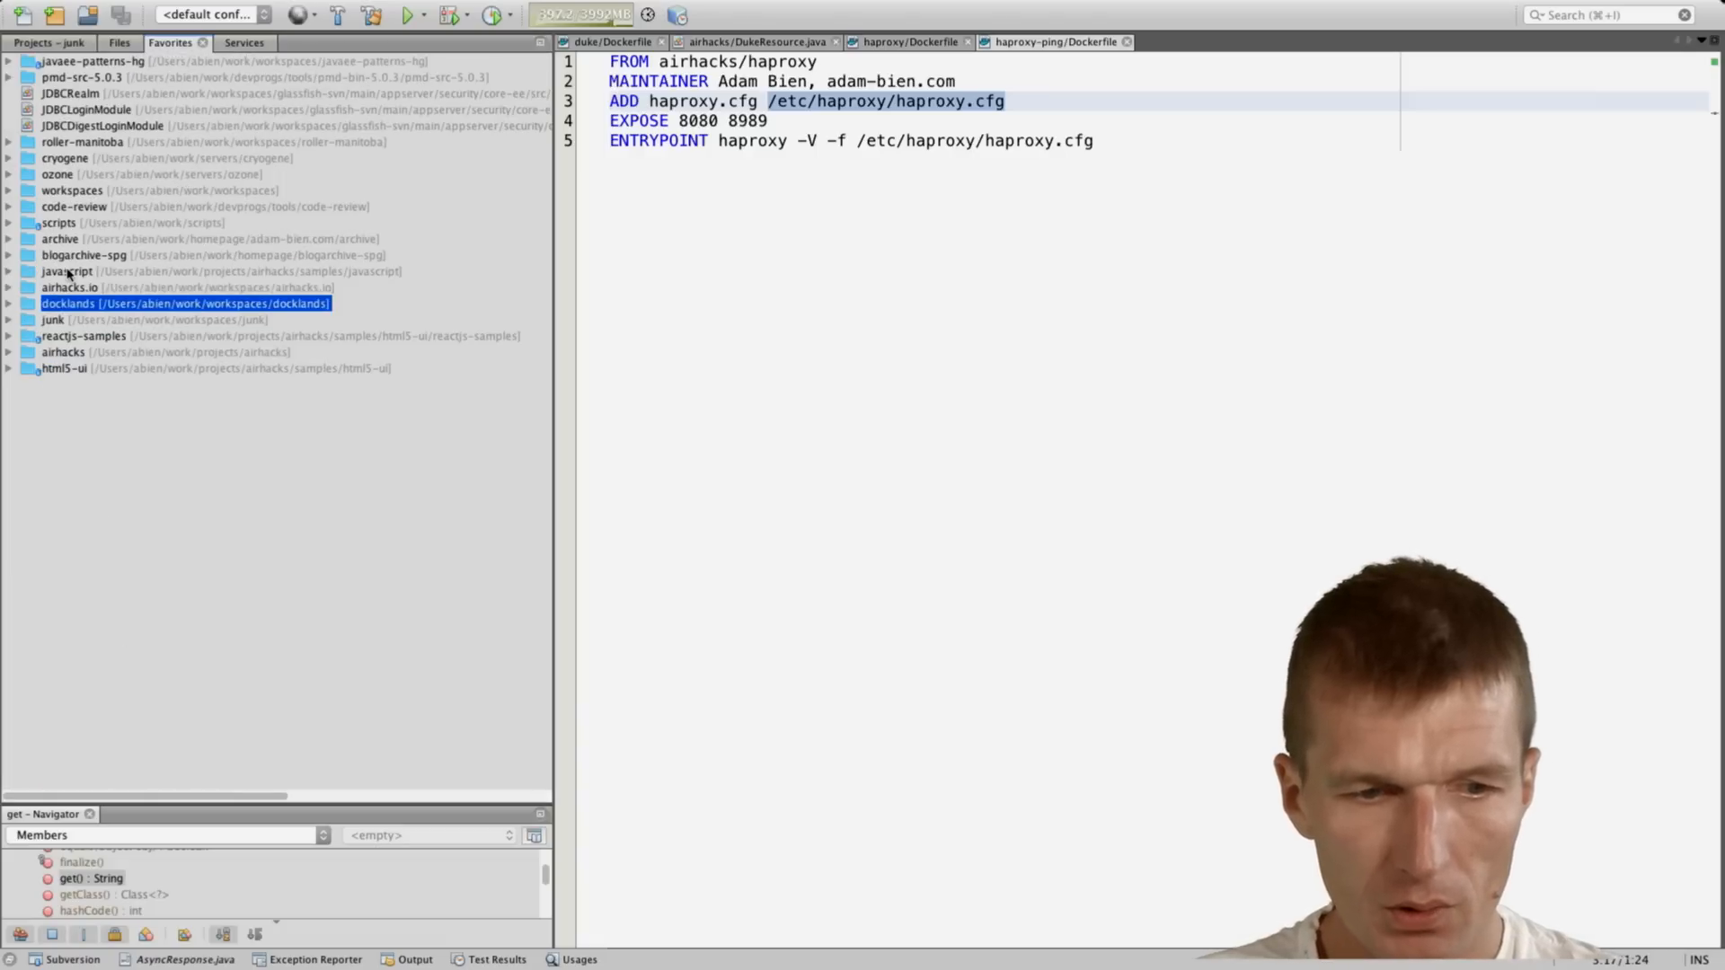
left_click(50, 320)
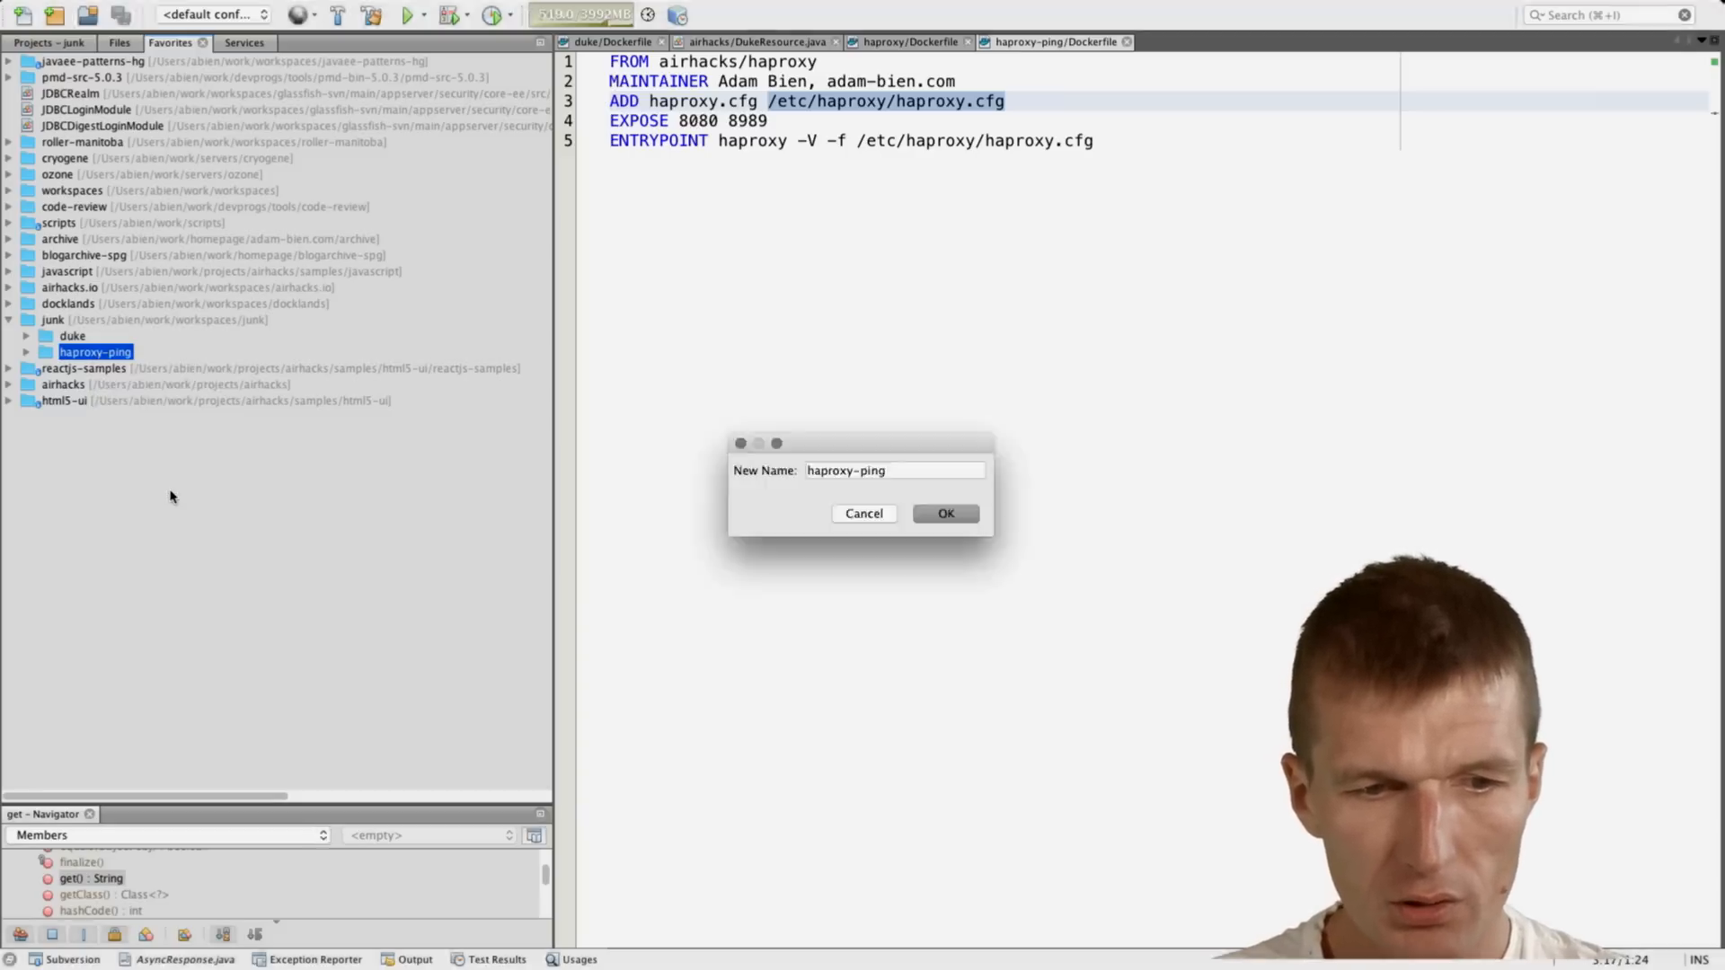
key("BackSpace")
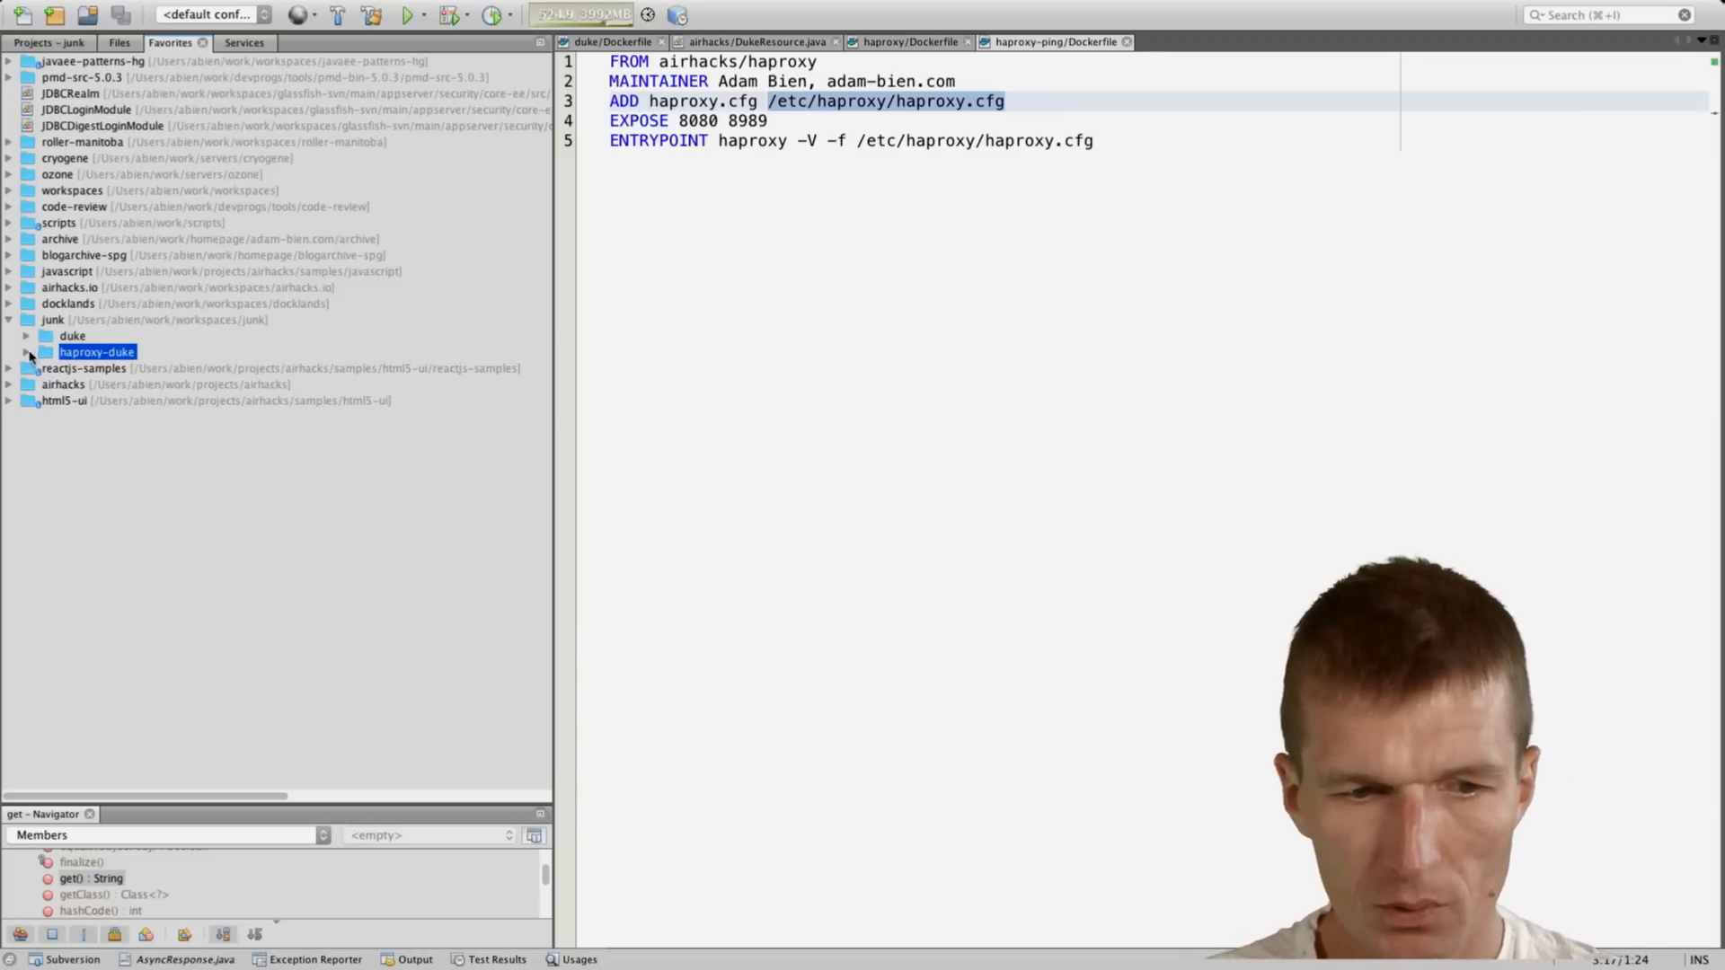
left_click(27, 350)
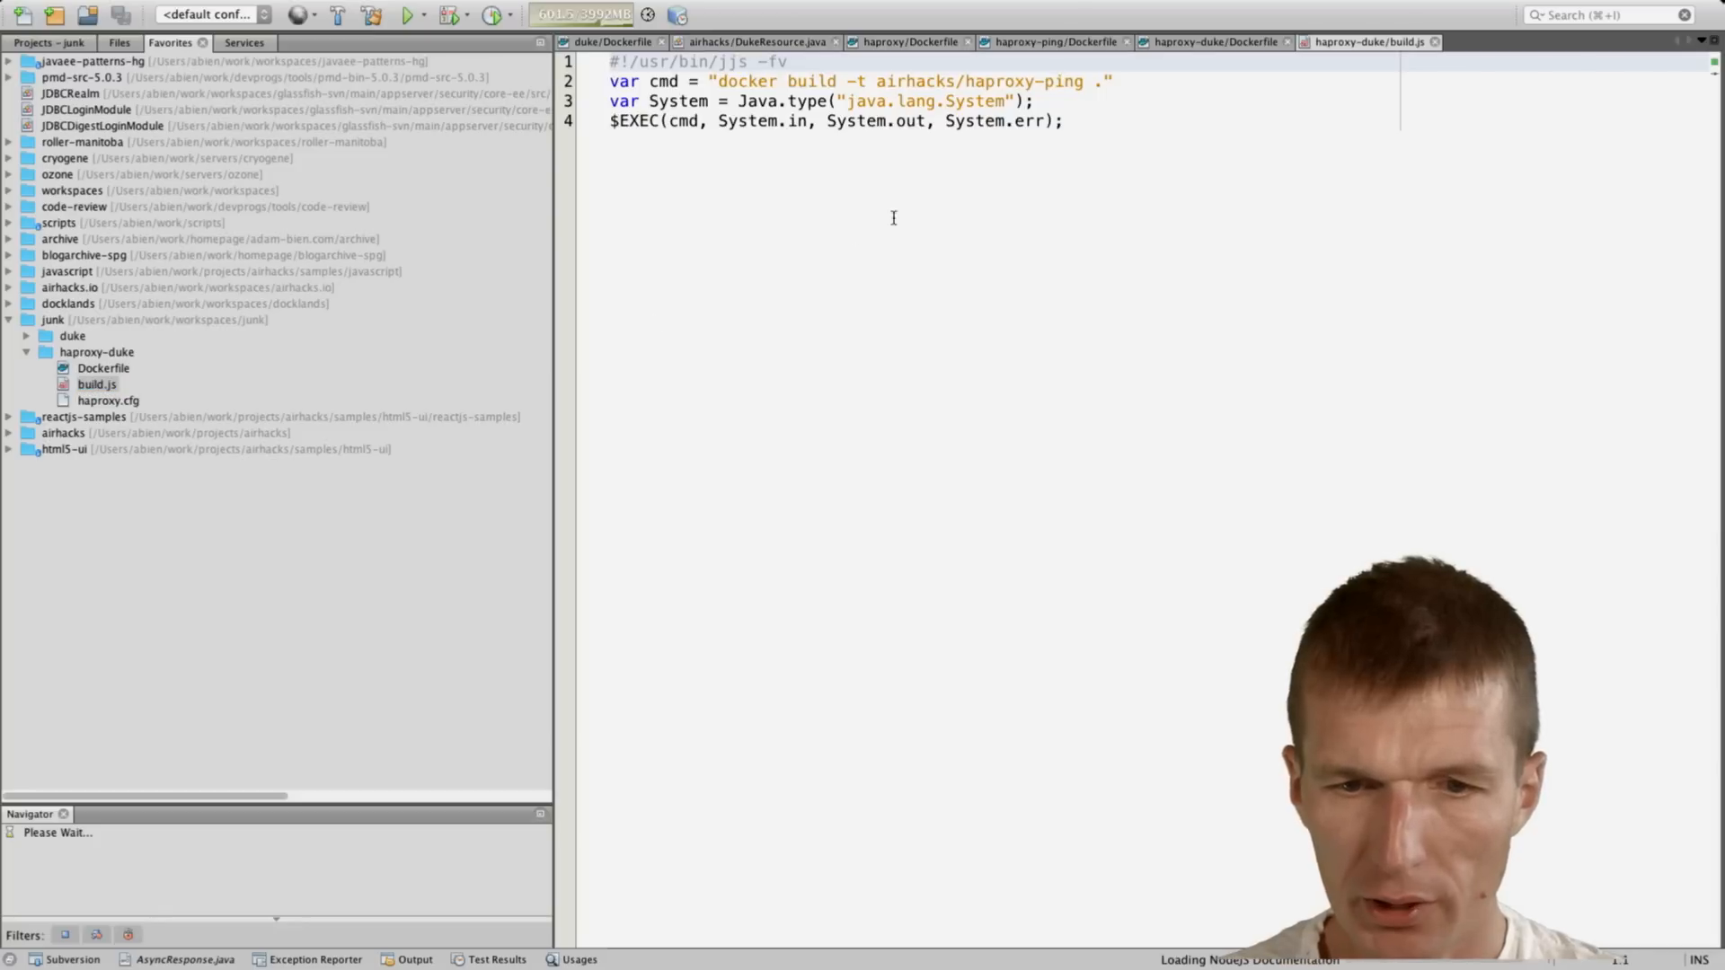
left_click(1040, 81)
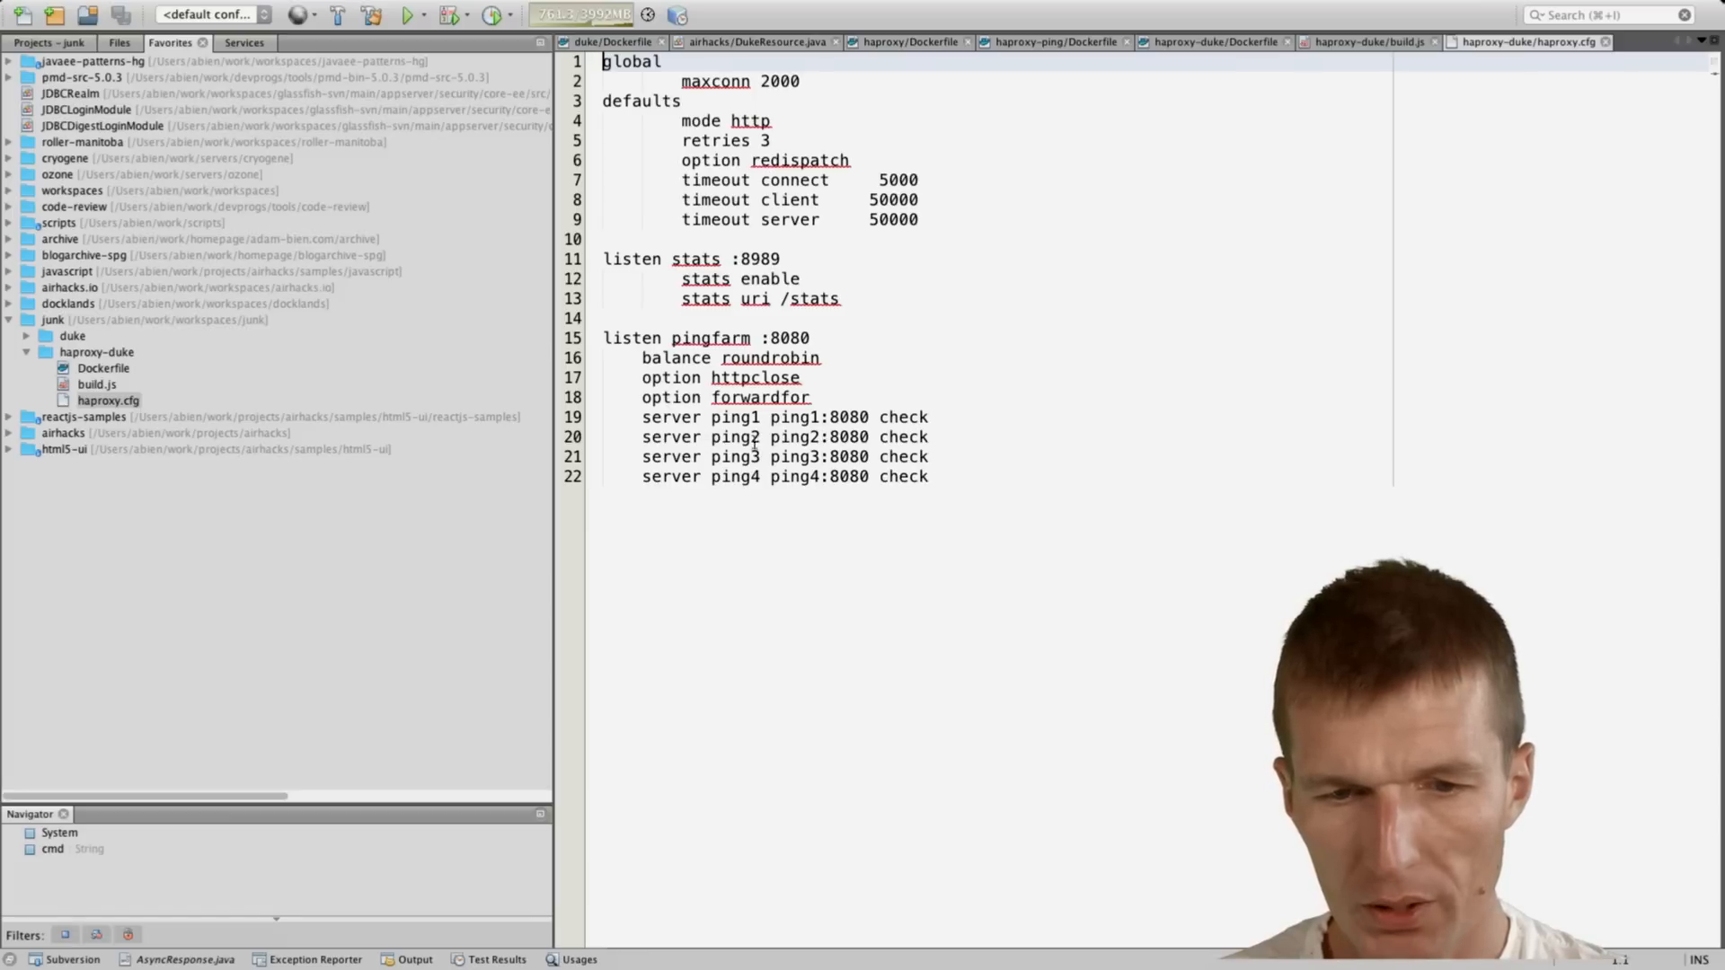
- Rename the haproxy.cfg server entries to duke1 and duke2
left_click(786, 457)
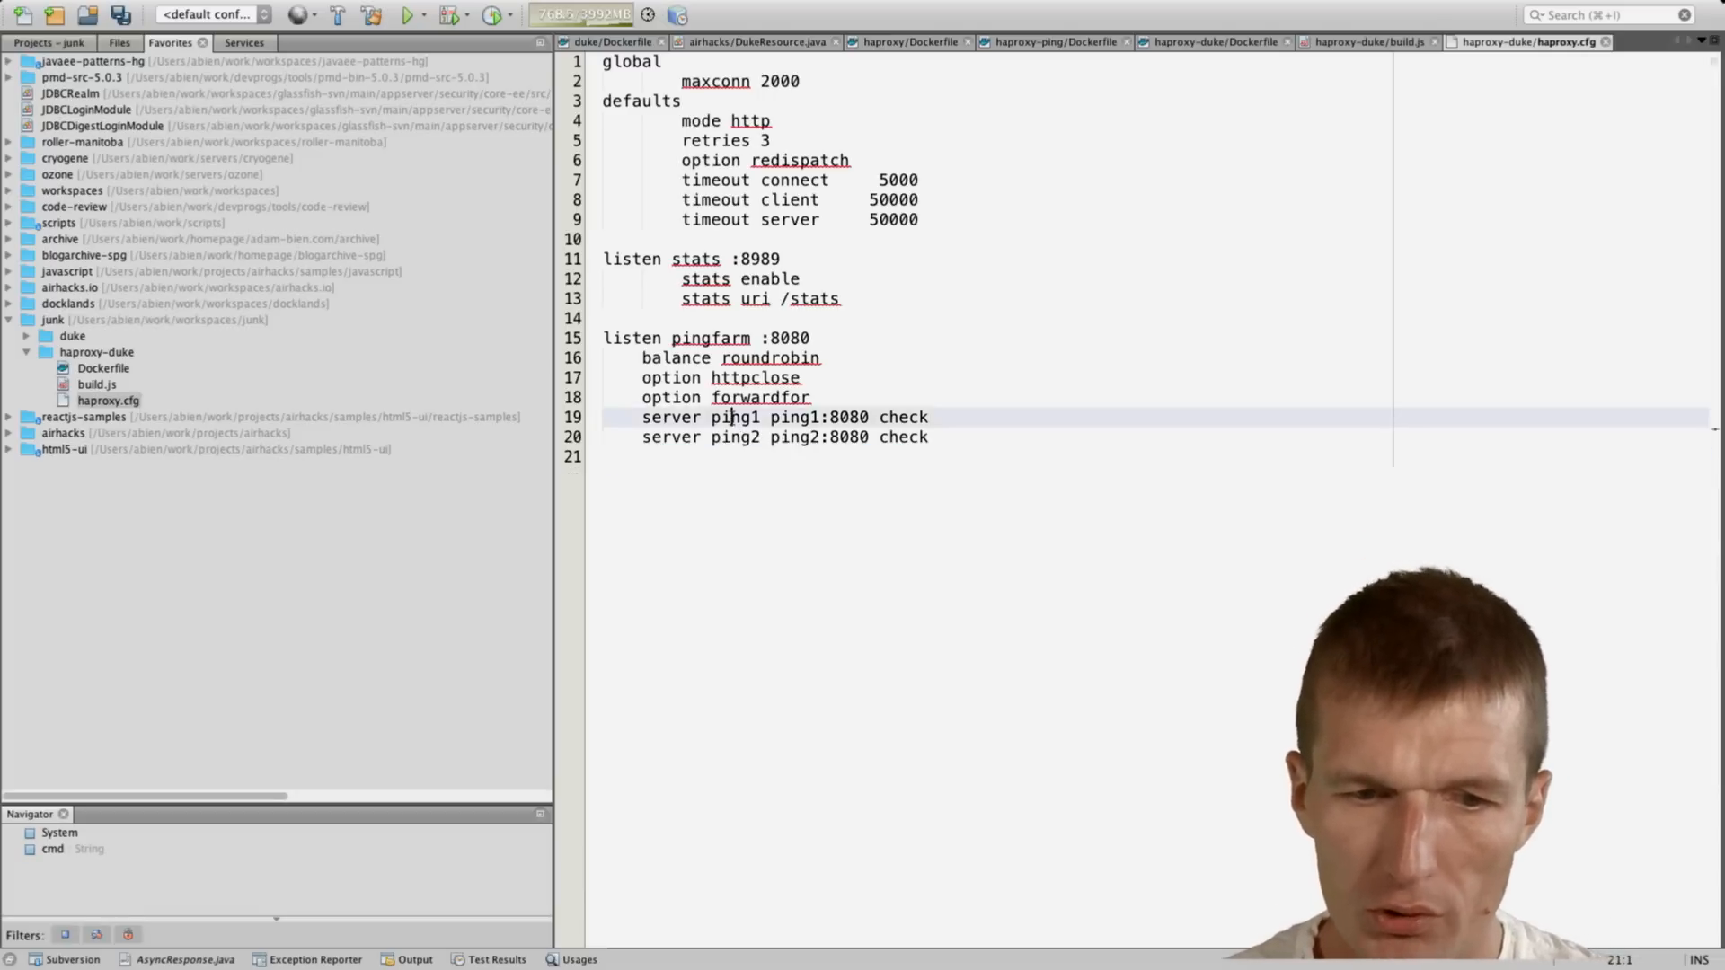
type("duke")
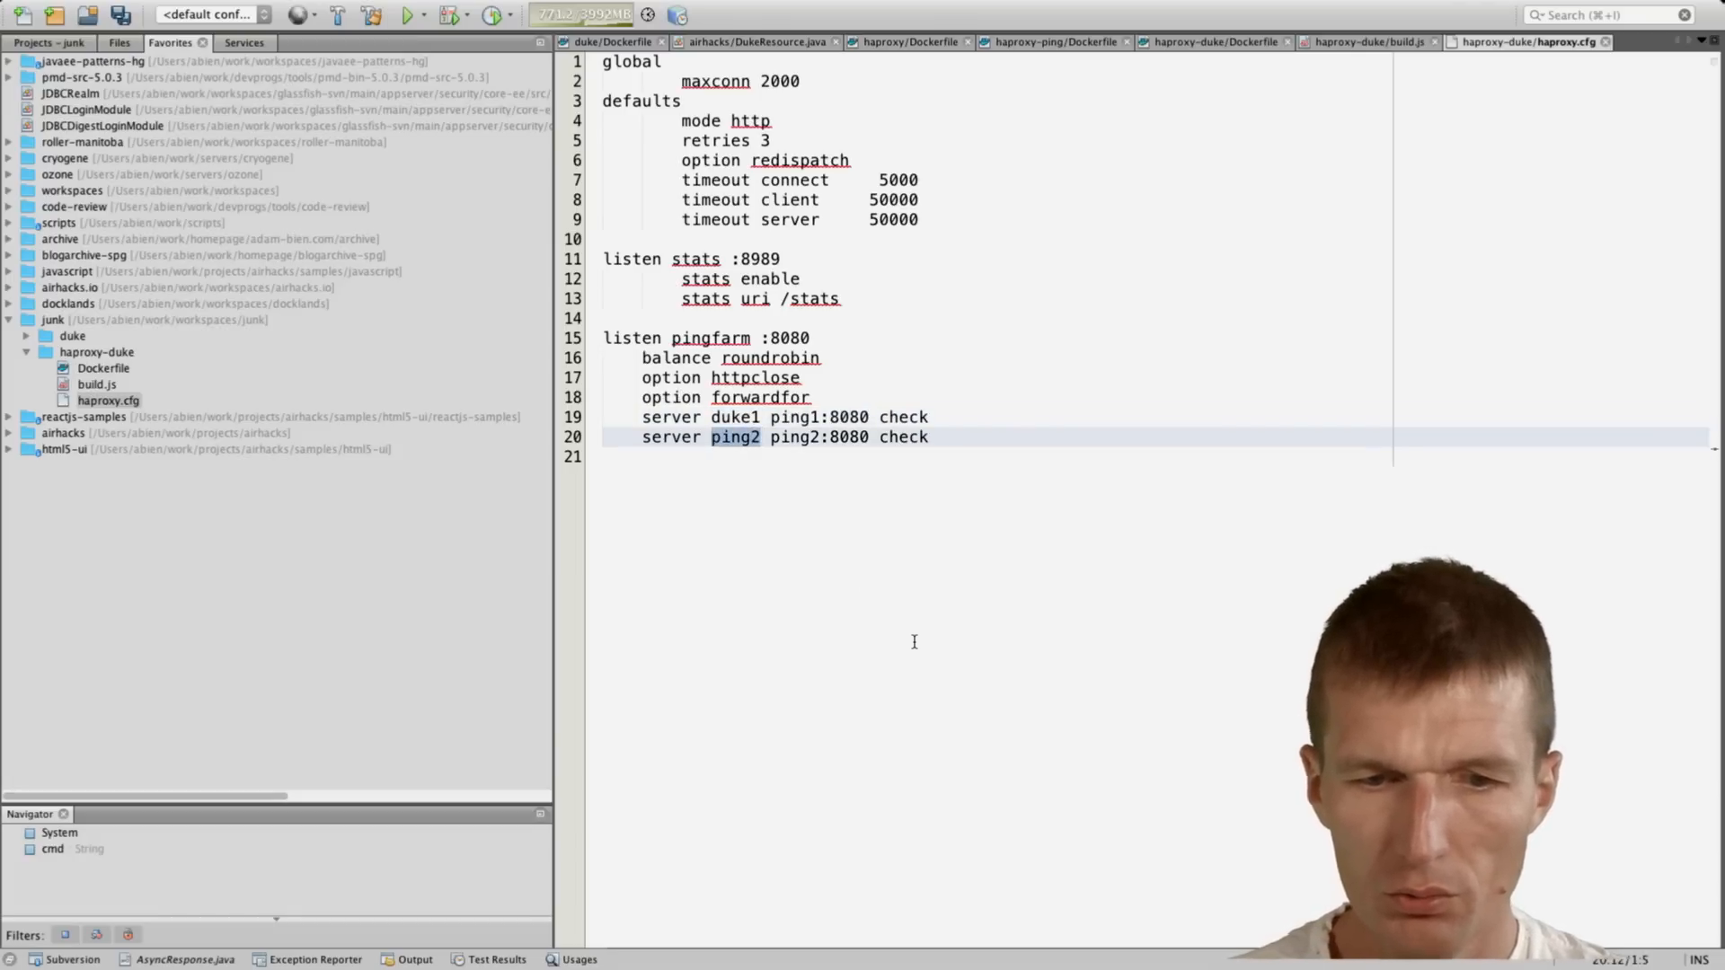
type("duke2")
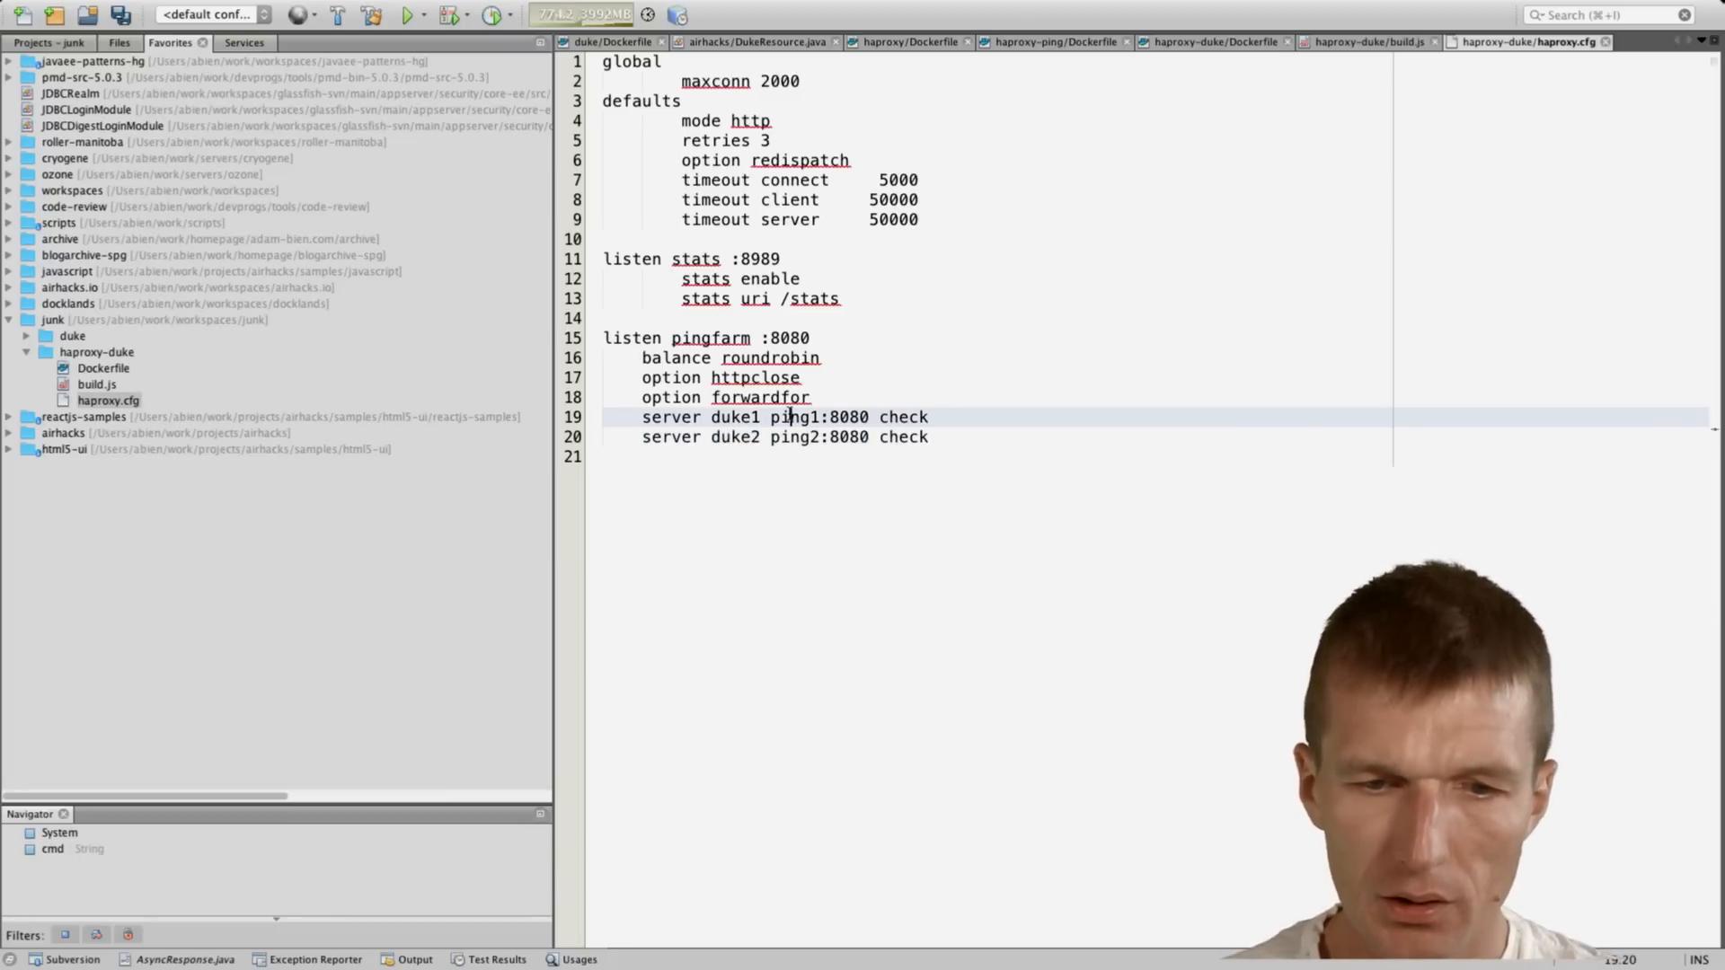
type("duke1")
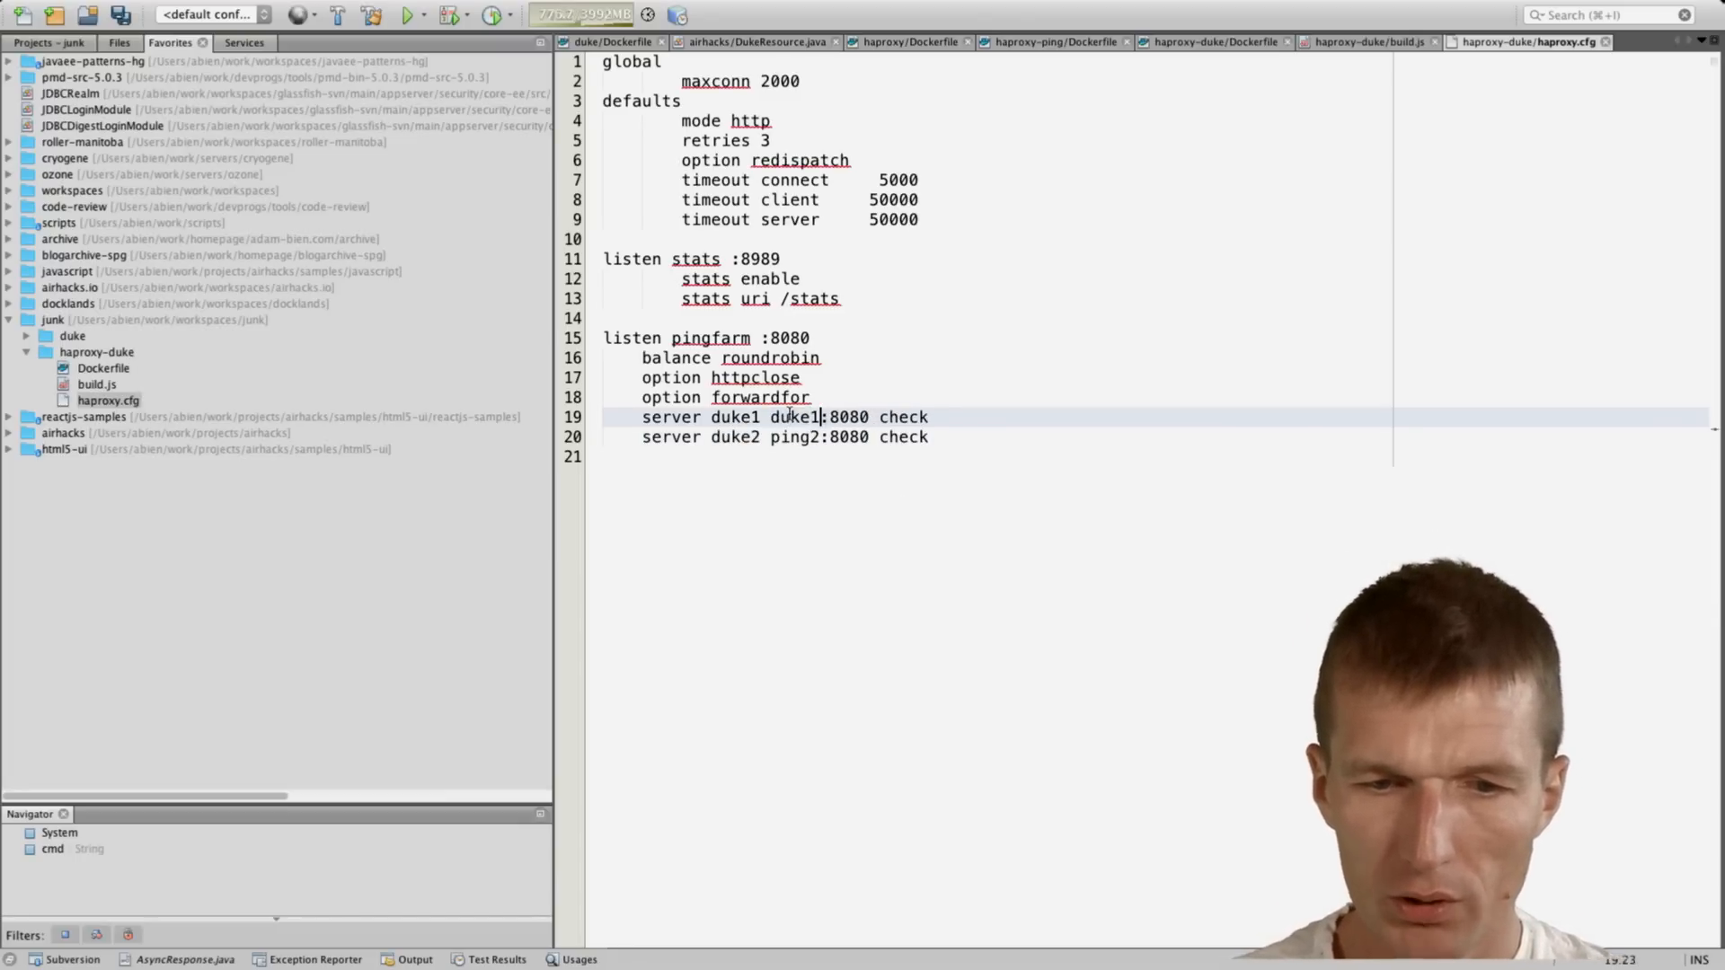
- Replace the ping2 host with duke2:8080 on the second server line and save
double_click(791, 437)
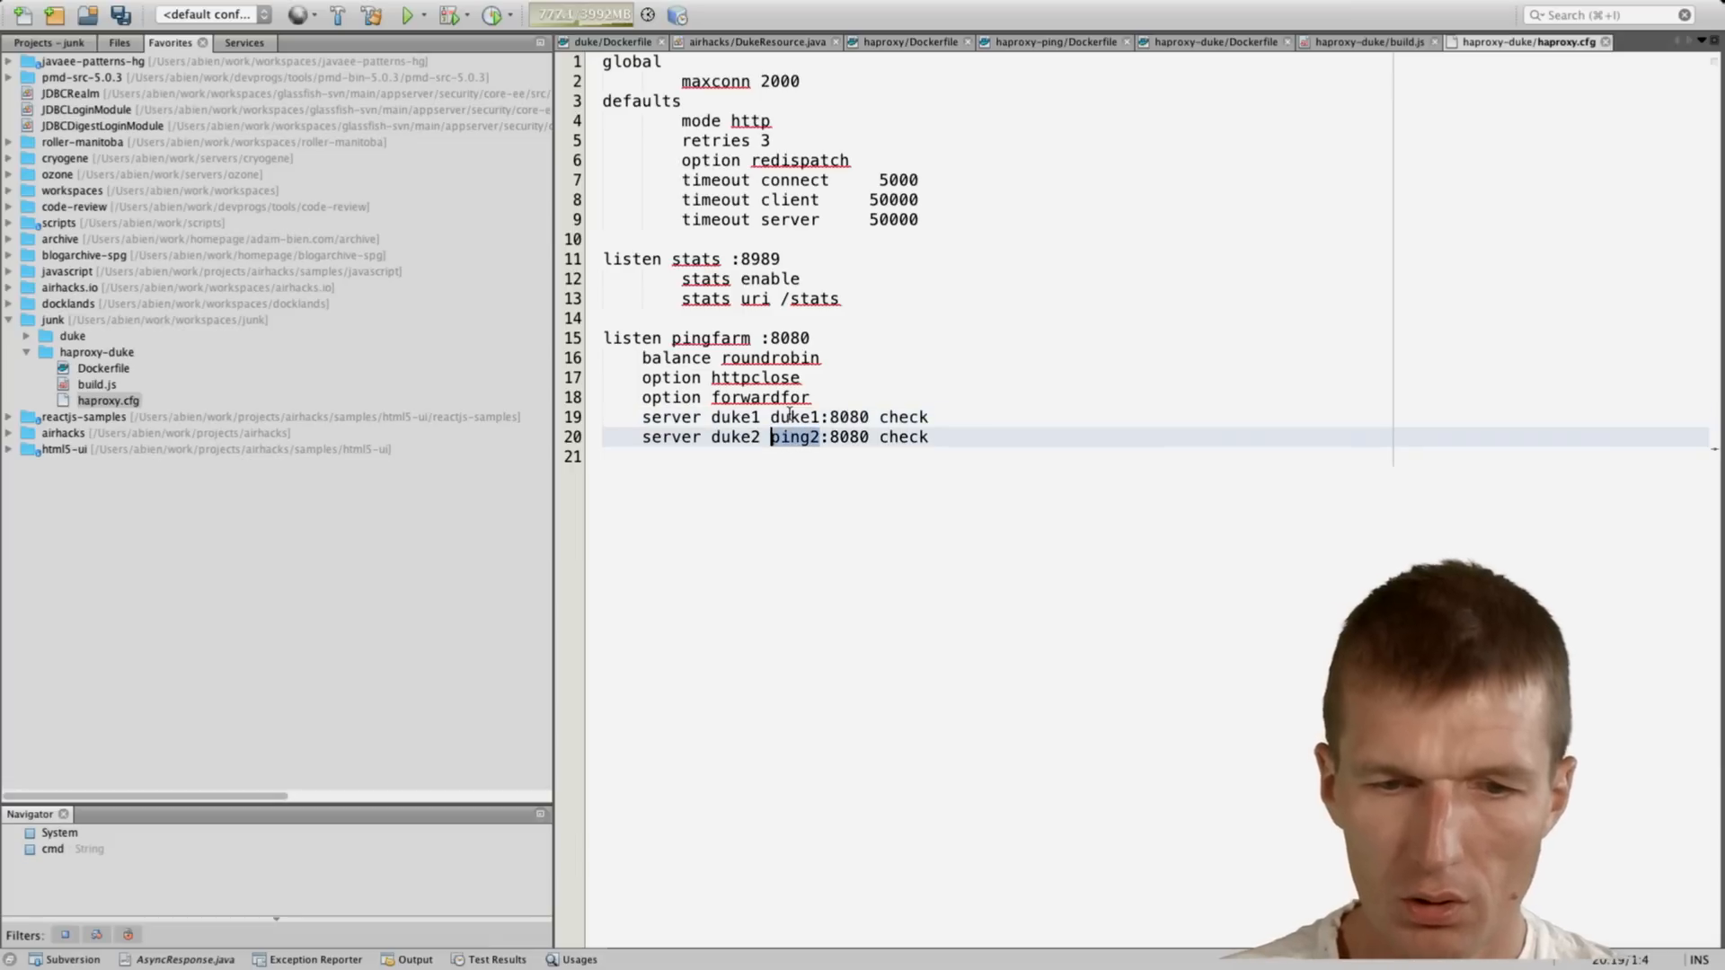
type("duke2")
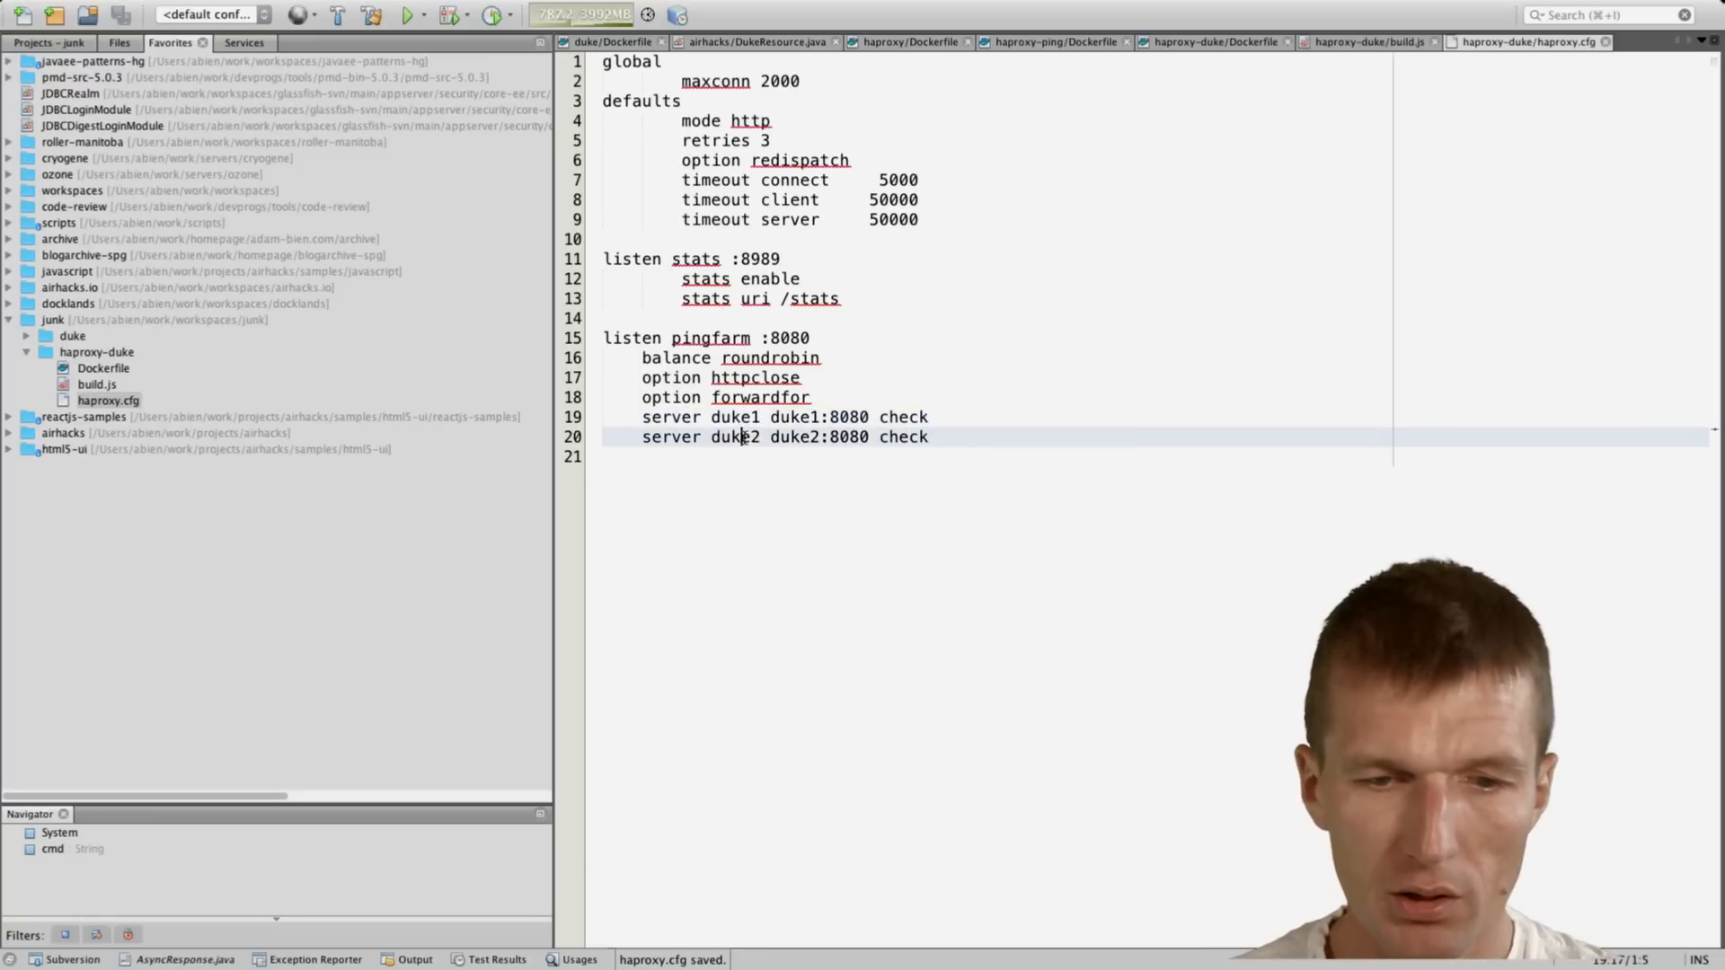
double_click(733, 436)
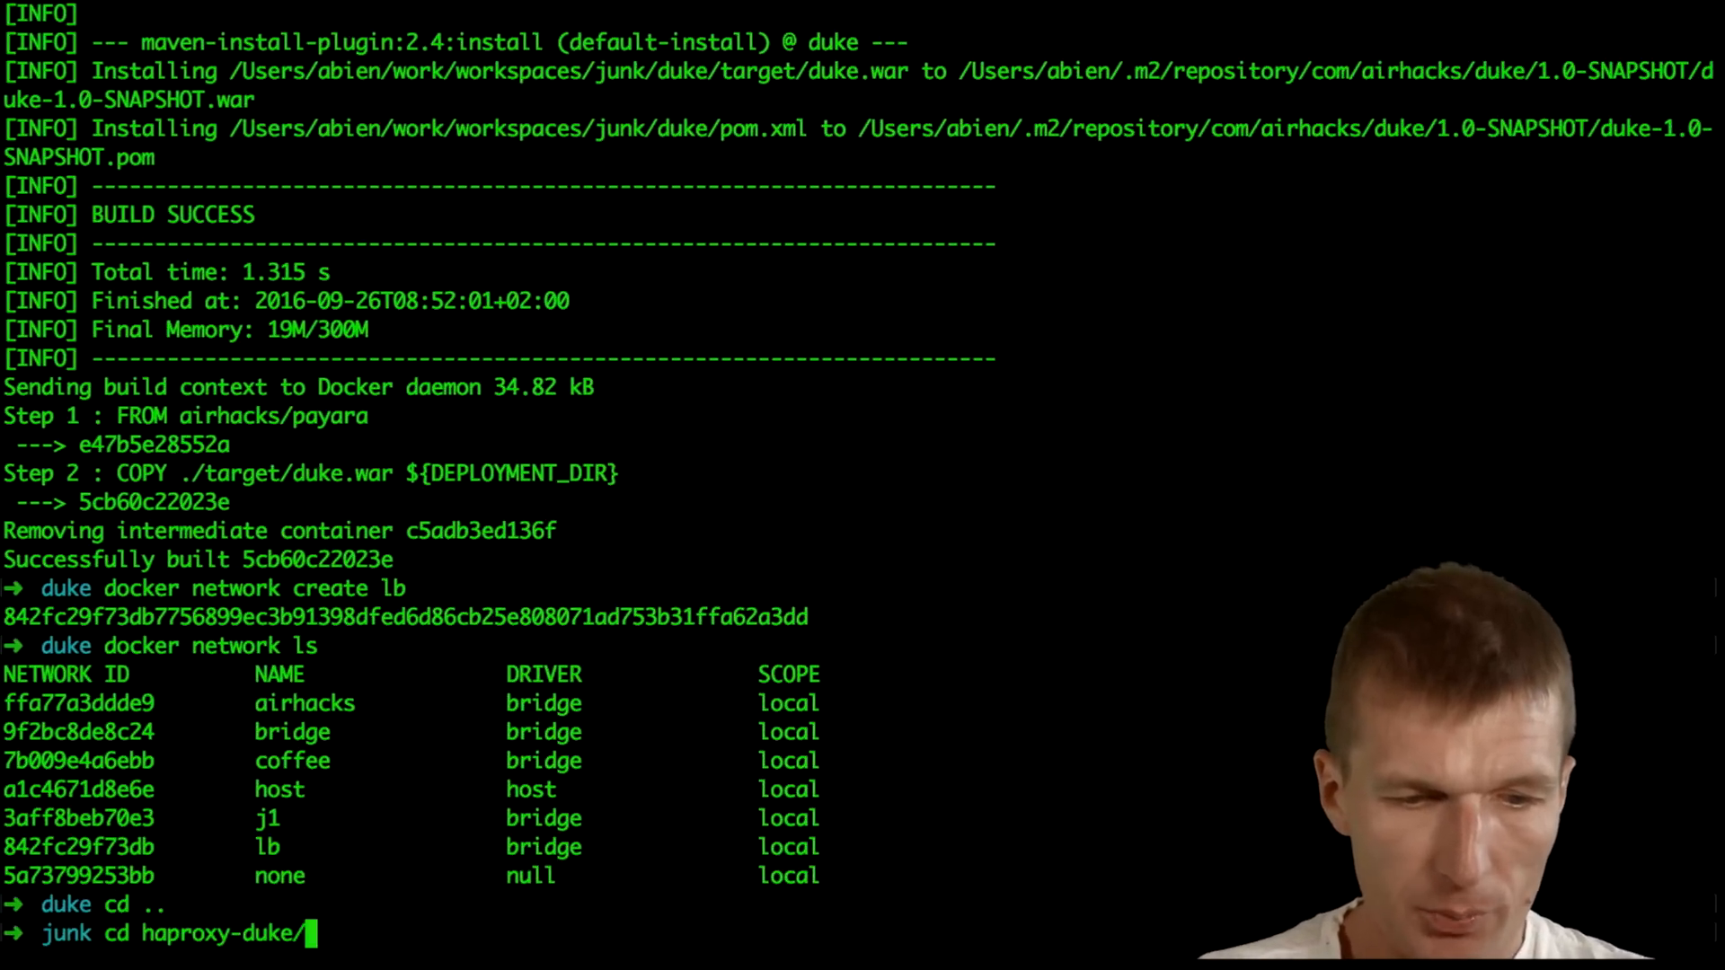
- In haproxy-duke, chmod a+x build.js and run ./build.js to build the HAProxy image
key("Return")
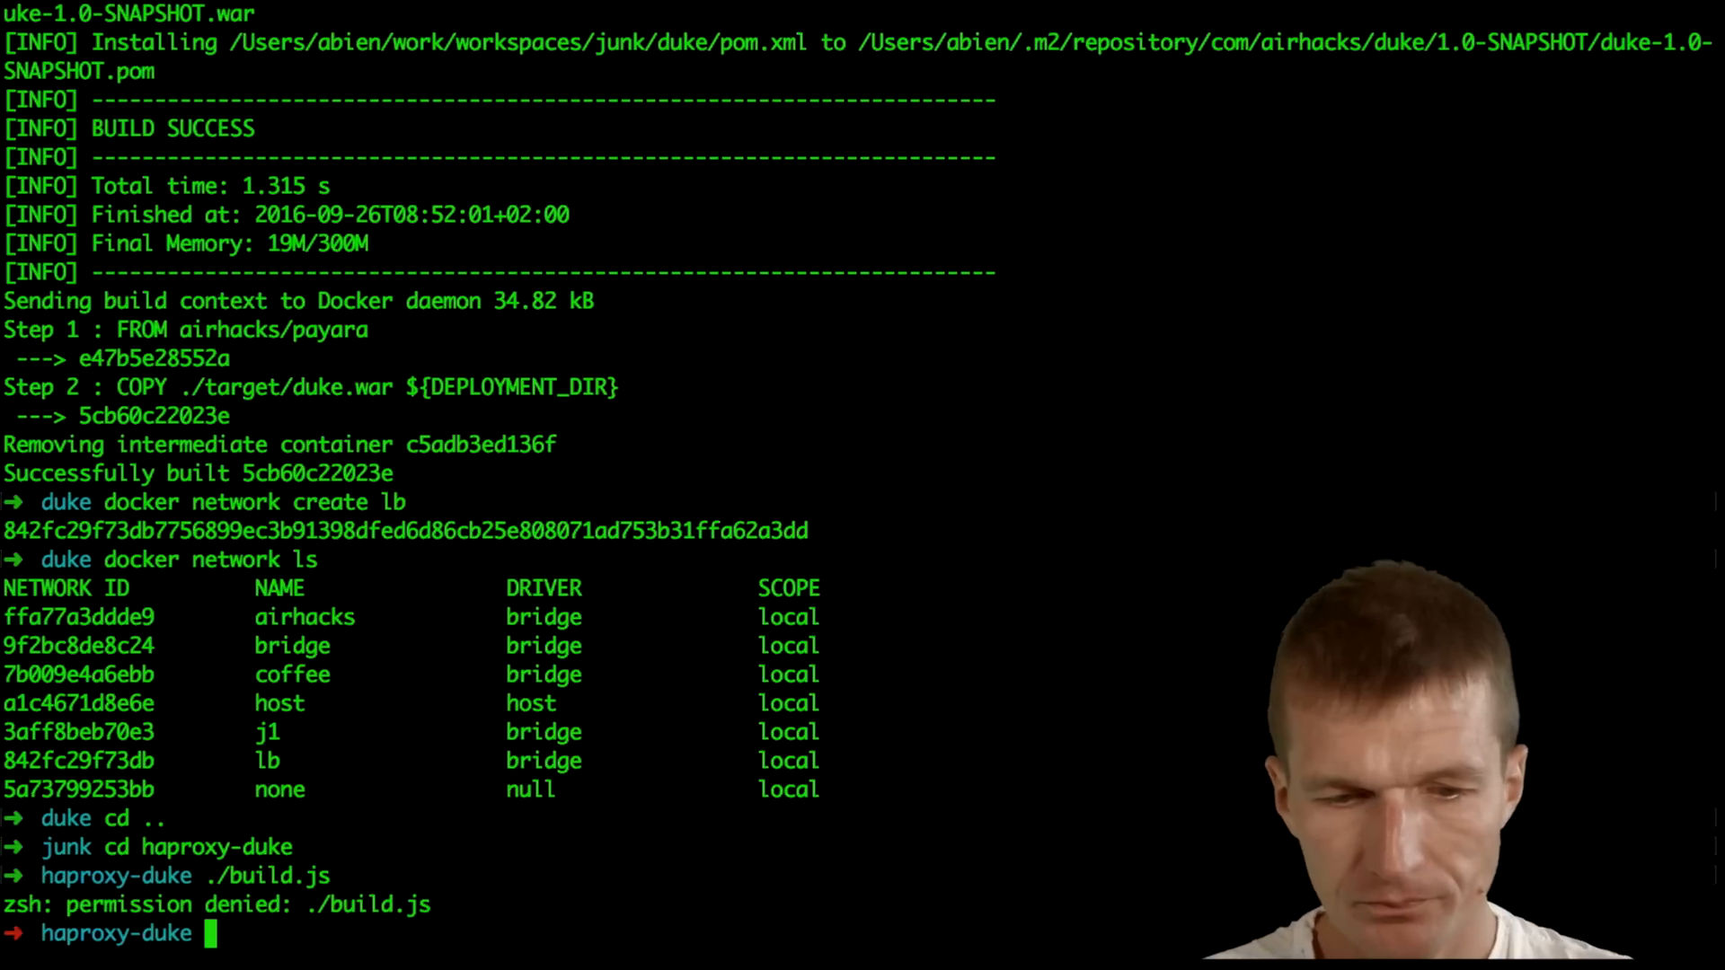
type("chmod a+")
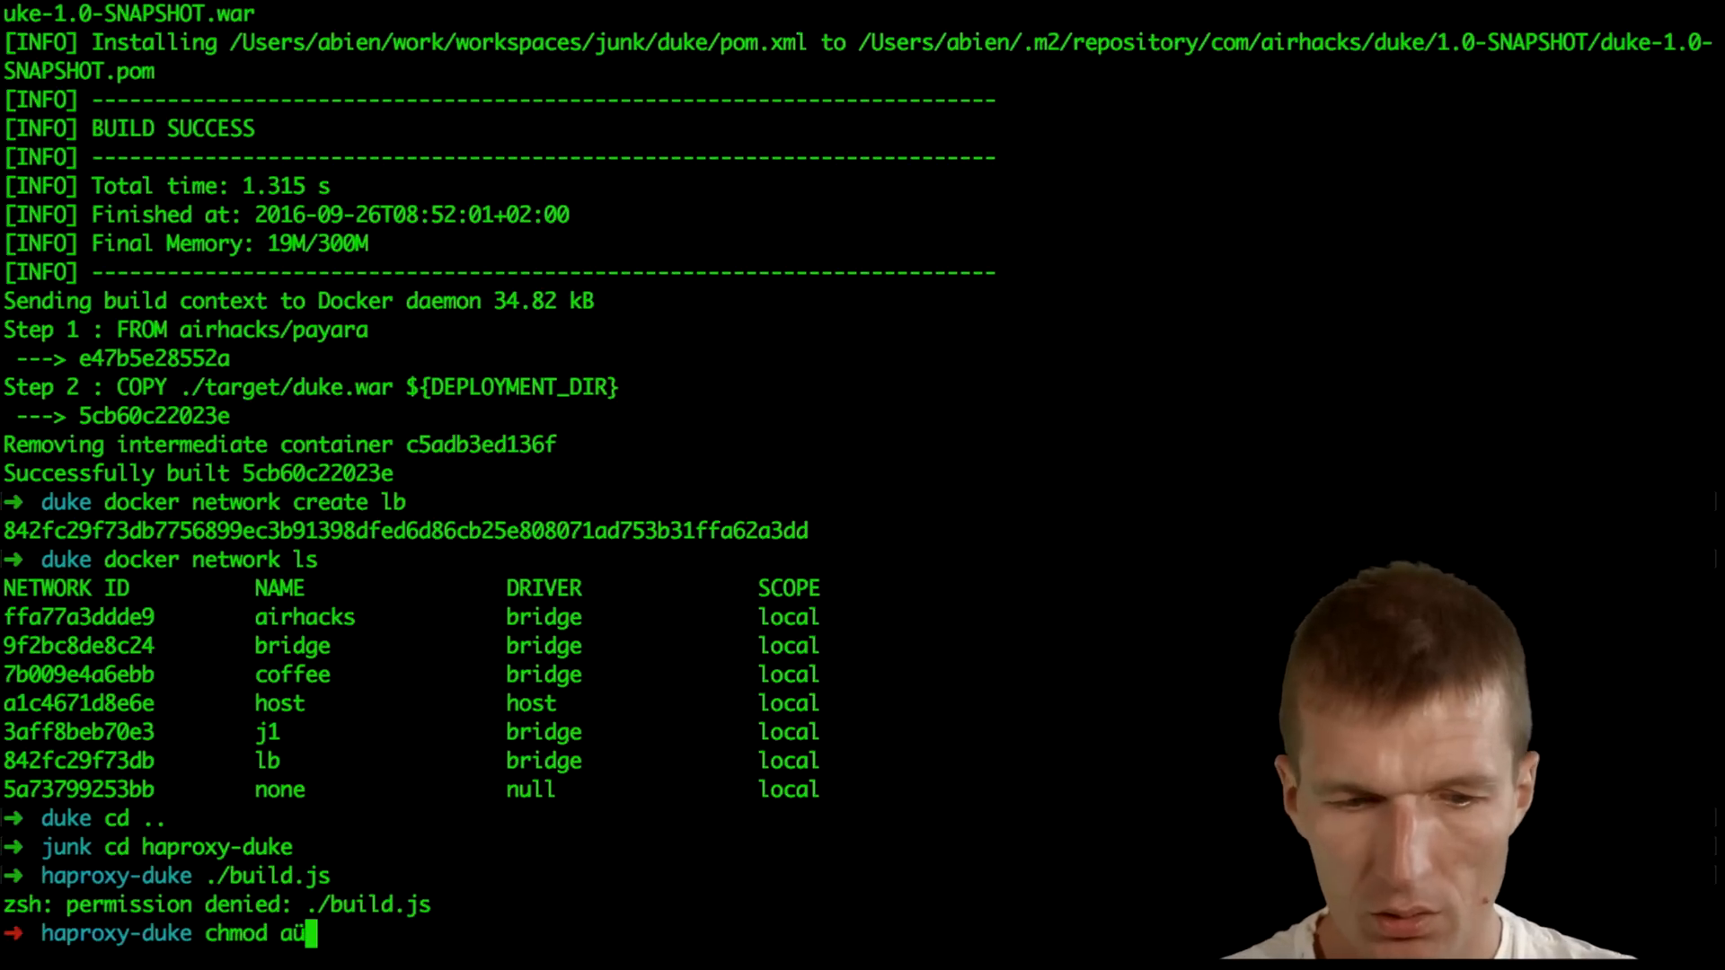
type("+x")
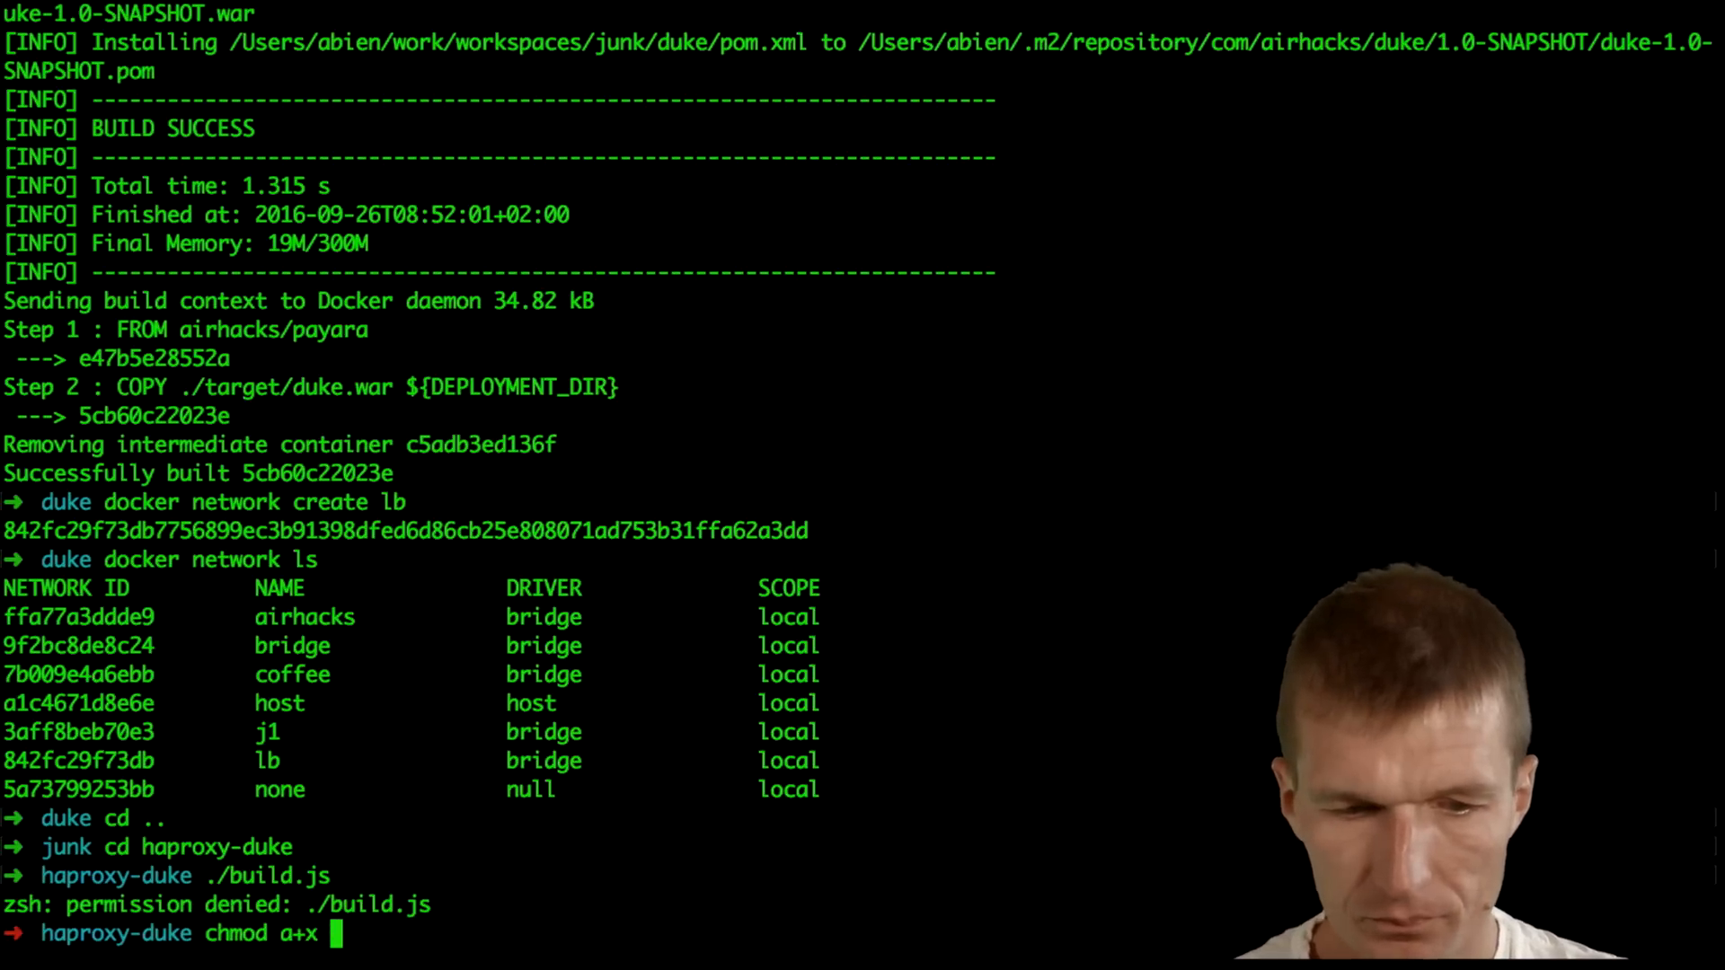
key("Return")
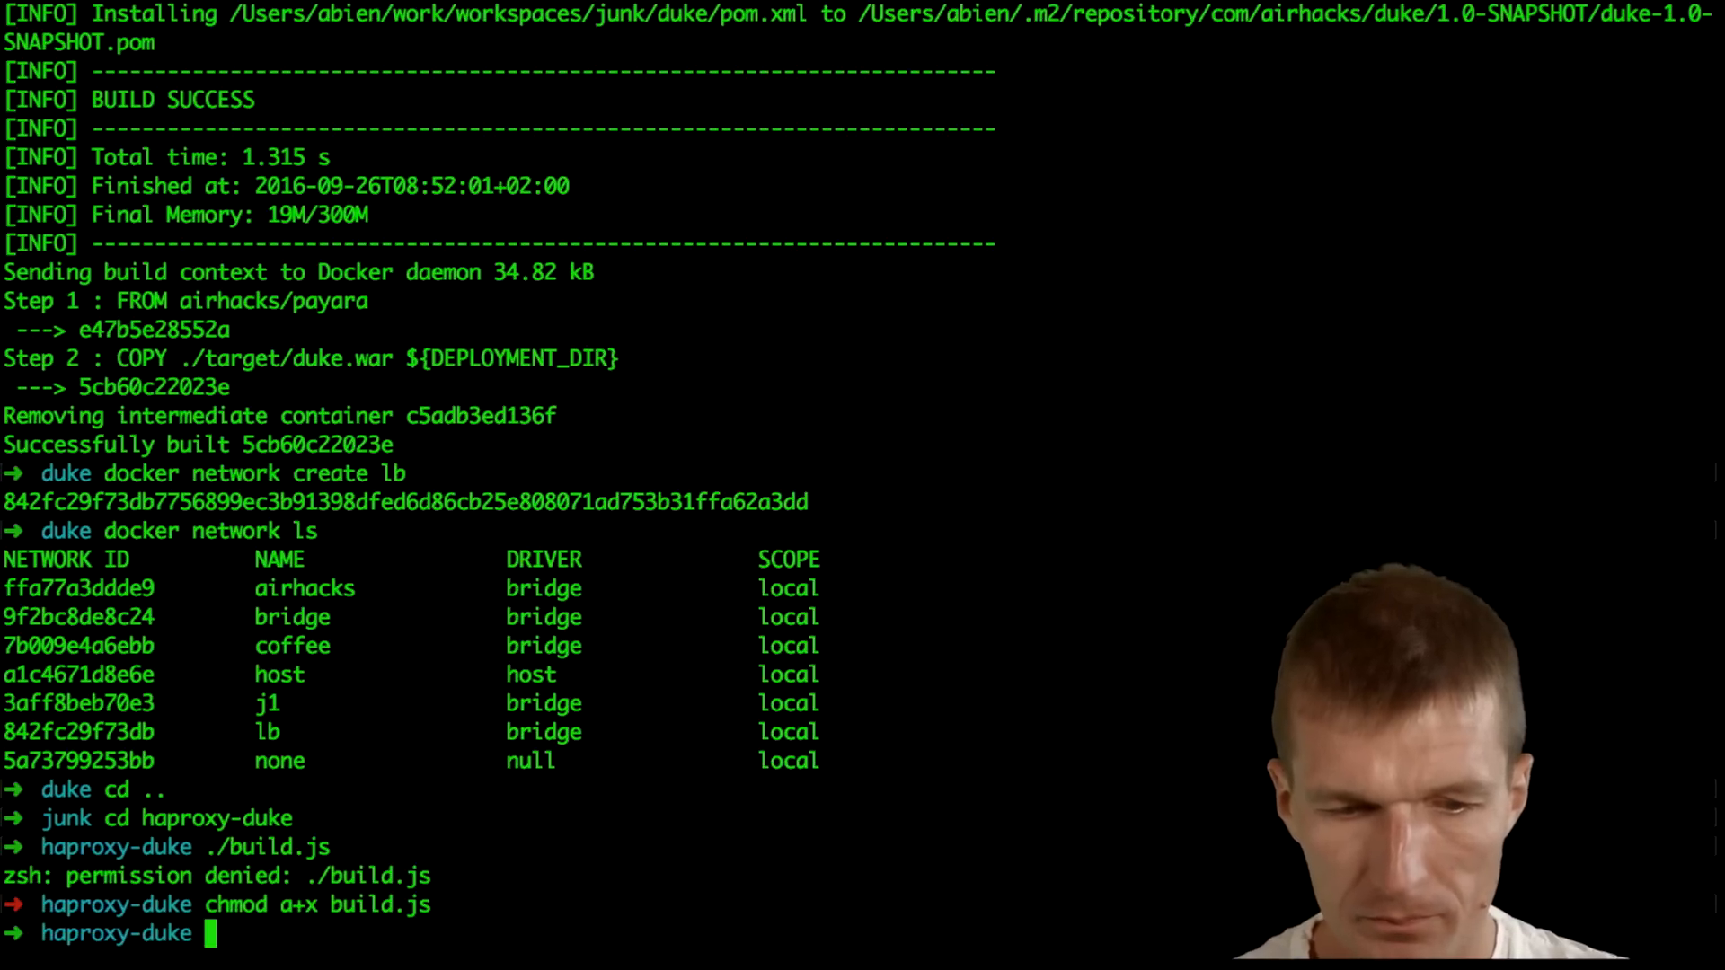
key("Return")
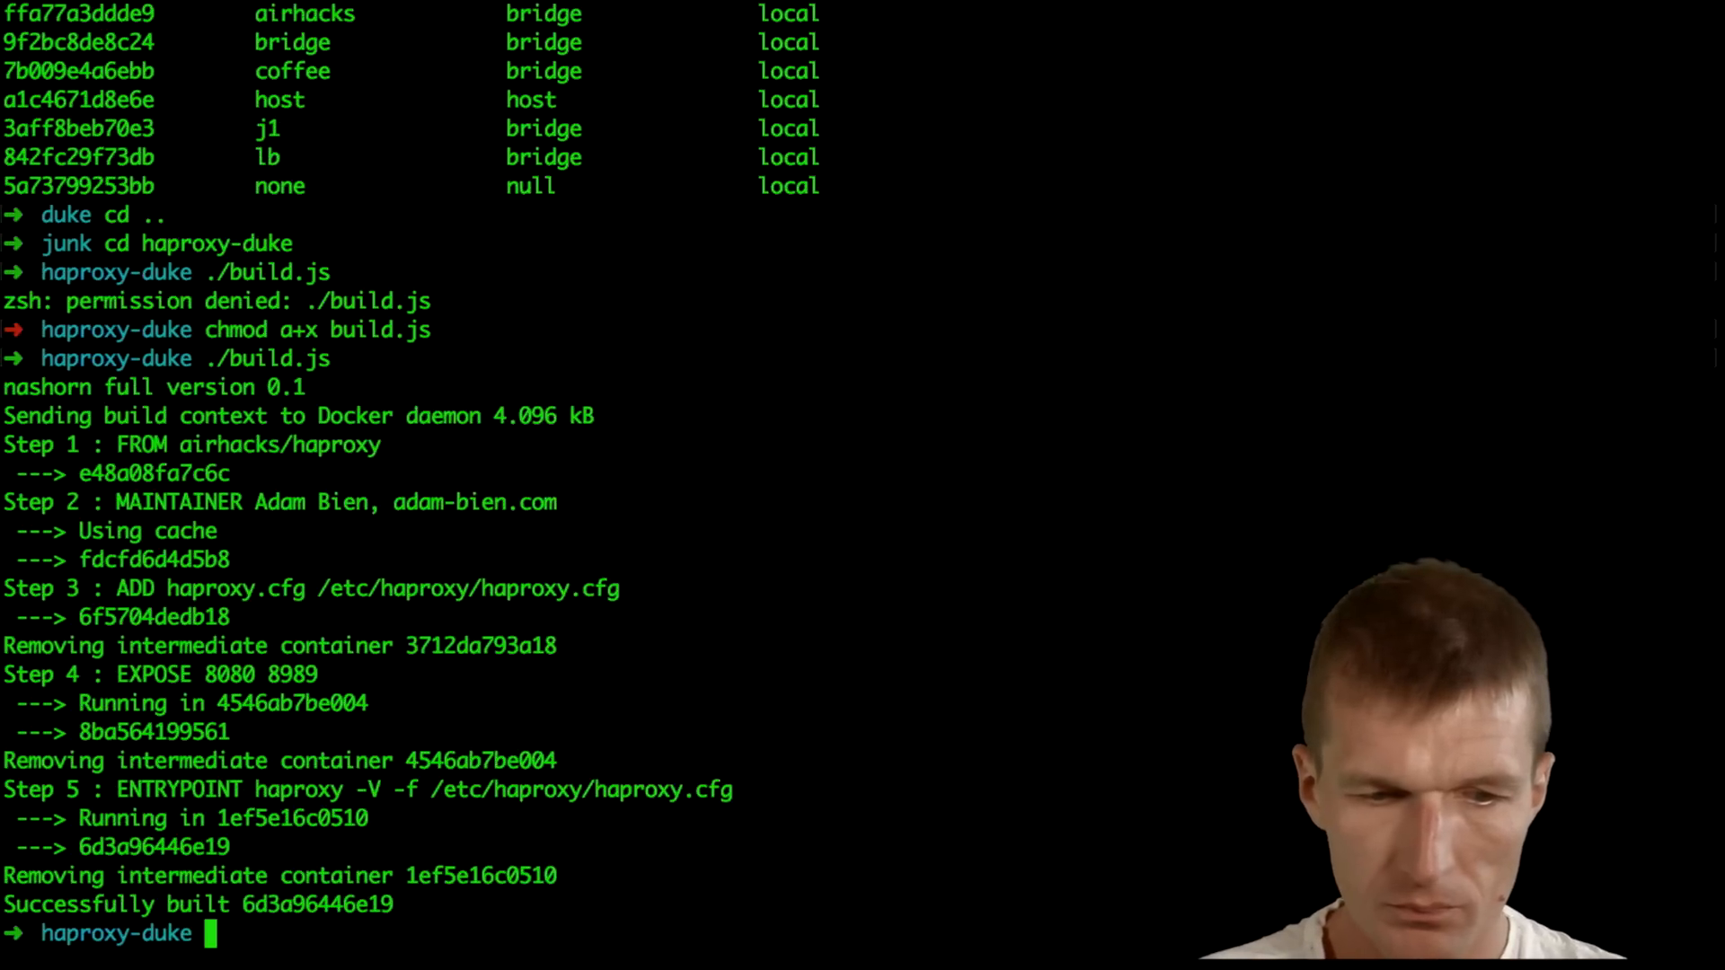
mouse_move(595, 748)
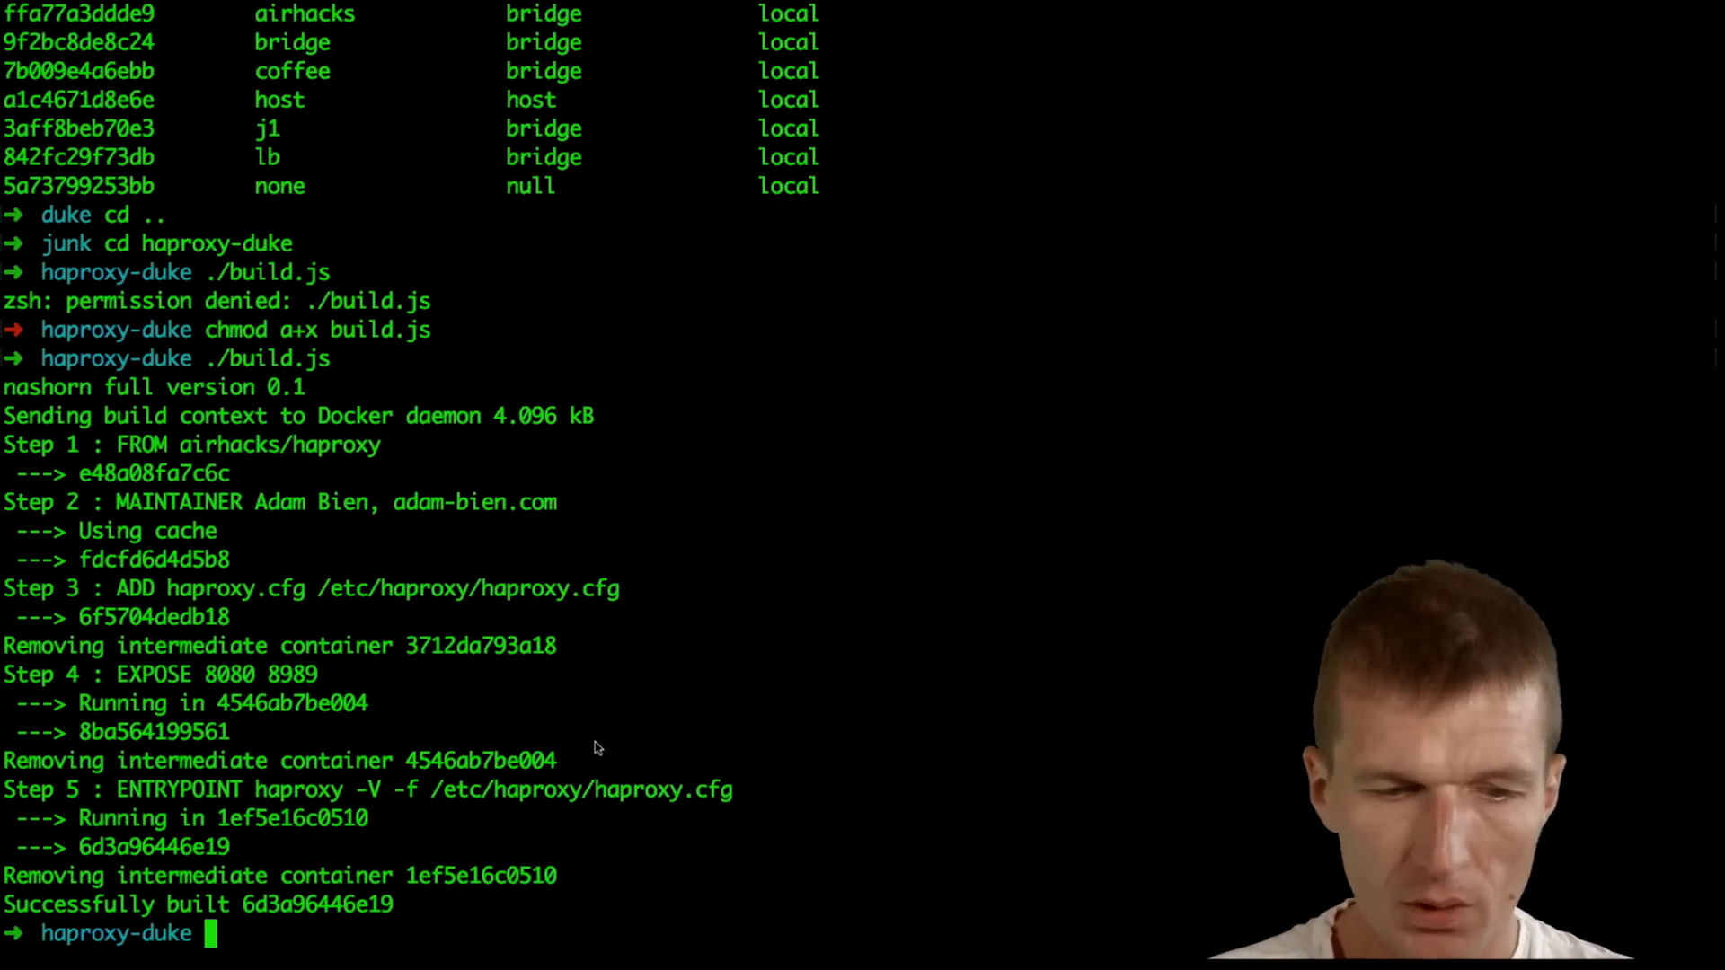
- Start duke1 and duke2 detached on the lb network from the airhacks/duke image
type("dok")
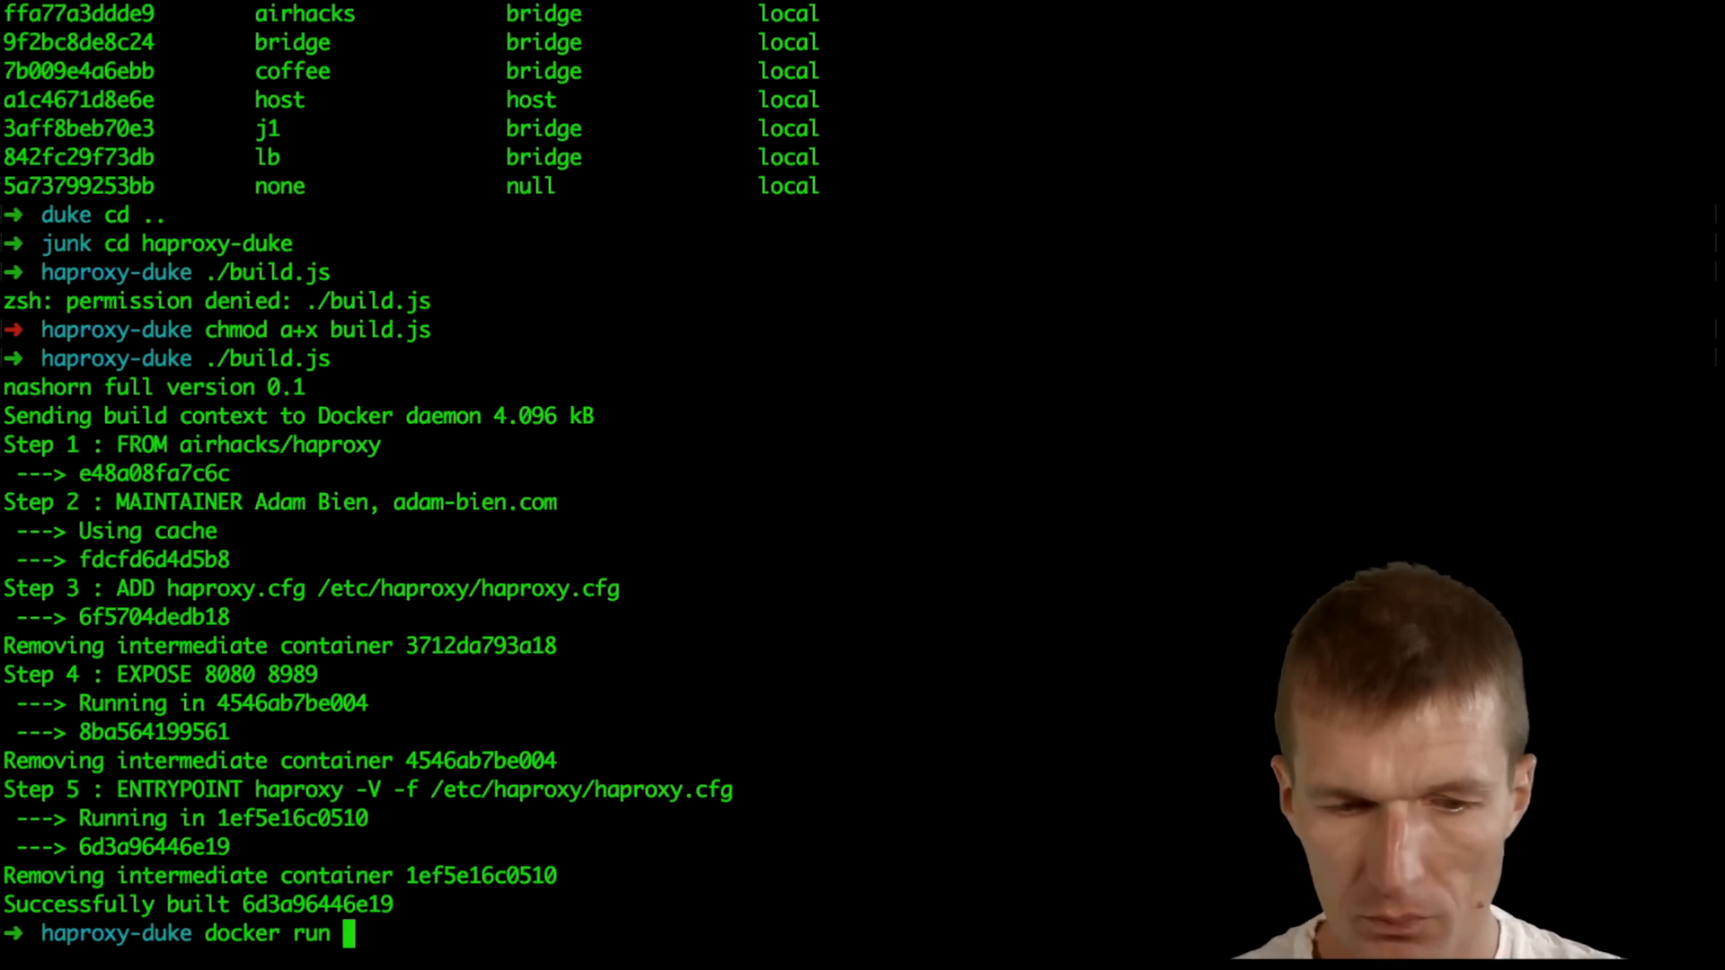
type("-net l")
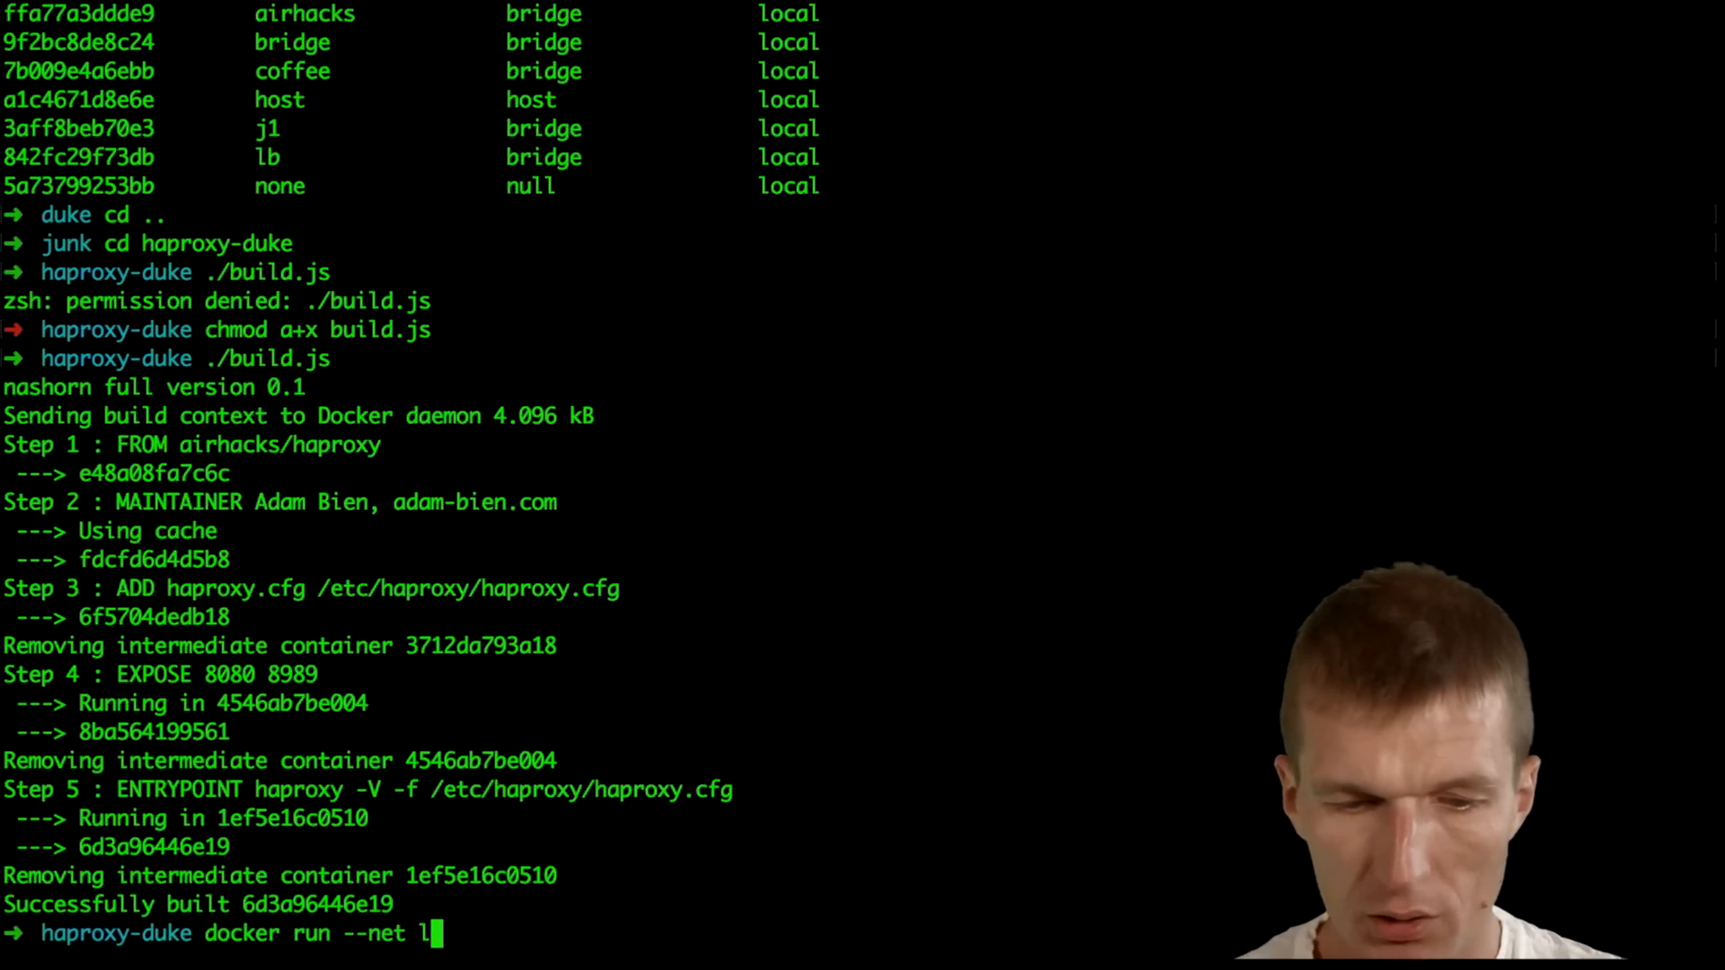
type("b")
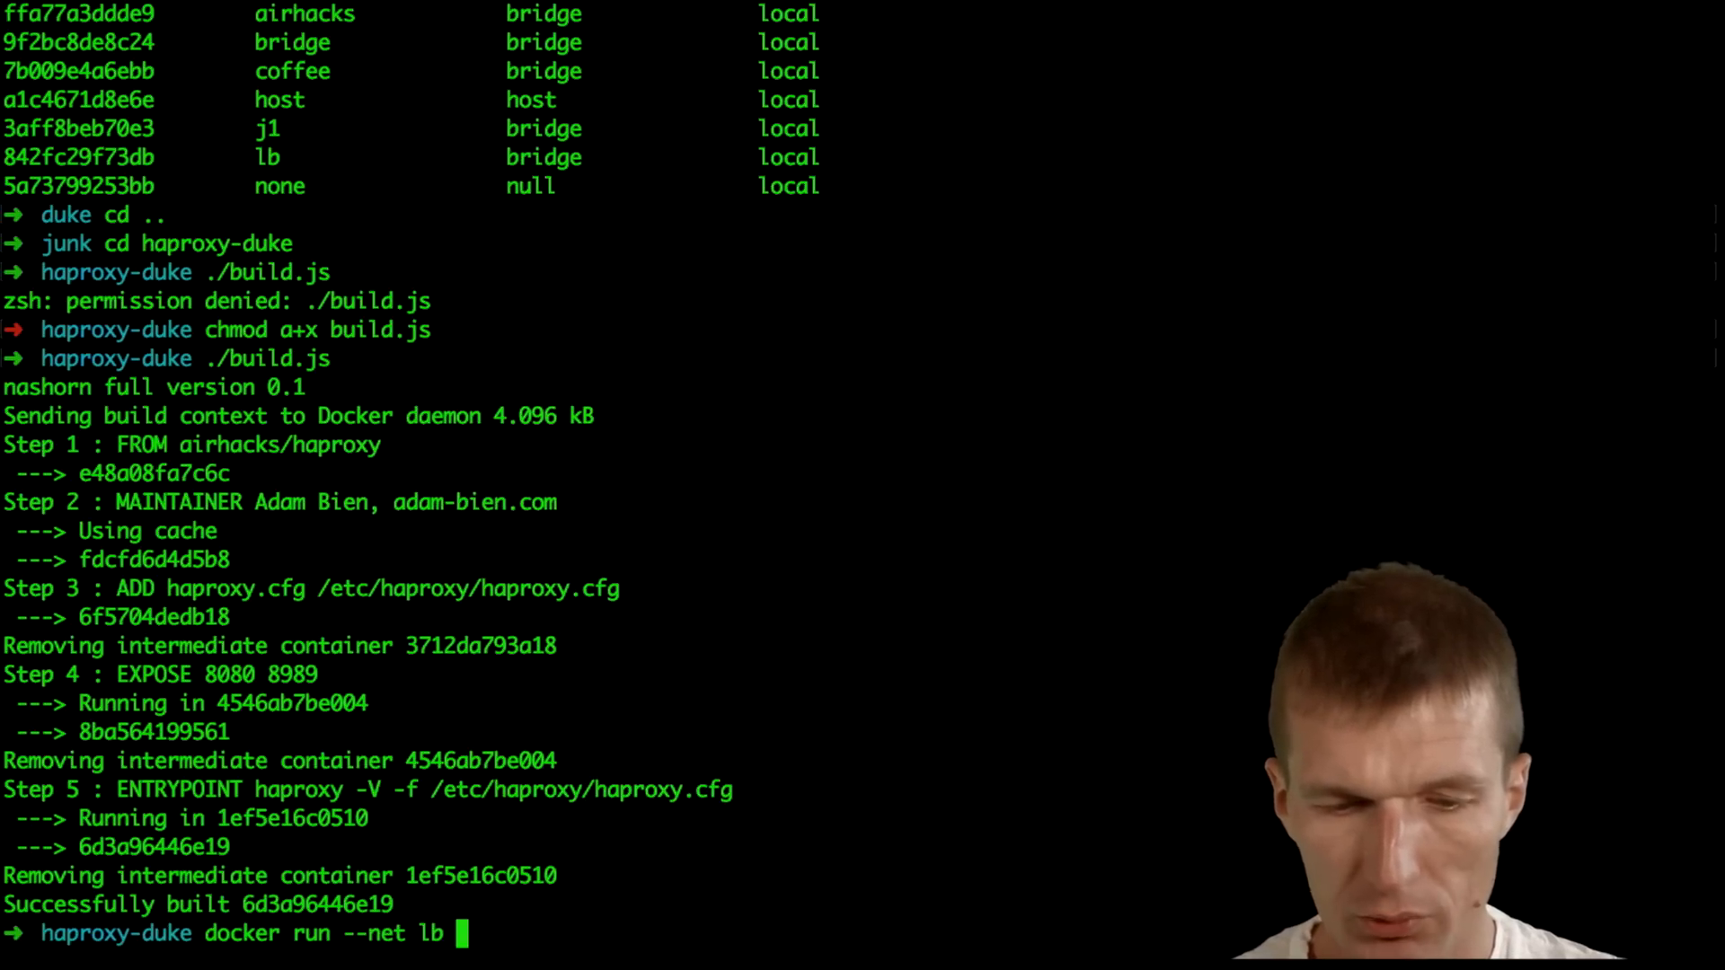
type("-d")
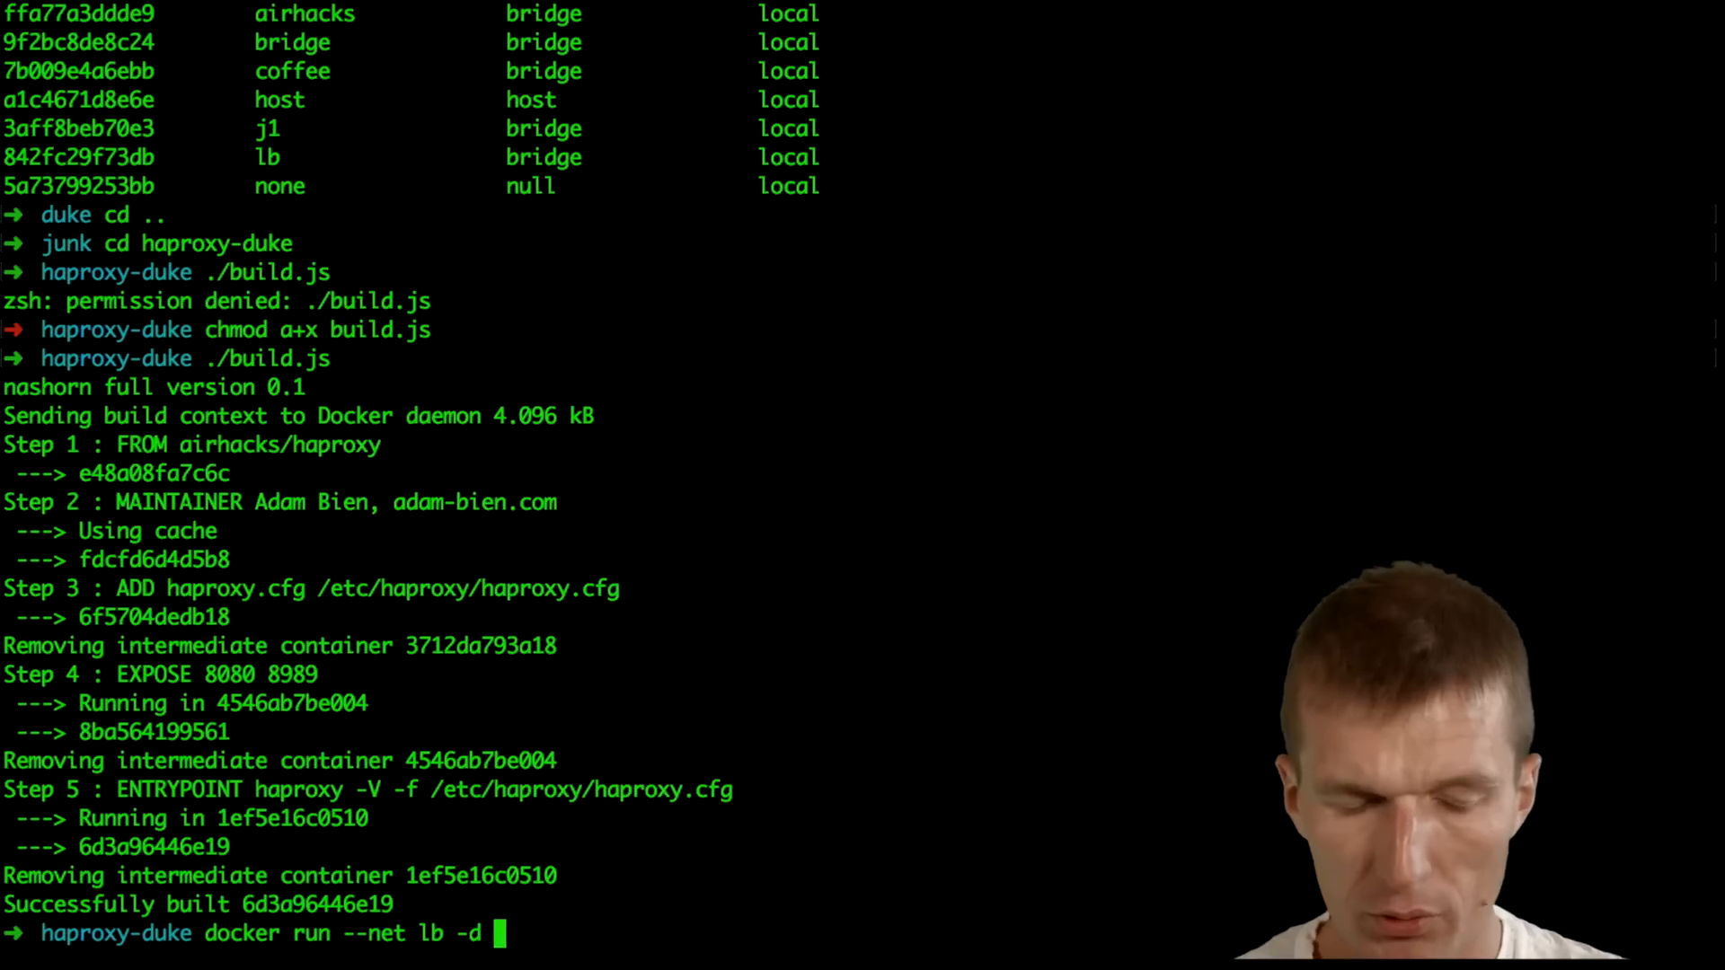
type("--name d")
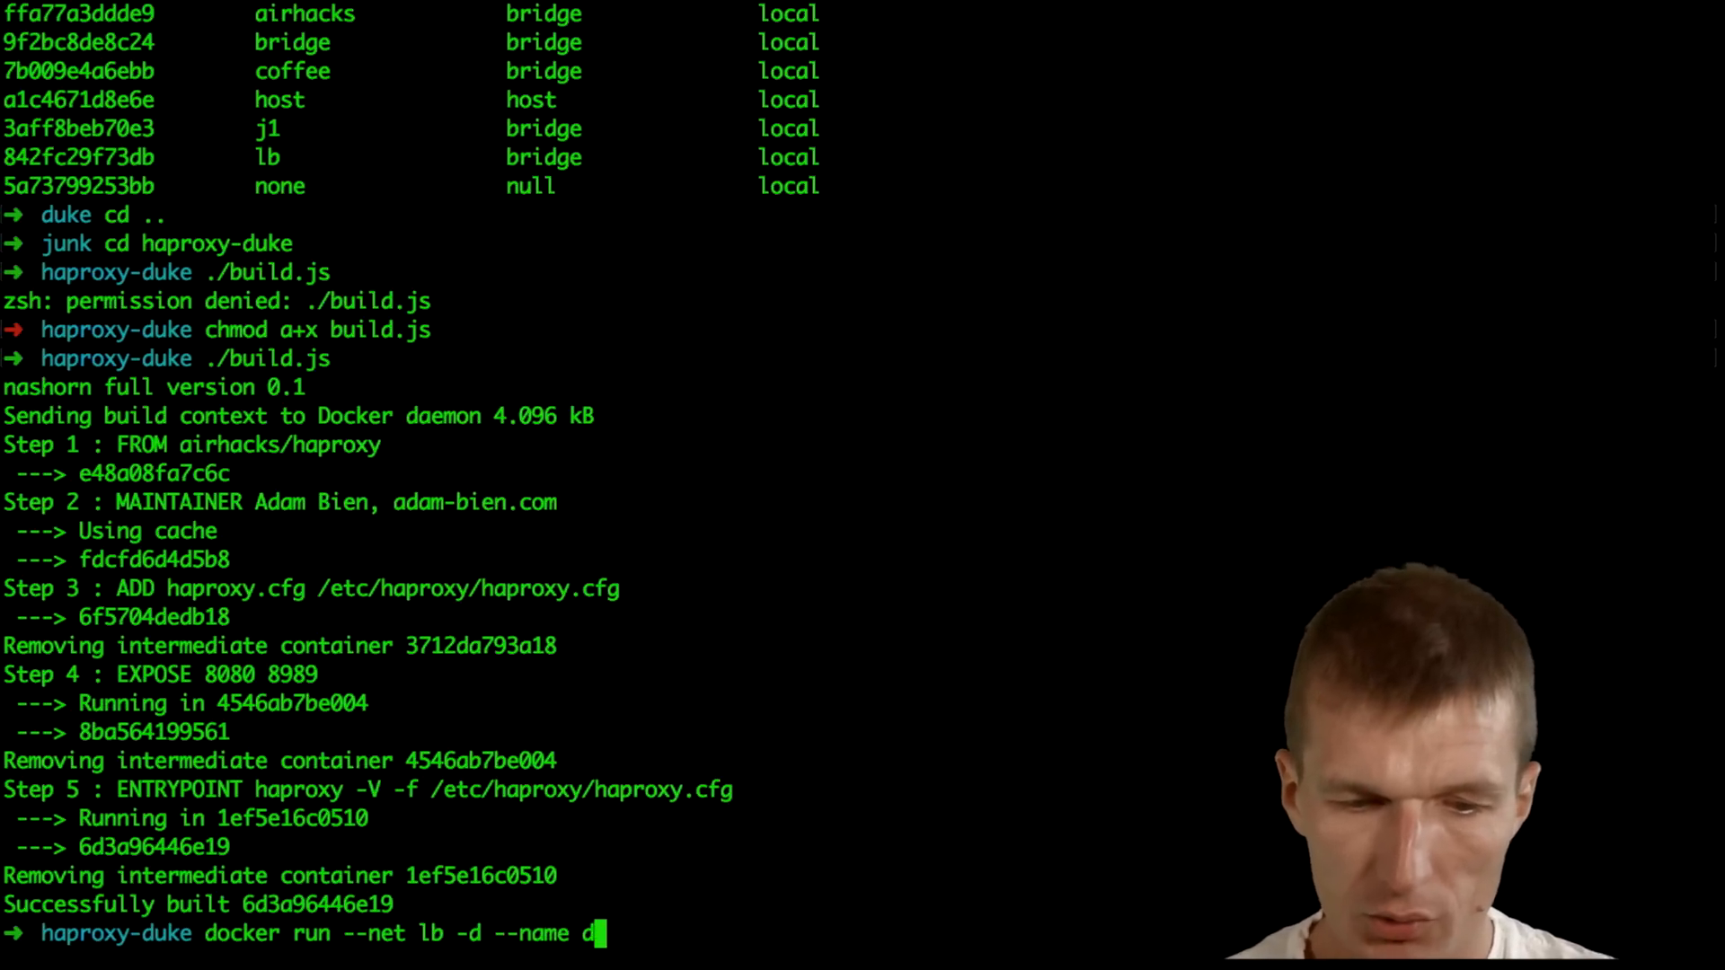
type("uke1 airhacks/duke")
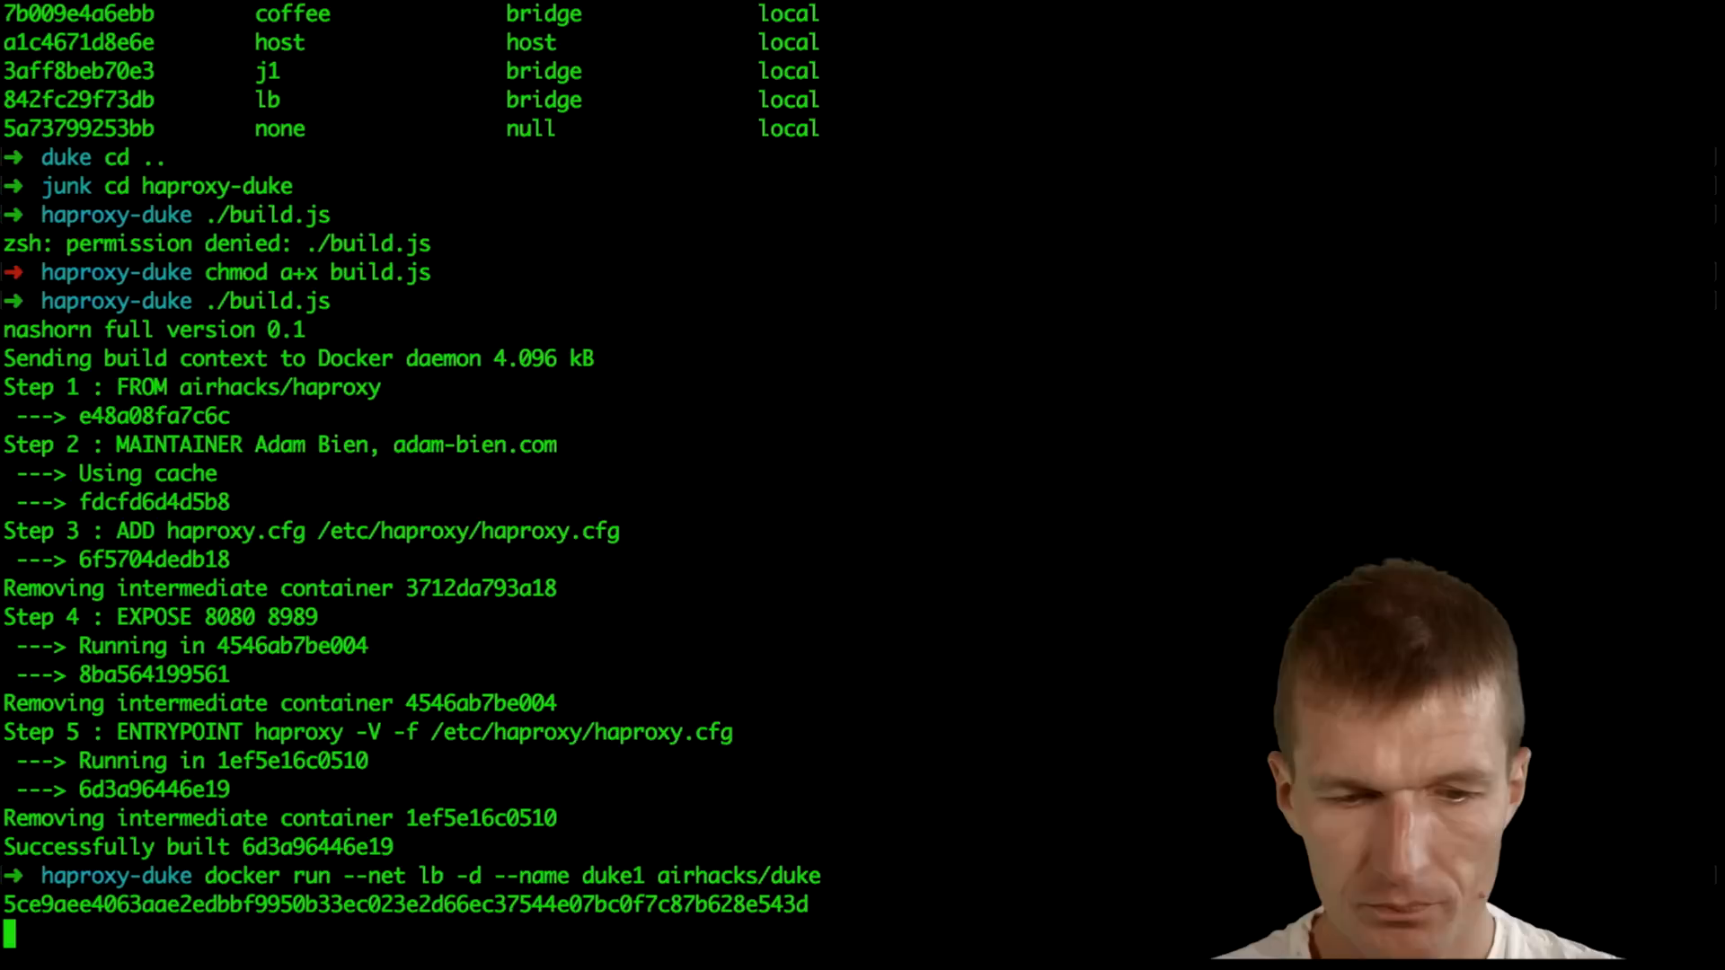
type("docker run --net lb -d --name duke1 airhacks/duke")
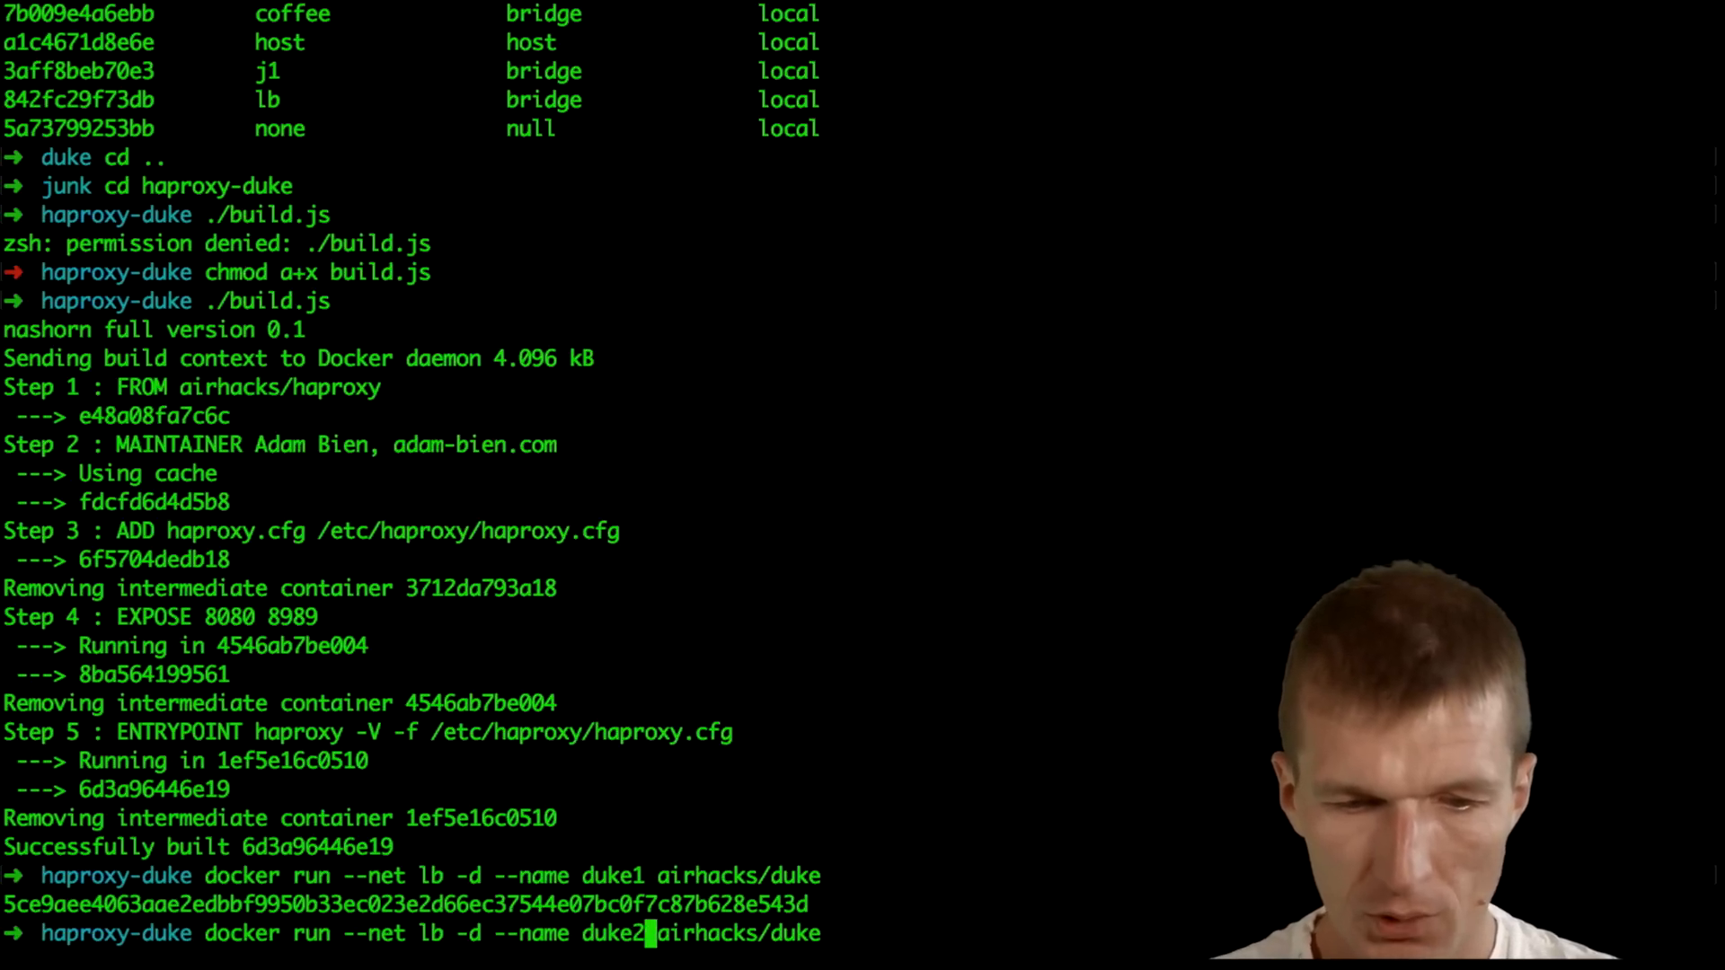
key("Return")
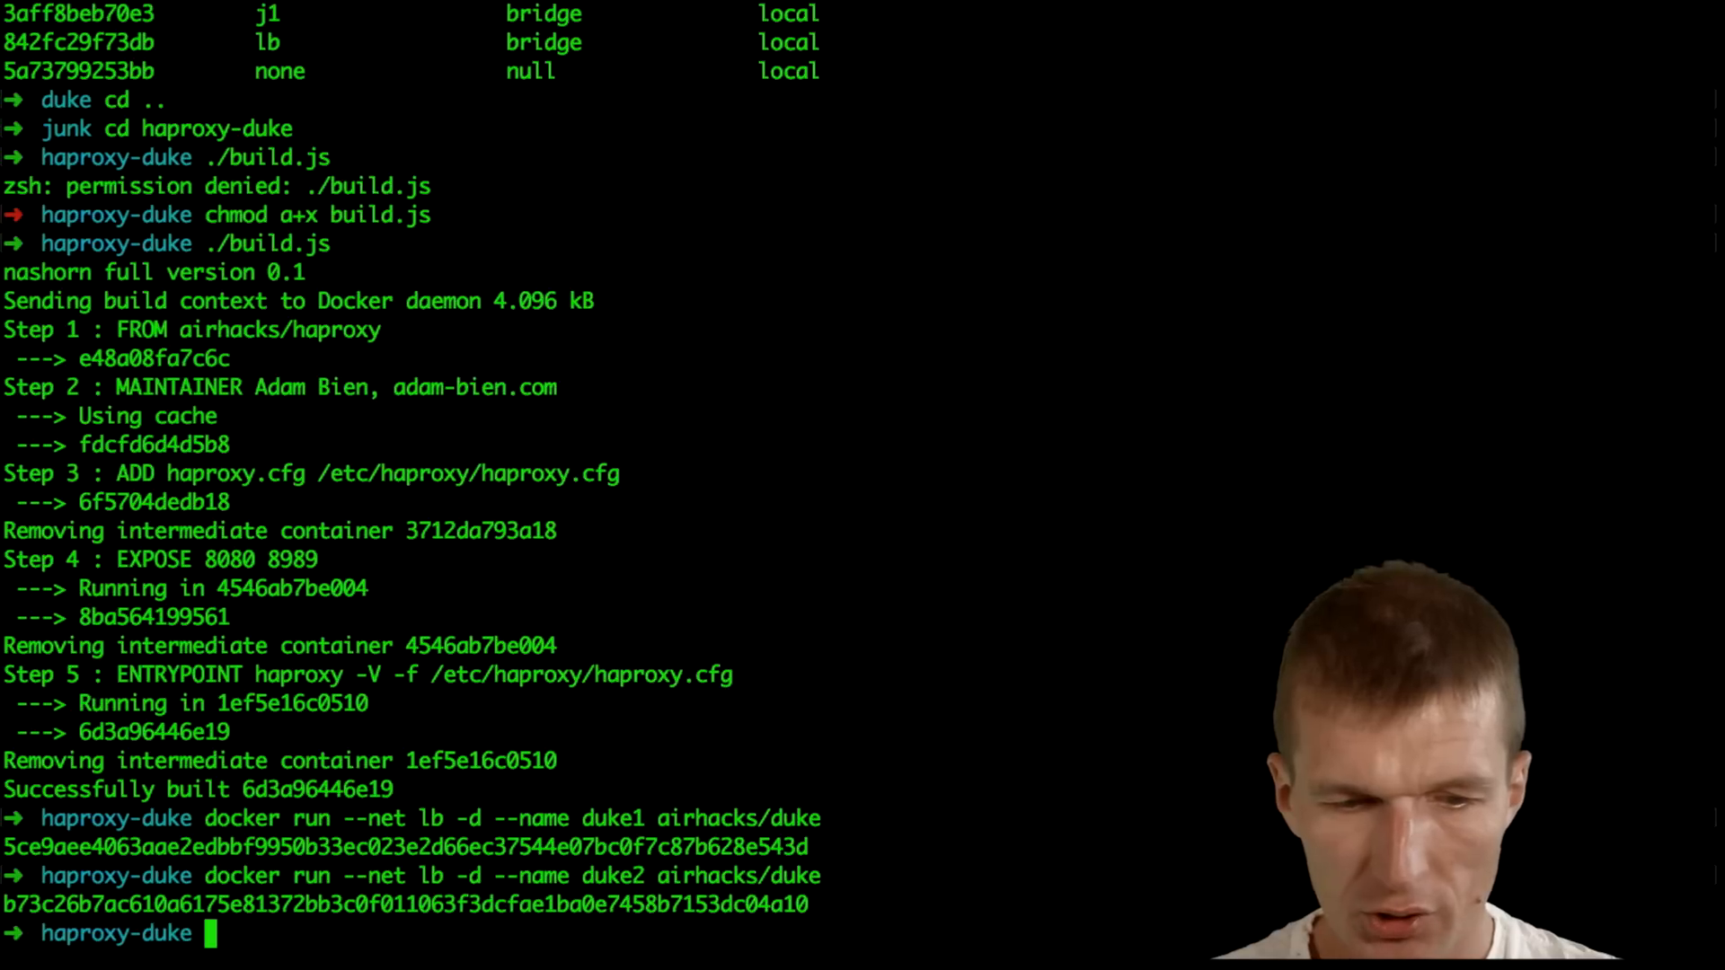
- Start the ha-proxy container on lb publishing 8080:8080 and 8989:8989 from airhacks/haproxy-duke
type("doc")
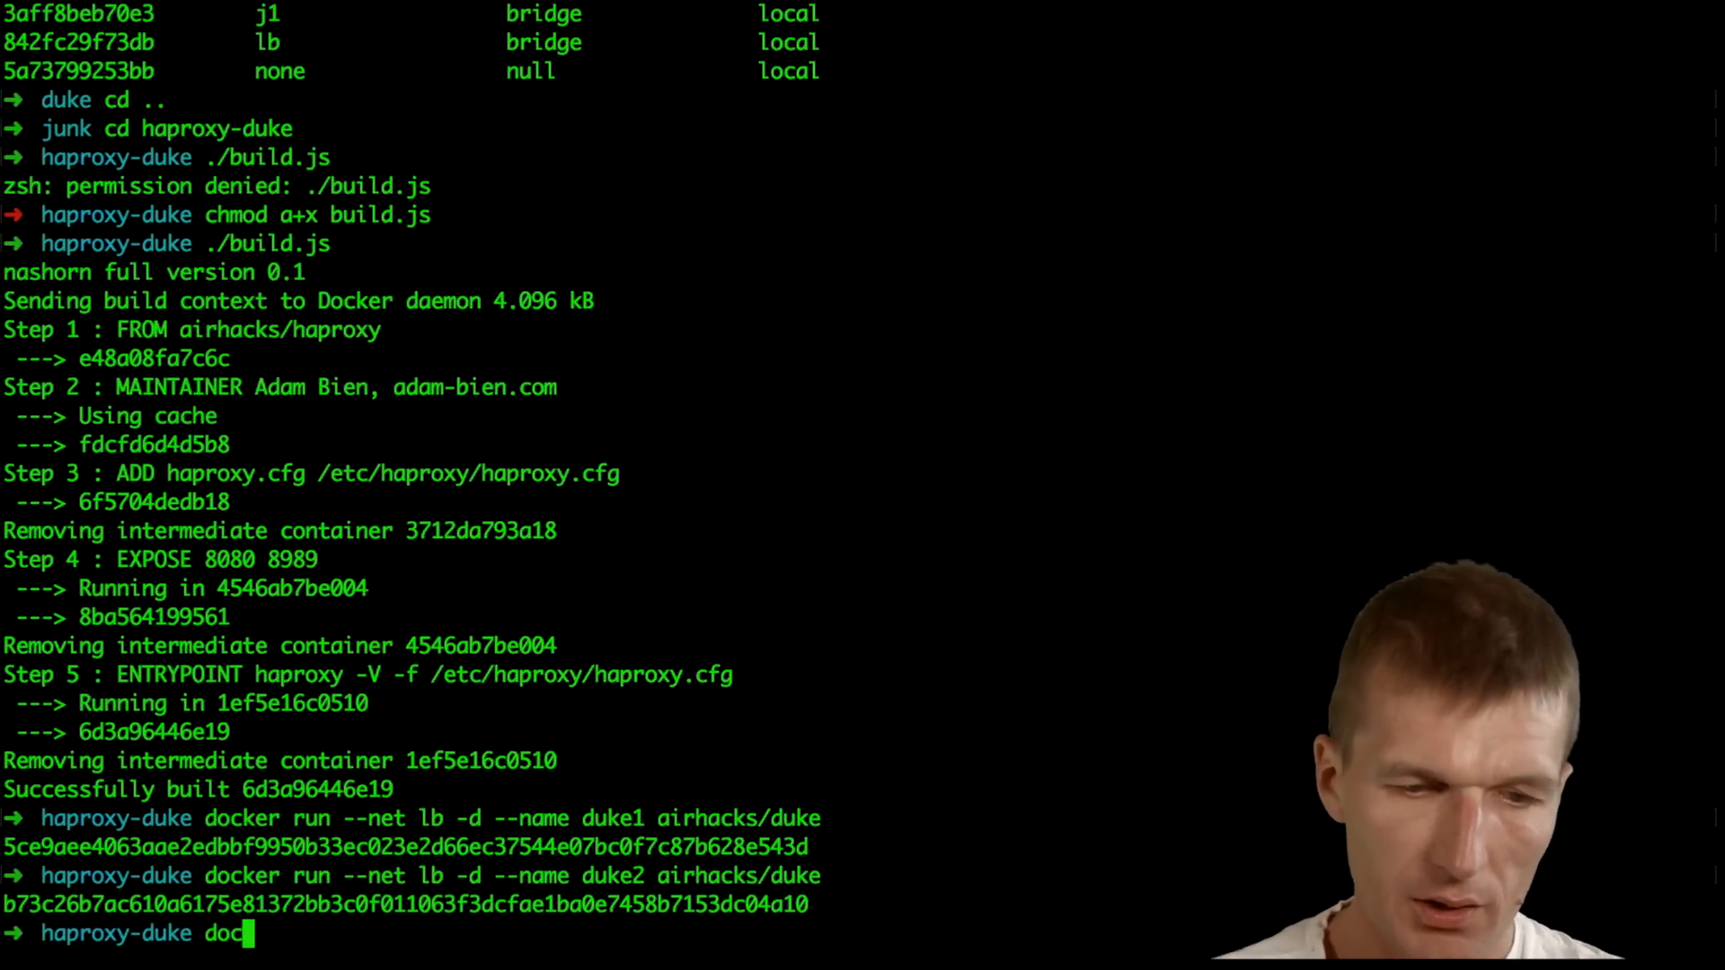
type("ker run")
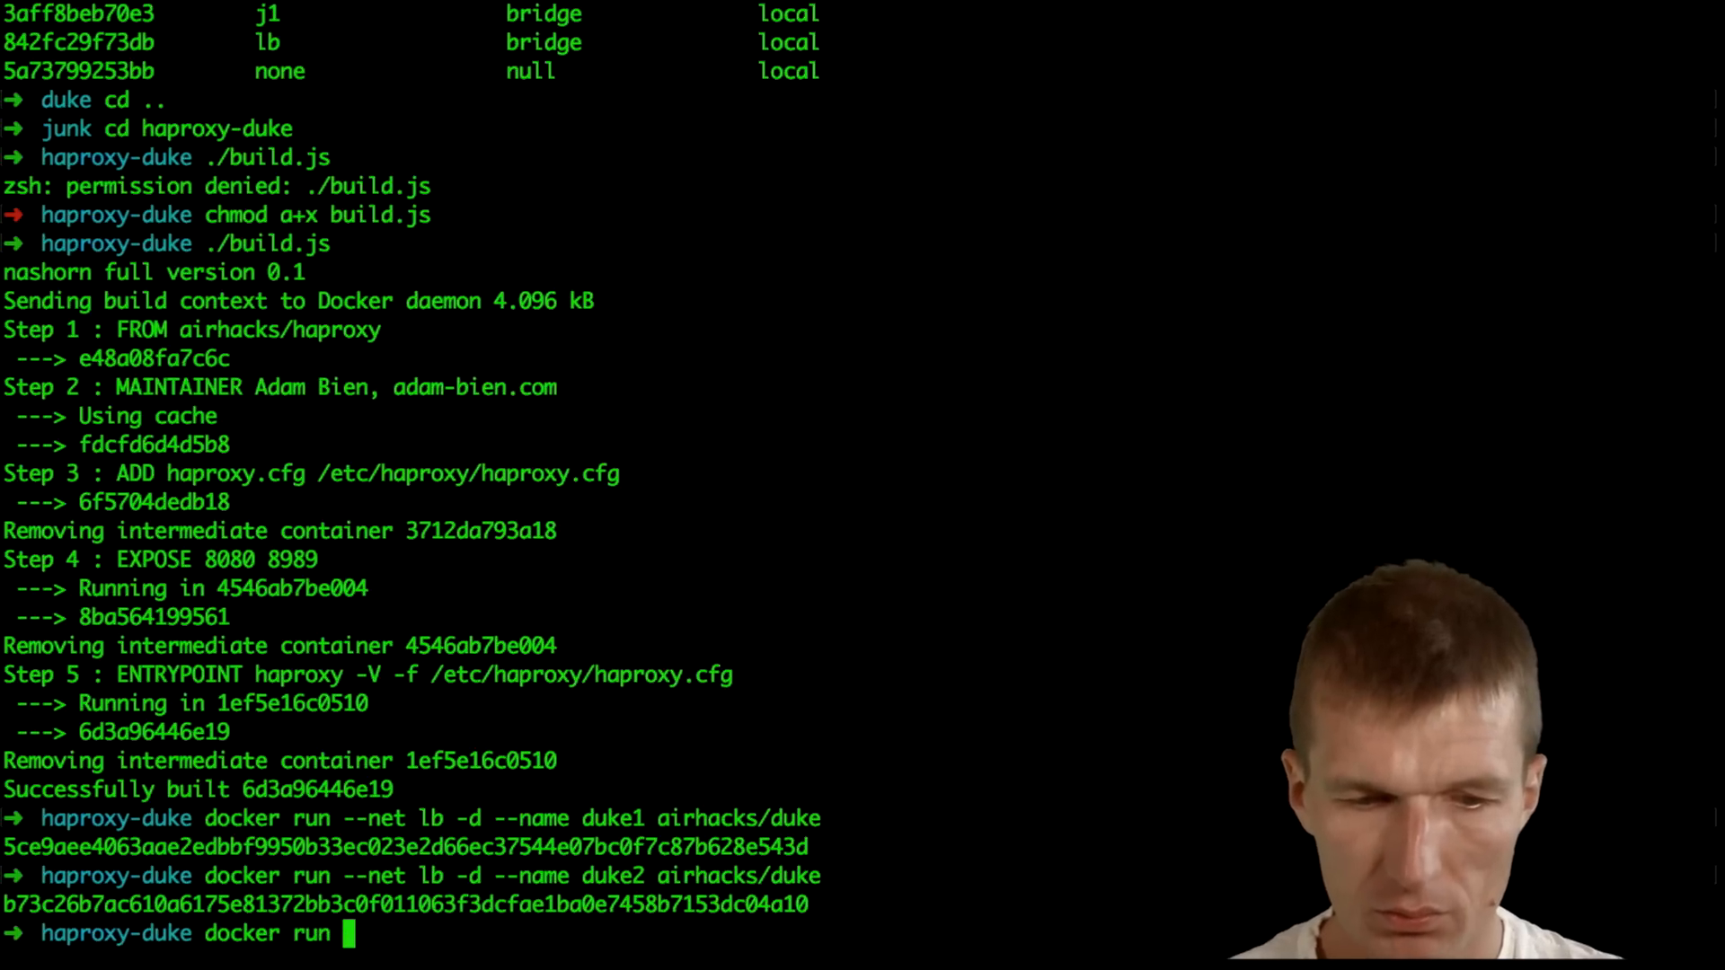
type("--net lb -d --")
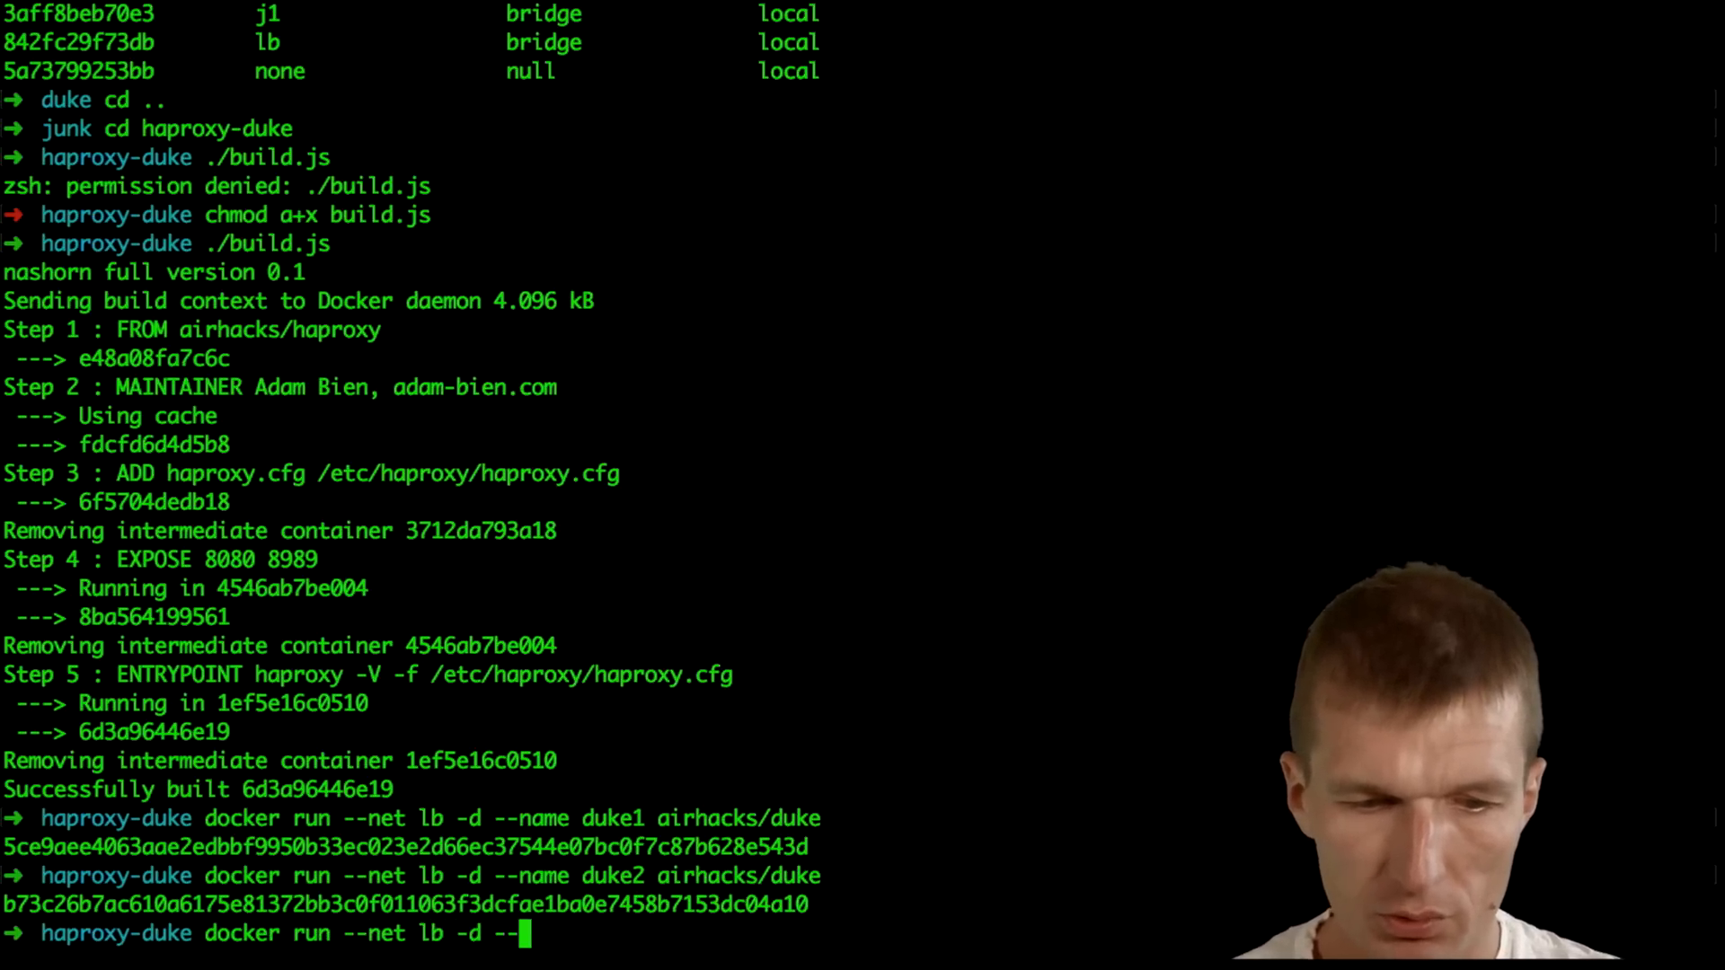
type("name ha-p")
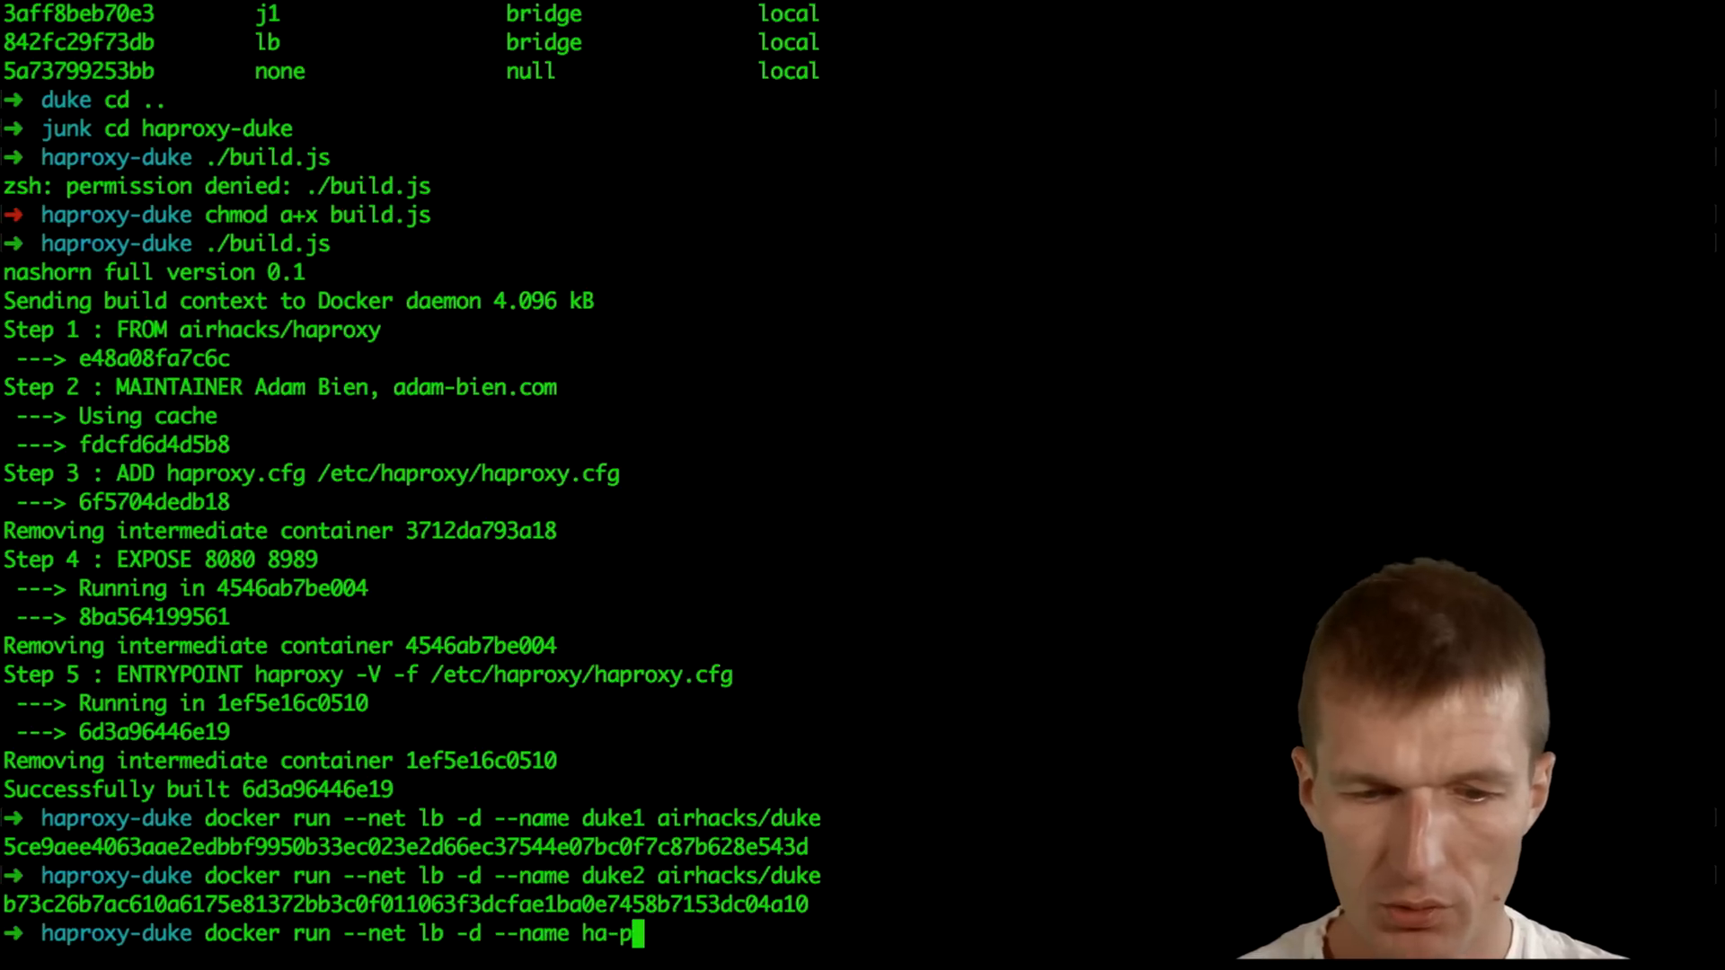
type("roxy")
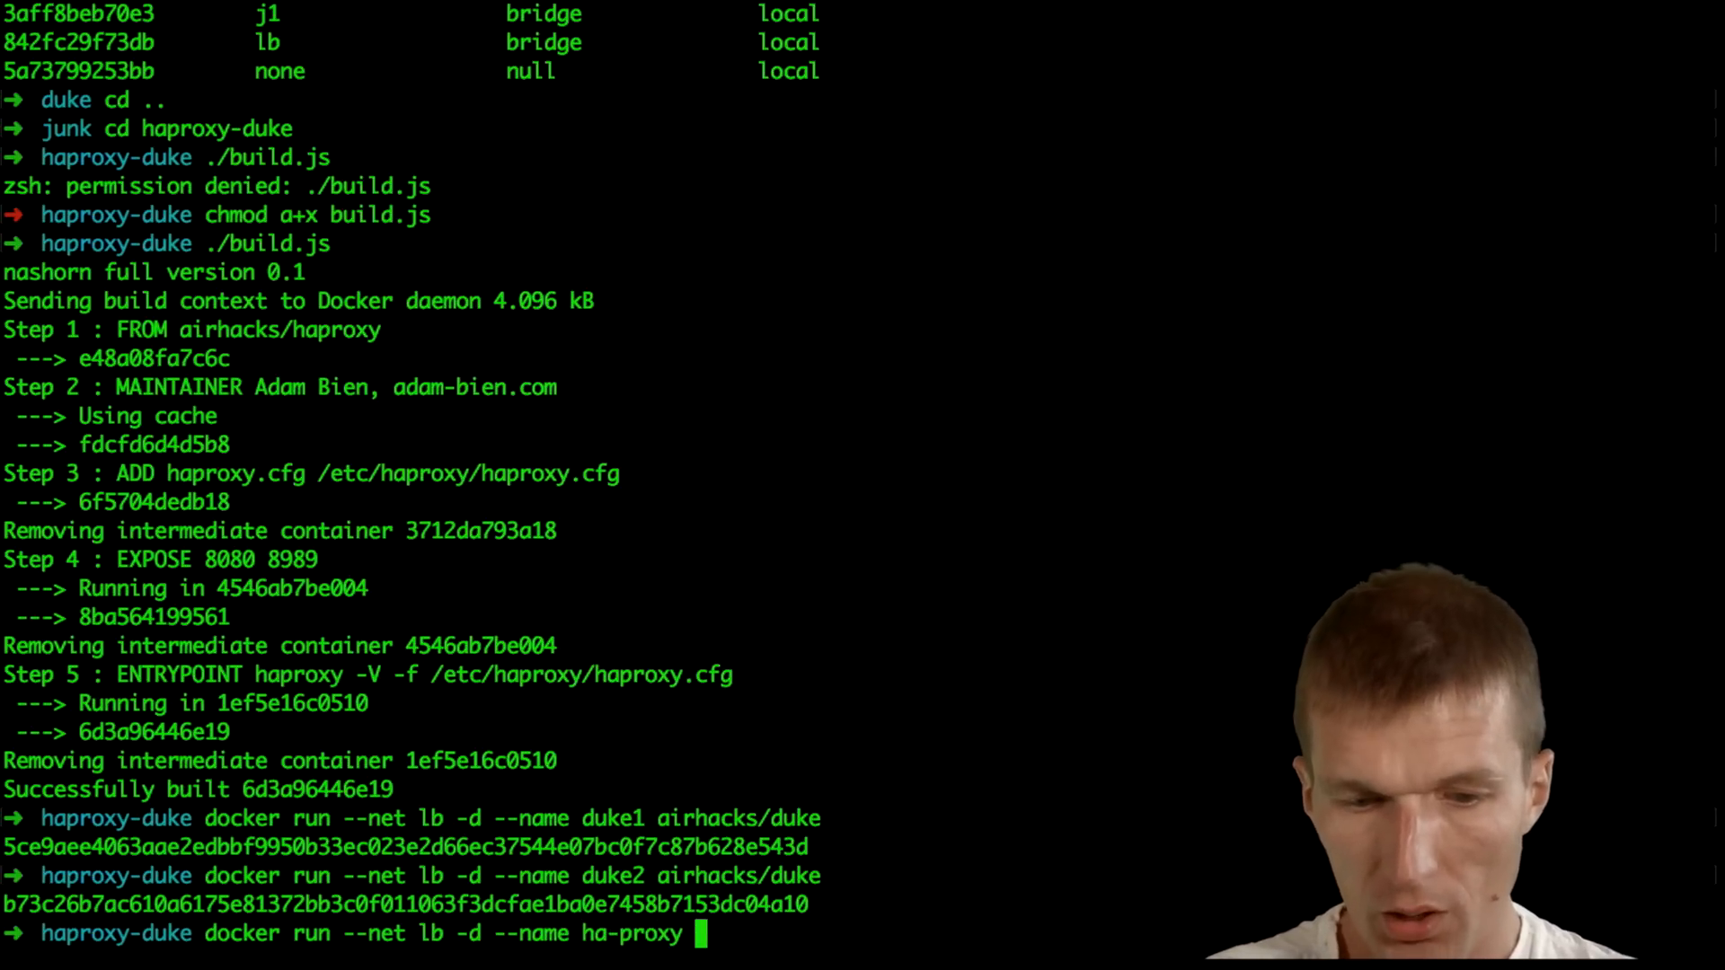
type("-p")
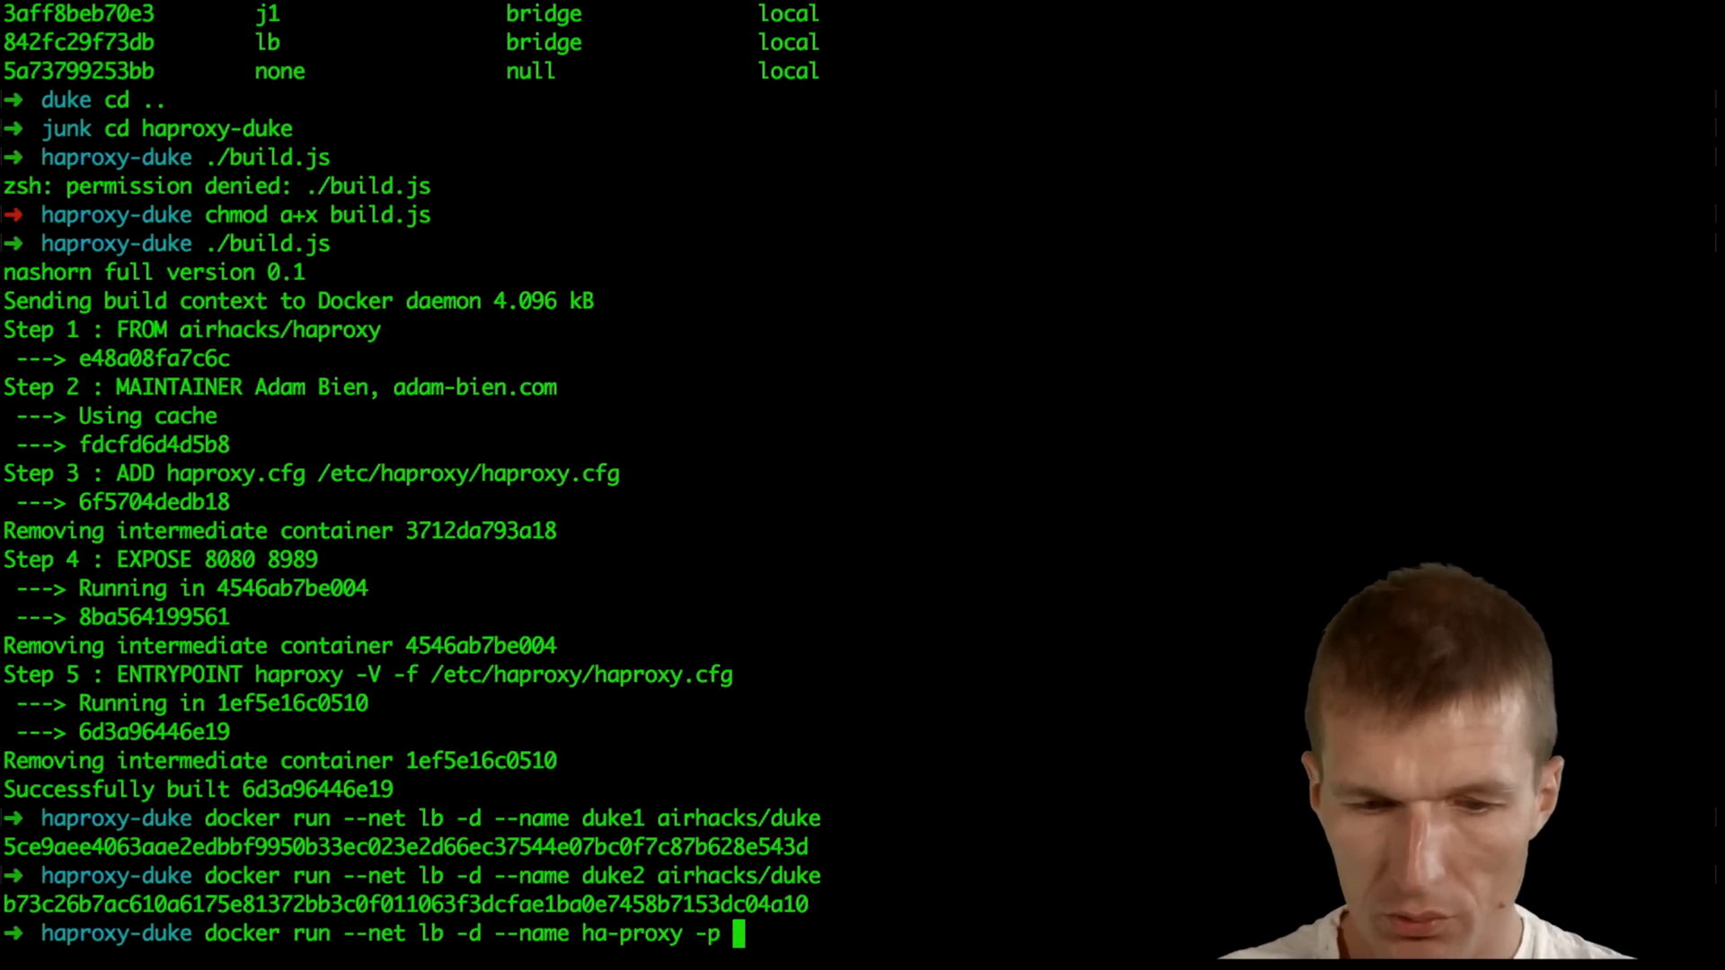
type("8")
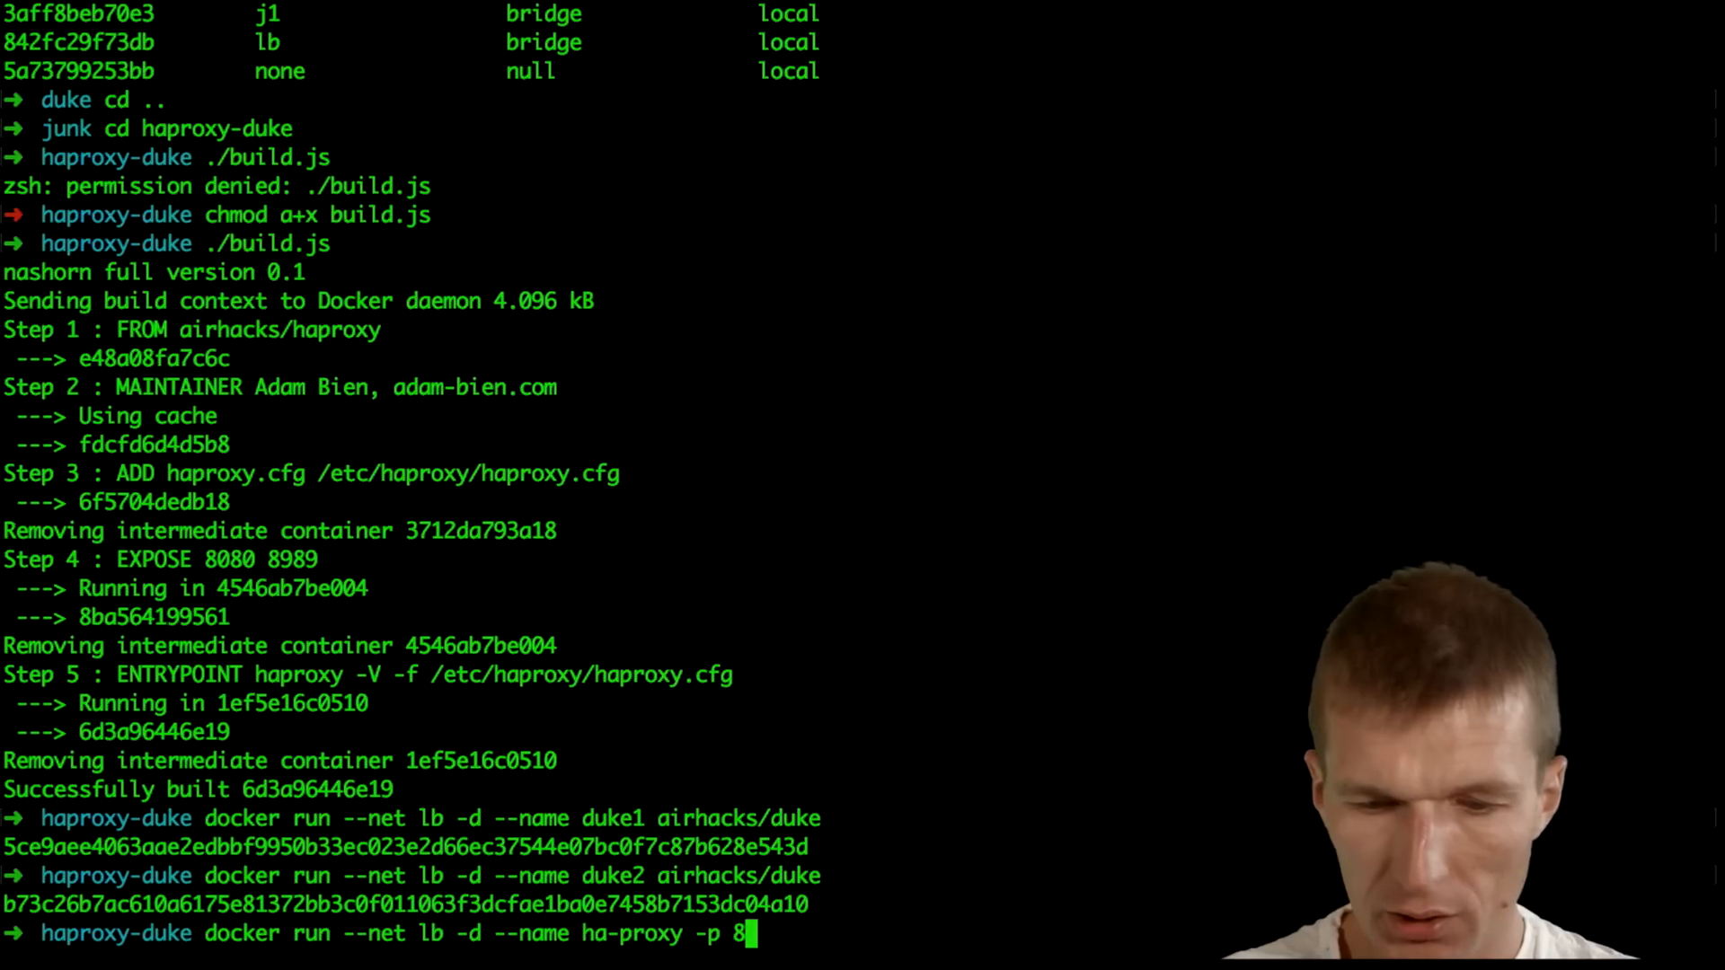
type("080:")
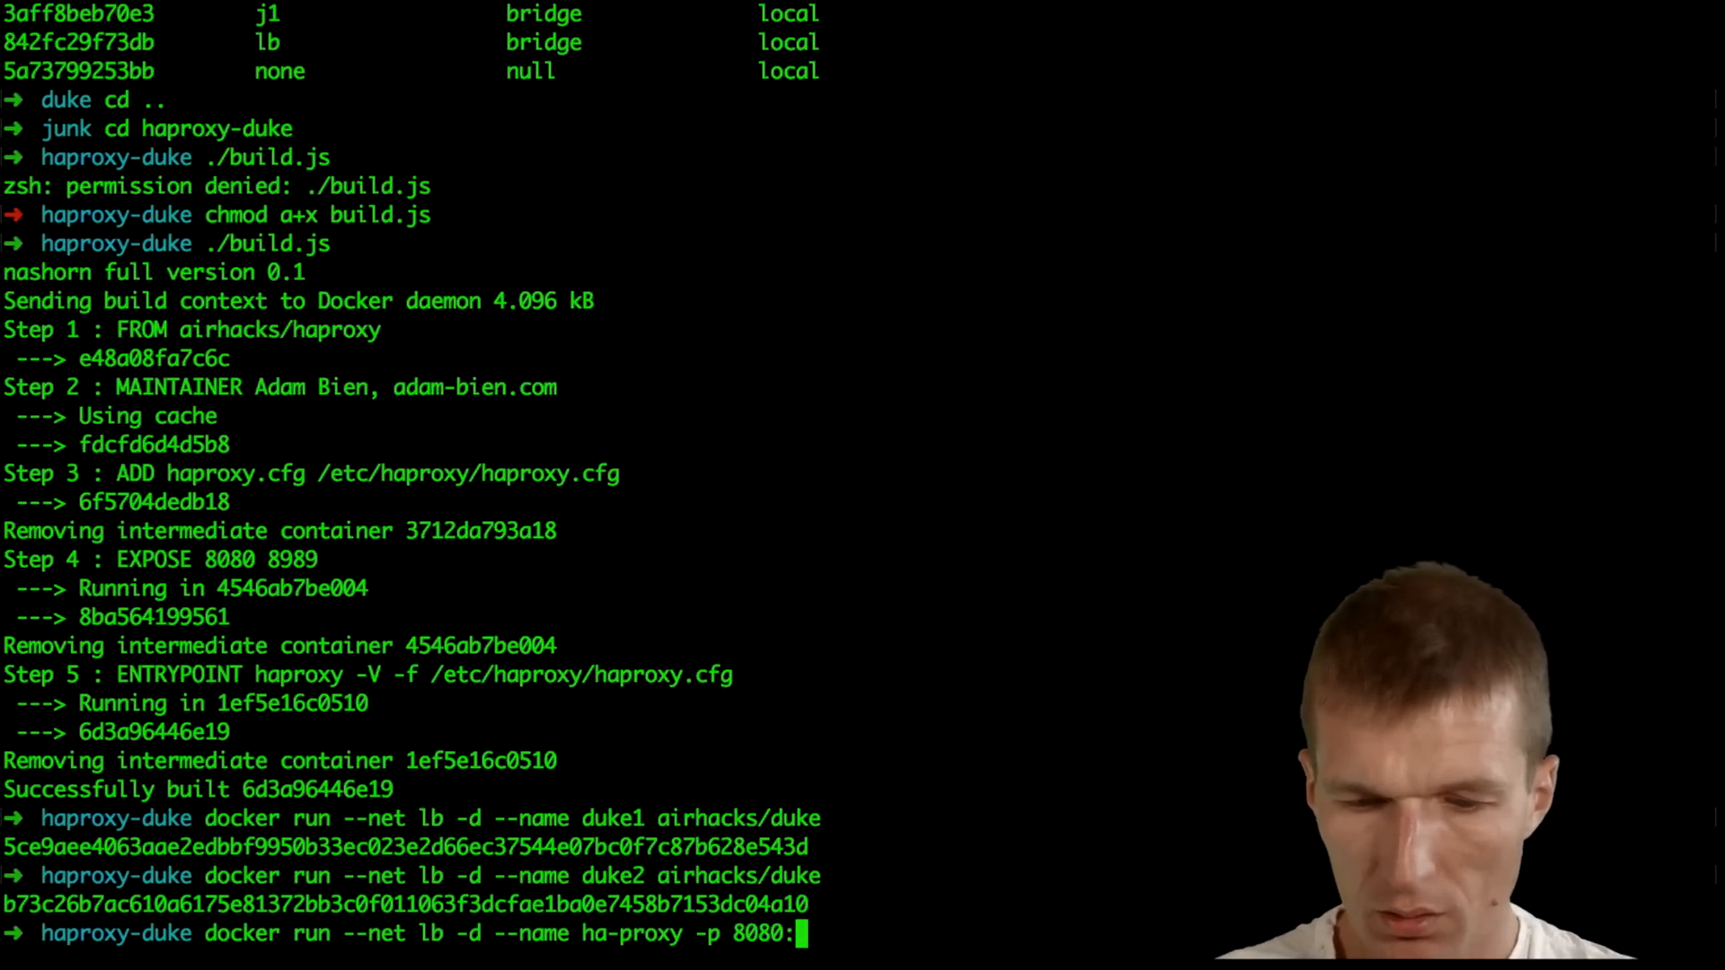
type("8080 -p 8")
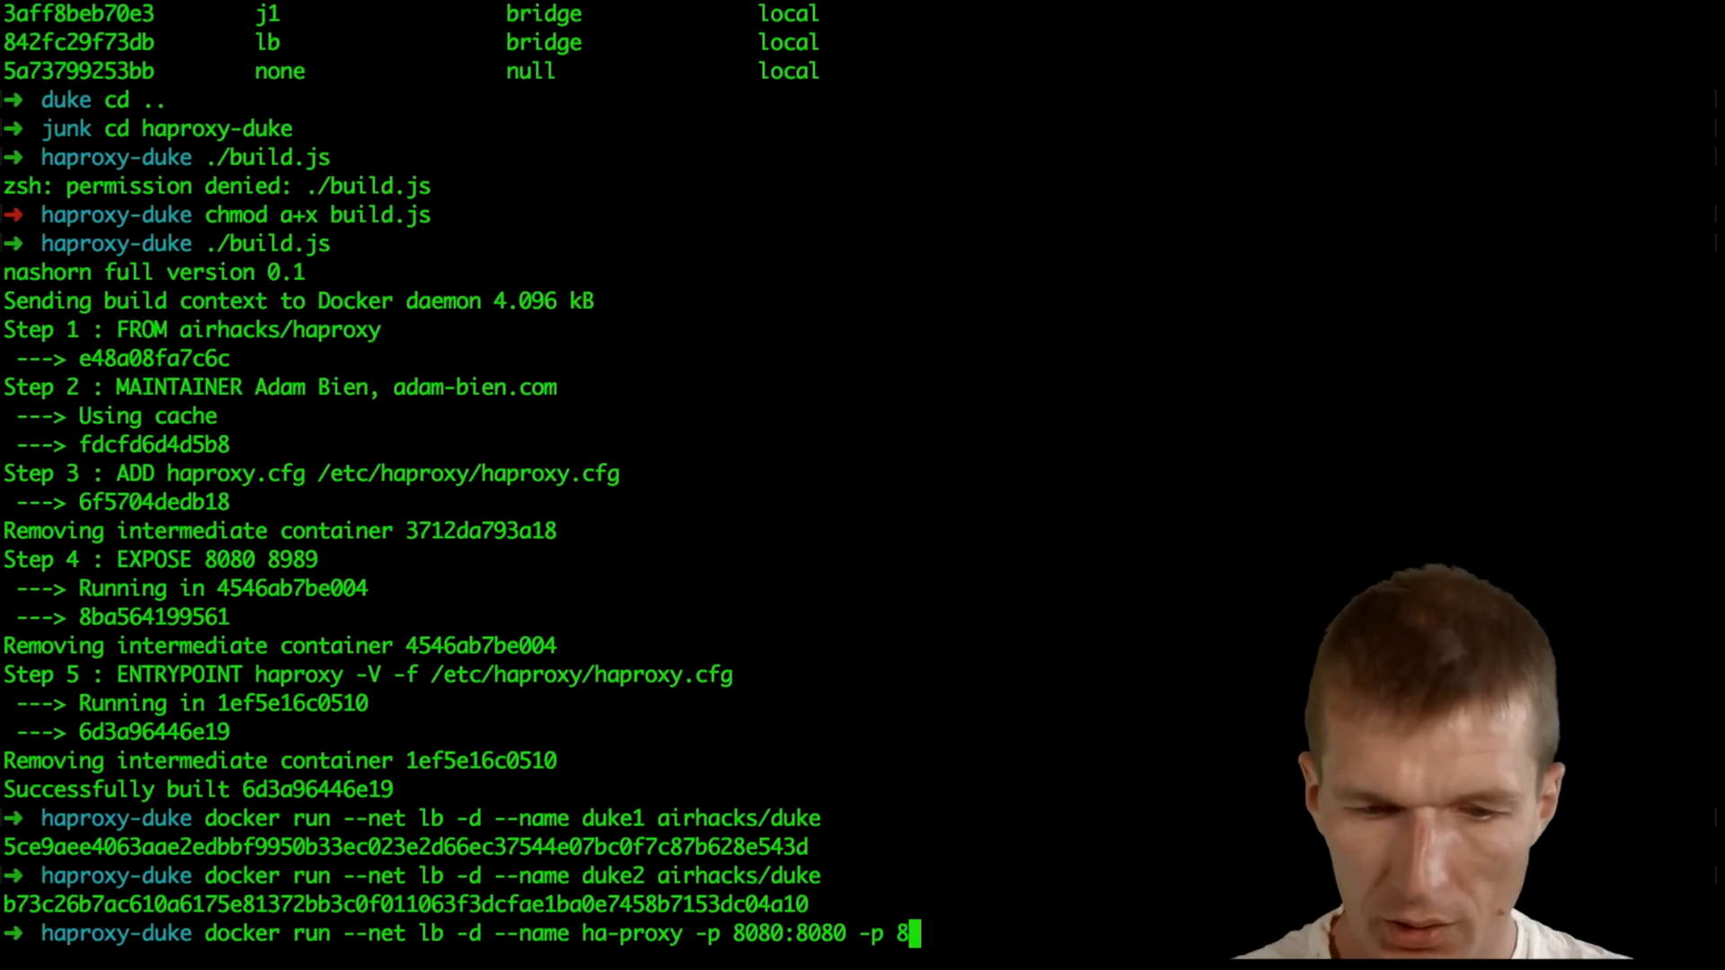
type("989:")
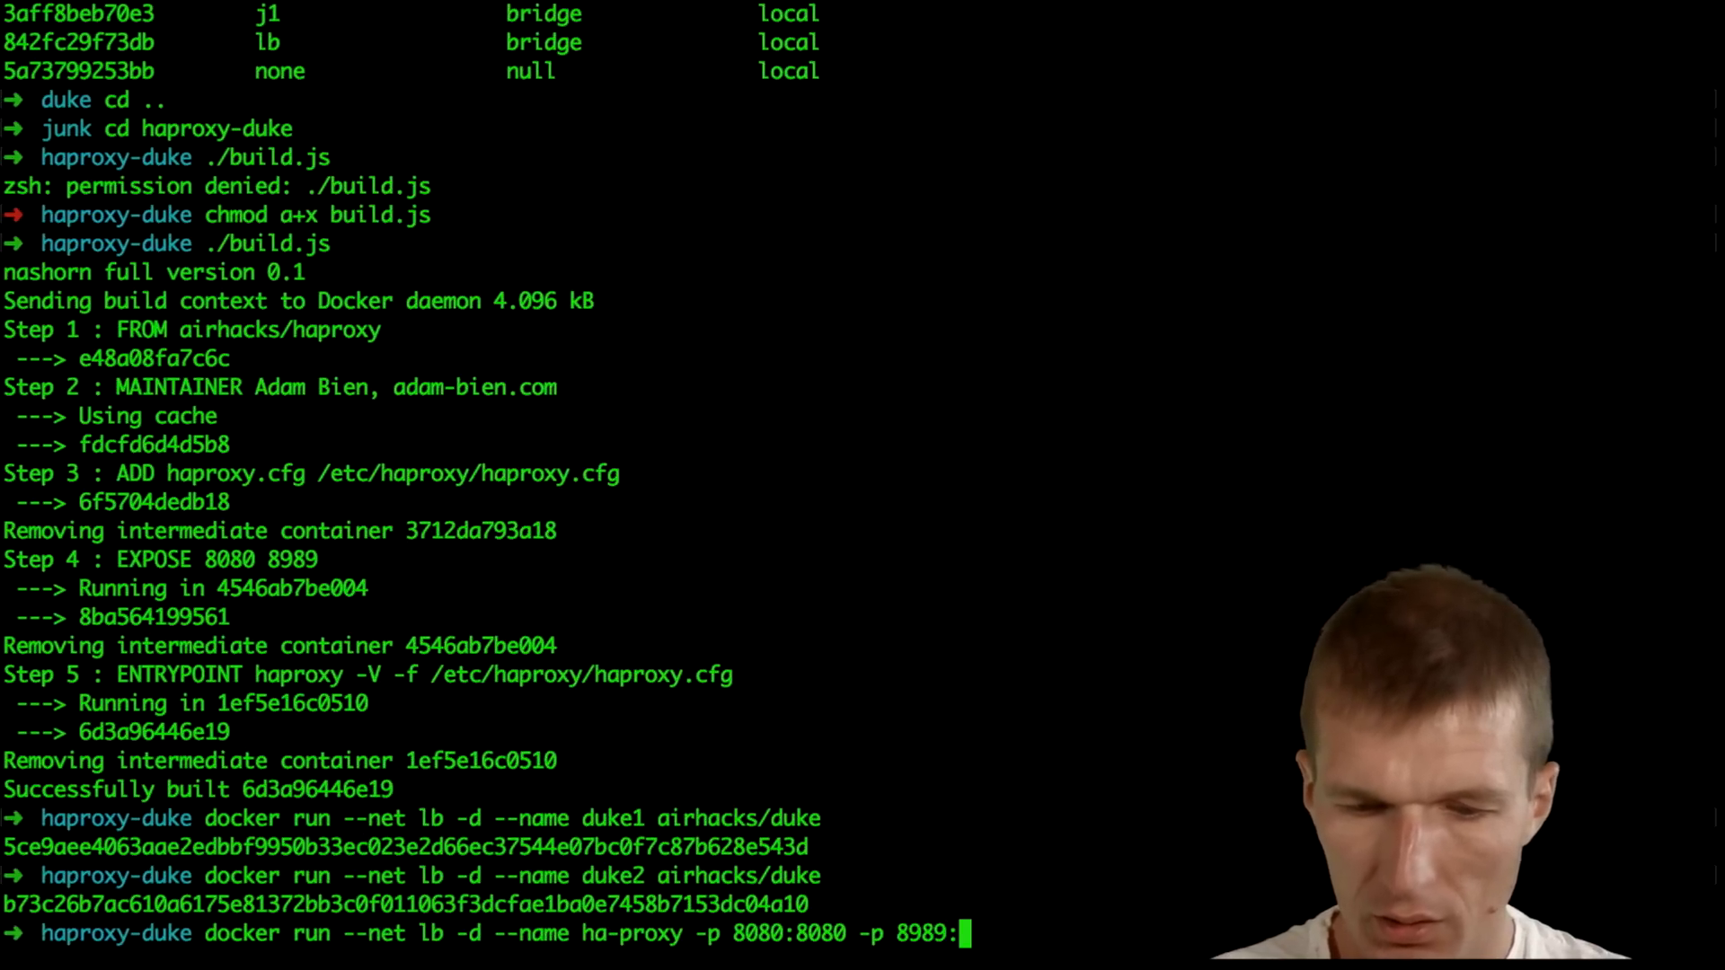
type("8989")
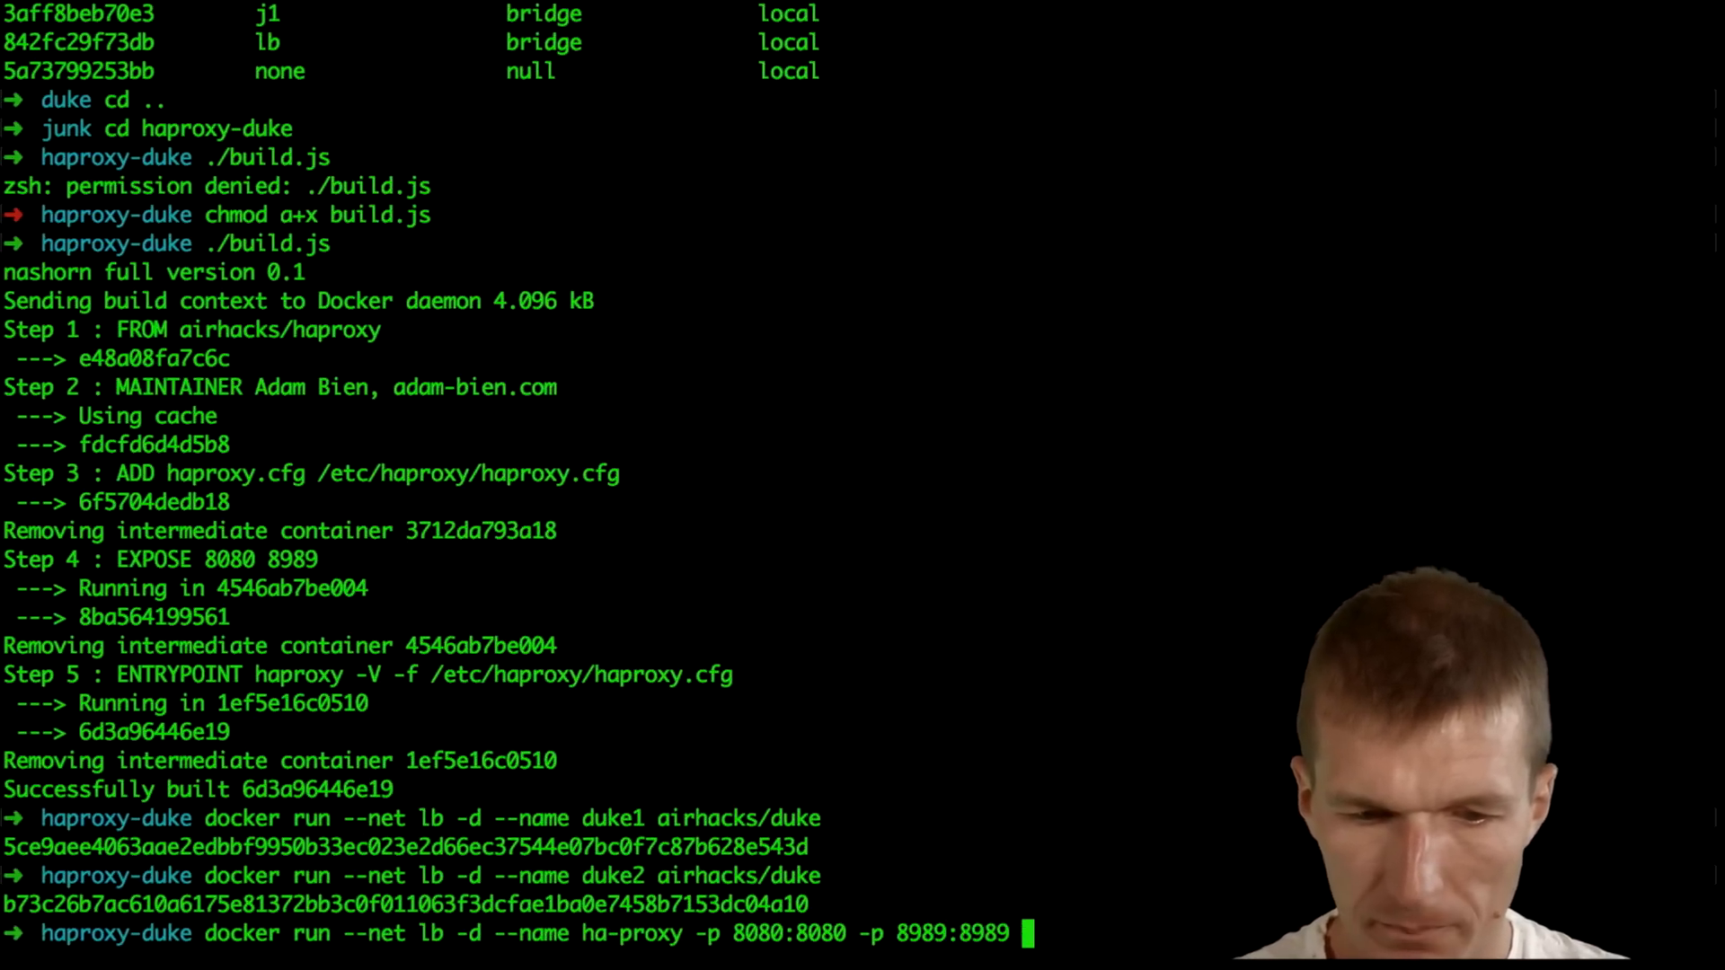
type("a")
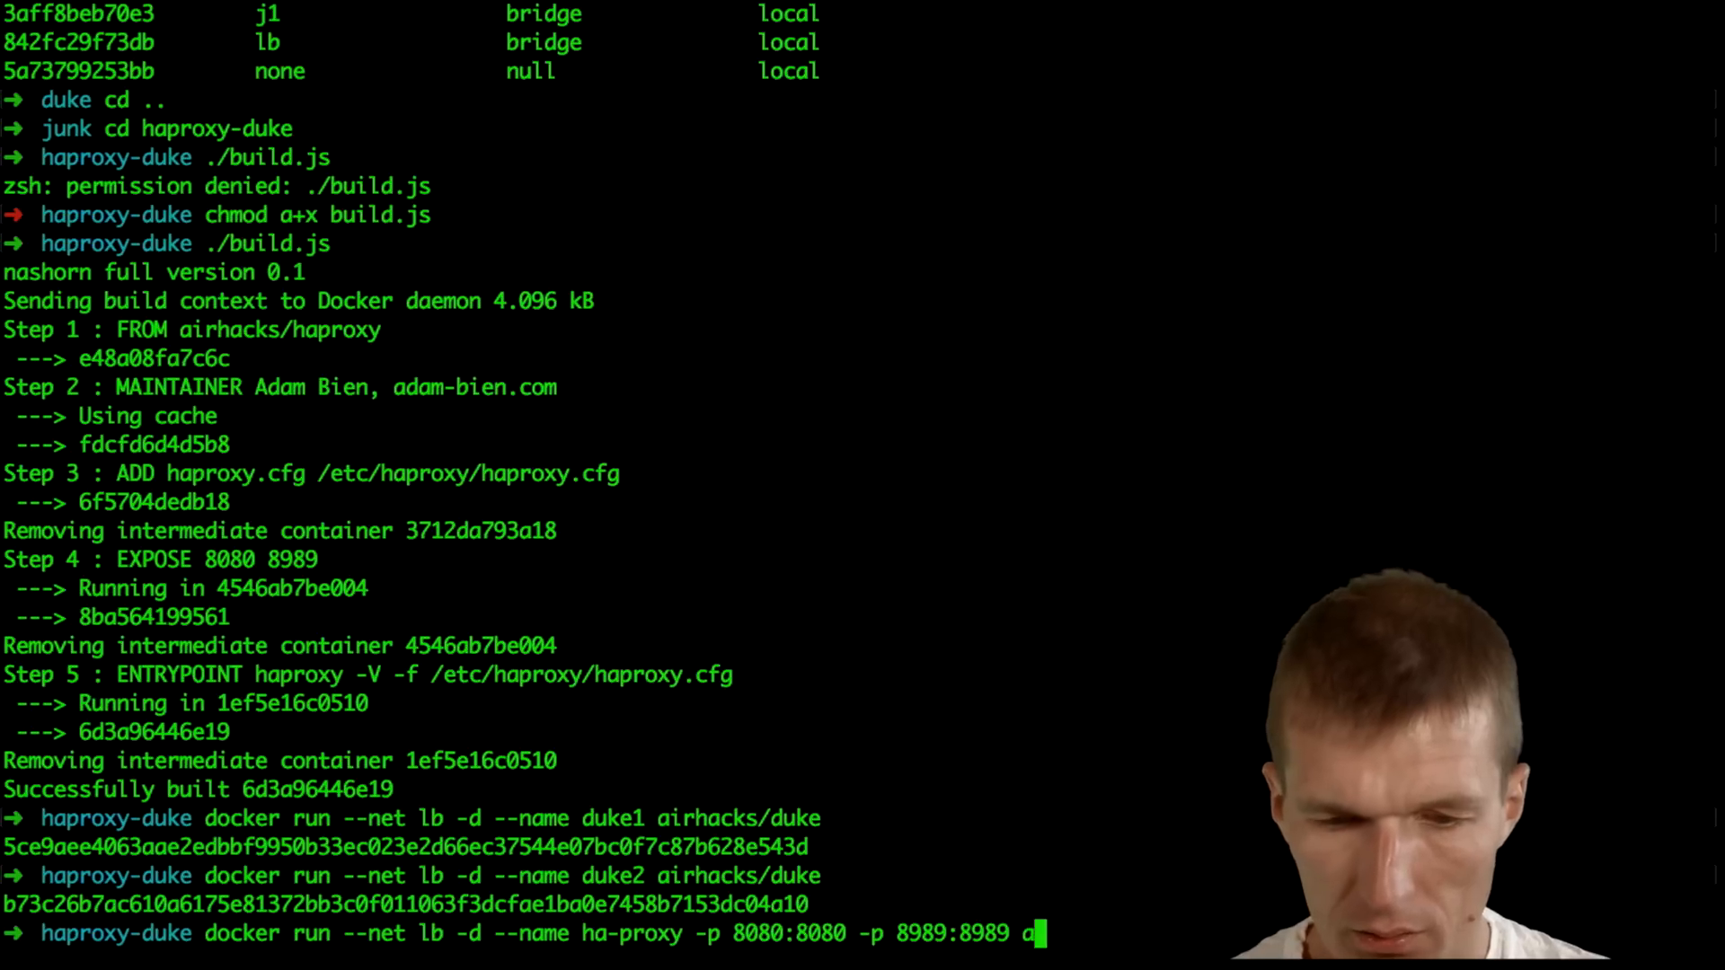
type("irhacks/")
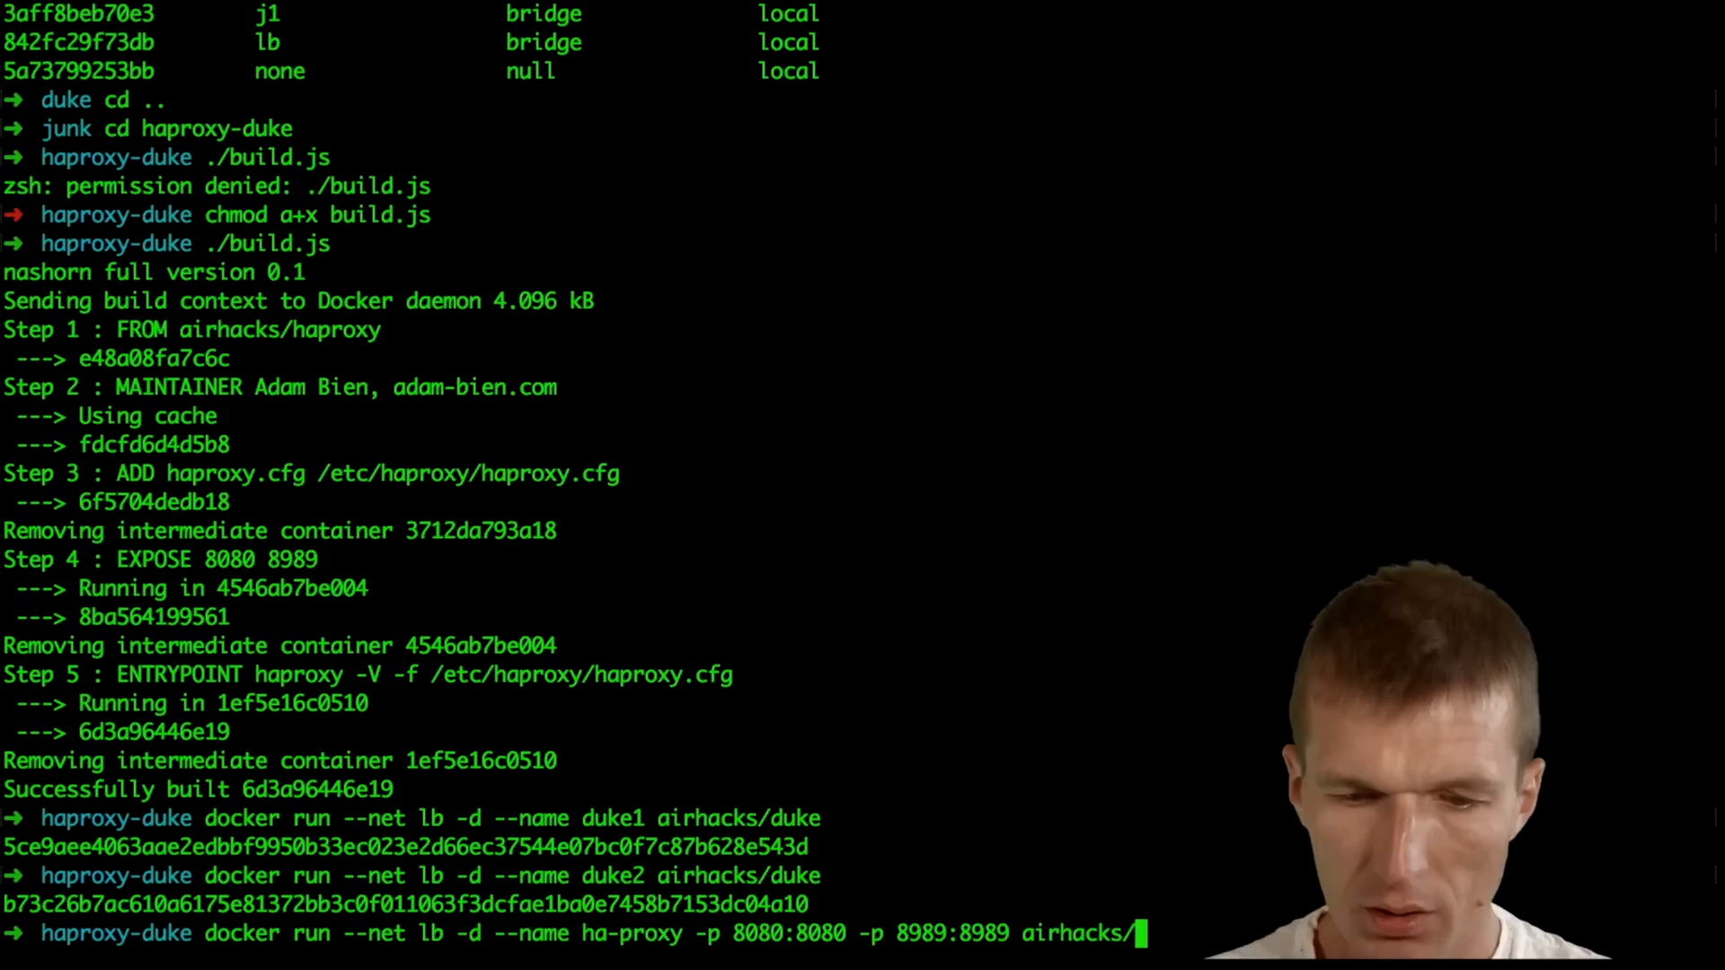
type("haproxy-duke")
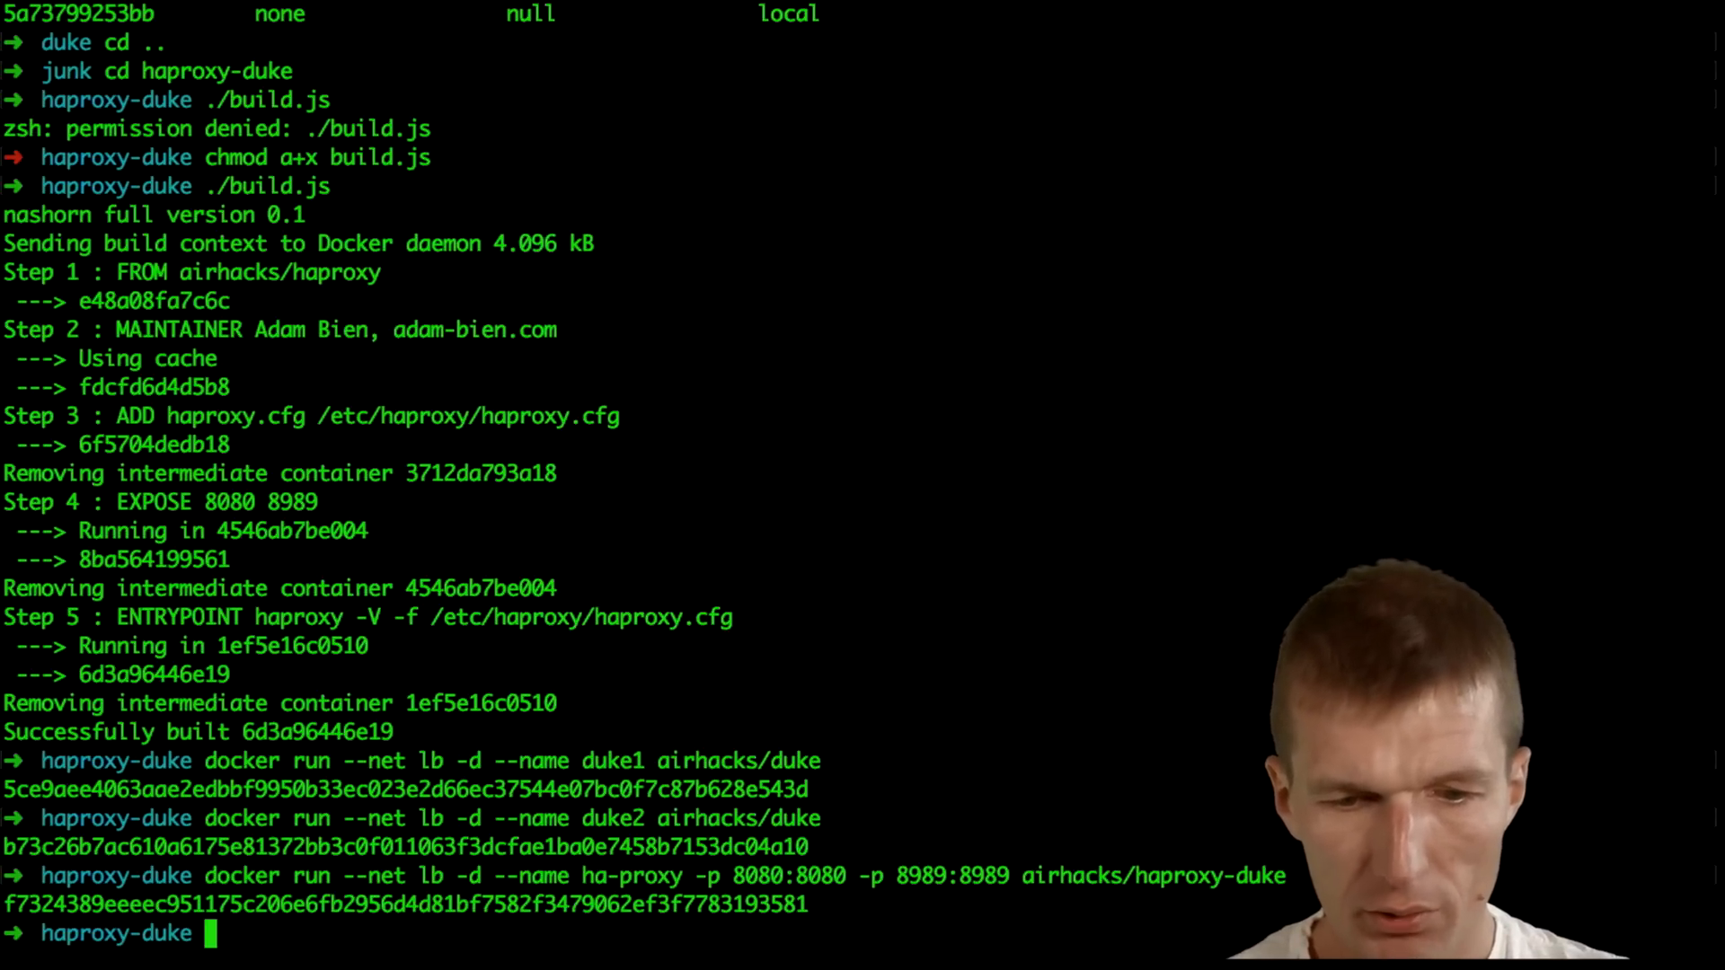
- Curl localhost:8080/duke through the proxy, then retry with -L to follow the 301 redirect
type("cul")
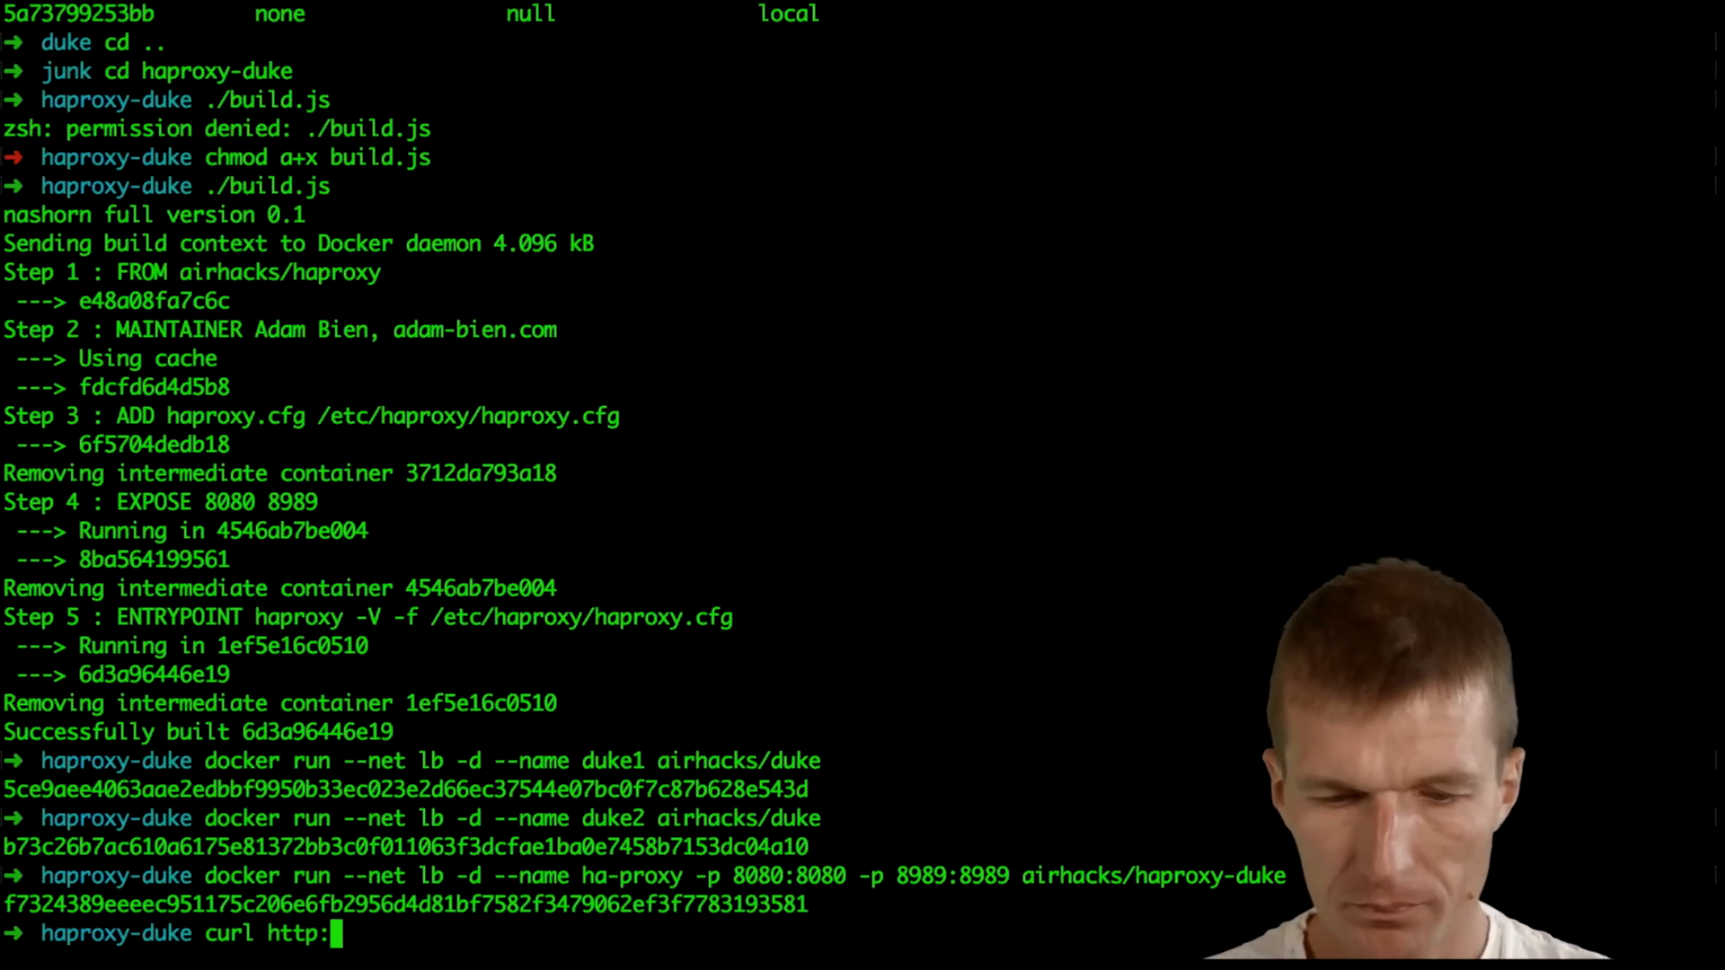
type("/localhos")
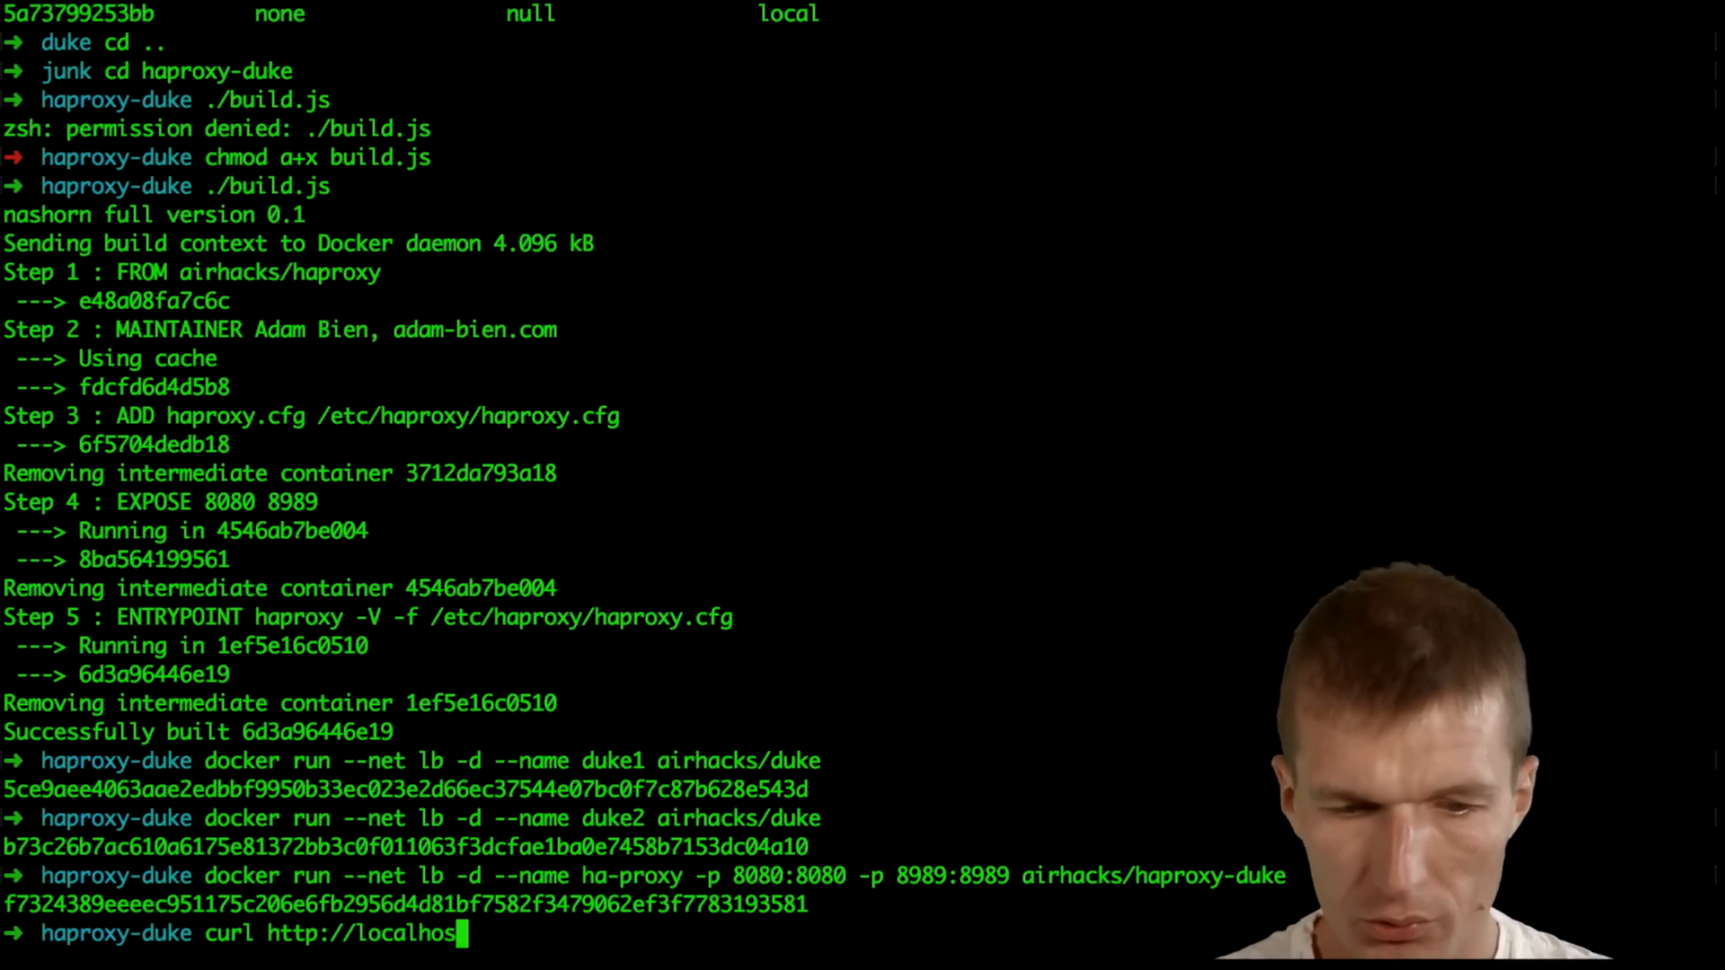
type(":")
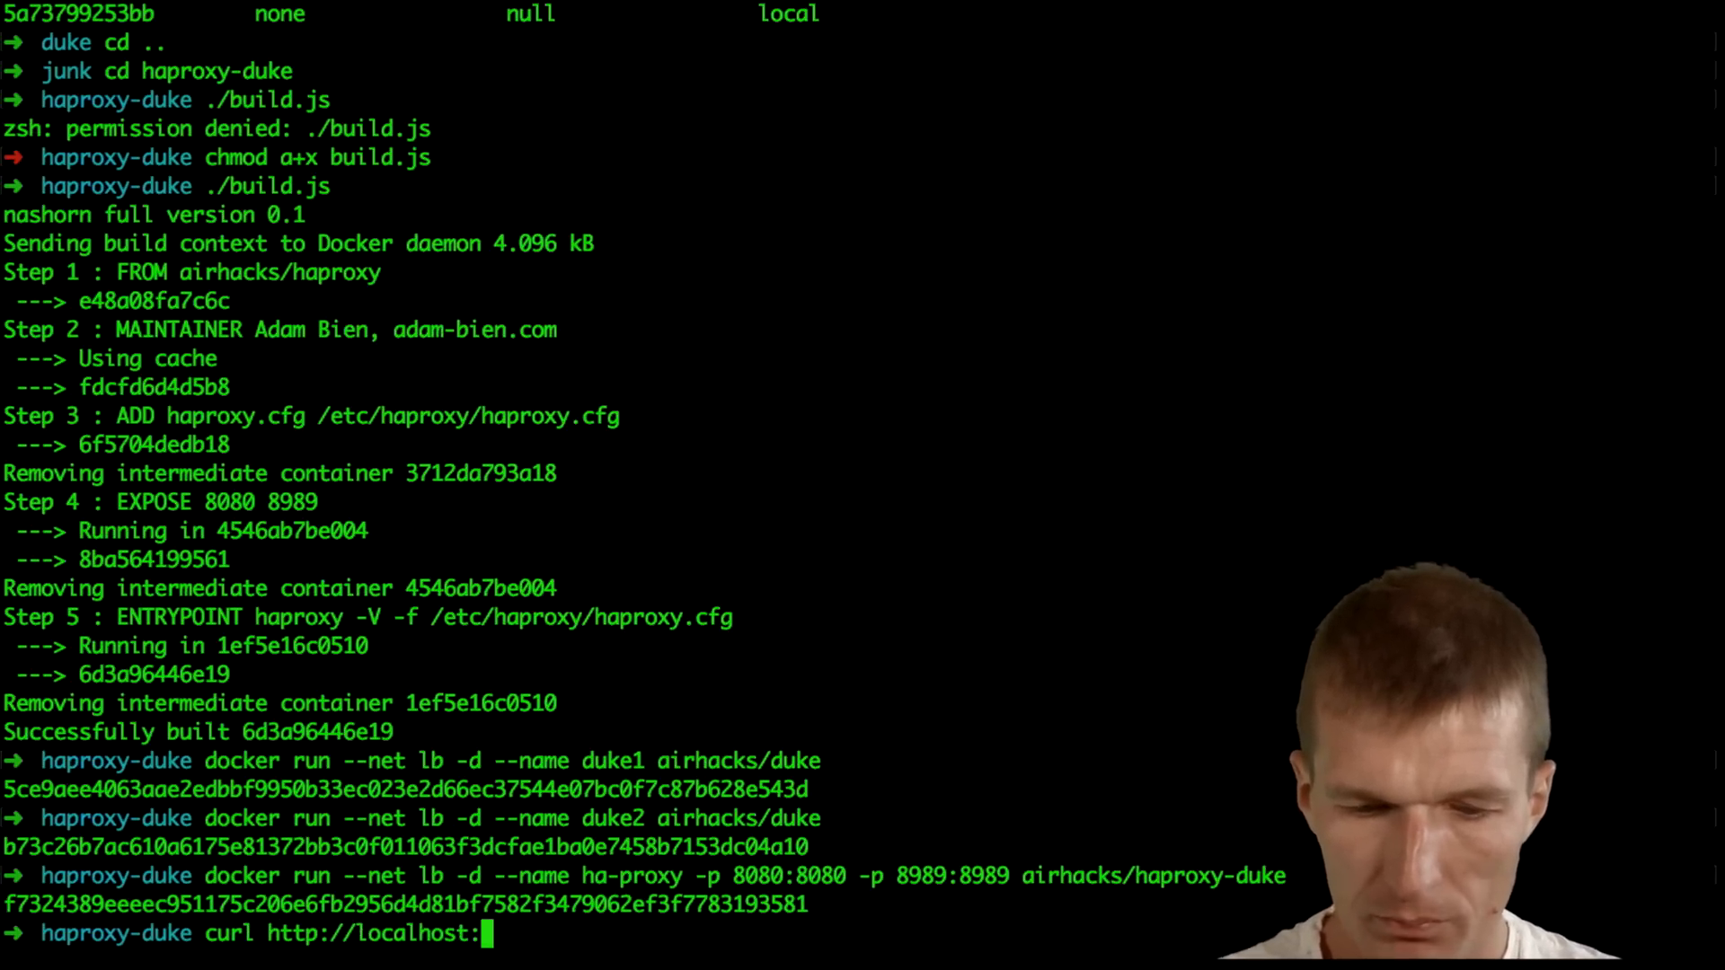
type("8080/")
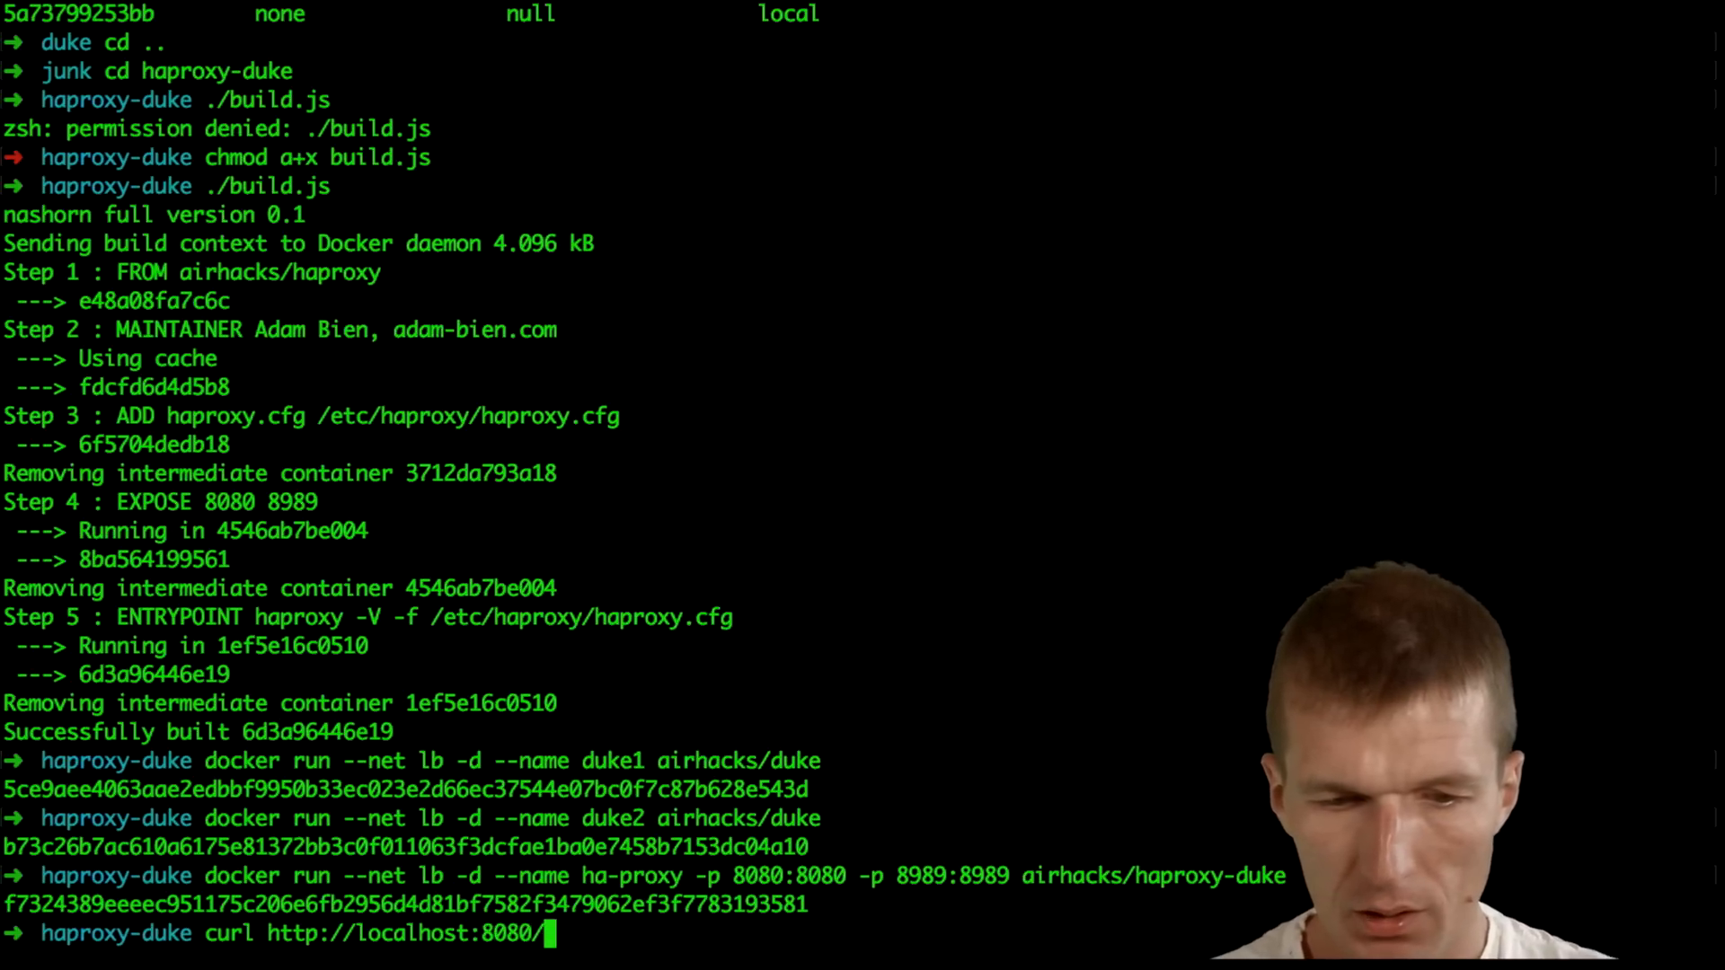
type("duke")
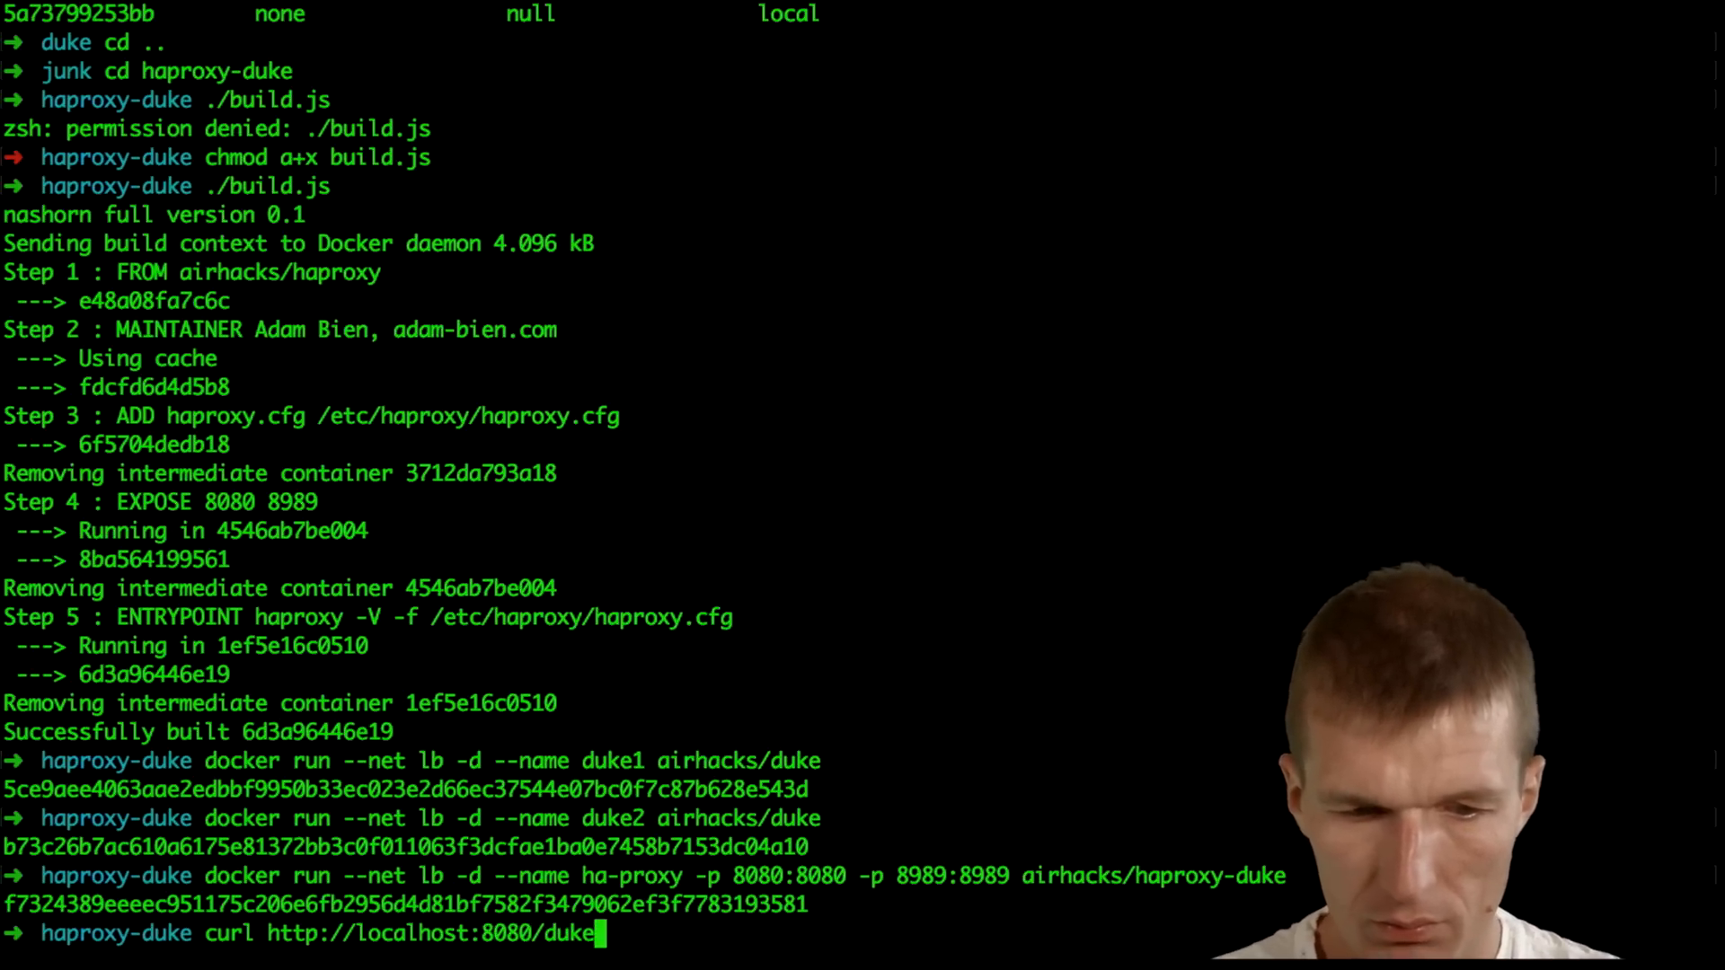
key("Return")
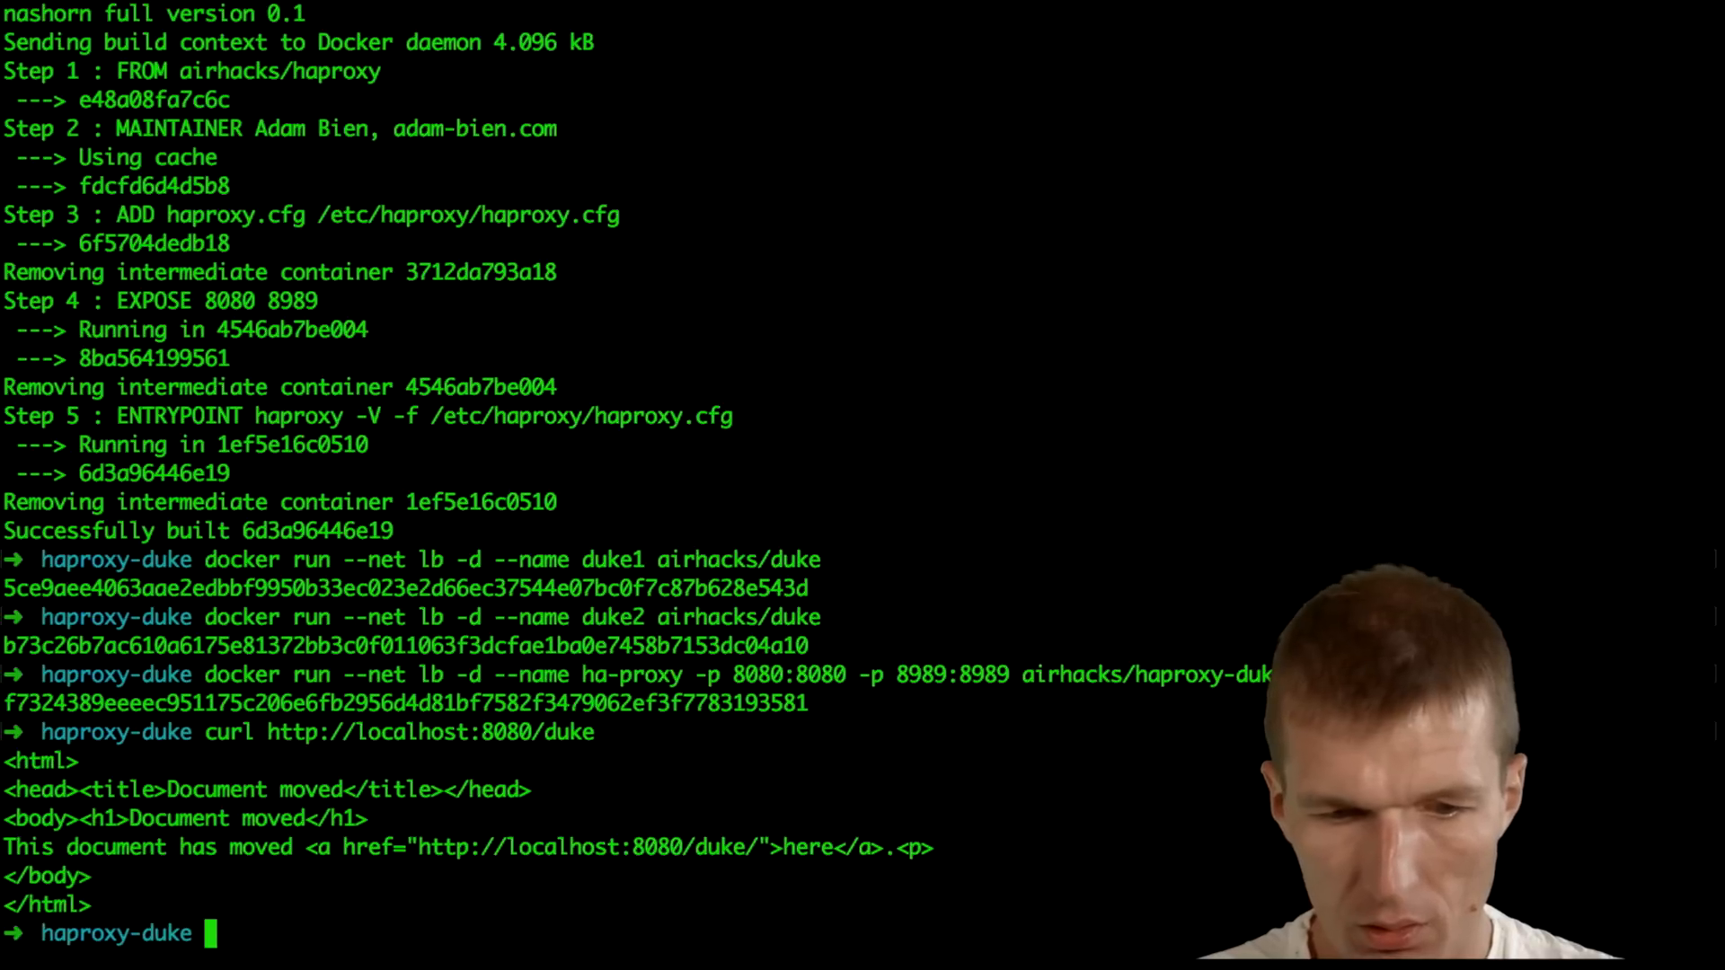
type("curl http://localhost:8080/duke")
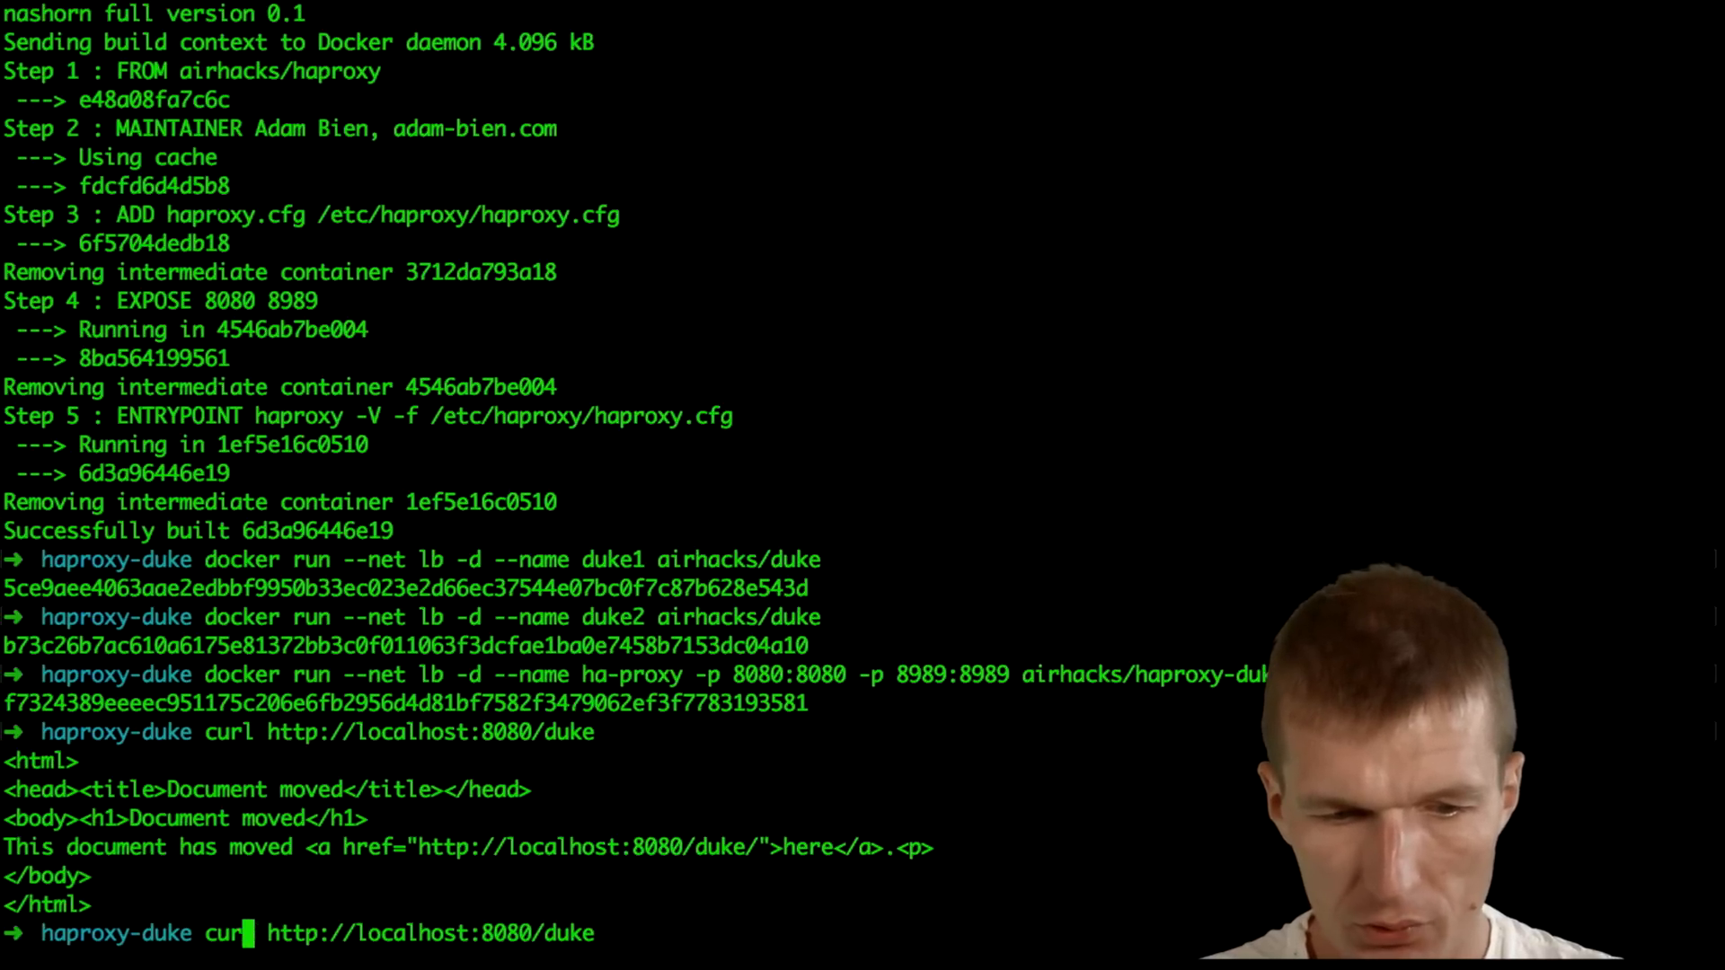
type("-")
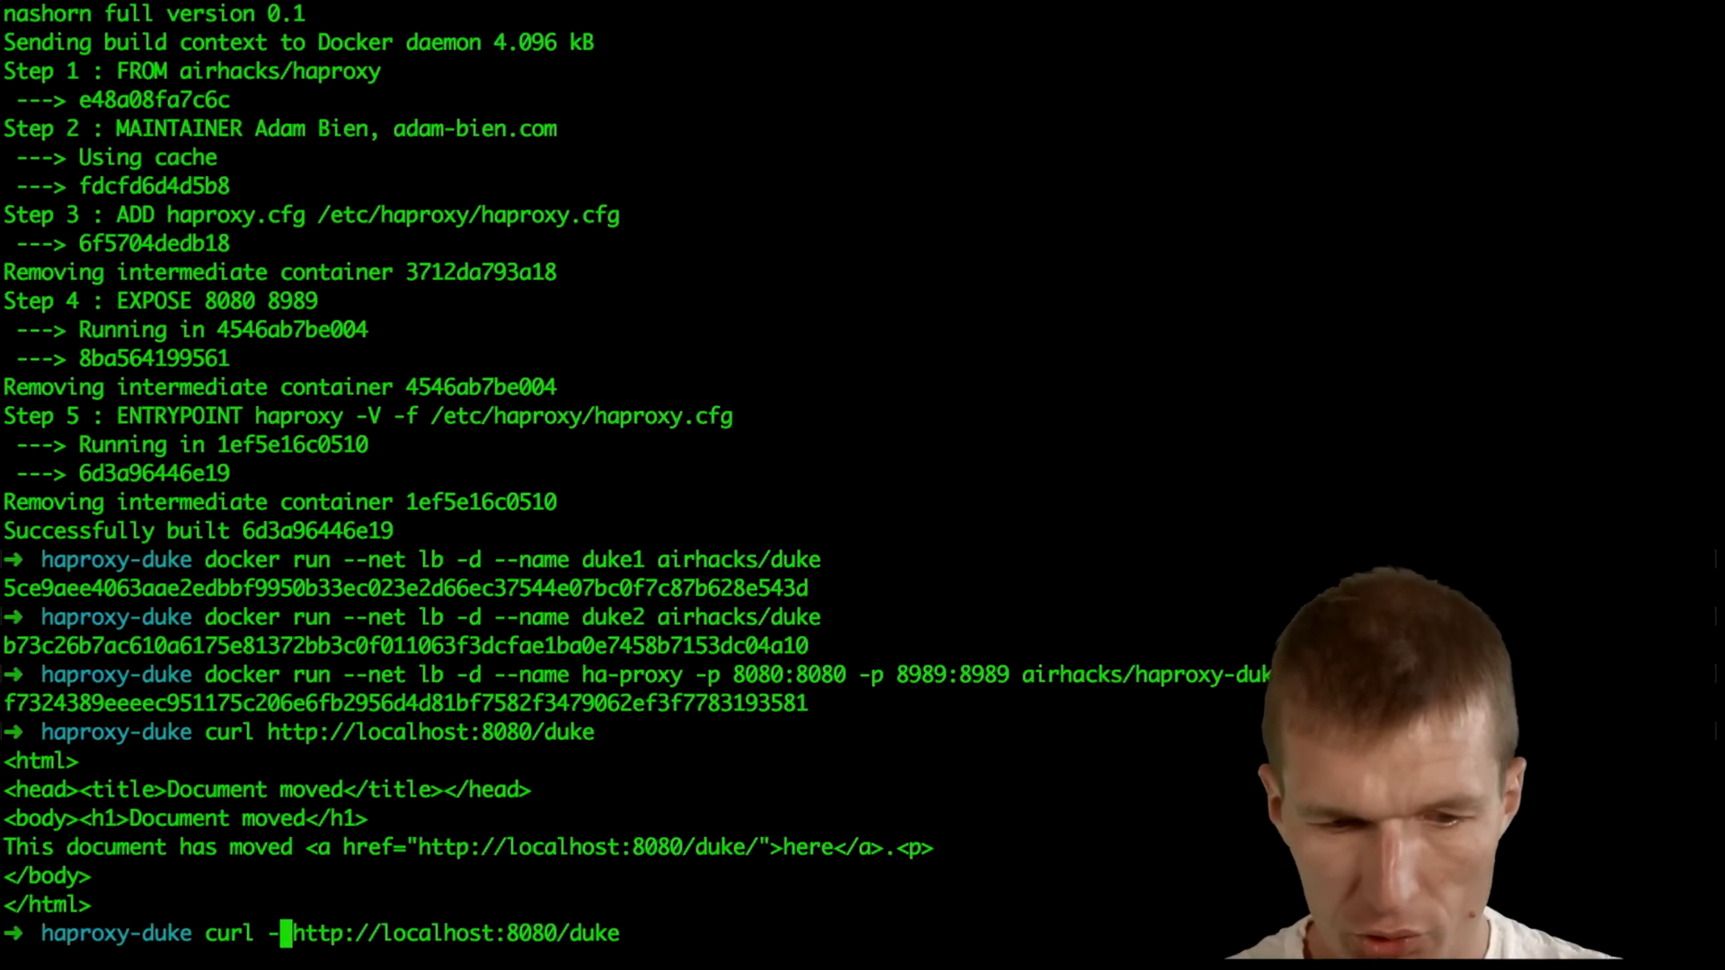
key("Return")
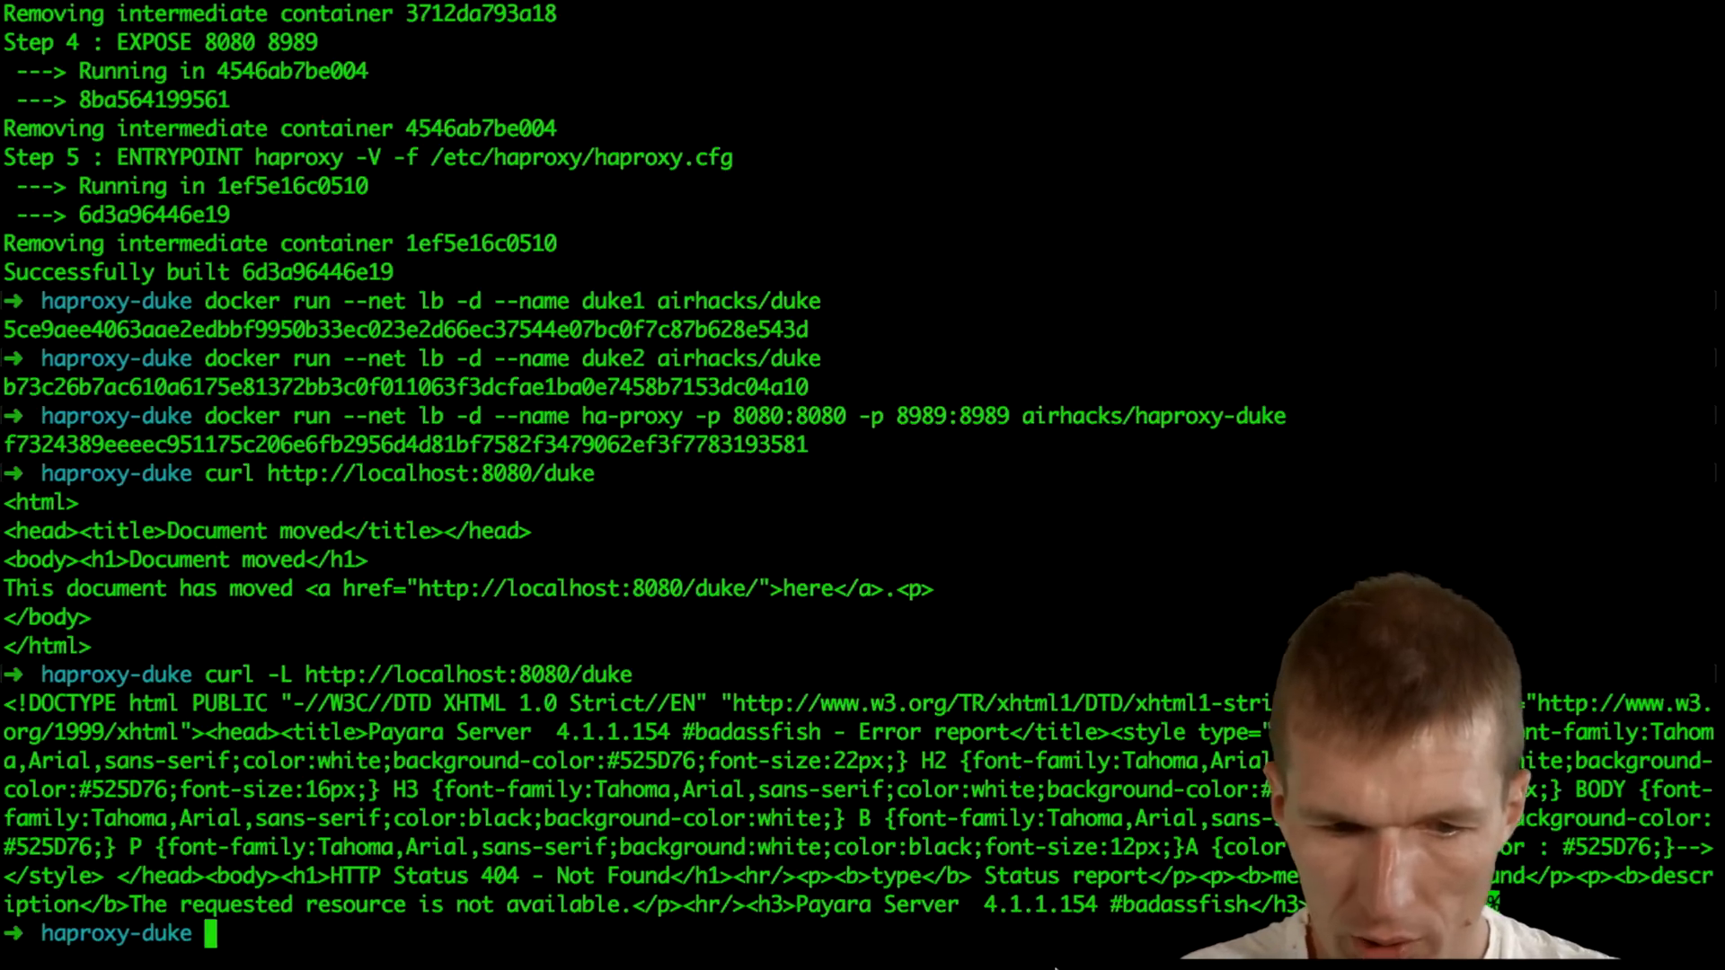
- Curl -i -L /duke and /duke/resources/duke, showing response headers and the Payara 404
type("curl -L http://localhost:8080/duke")
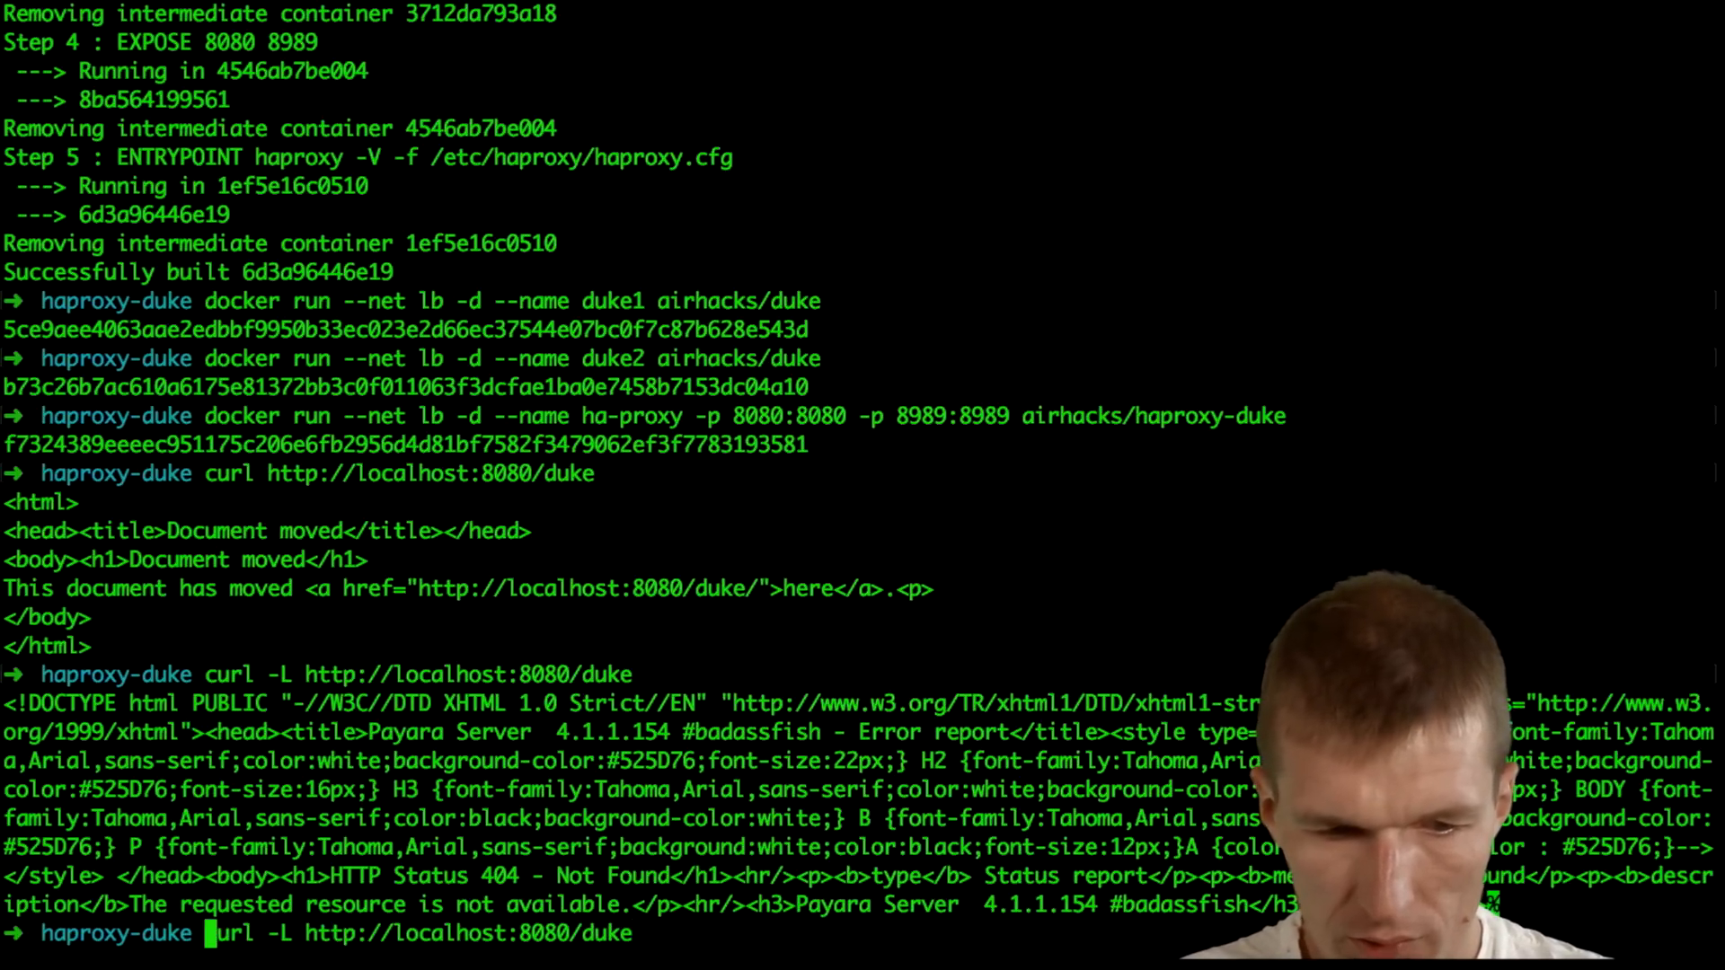
type("-i")
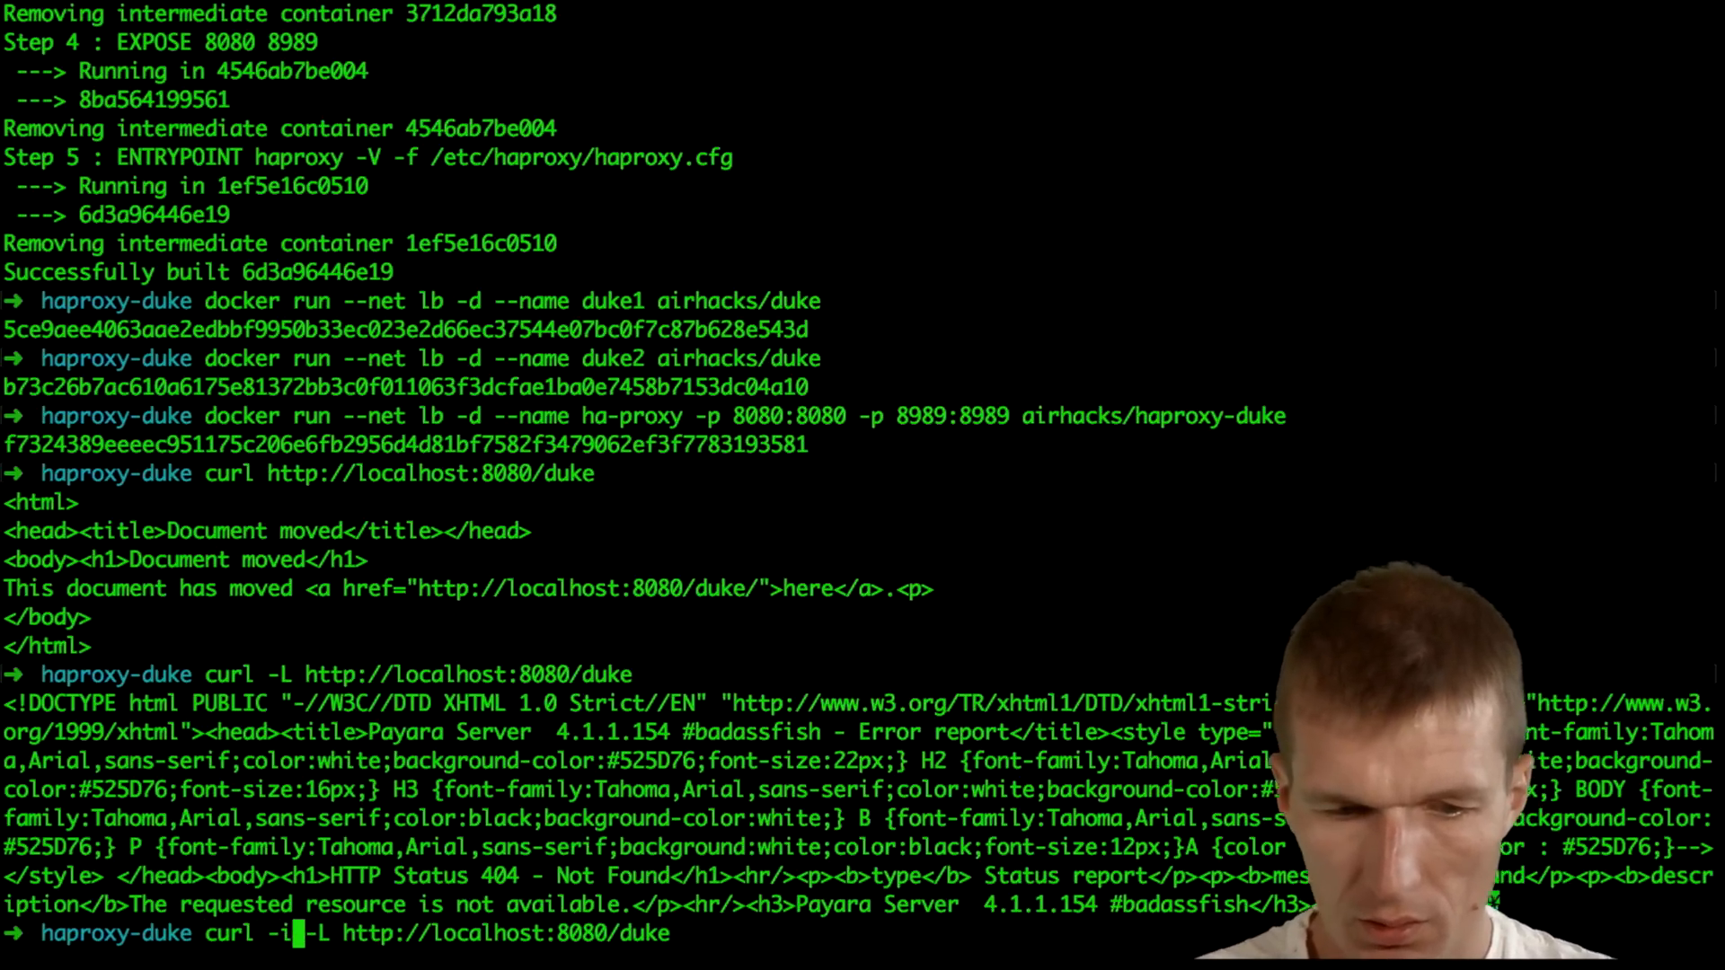
key("Return")
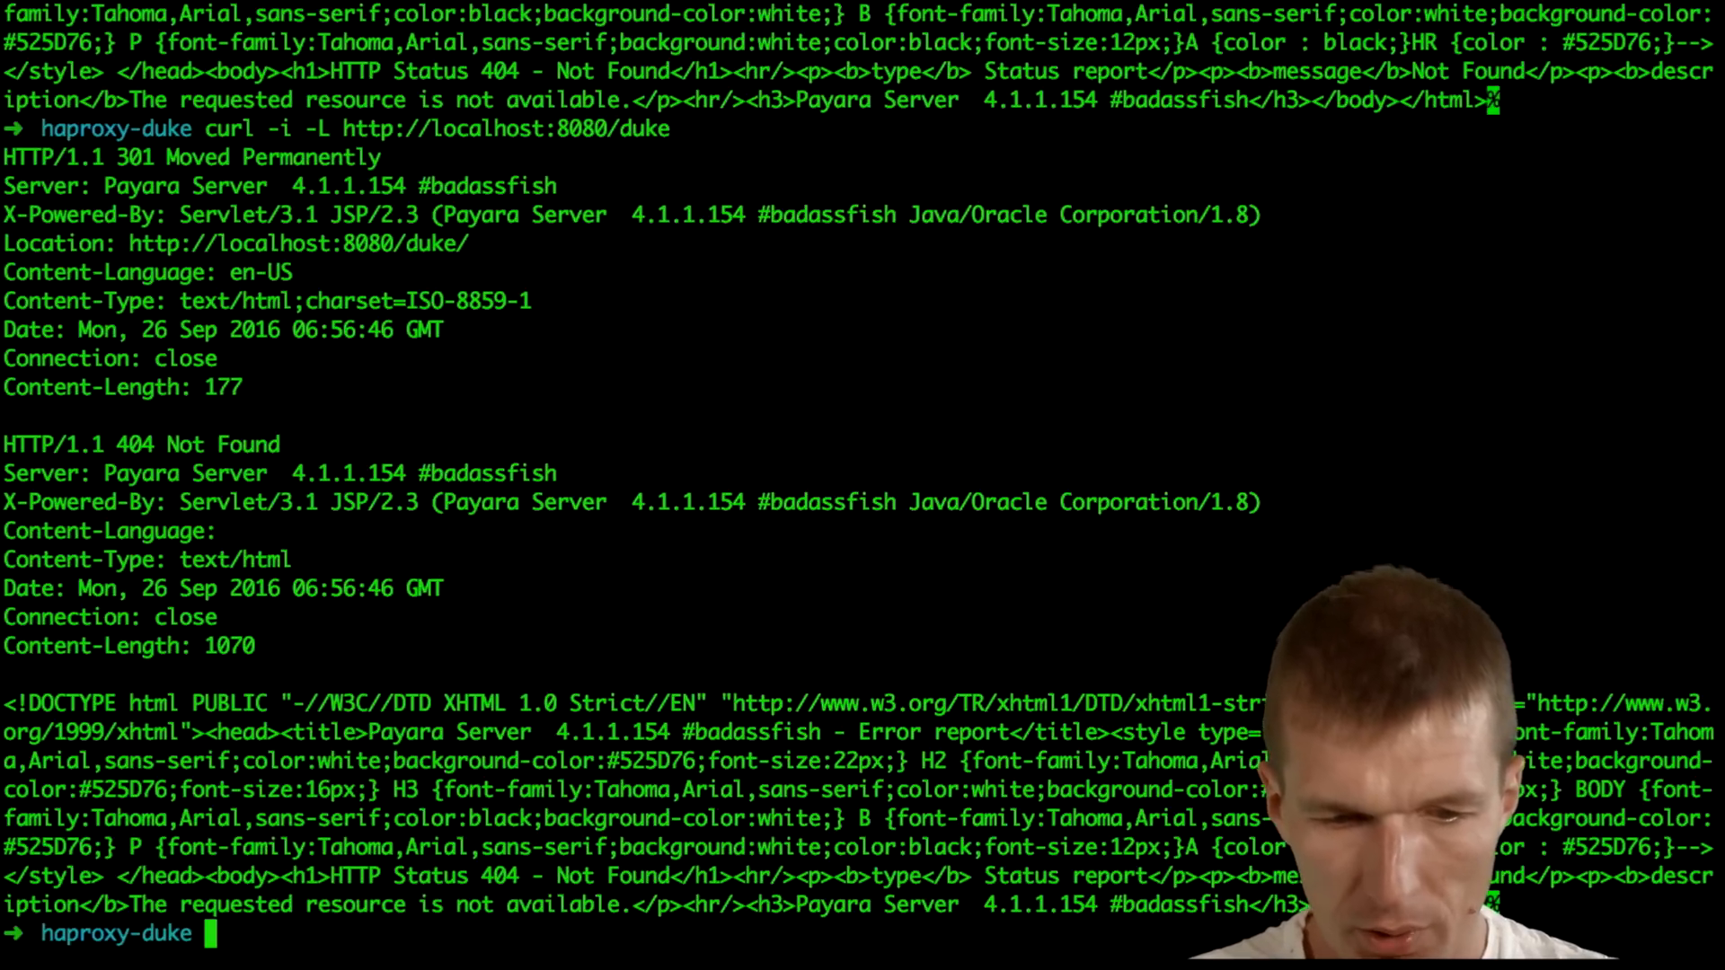
type("curl -i -L http://localhost:8080/duke/resourc")
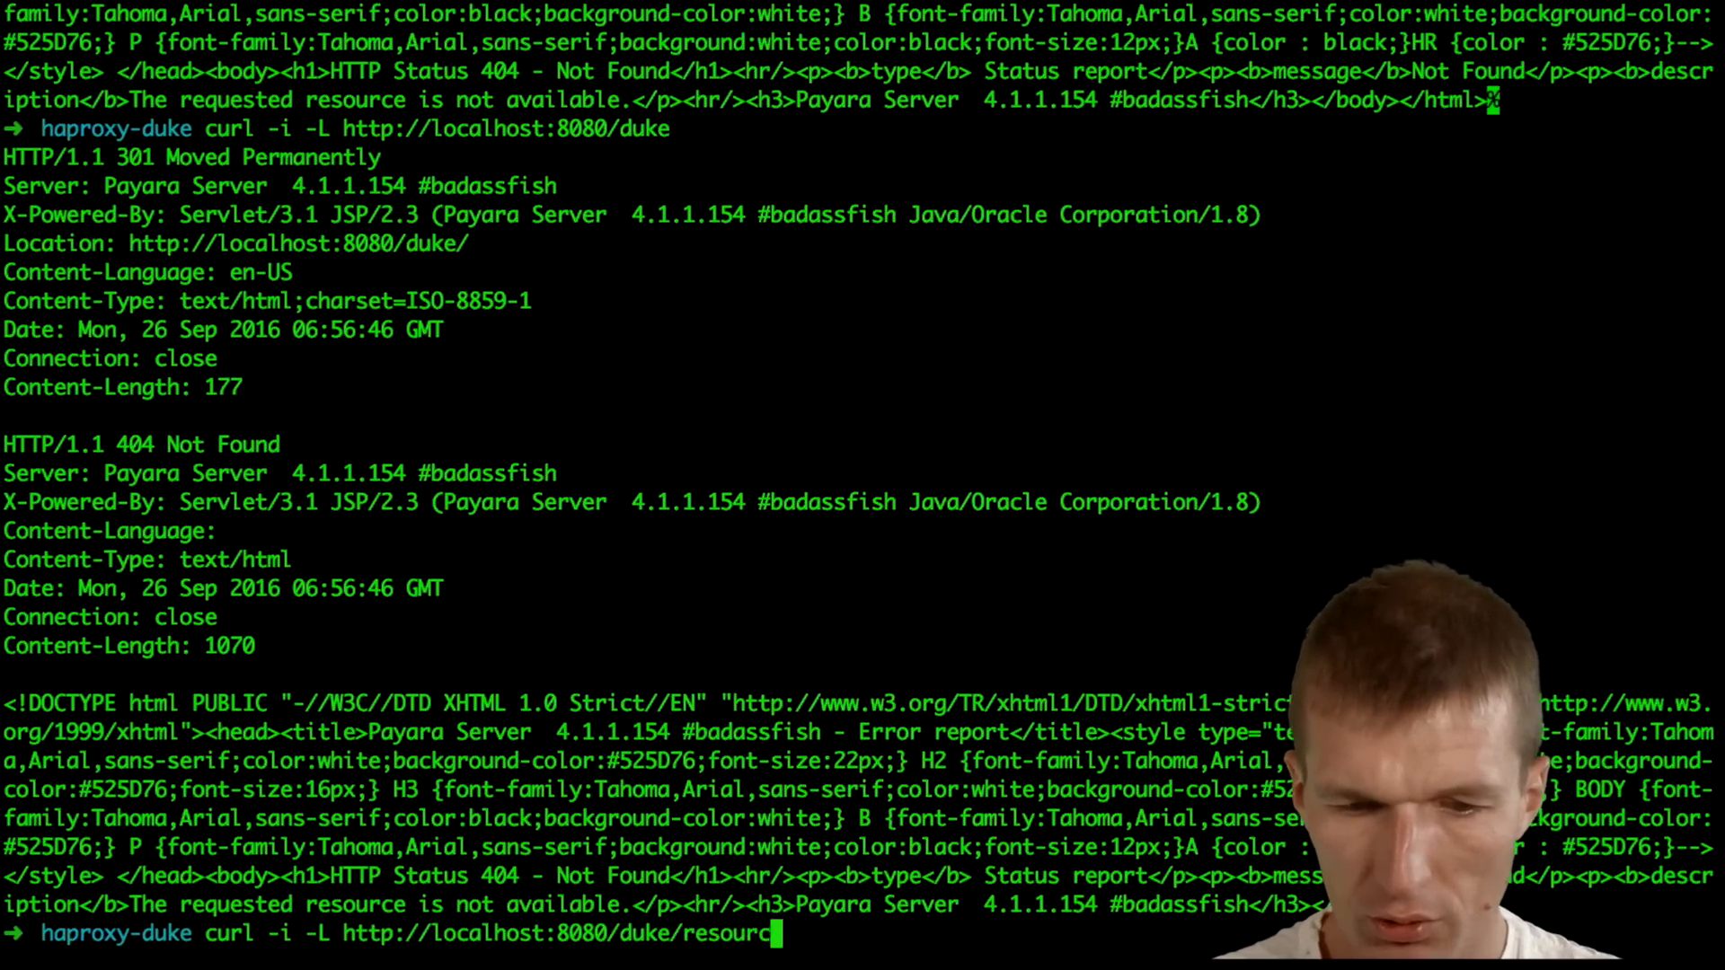
type("s/duke")
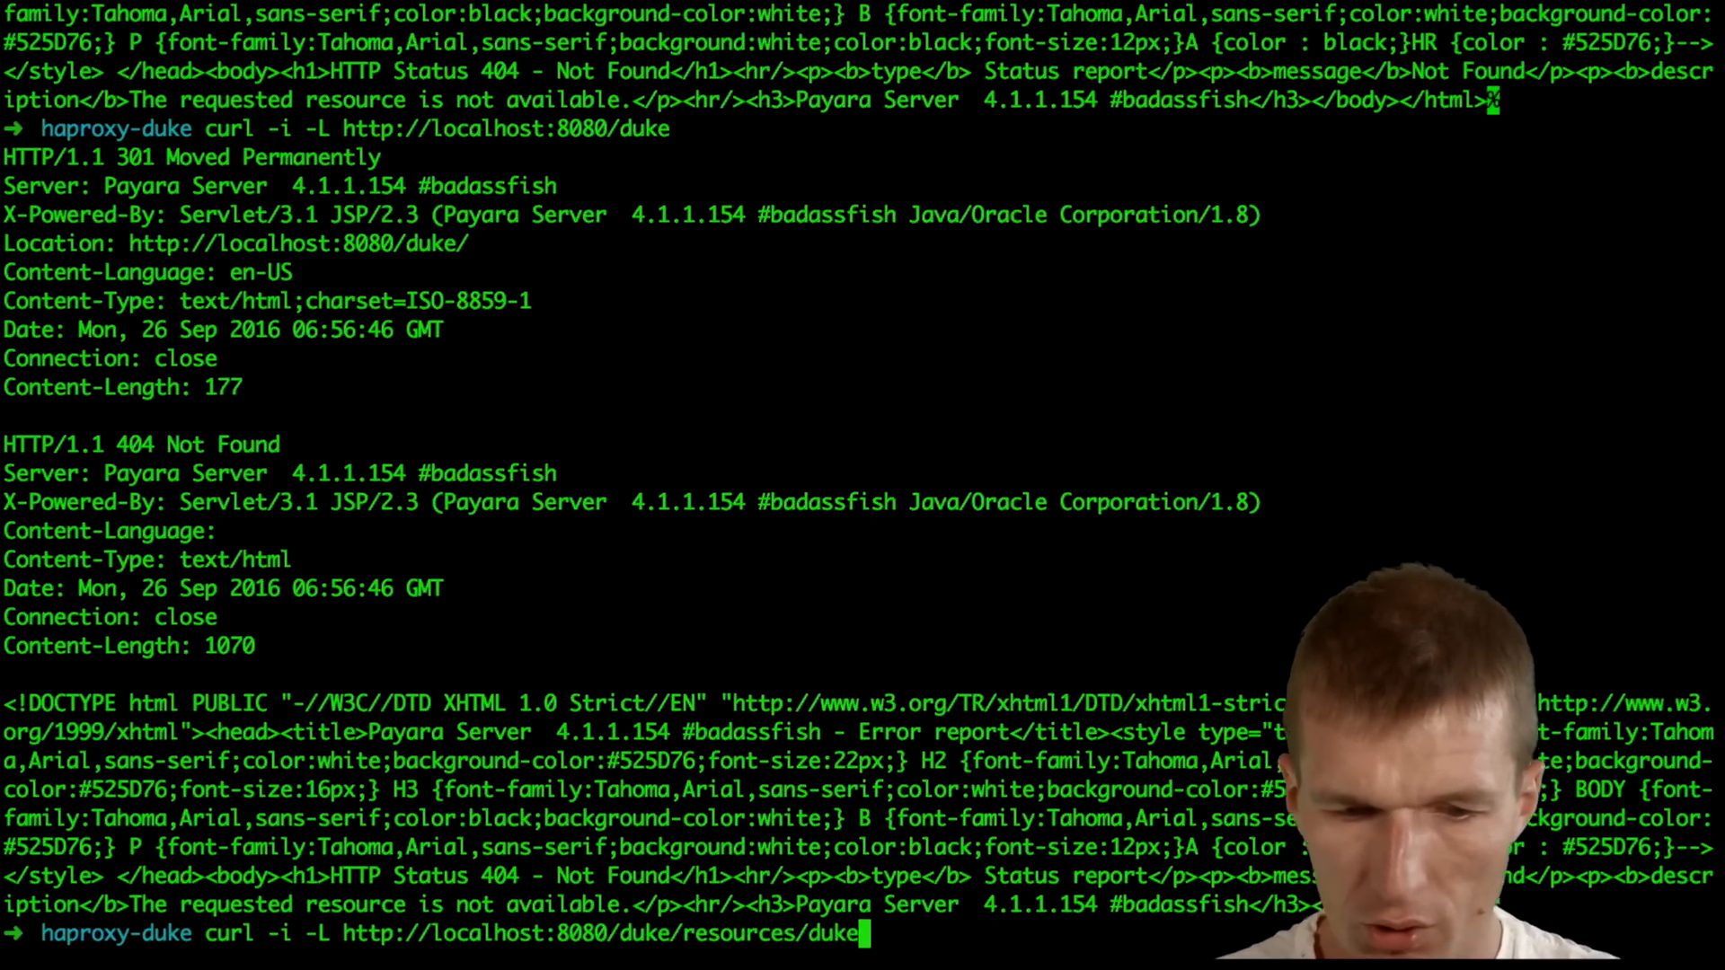
key("Return")
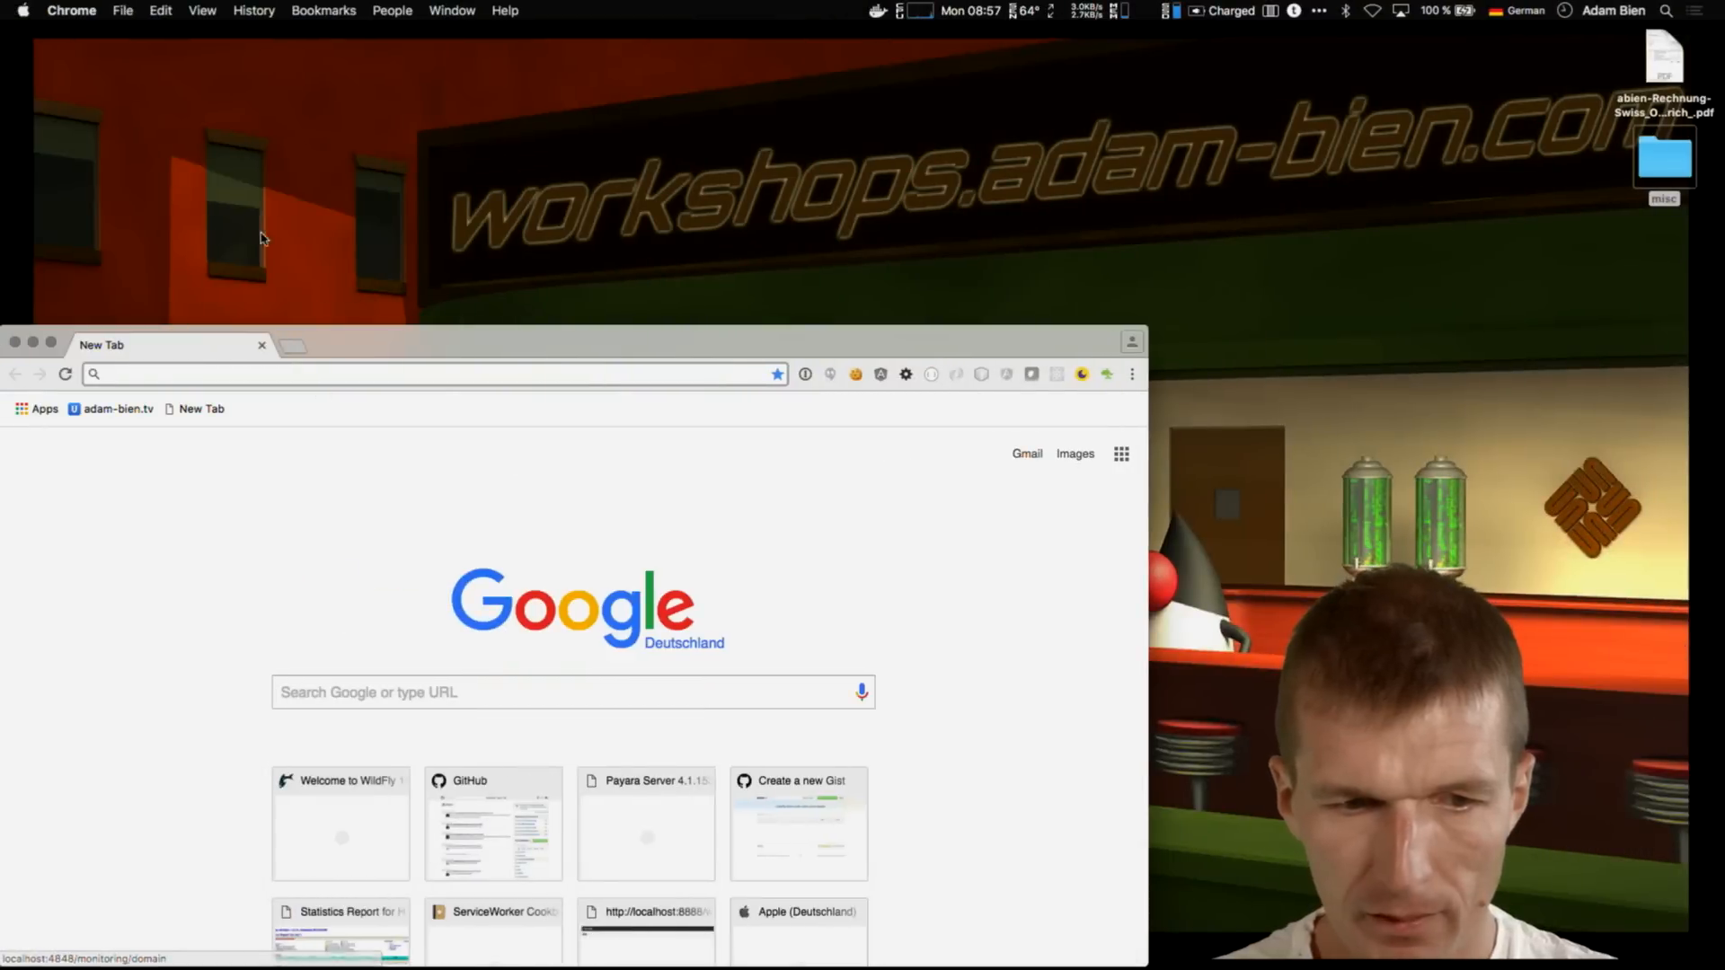
- Load the HAProxy stats page in a new Chrome tab and maximize it, showing duke1 and duke2 UP
left_click(429, 374)
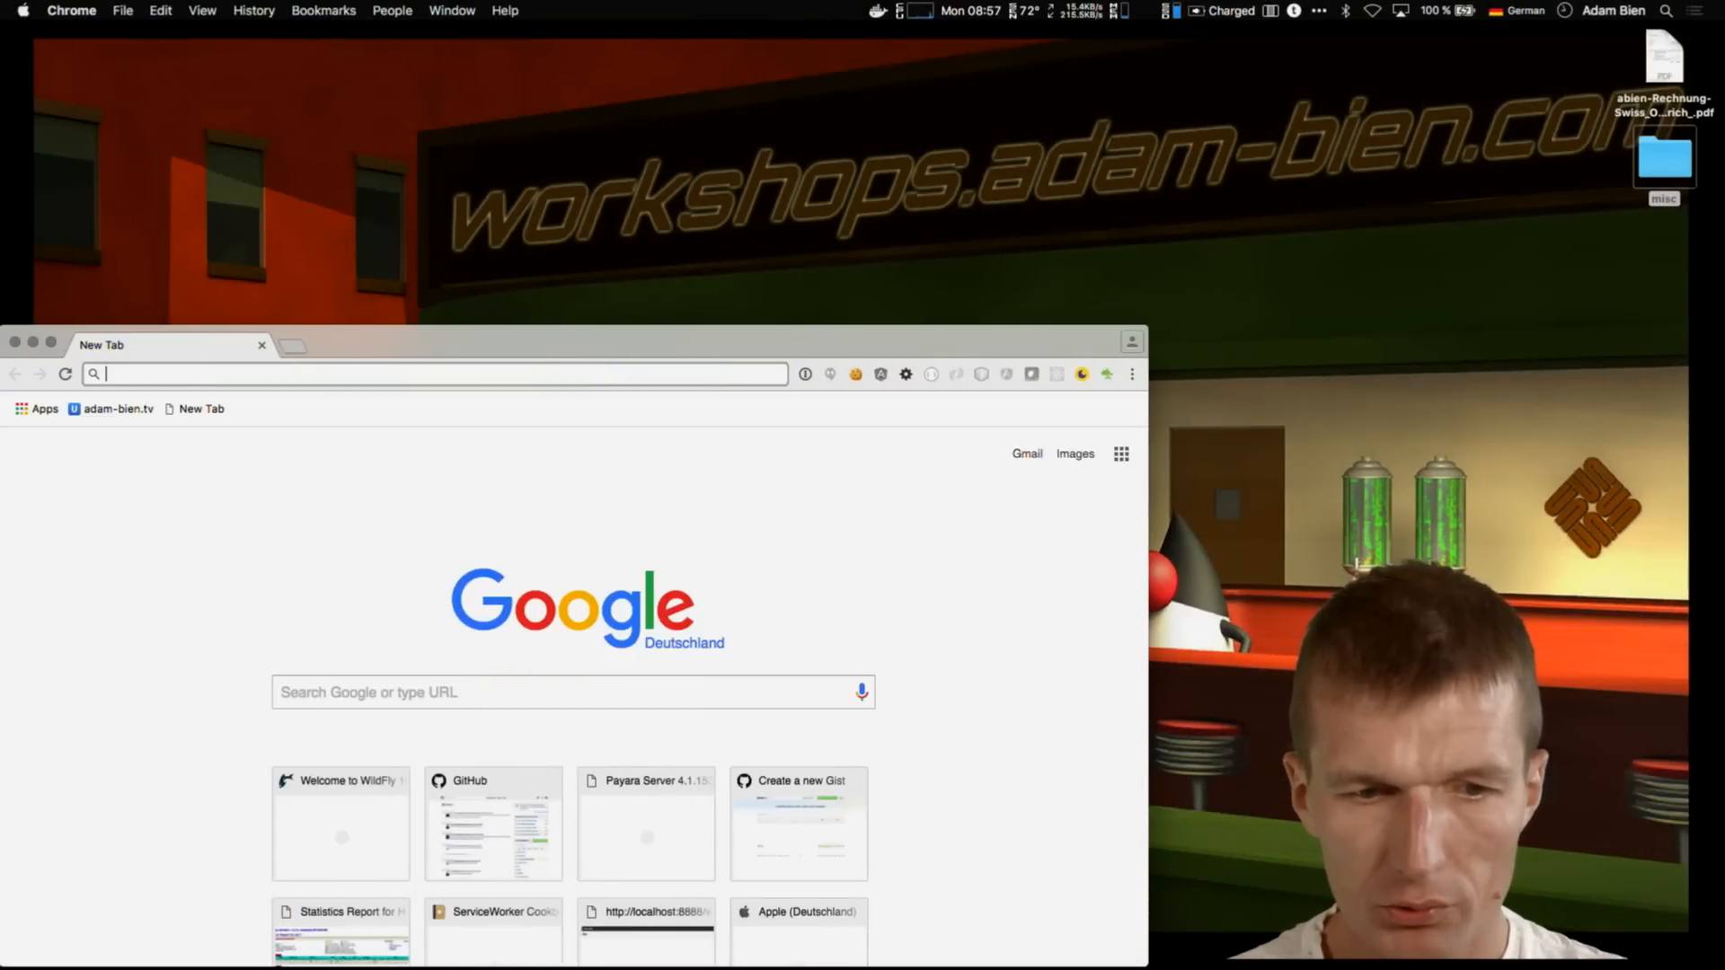
type("localhost:3000")
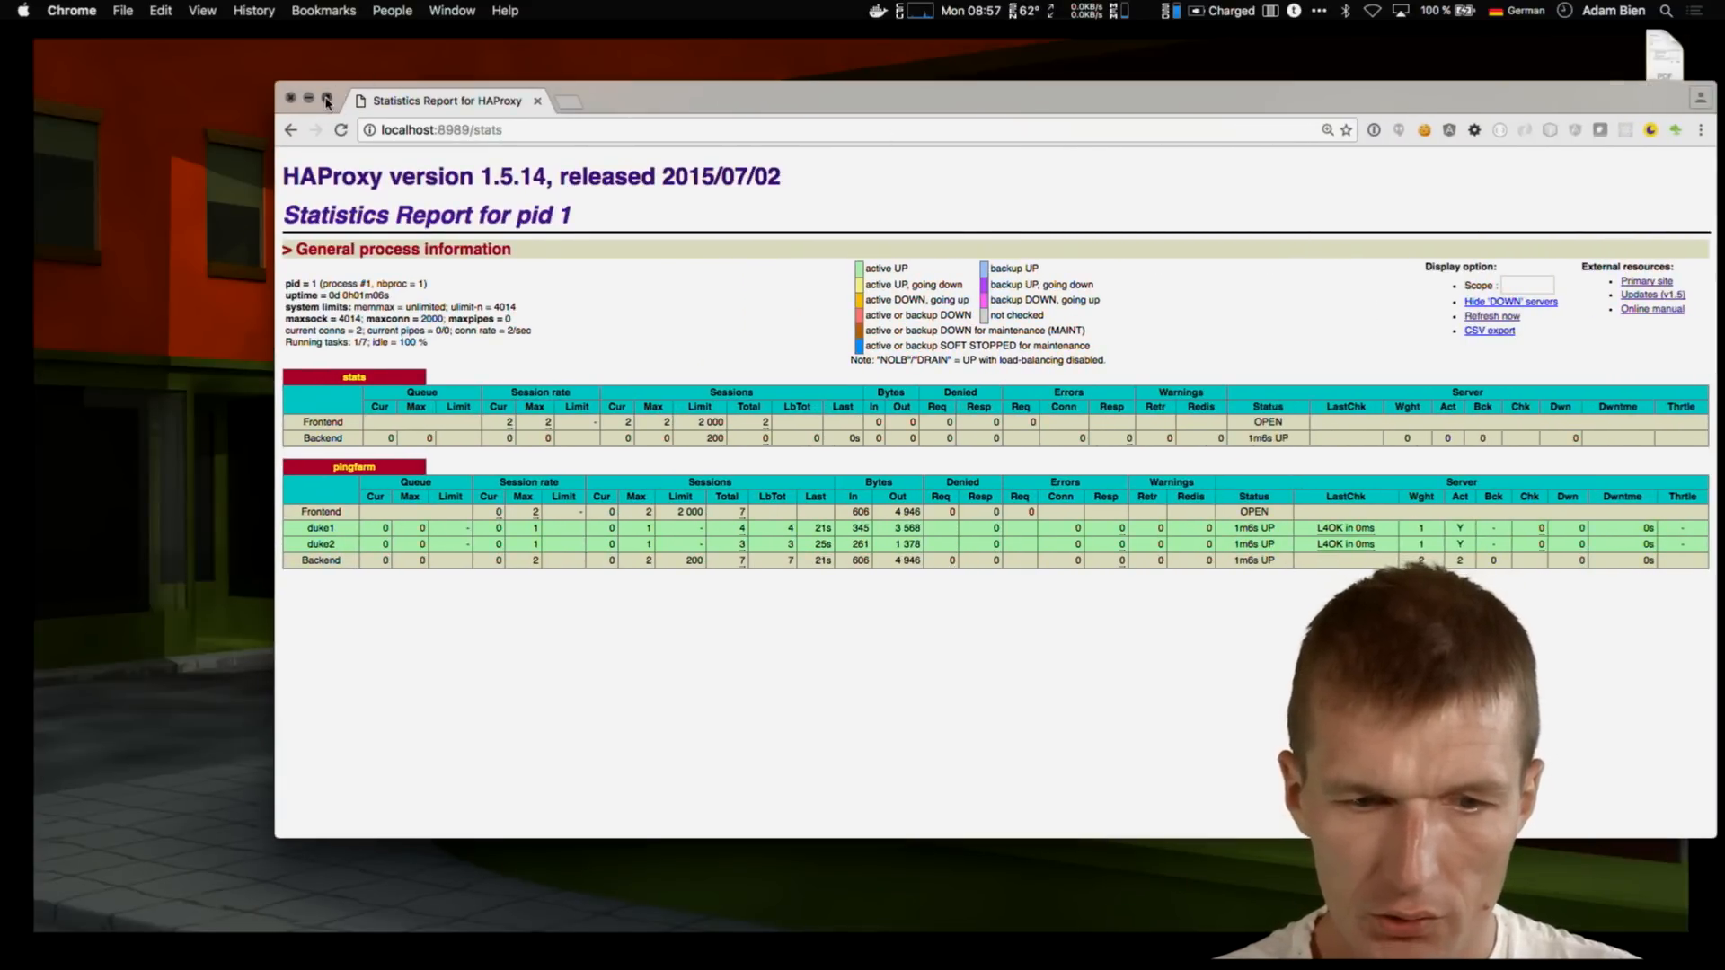
left_click(327, 101)
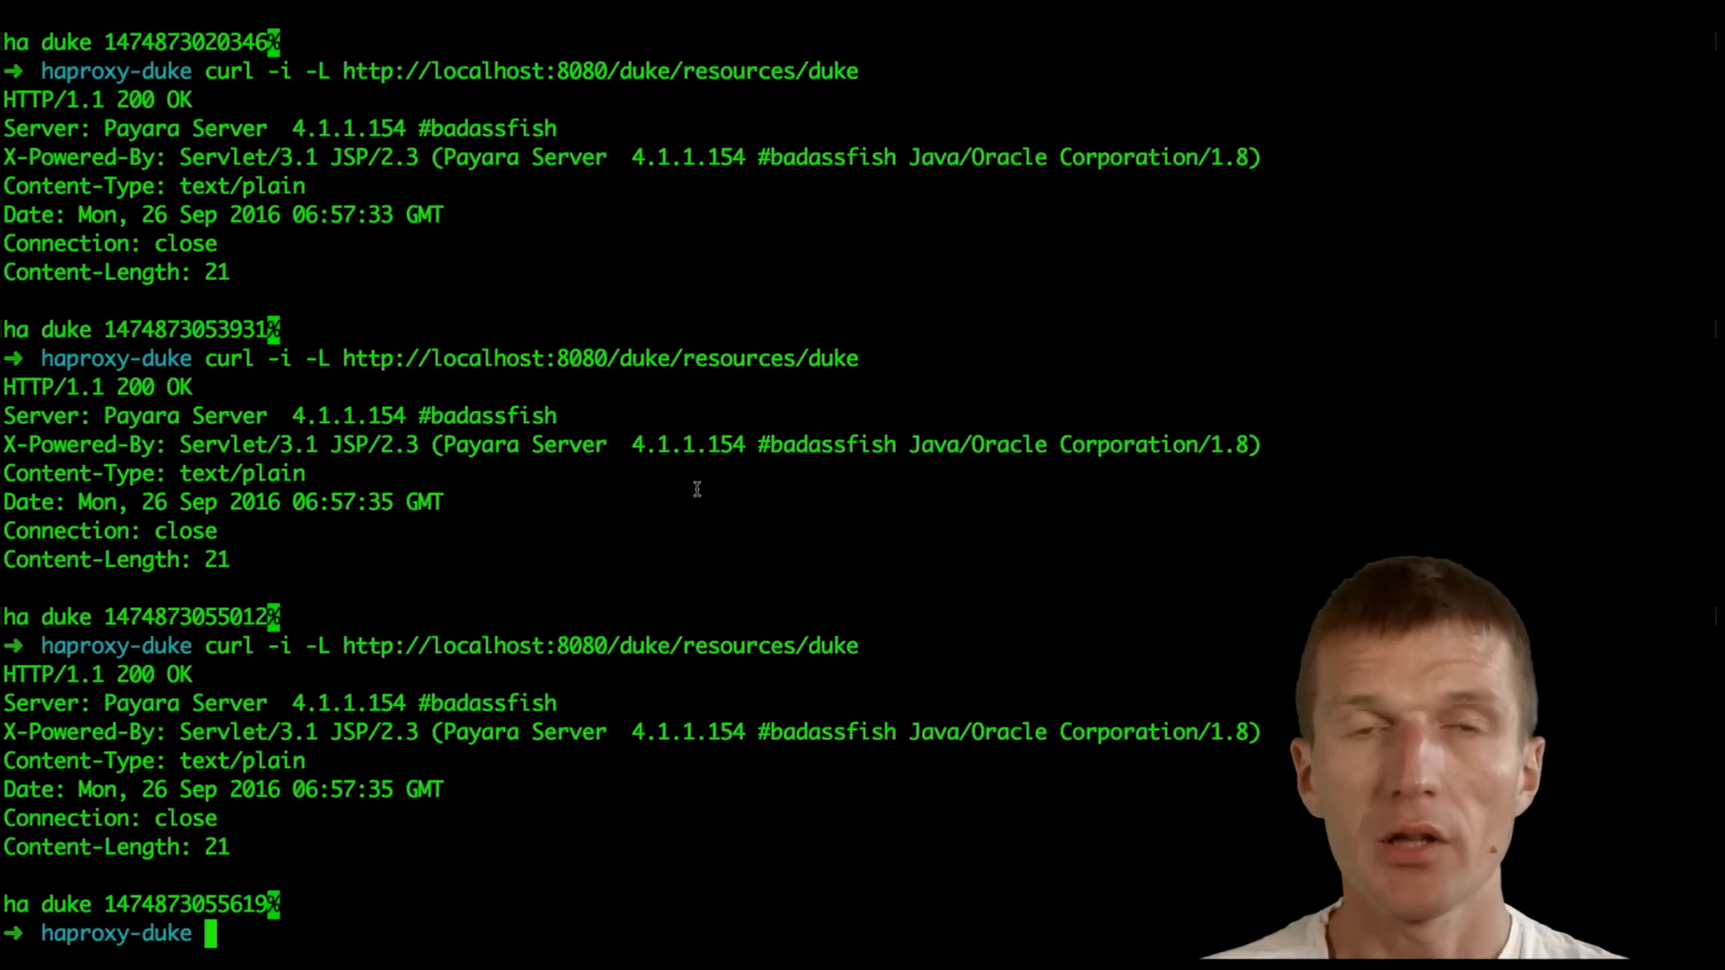
- Kill the duke1 backend container with docker kill duke1
type("do")
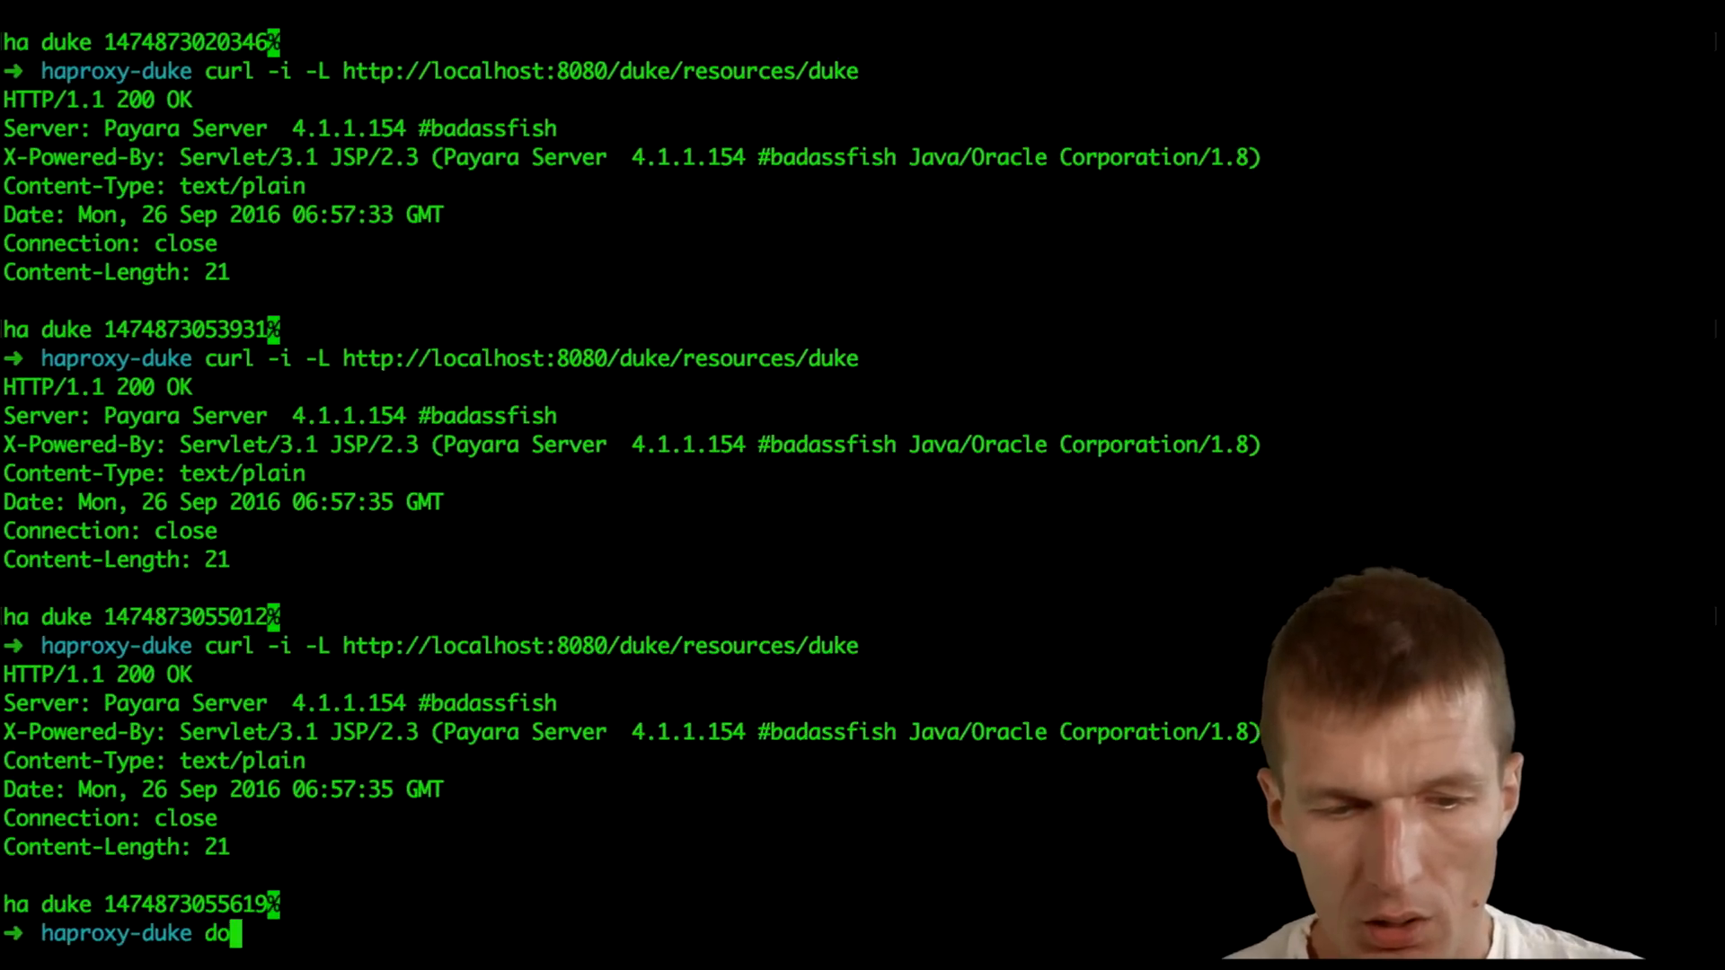
type("cker")
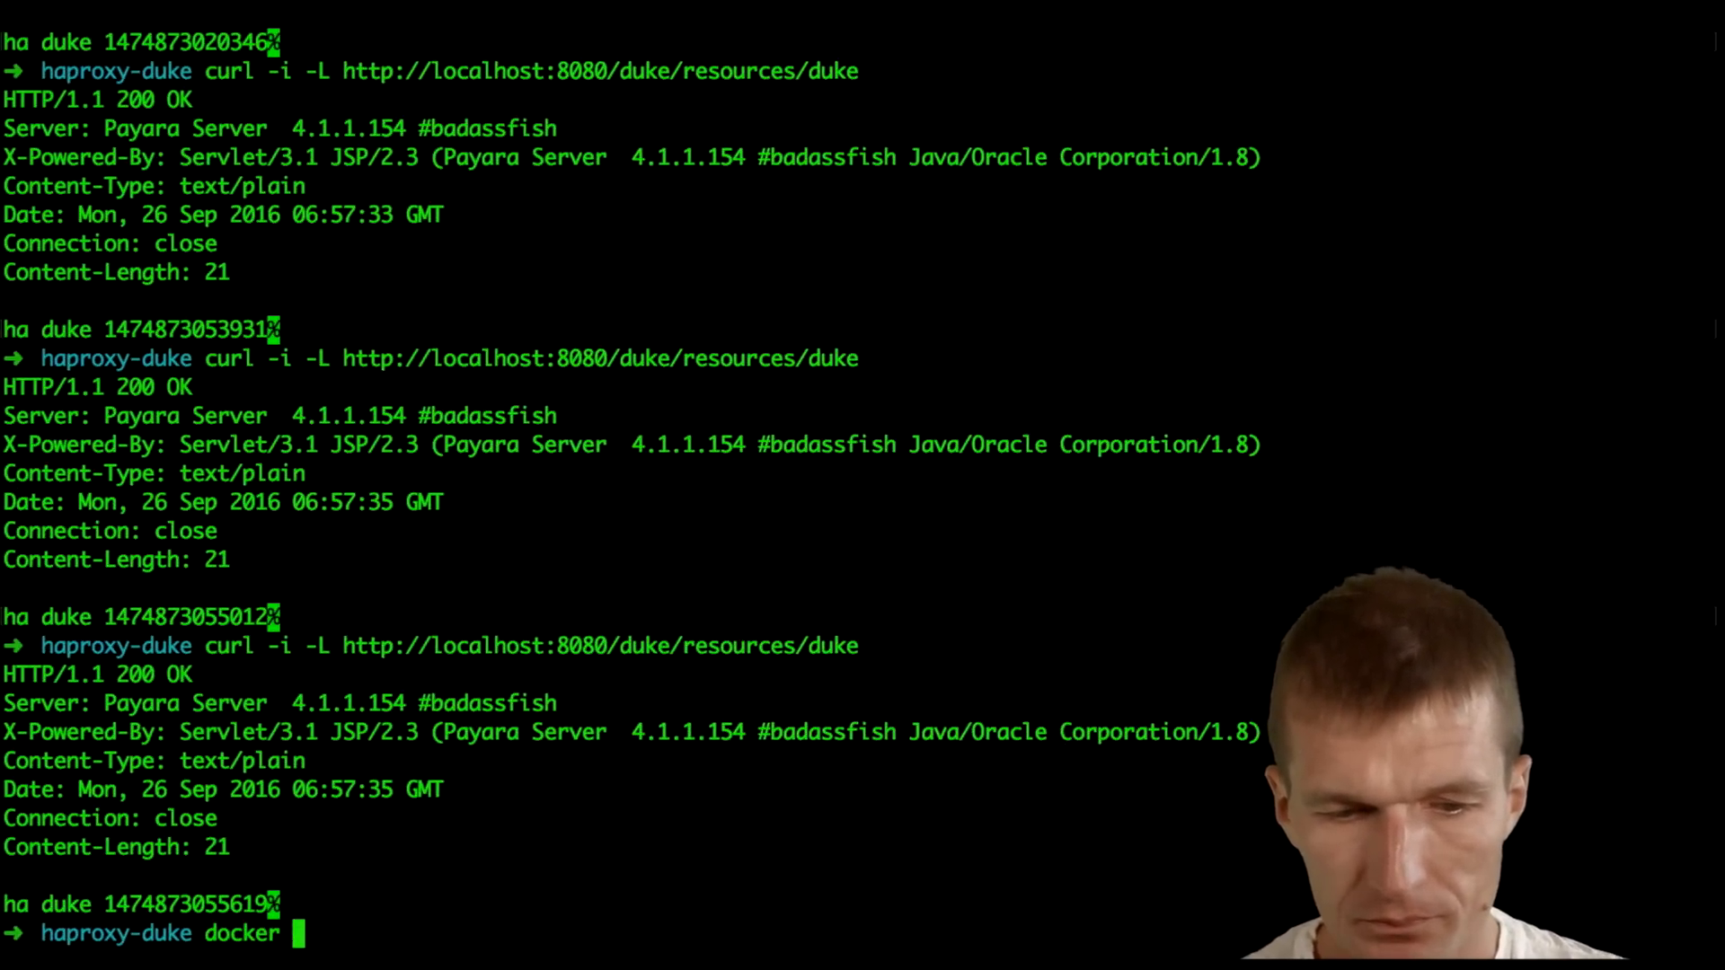
type("kill duke")
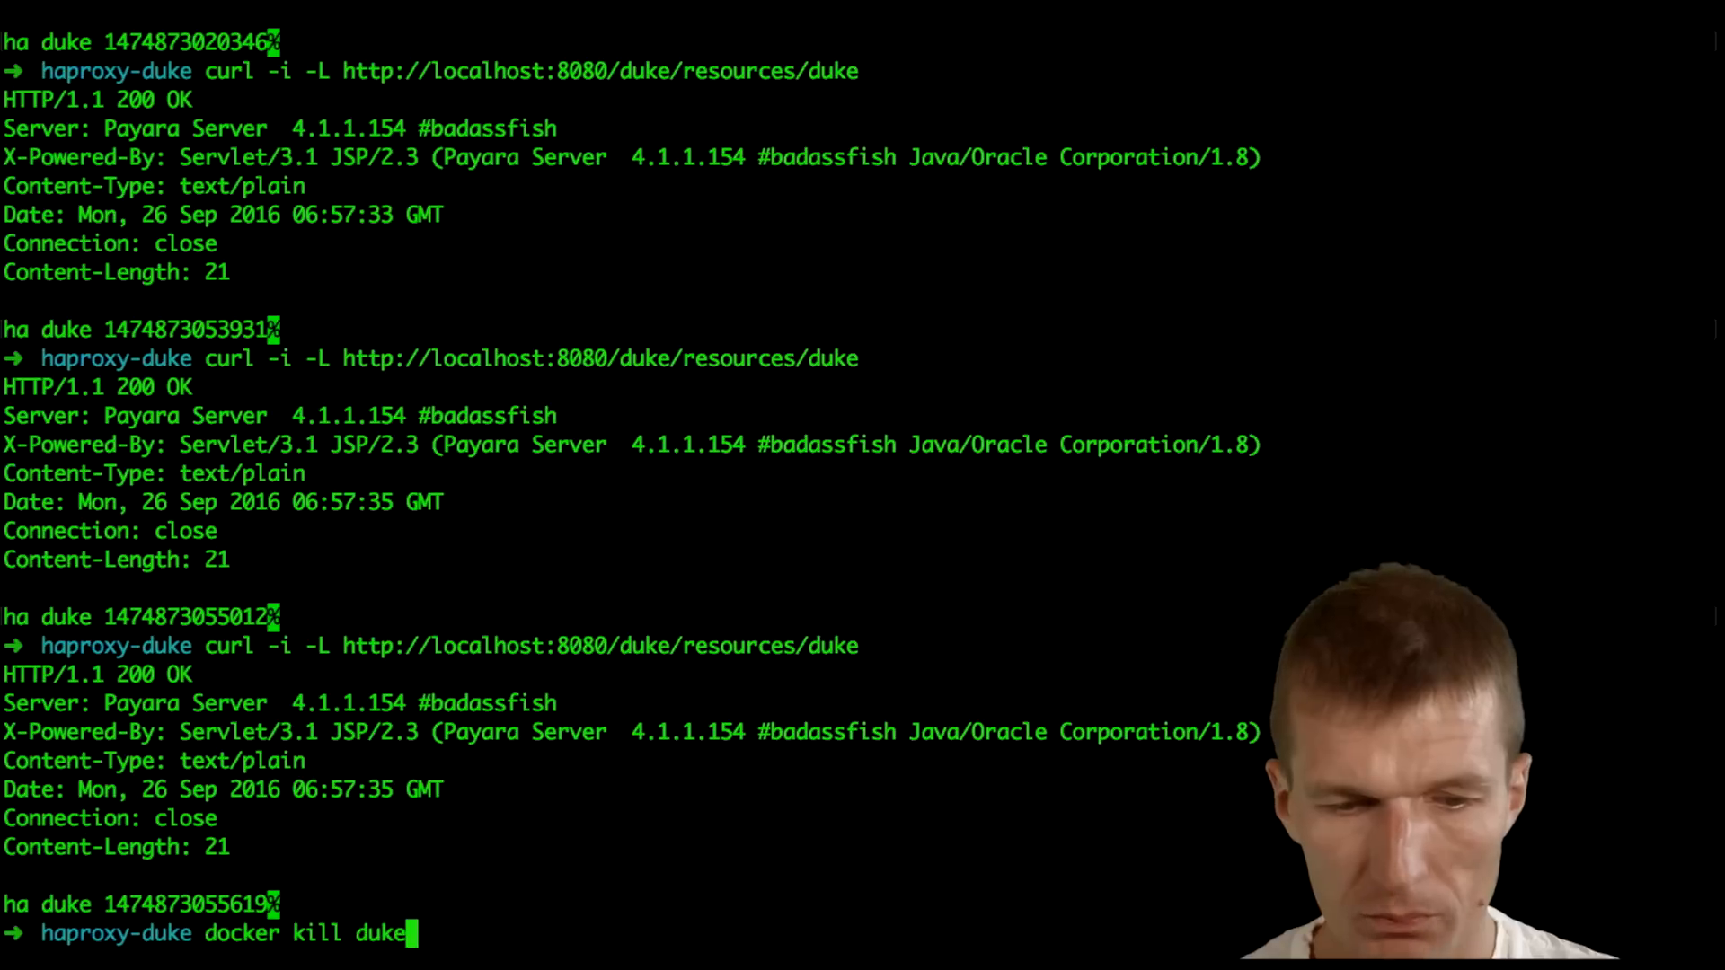
key("Return")
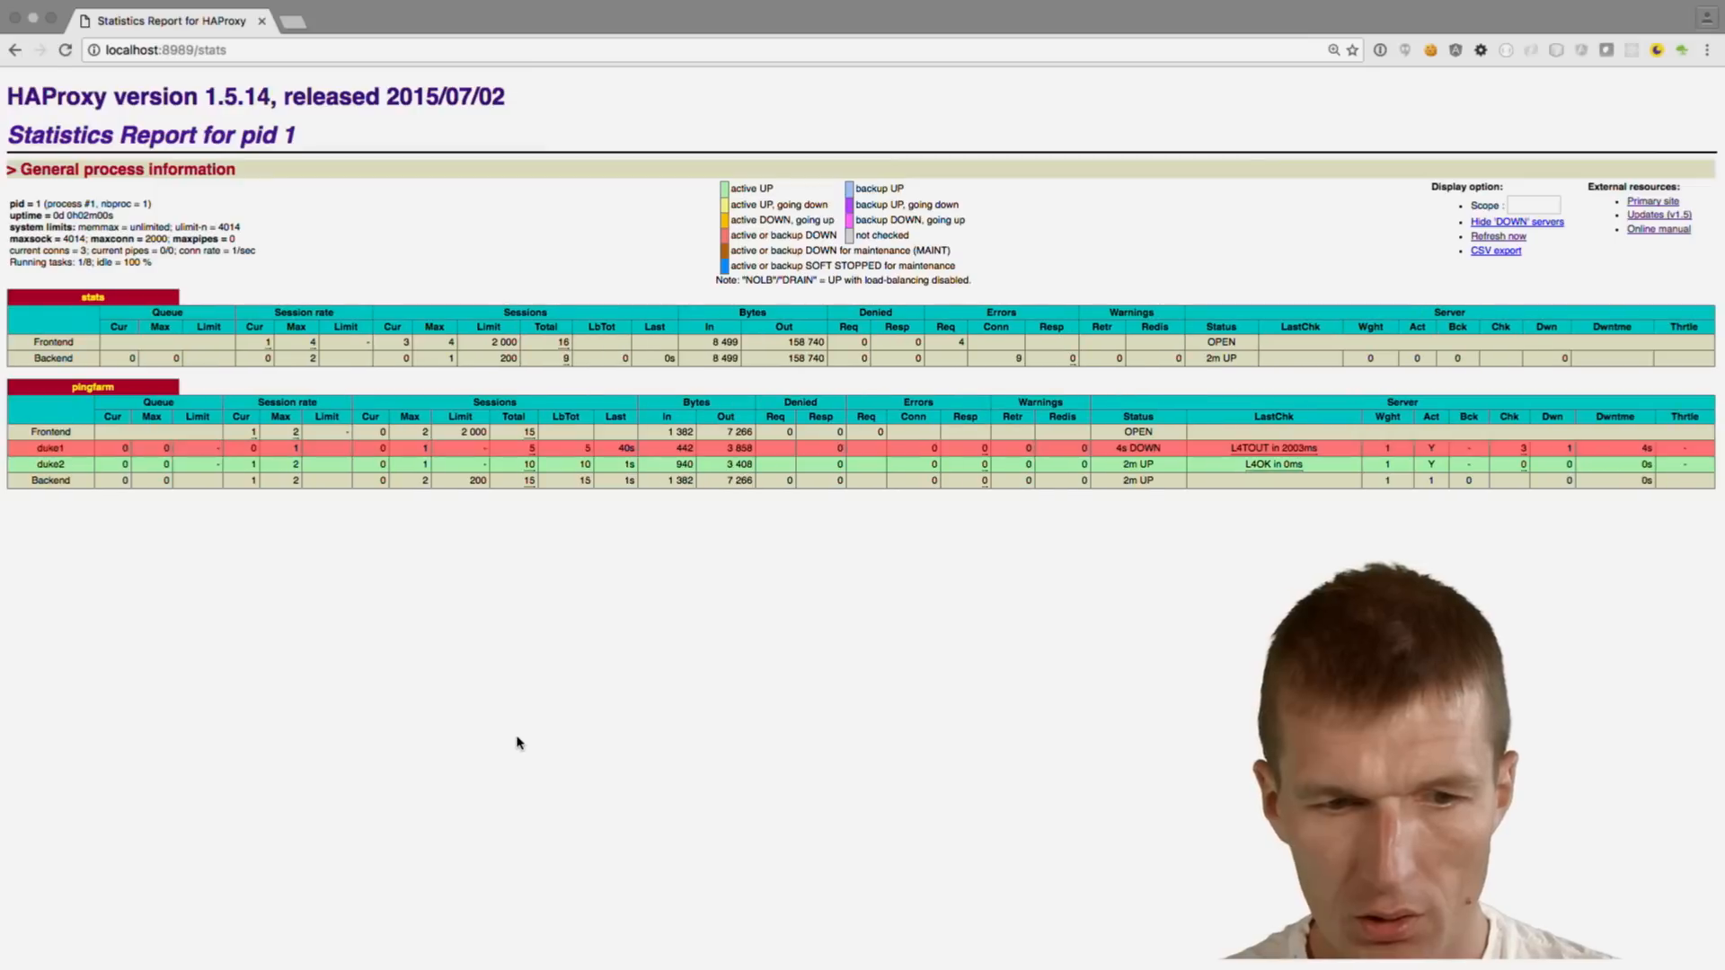
mouse_move(571, 457)
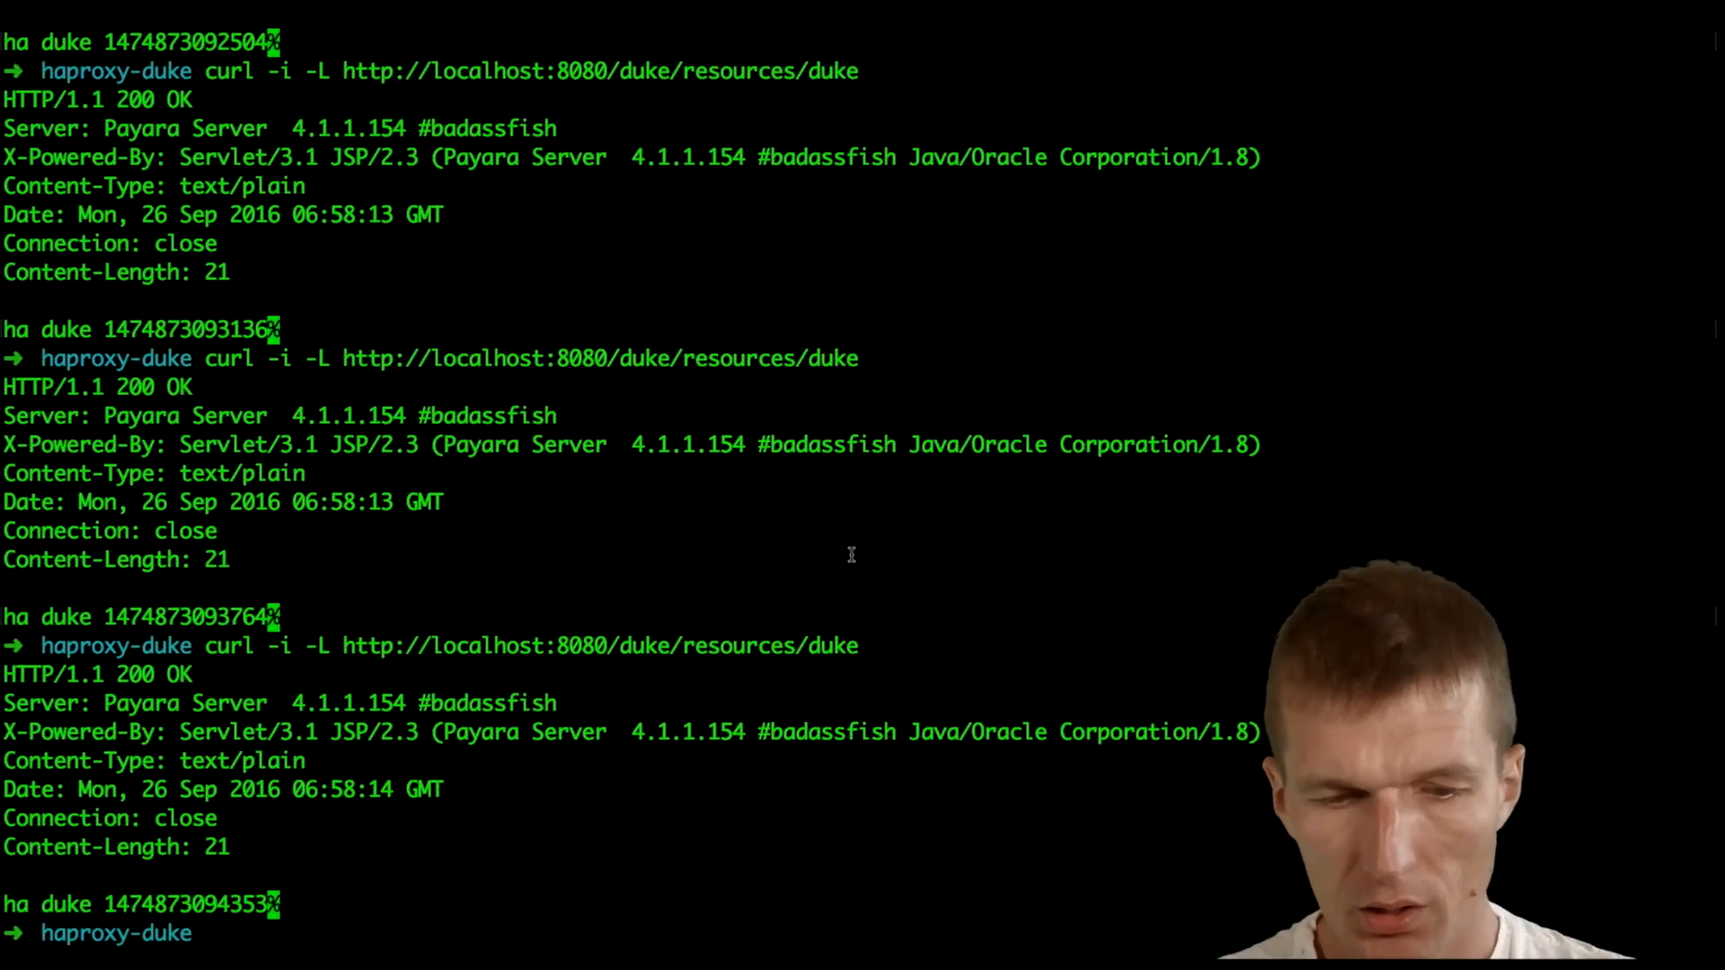
- Remove the killed duke1 container with docker rm, fixing the container name typo
type("docker rm duk")
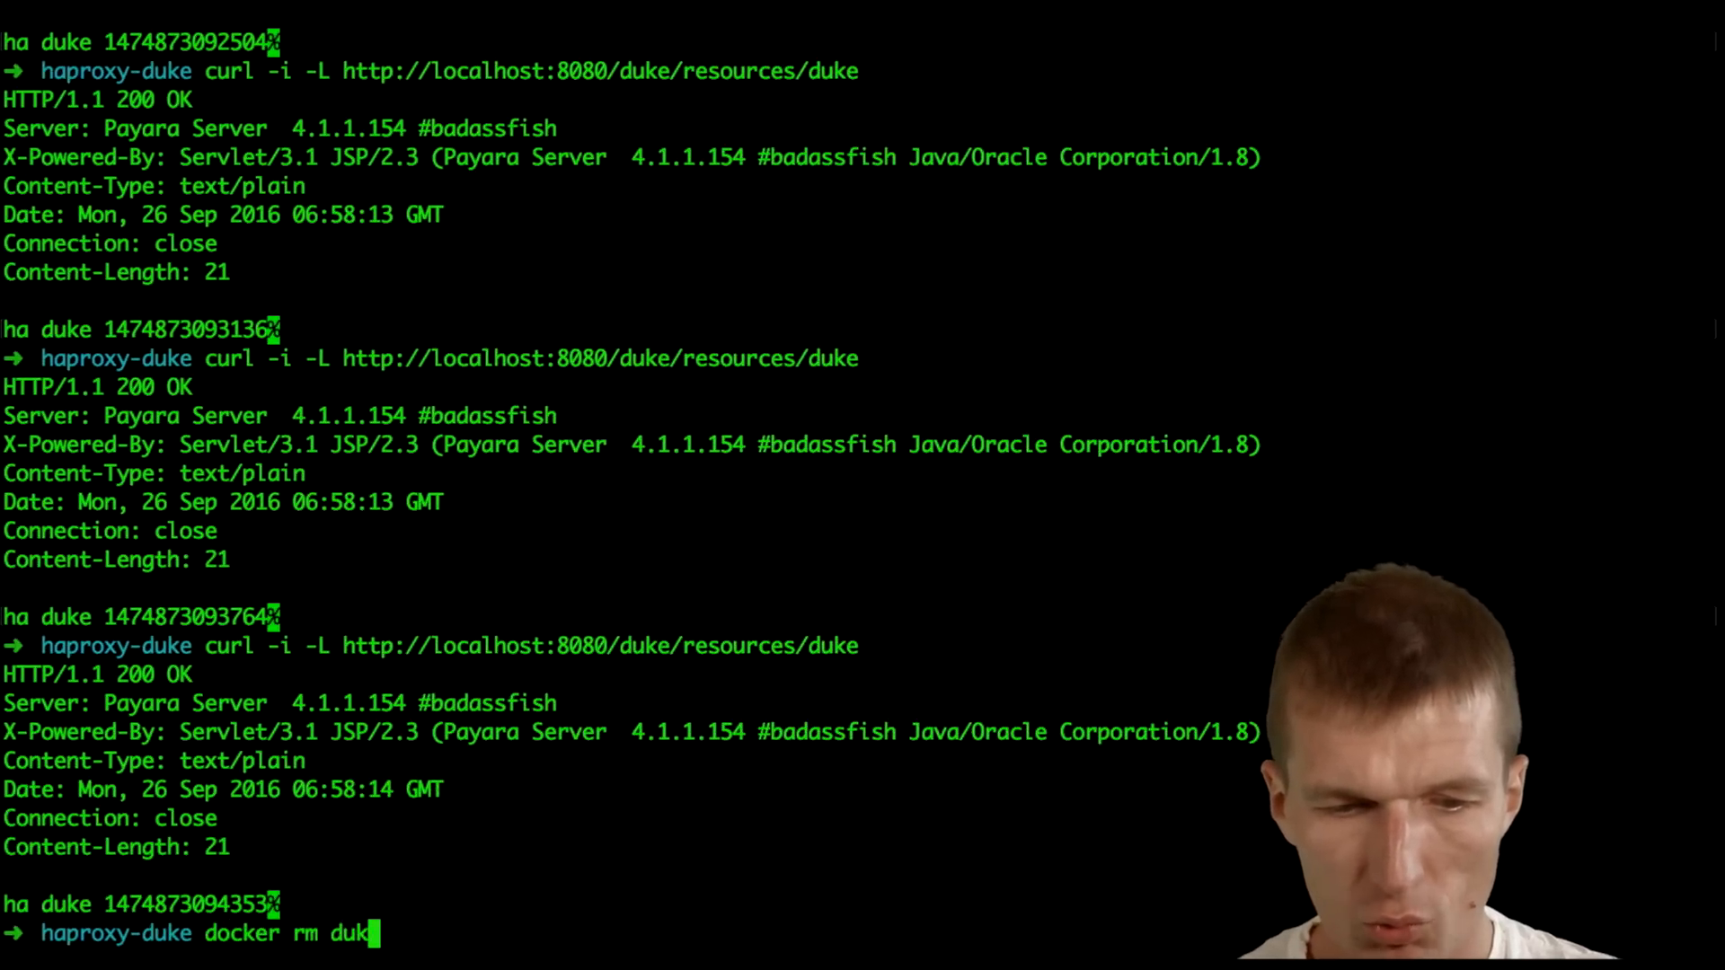
key("Return")
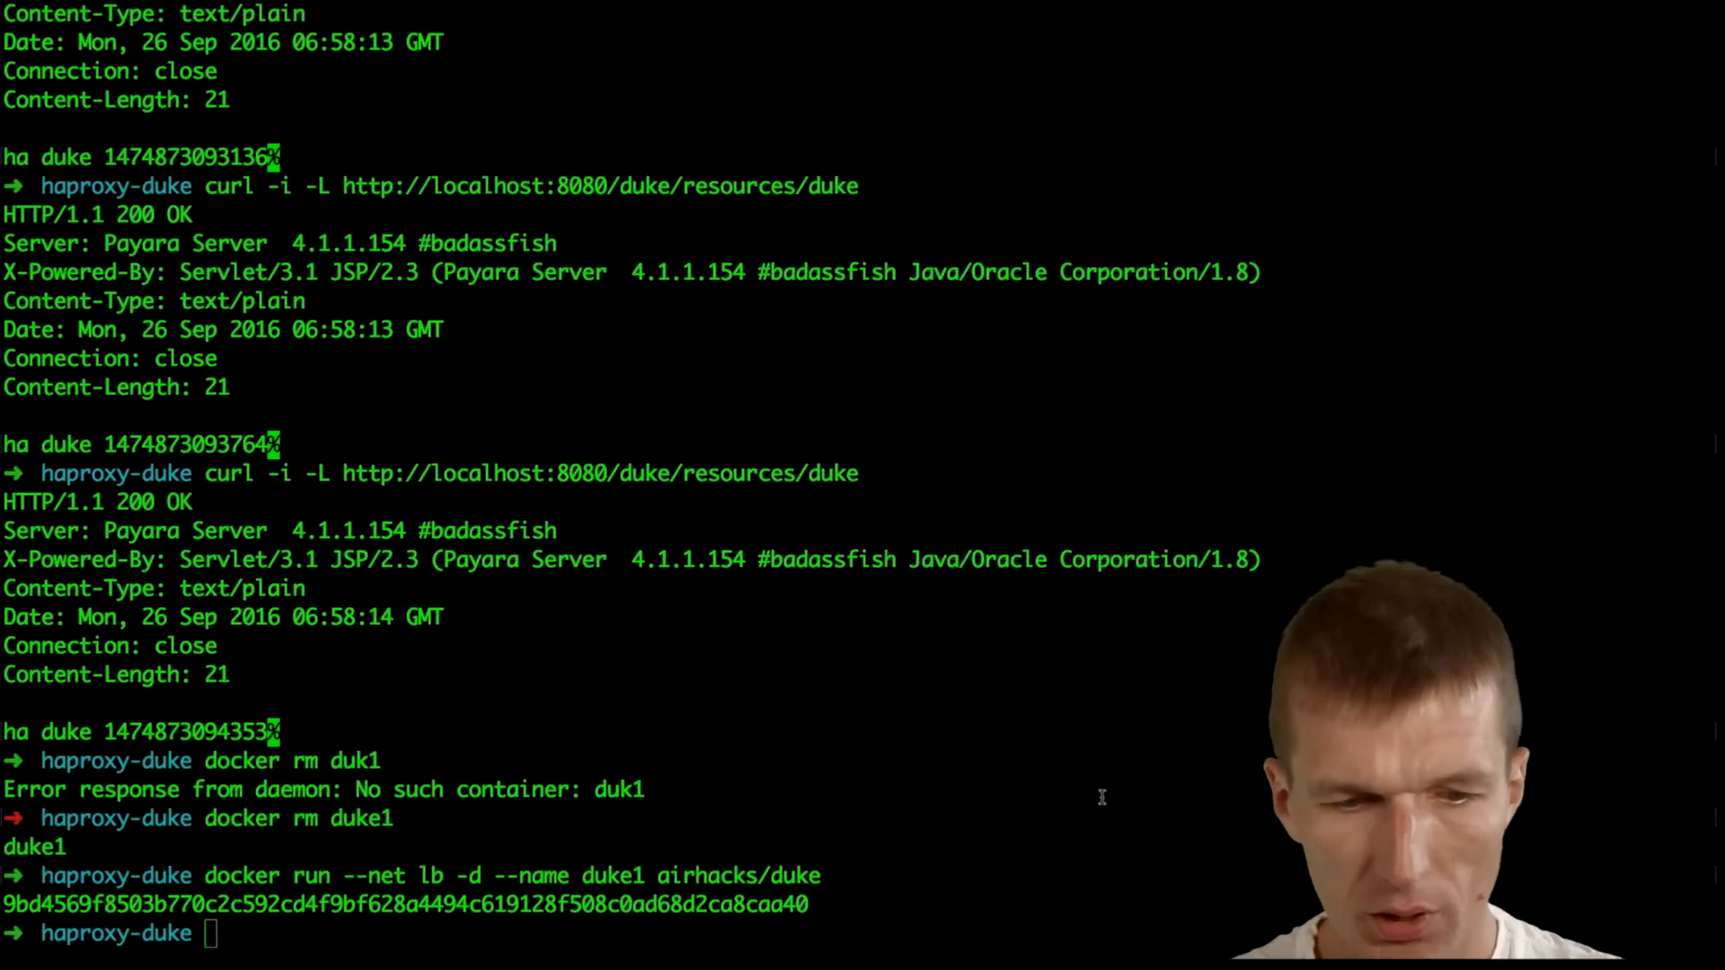
type("docker rm duk1")
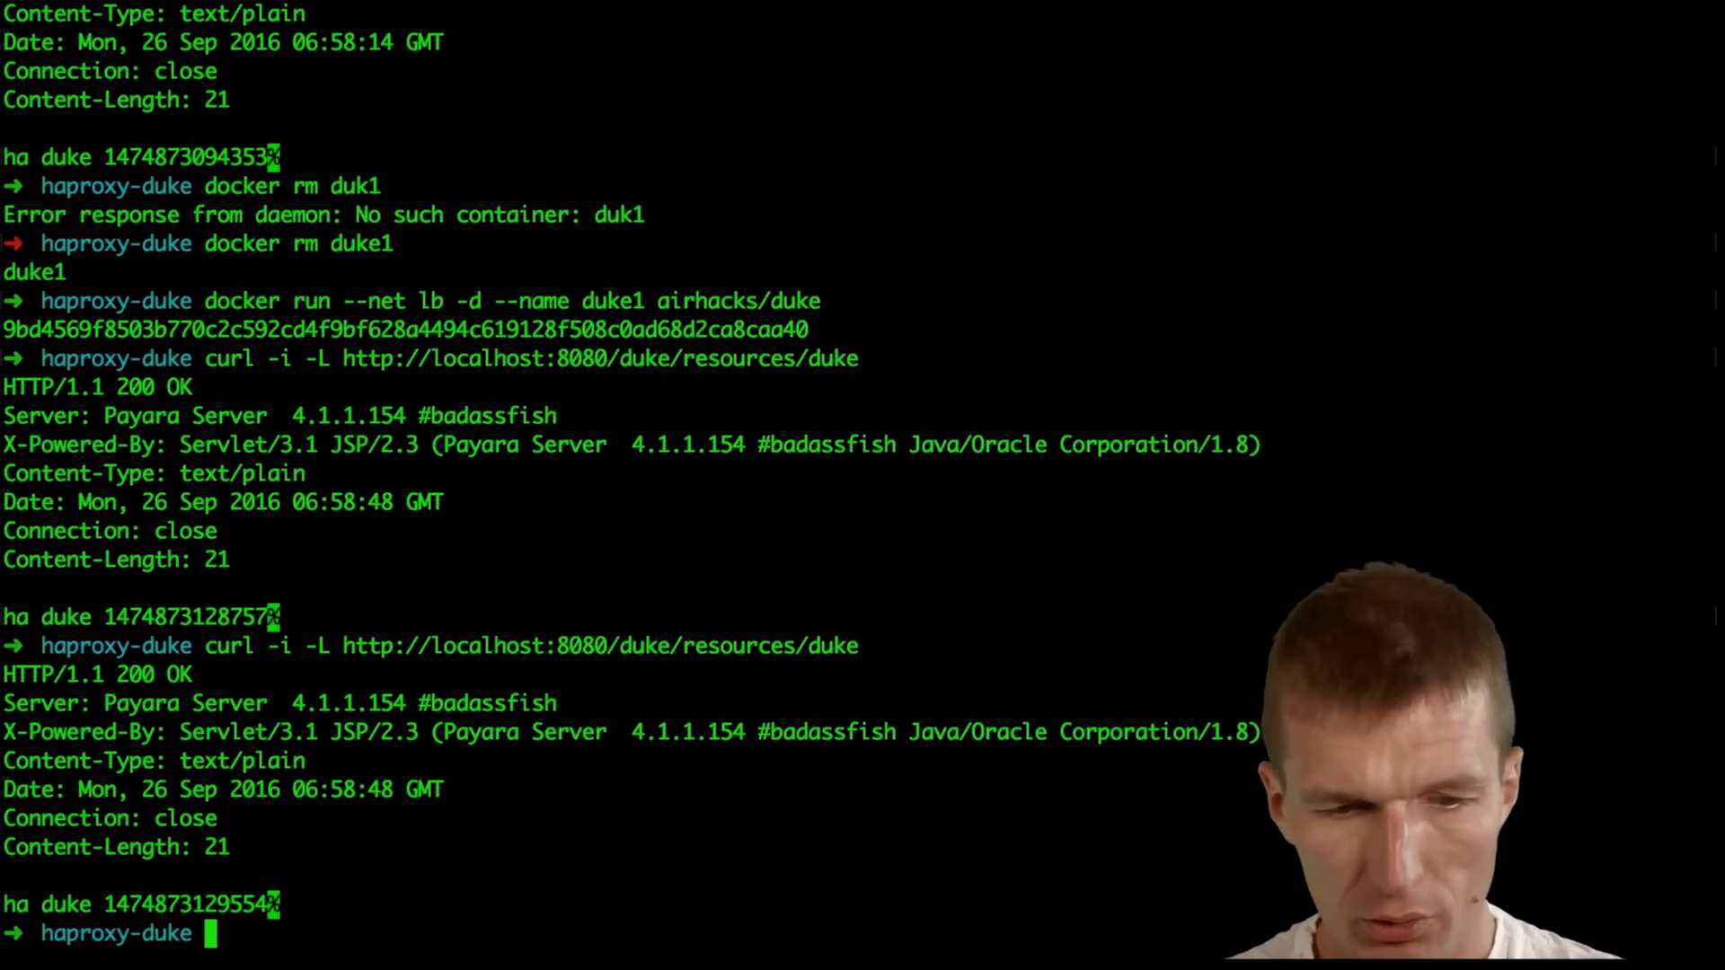
- Show duke1's container log with docker logs duke1, confirming duke.war deployed on Payara
type("do")
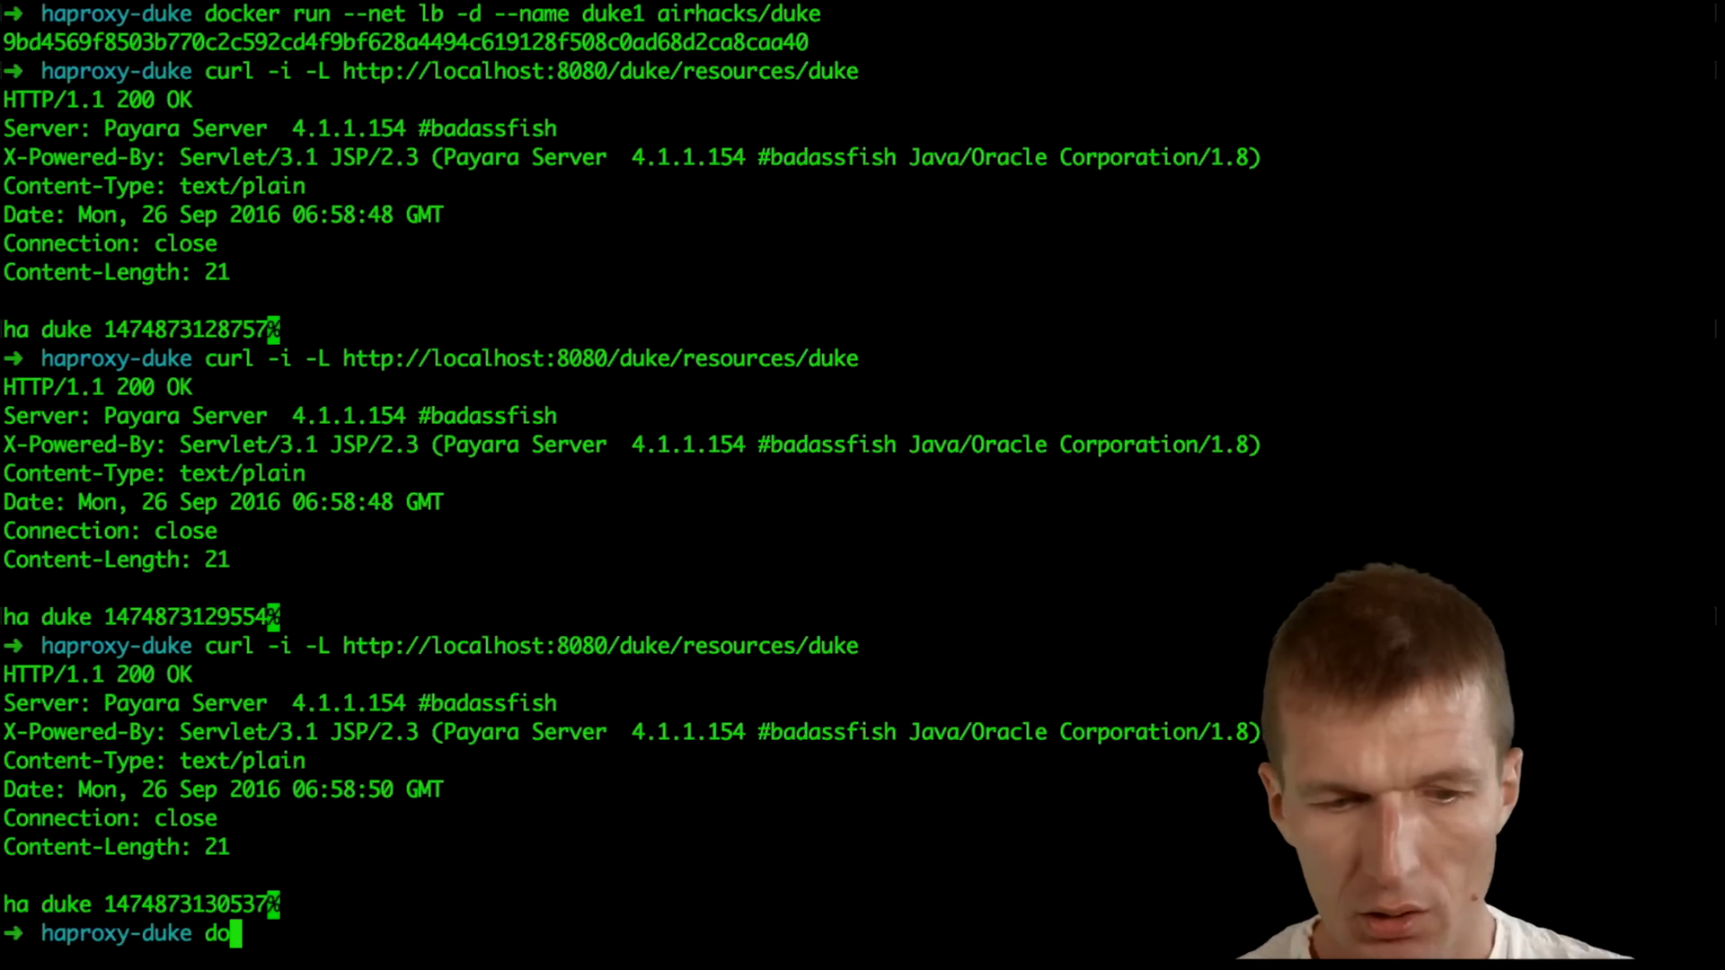
type("cker logs du")
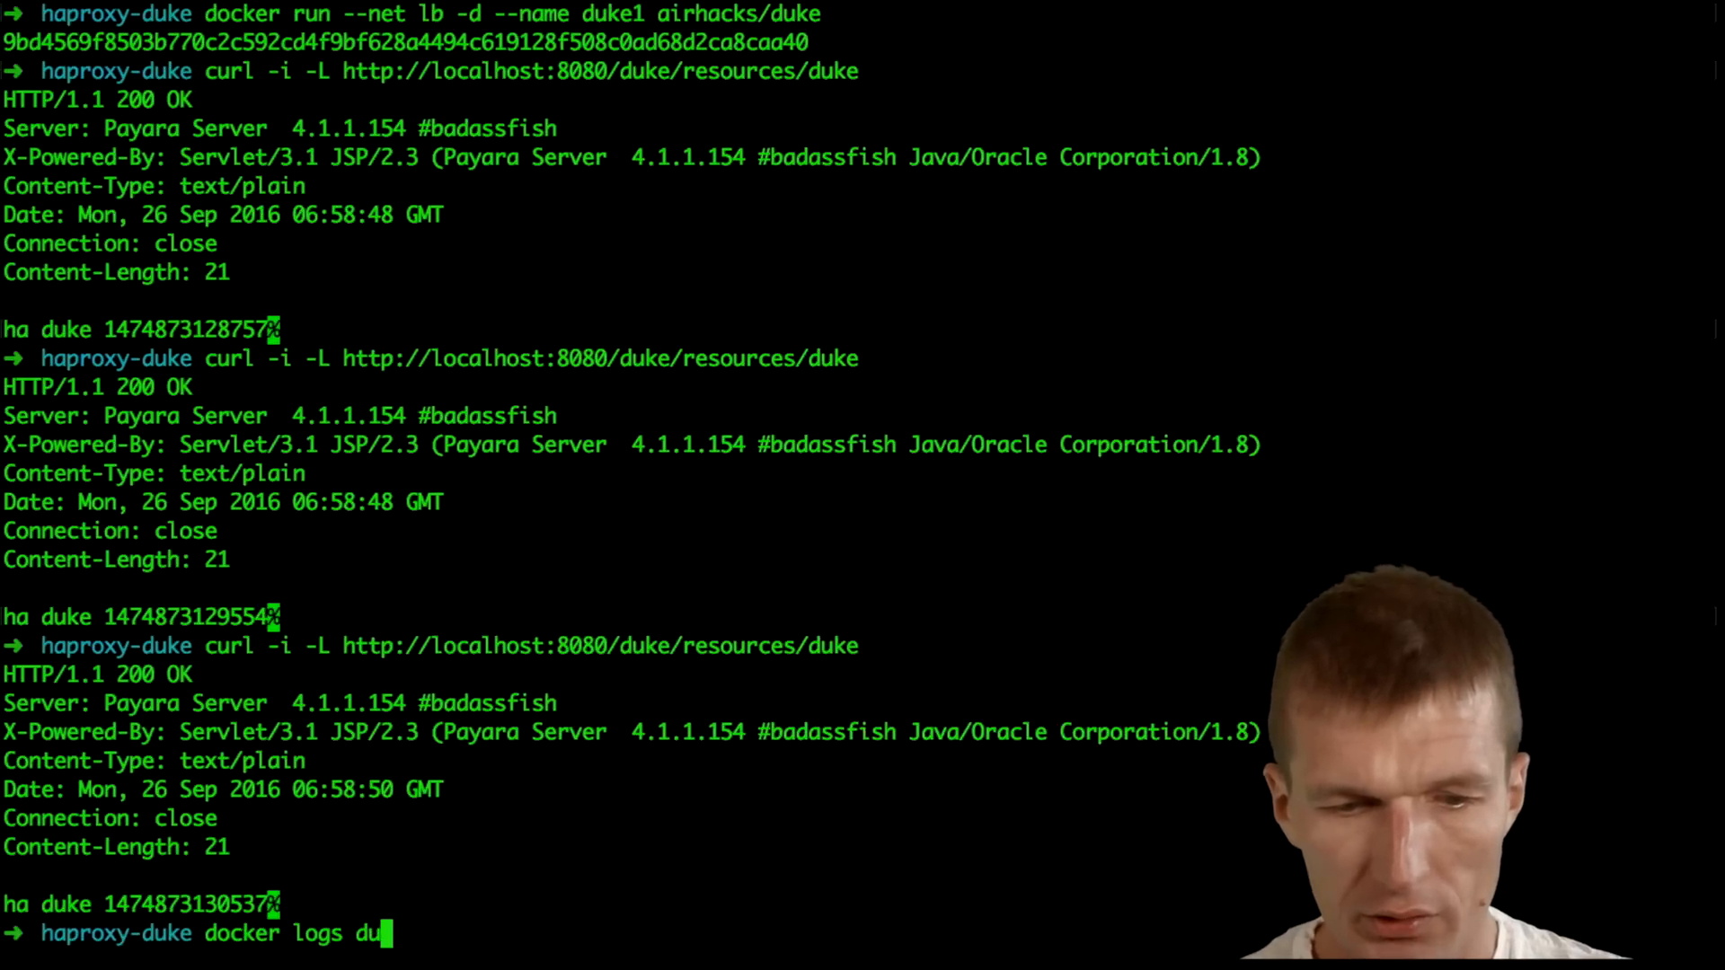
key("Return")
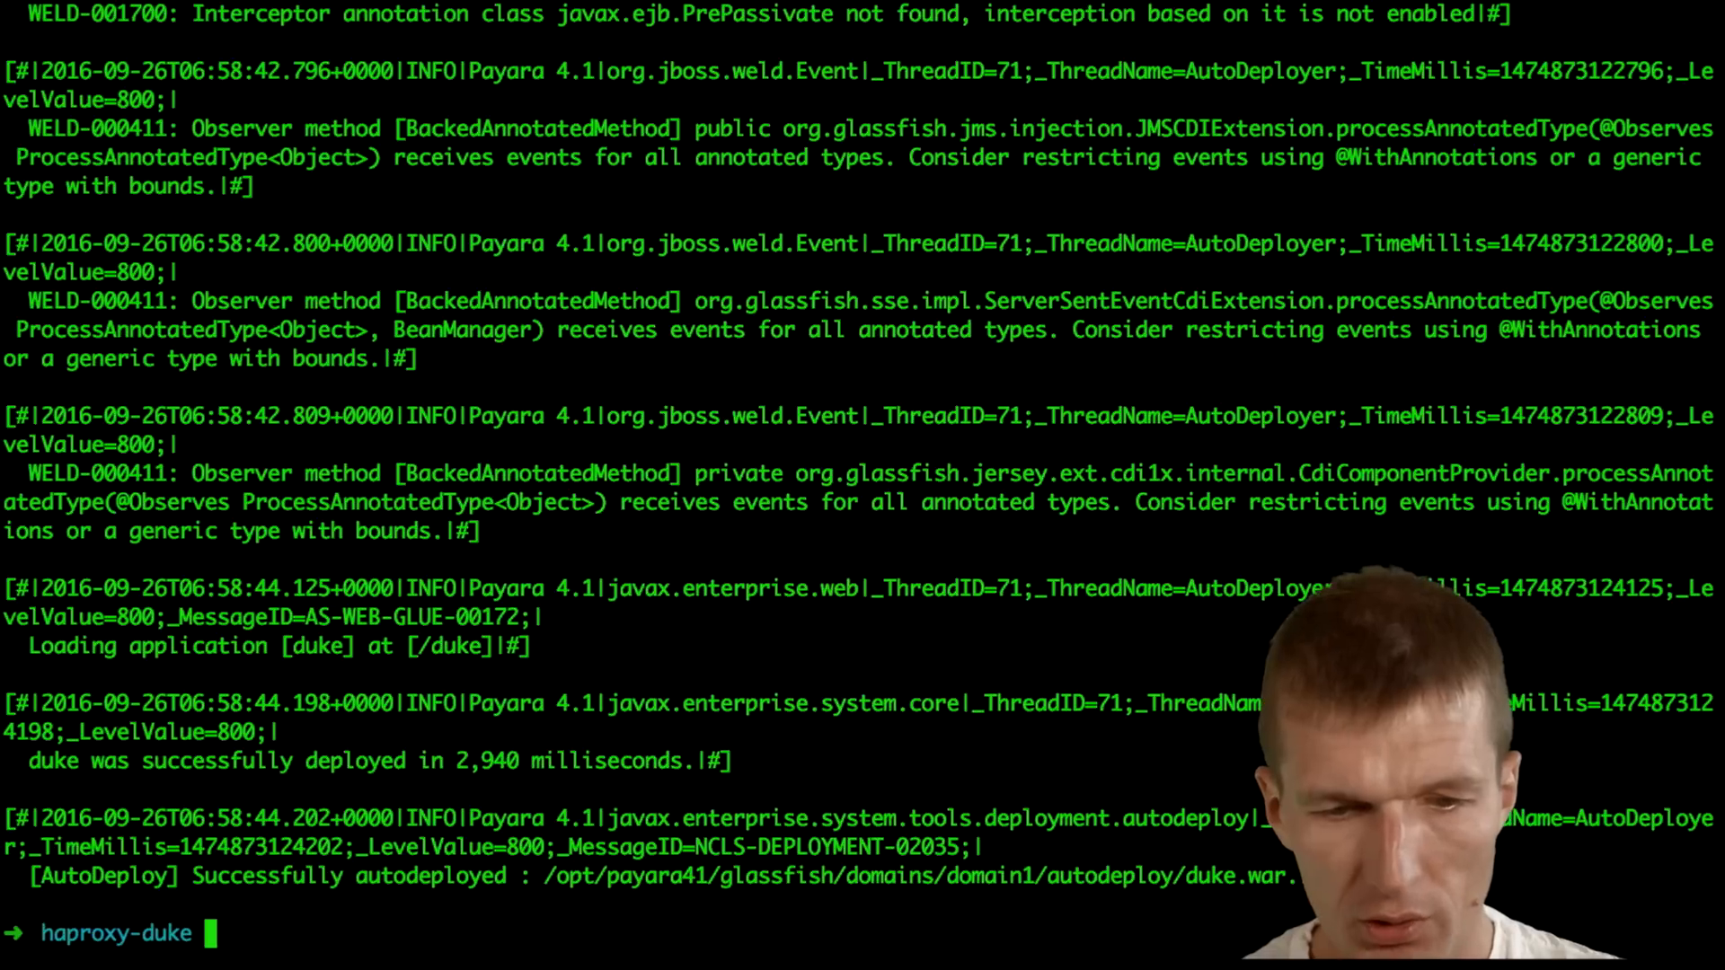
type("docker logs duke1")
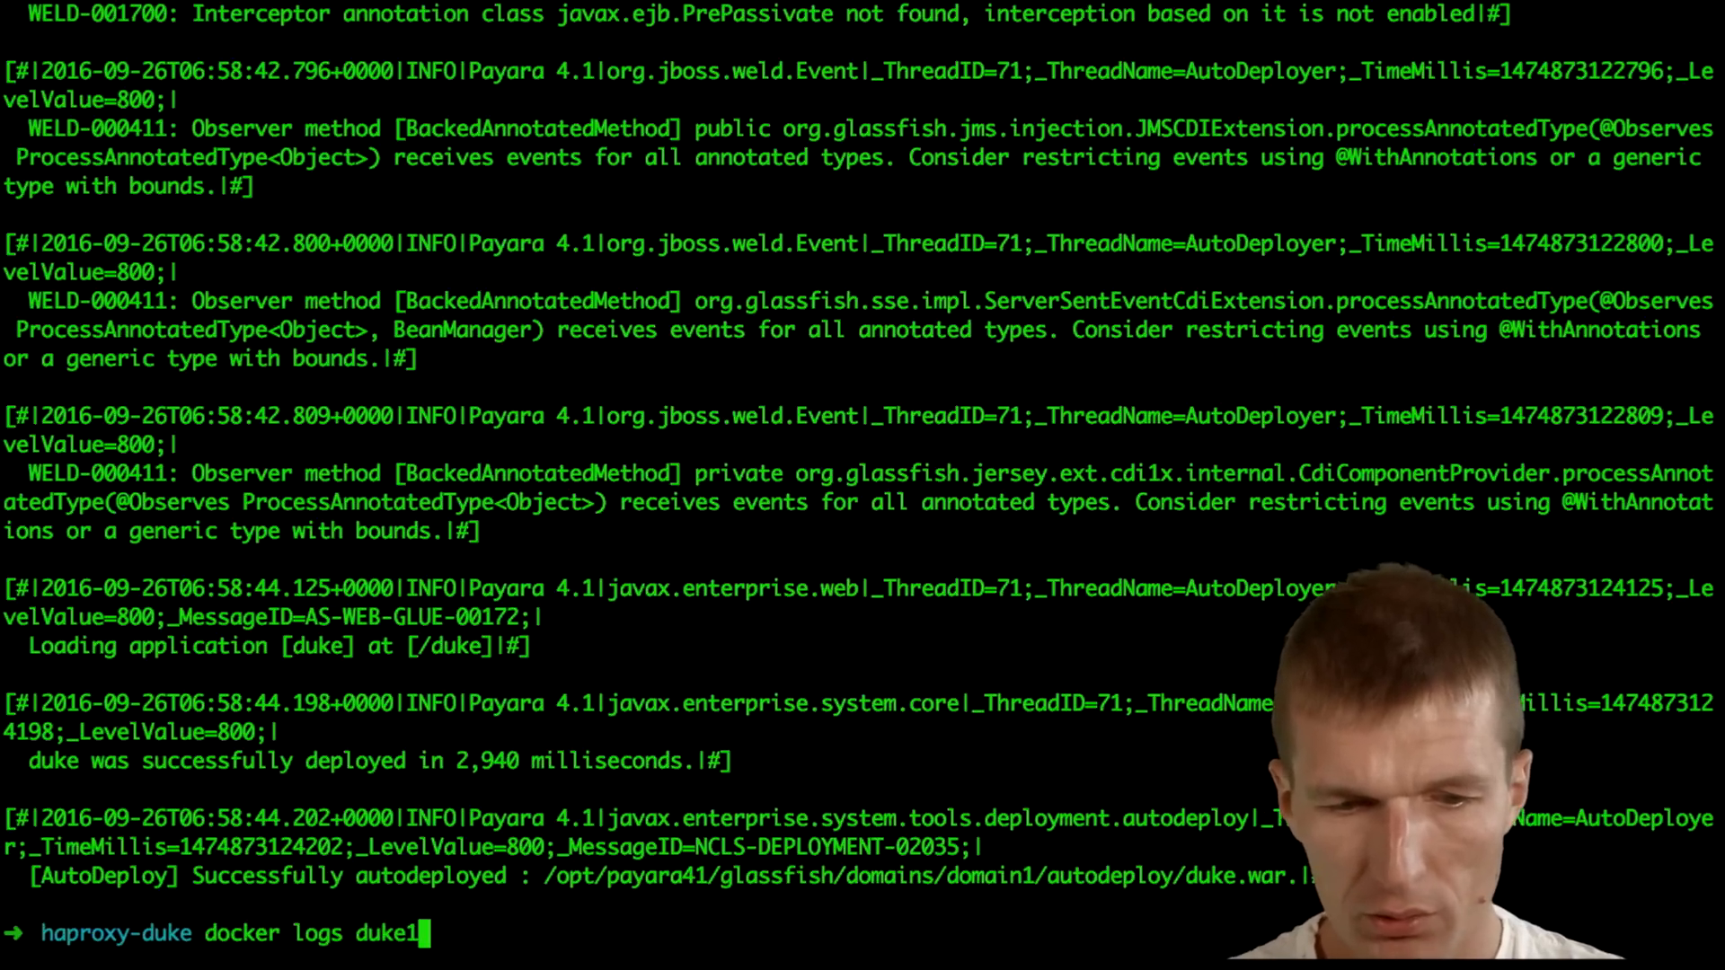